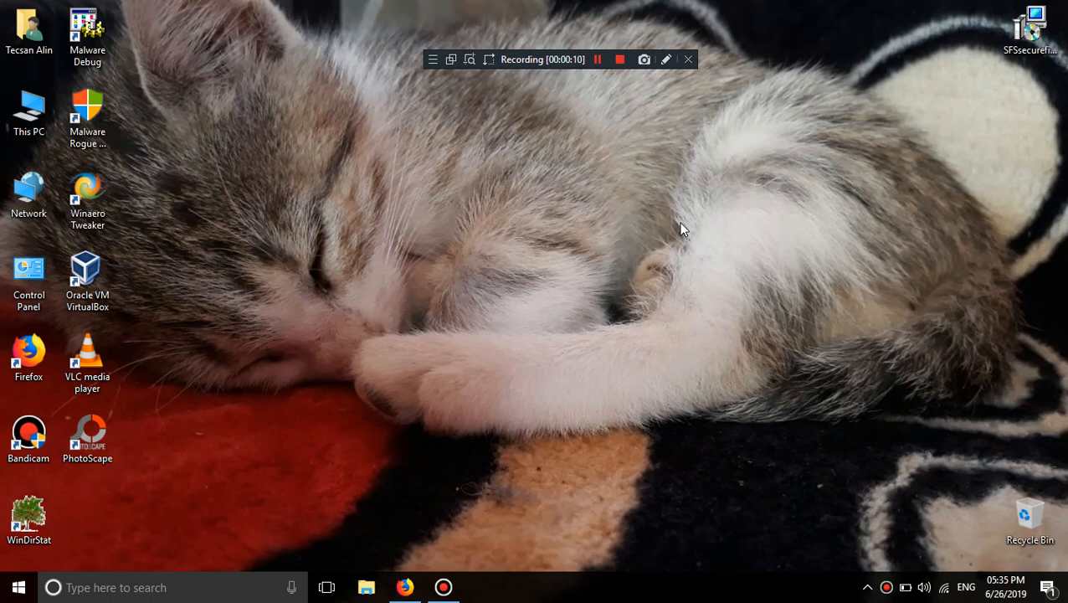
mouse_move(551, 145)
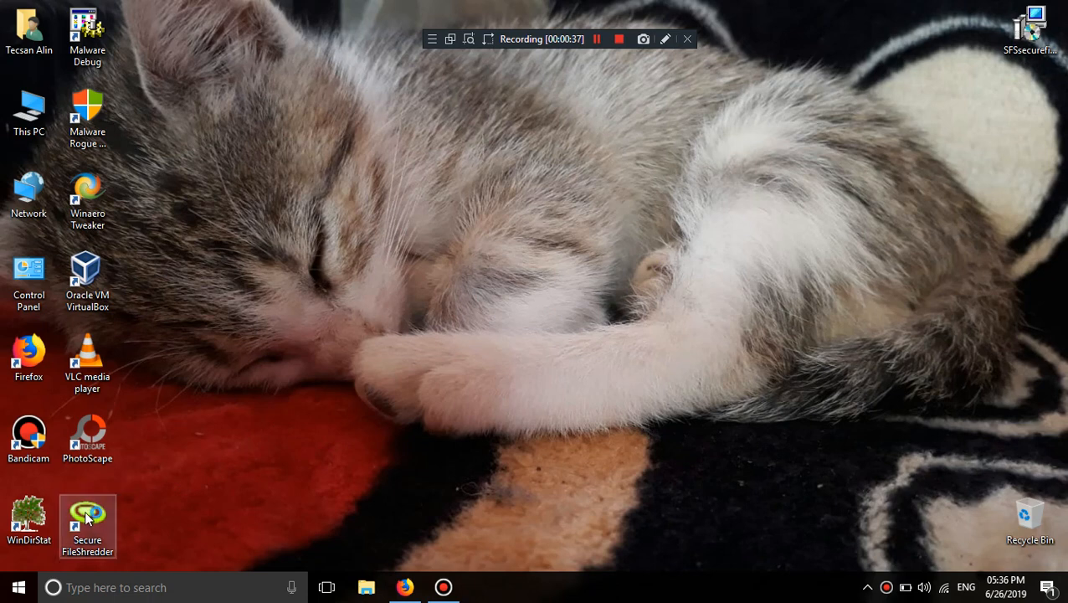
Launch SecureFileShredder from its desktop icon and select an entry in the 1142-file warning
double_click(87, 519)
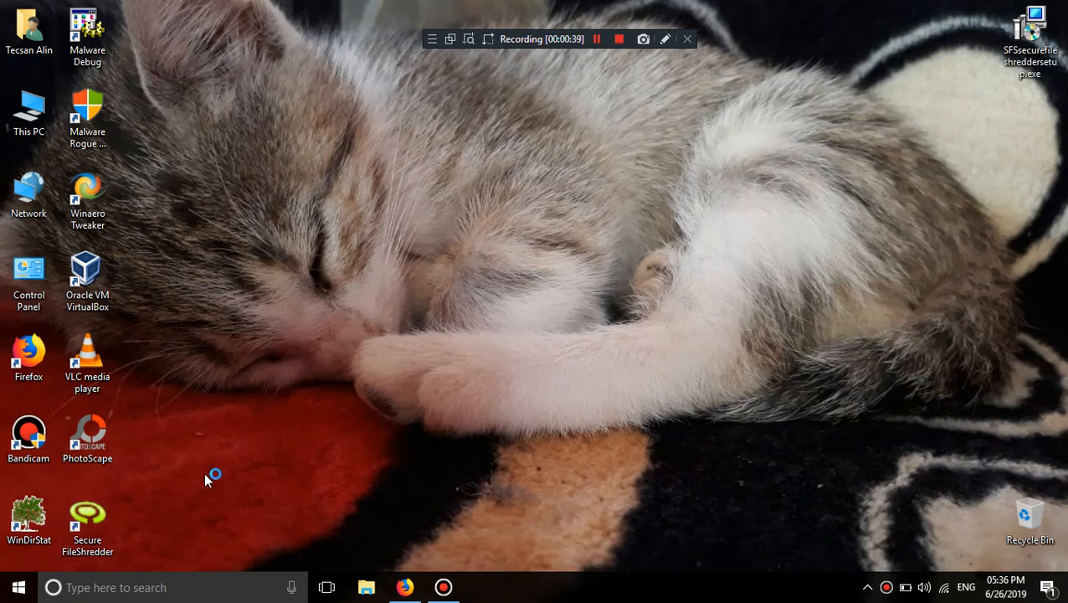
mouse_move(806, 503)
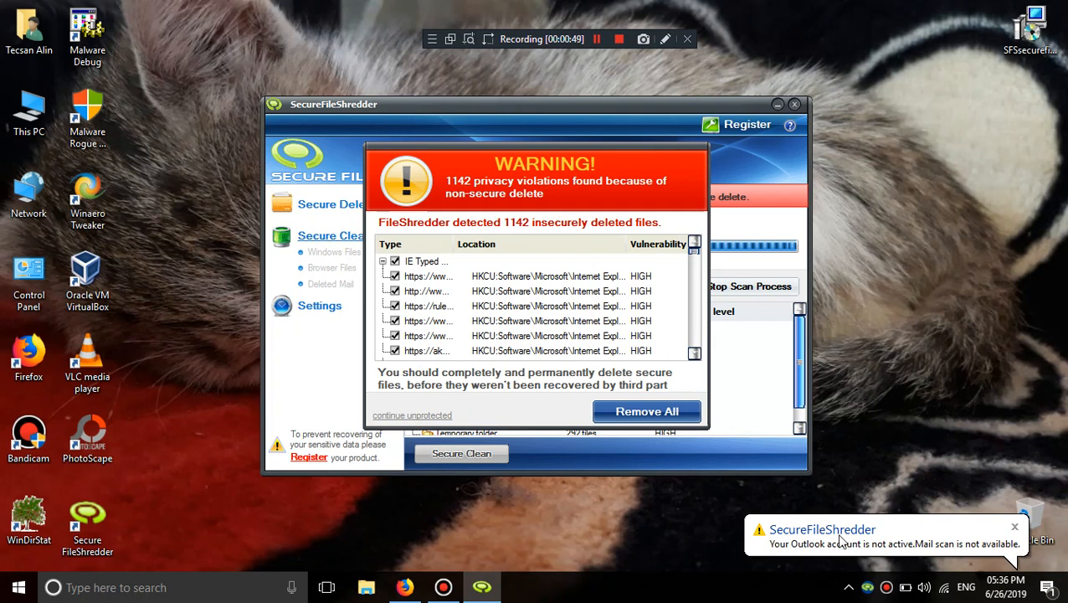
mouse_move(908, 526)
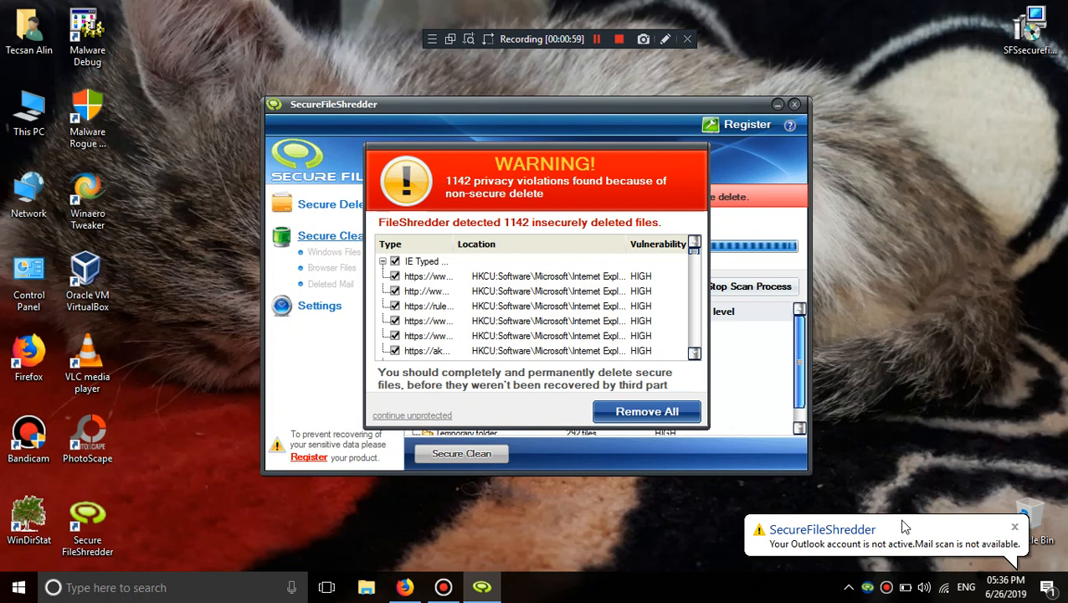
mouse_move(826, 524)
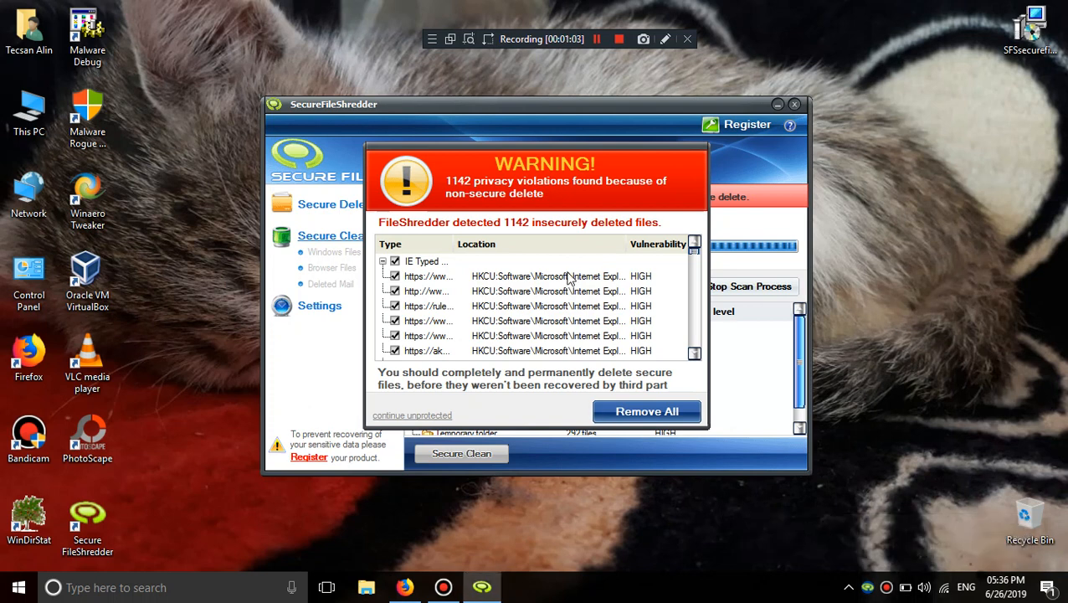
left_click(535, 276)
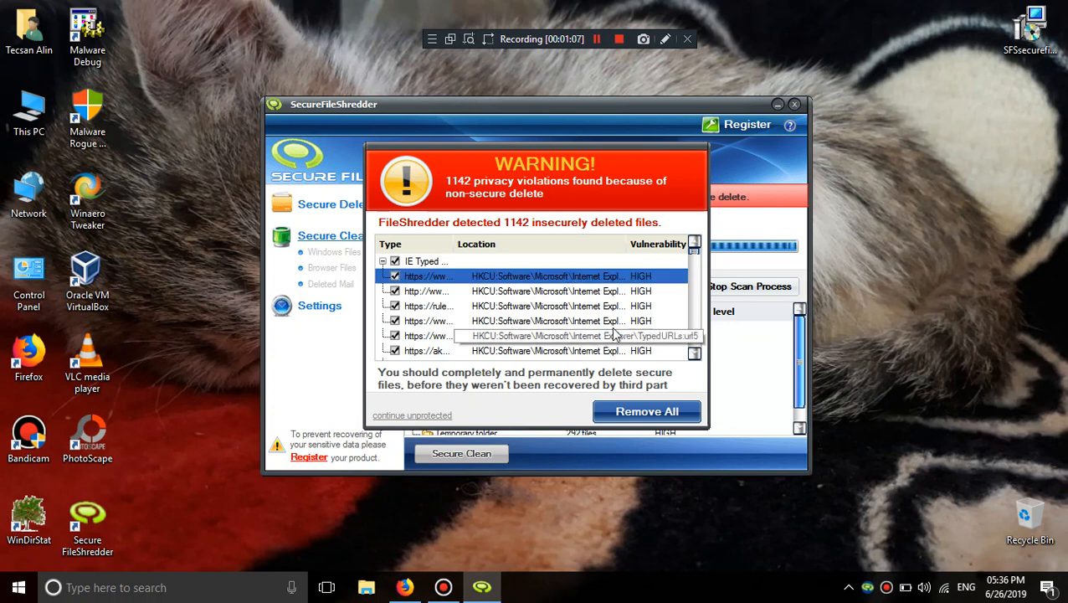
left_click(596, 38)
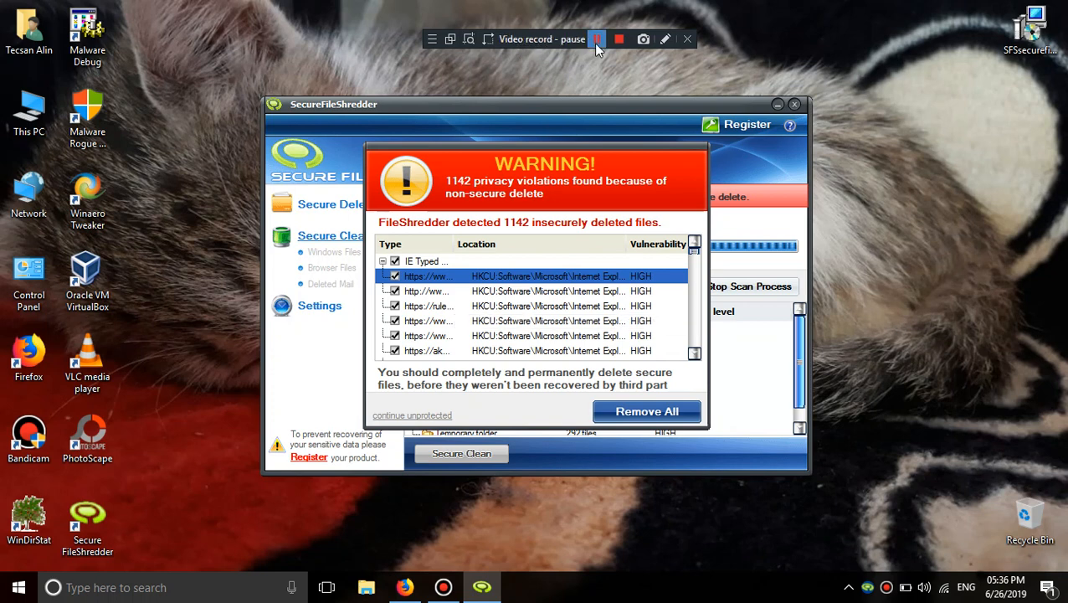
left_click(597, 38)
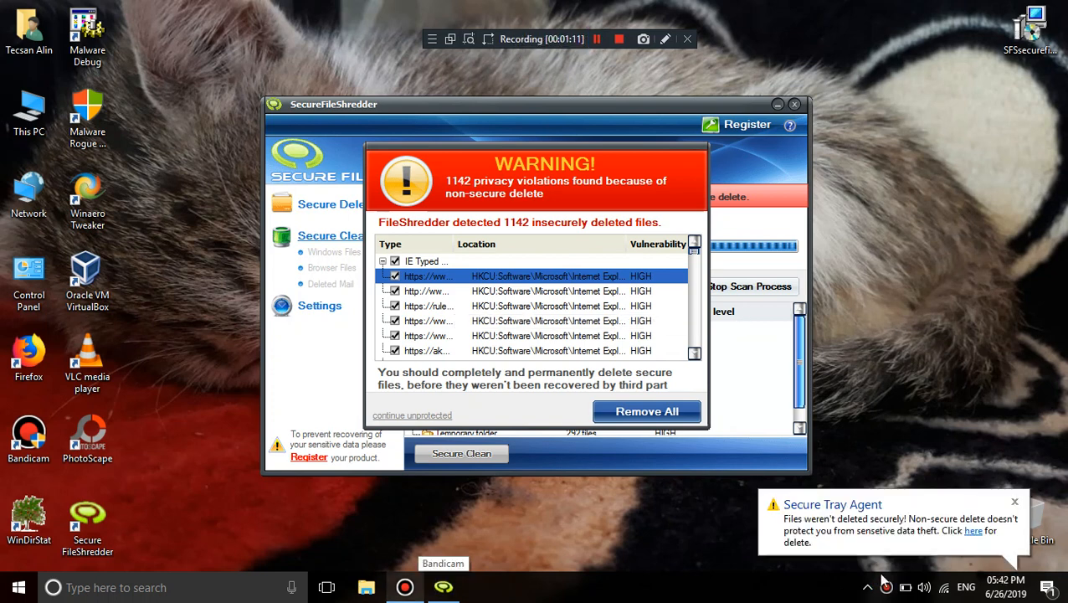
mouse_move(931, 538)
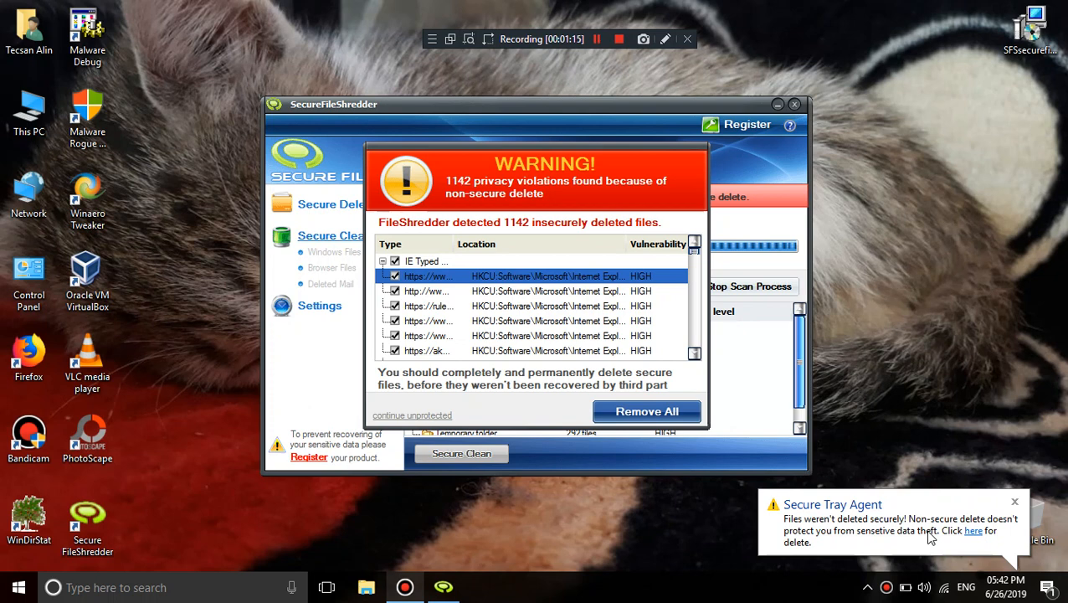
mouse_move(971, 444)
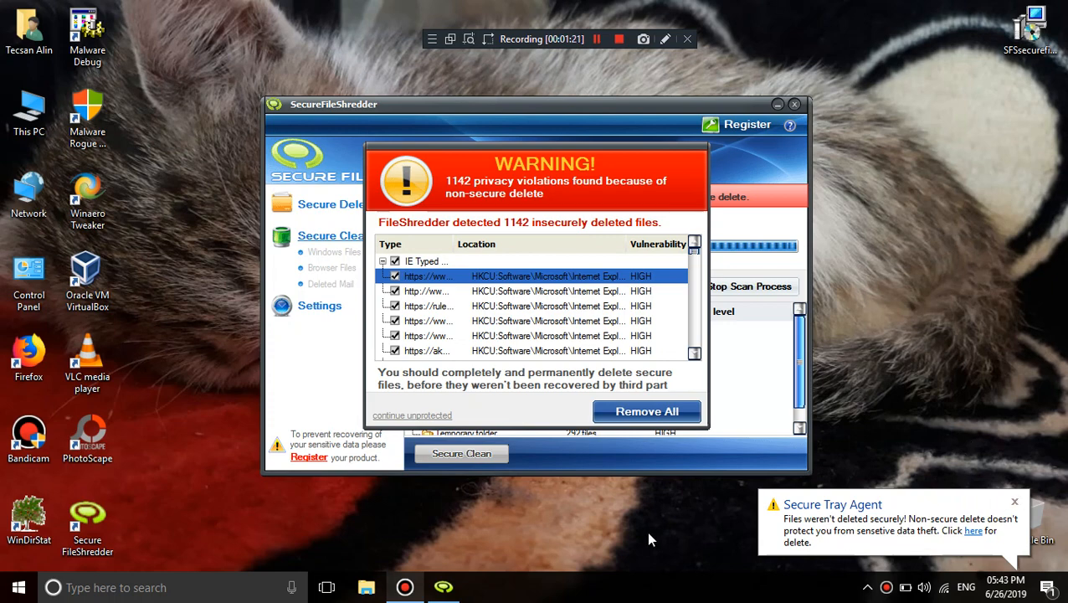
Attempt Remove All on the flagged entries, bringing up the unregistered-version notice
left_click(646, 411)
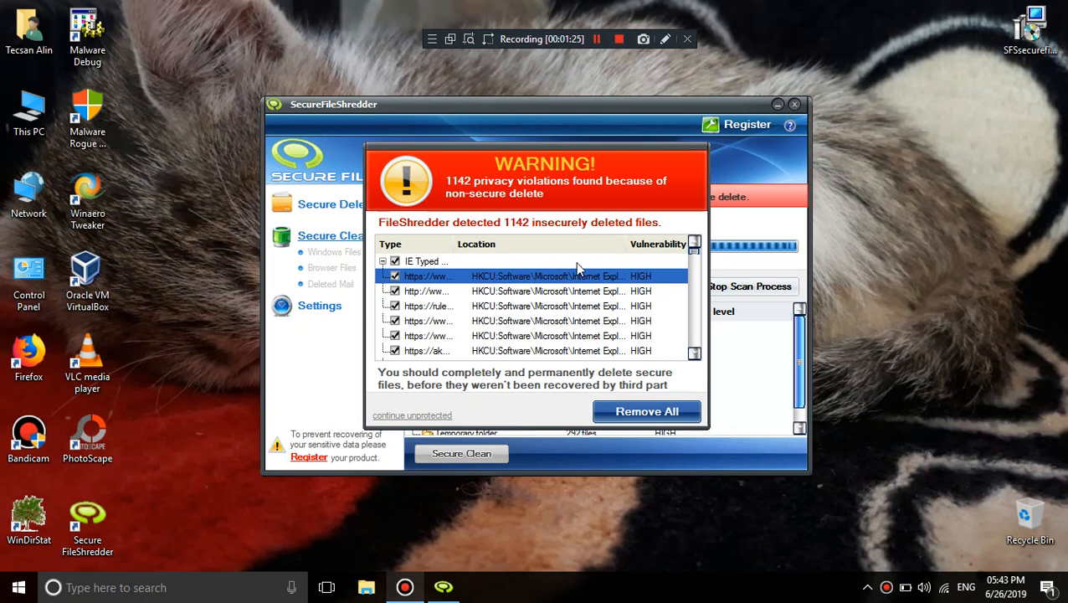
mouse_move(509, 312)
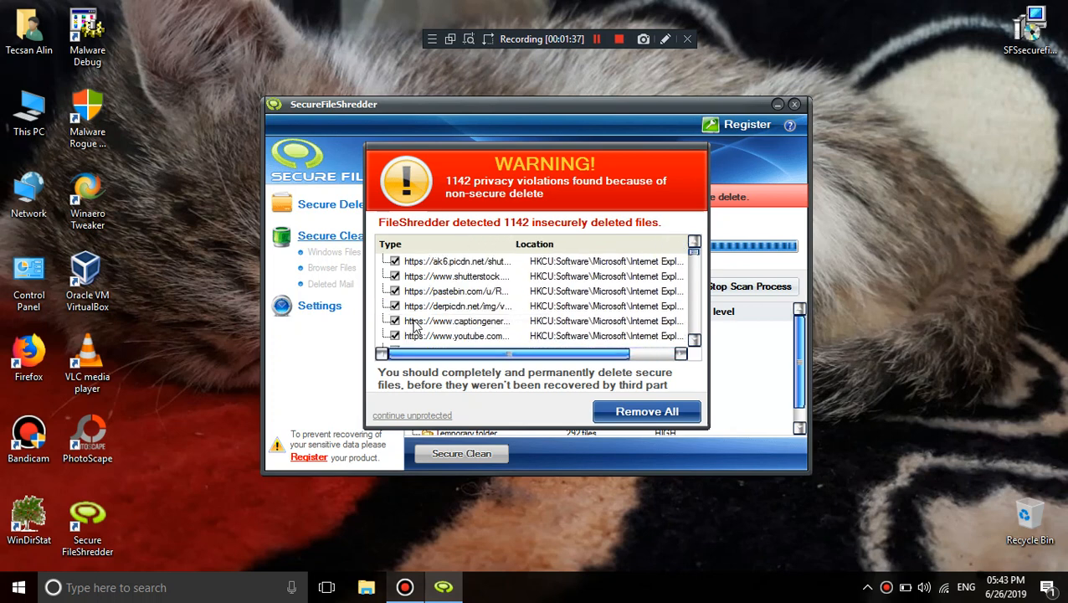
mouse_move(444, 321)
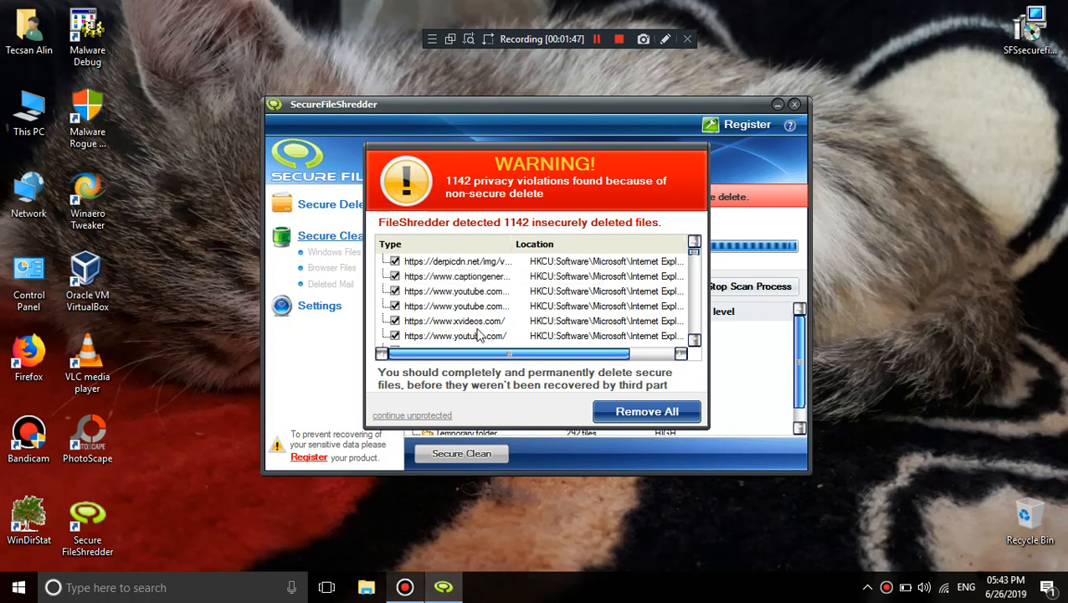
mouse_move(466, 324)
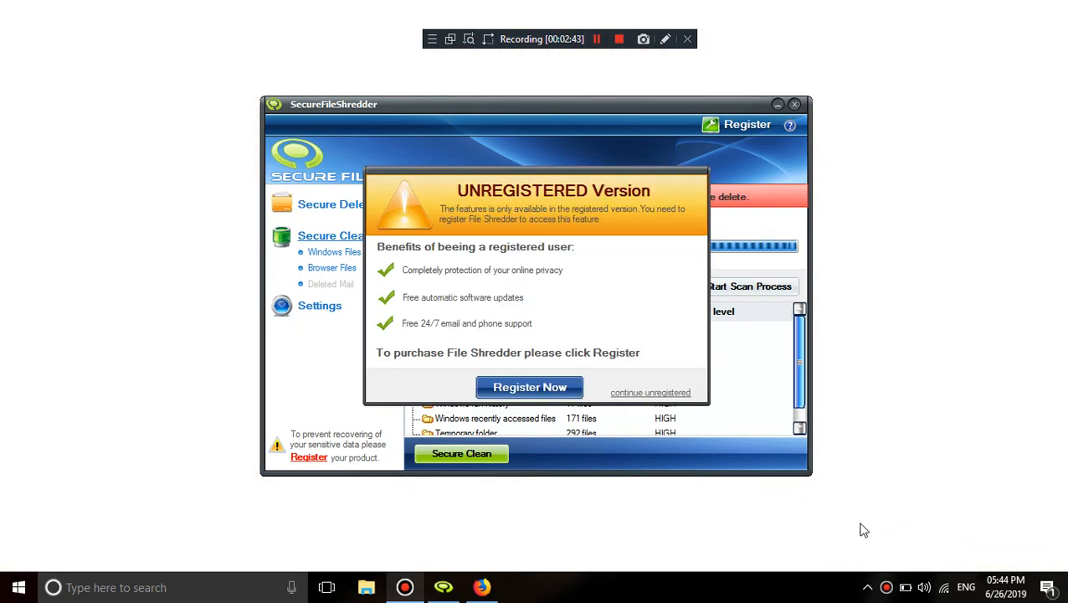
Dismiss the unregistered notice and browse the Windows Files and Browser Files sections
left_click(650, 392)
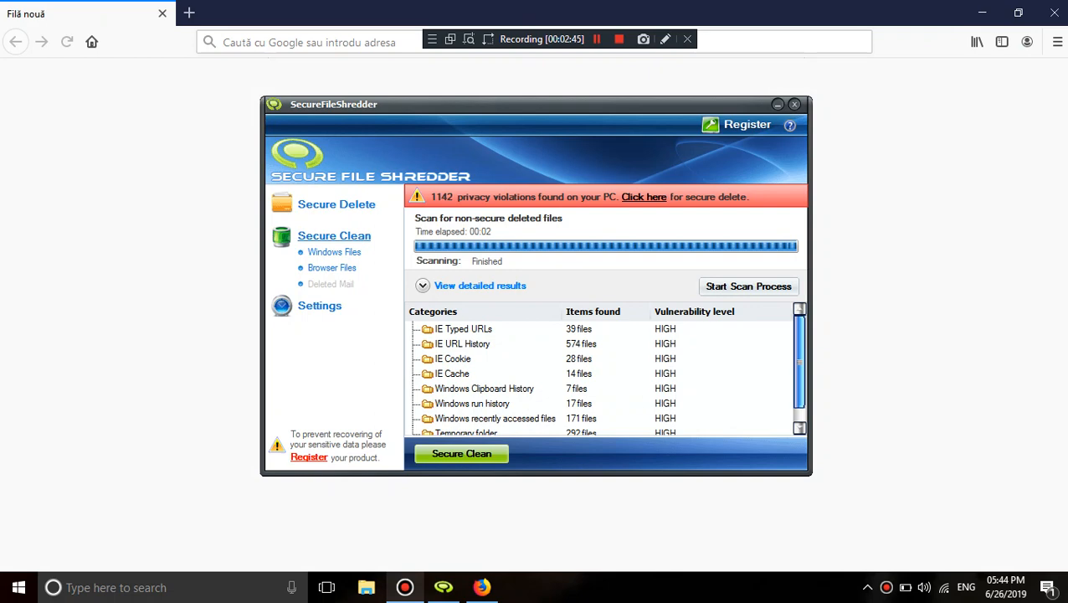
left_click(162, 13)
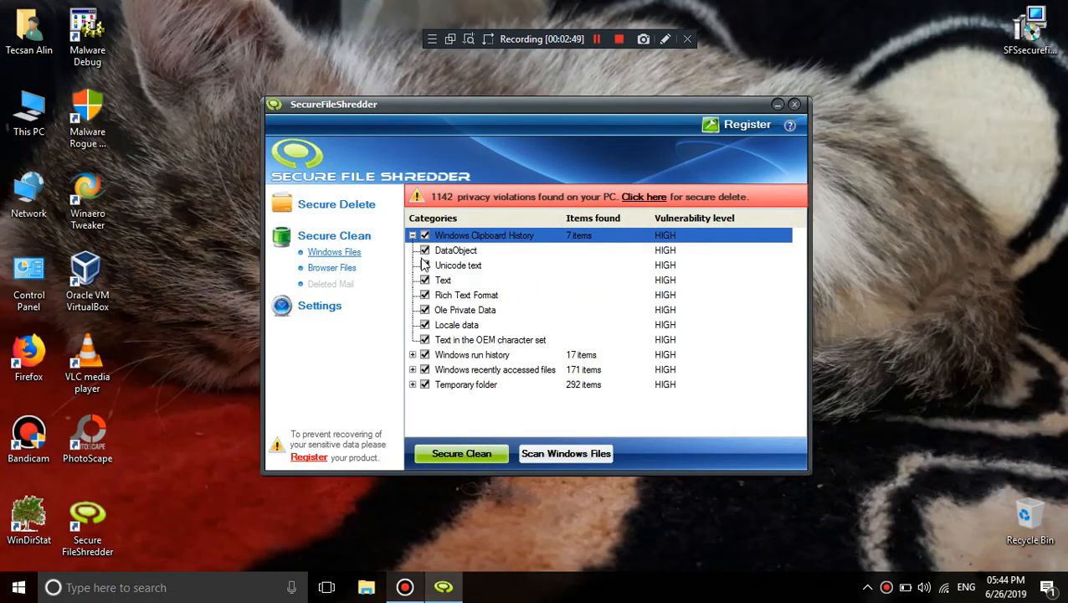
mouse_move(441, 347)
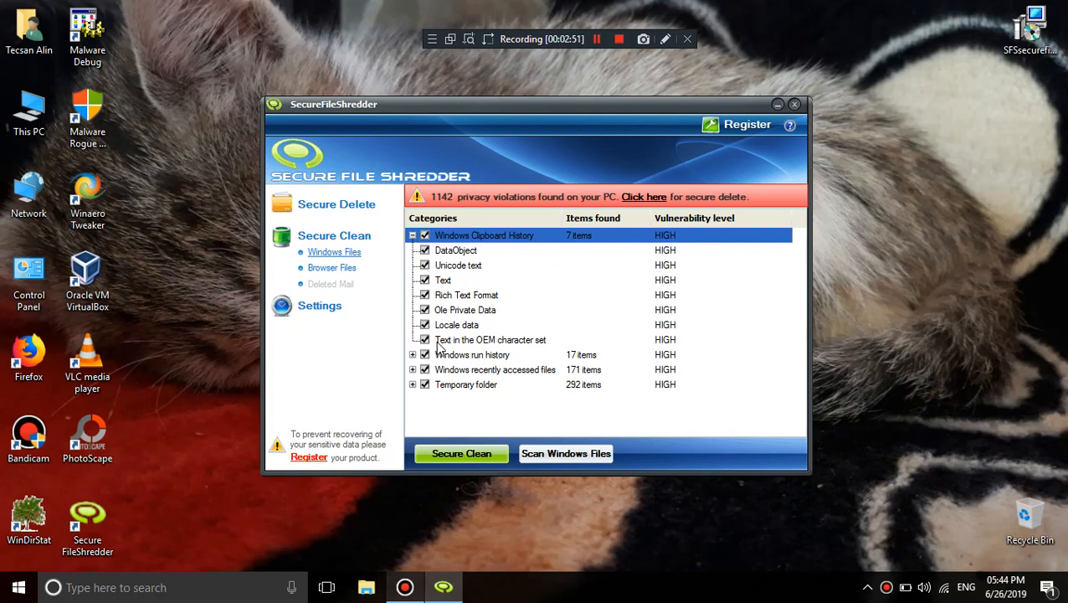
left_click(332, 267)
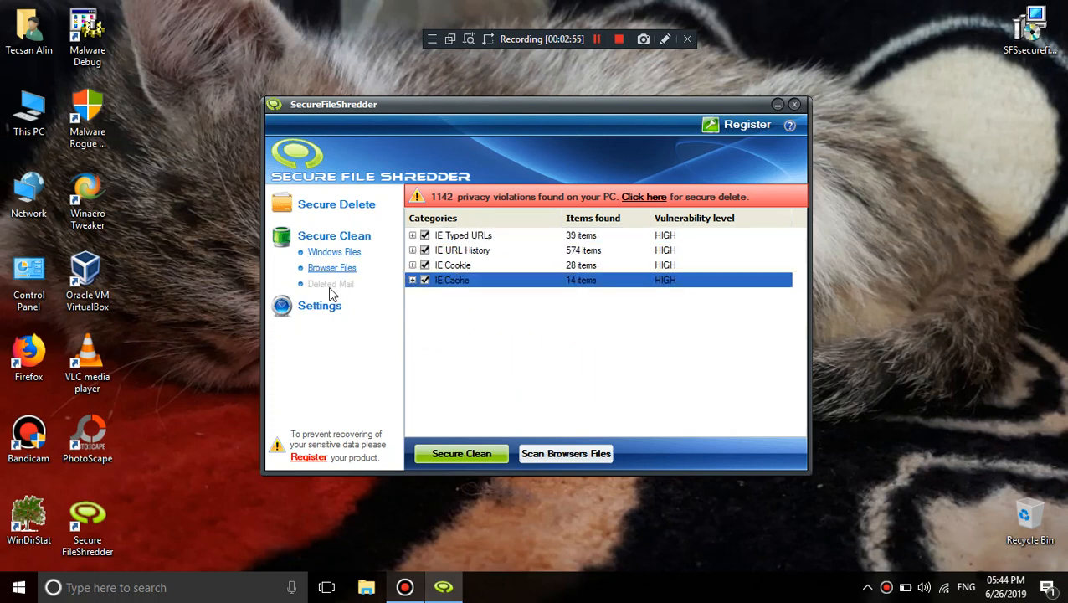
Turn on Automatic updates in Settings and view the unregistered license info
left_click(320, 305)
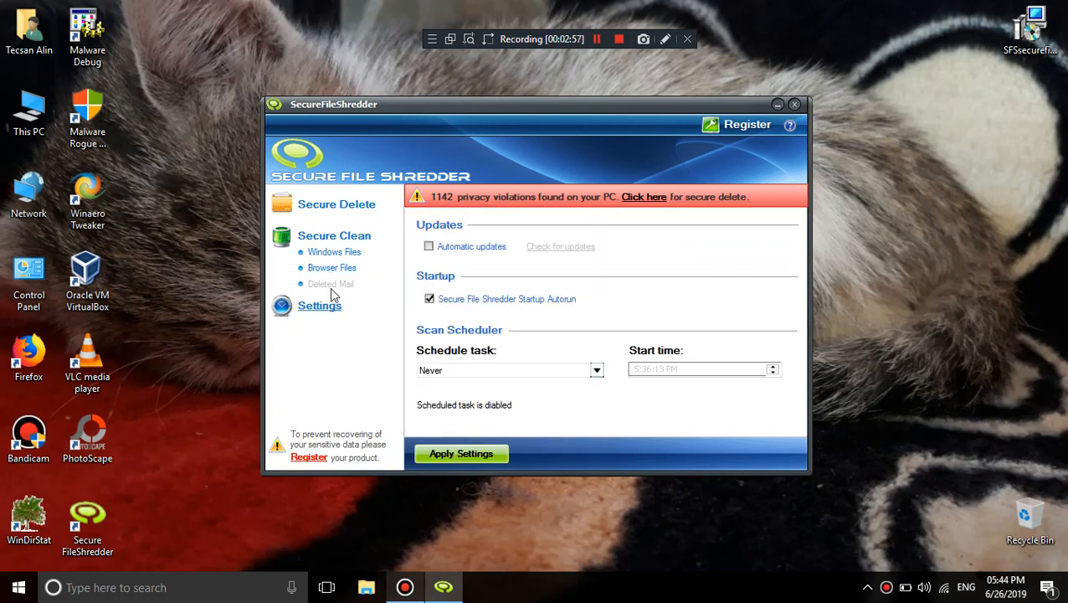
left_click(429, 246)
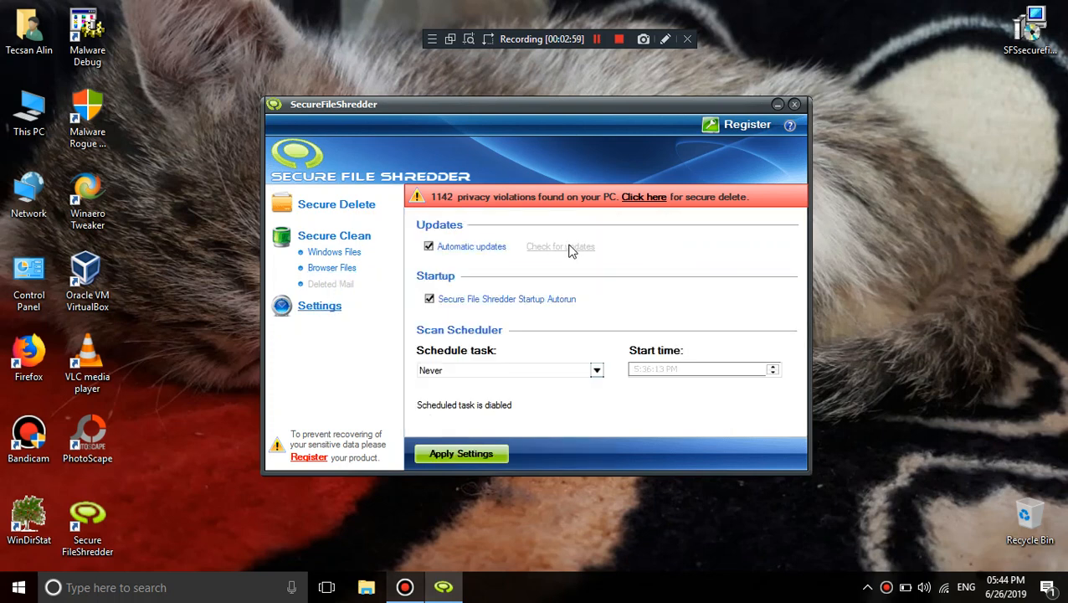
mouse_move(785, 134)
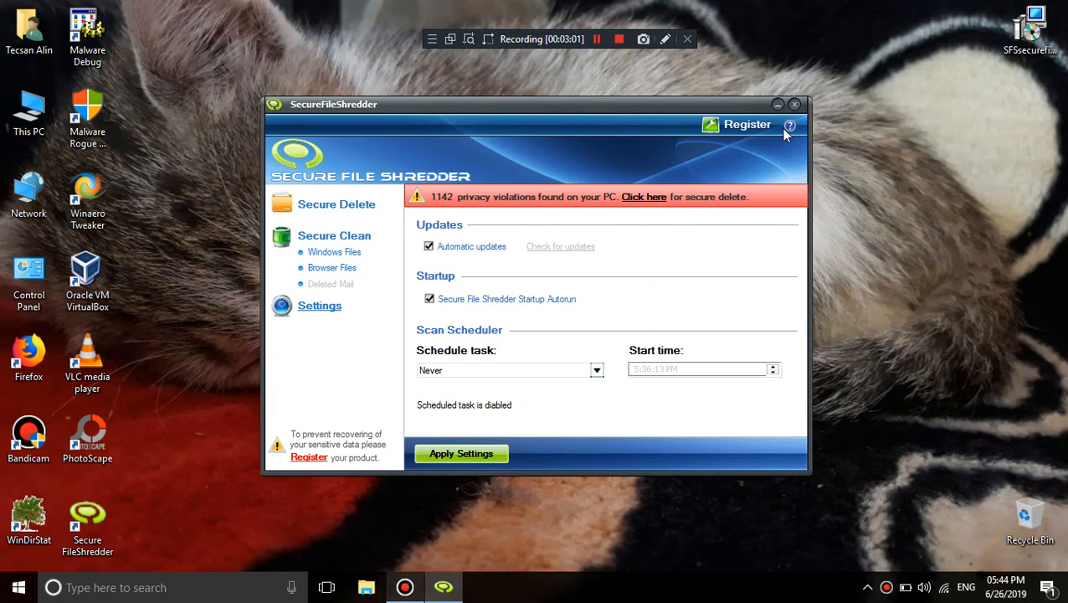
left_click(789, 125)
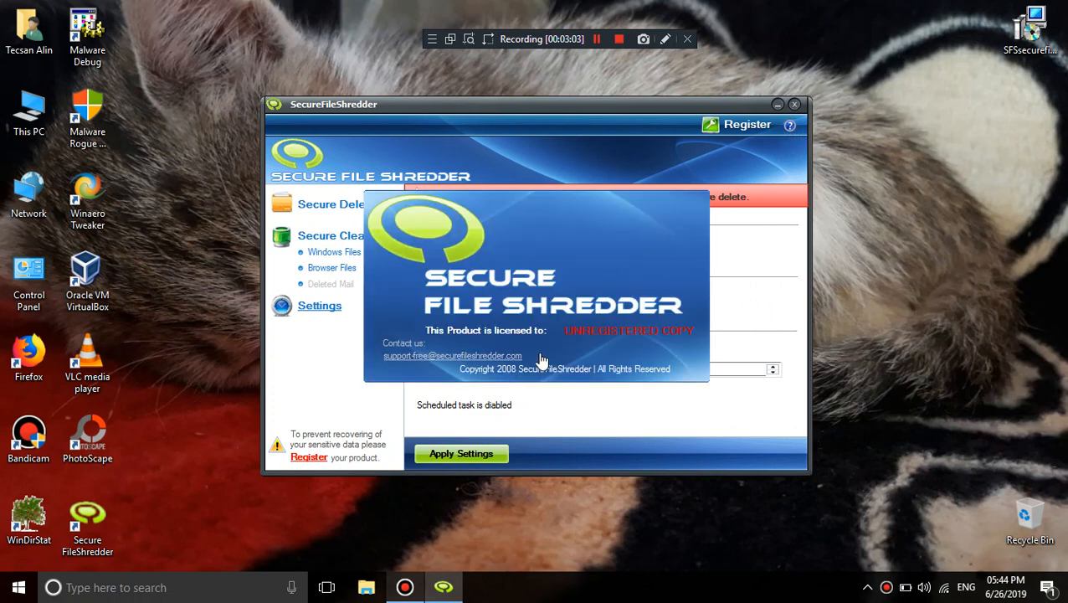
mouse_move(585, 313)
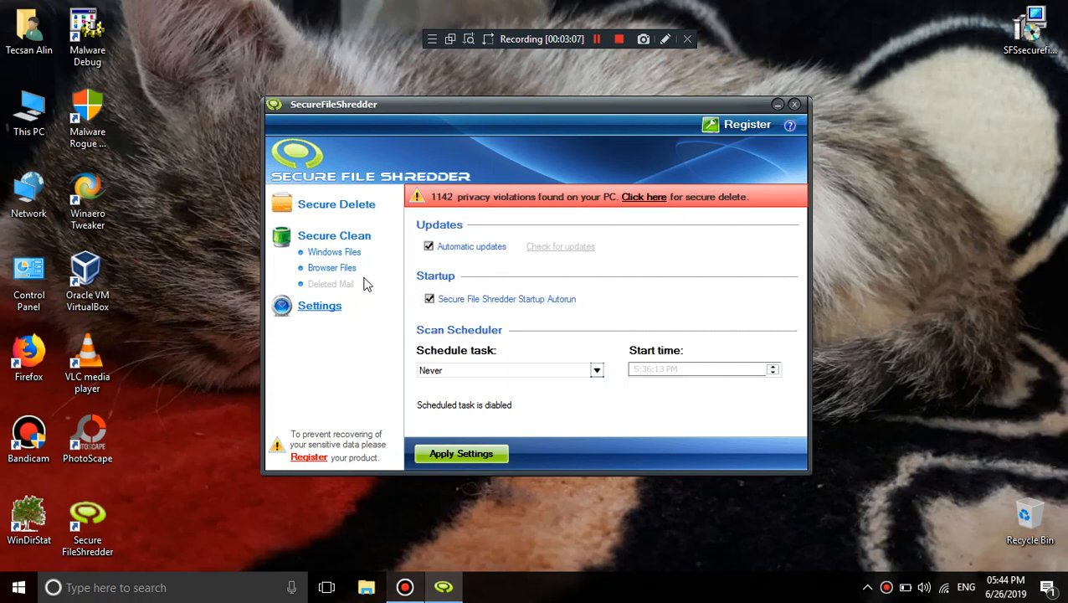
mouse_move(913, 262)
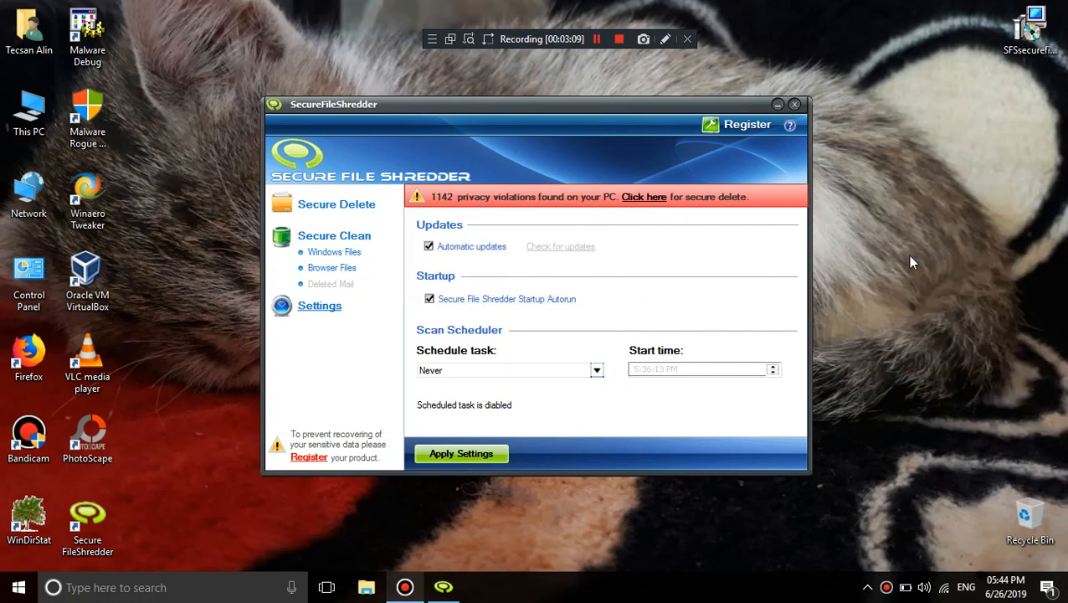
Launch Internet Explorer and enable the Fileshredder Panel add-on in Manage Add-ons
right_click(1030, 523)
type("iex")
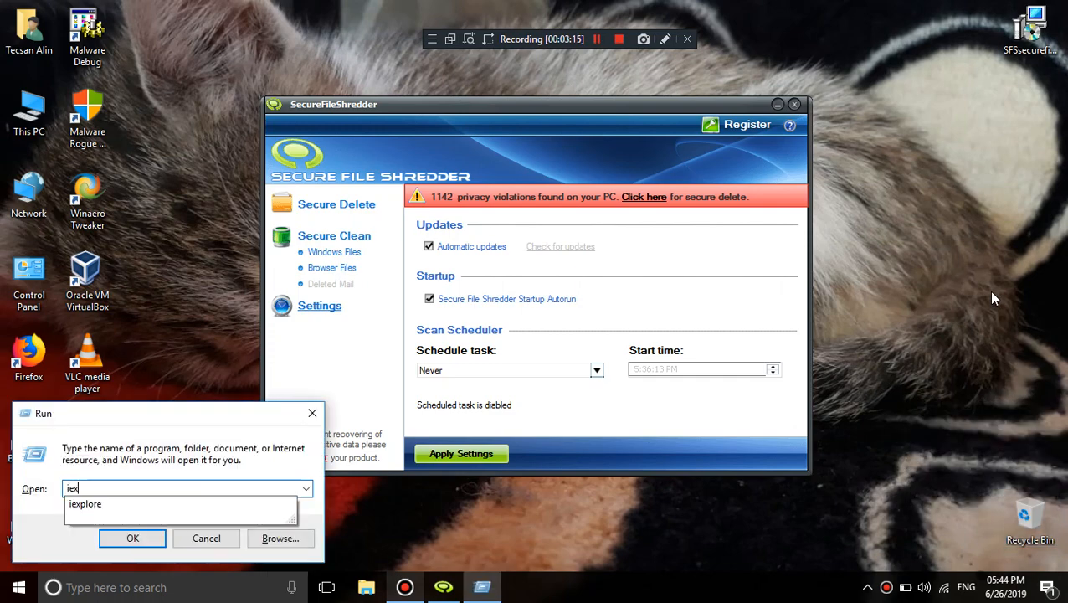
left_click(132, 537)
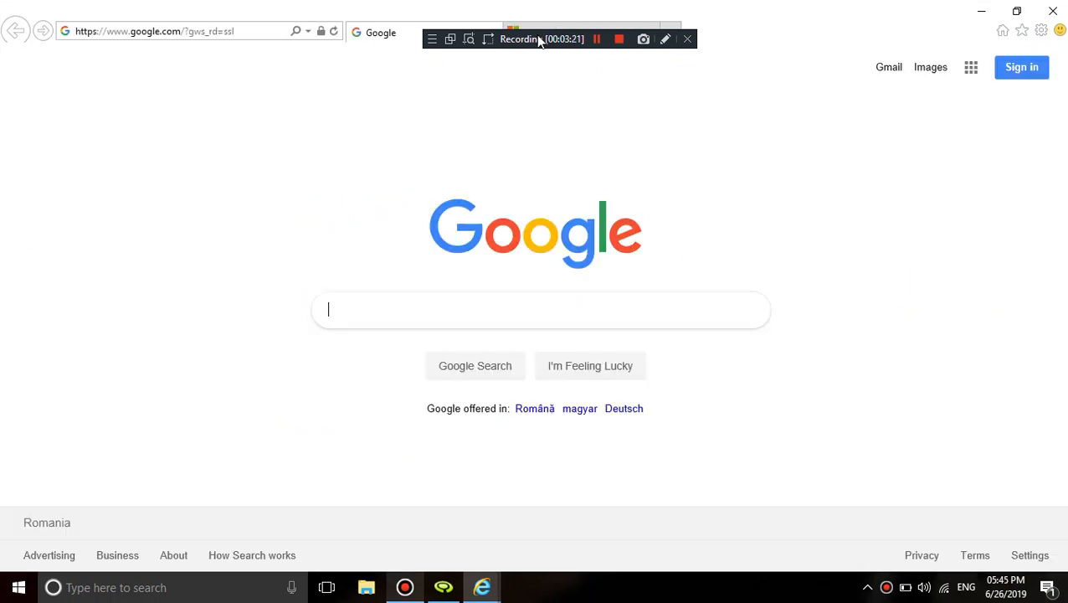
left_click(1041, 30)
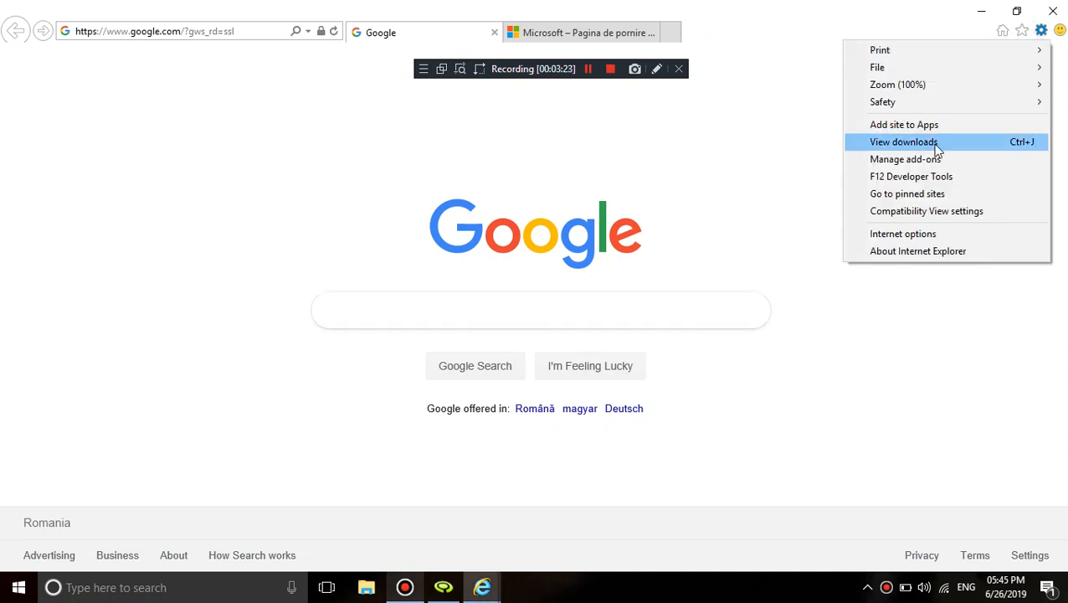
left_click(907, 159)
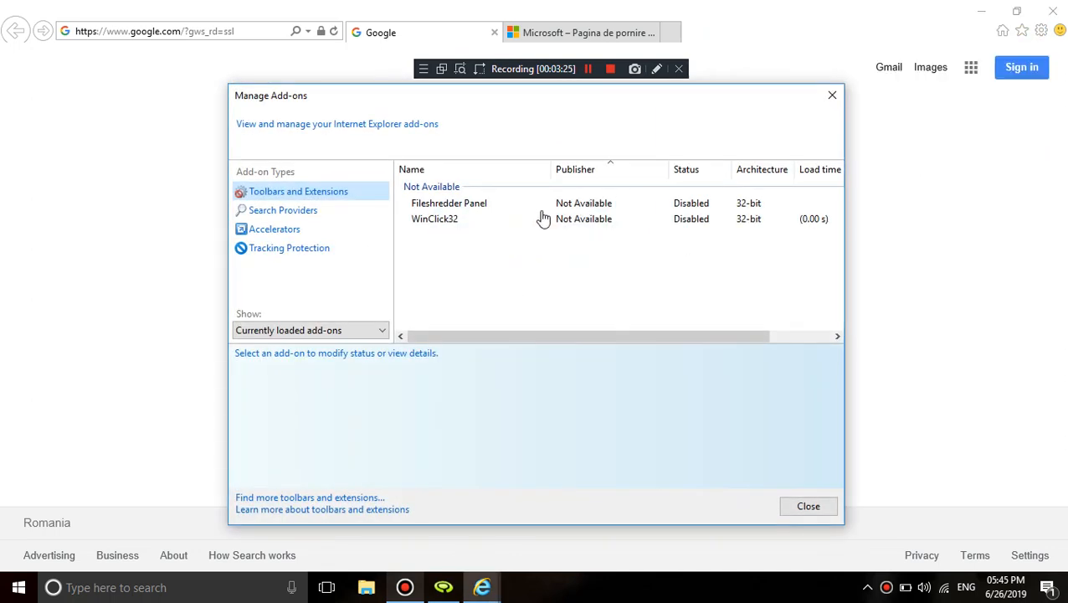
left_click(448, 202)
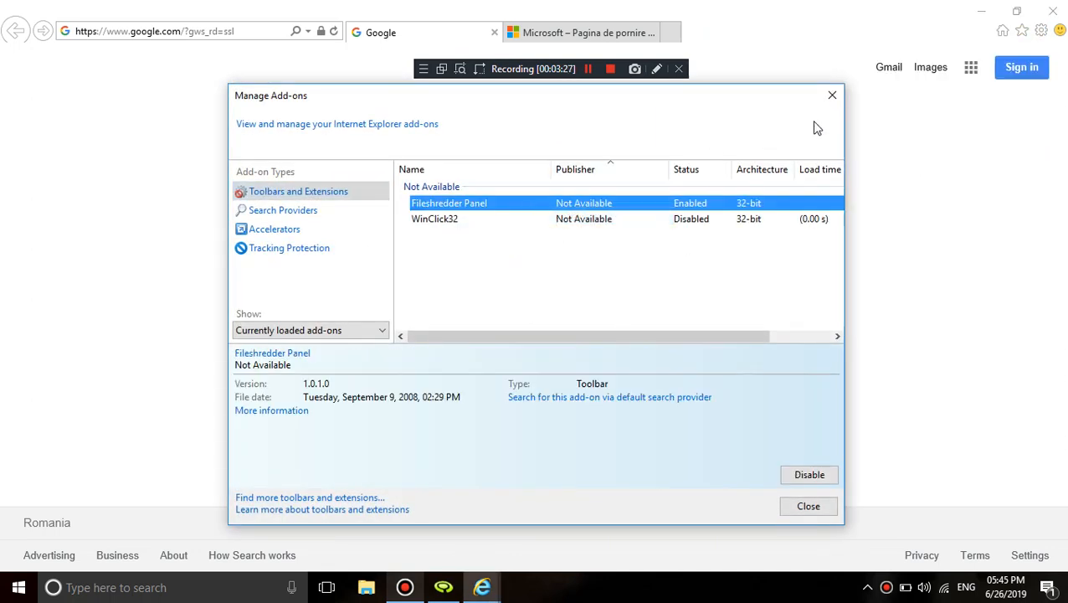
Try Shred Files with nothing selected, then close IE with all its tabs
left_click(808, 506)
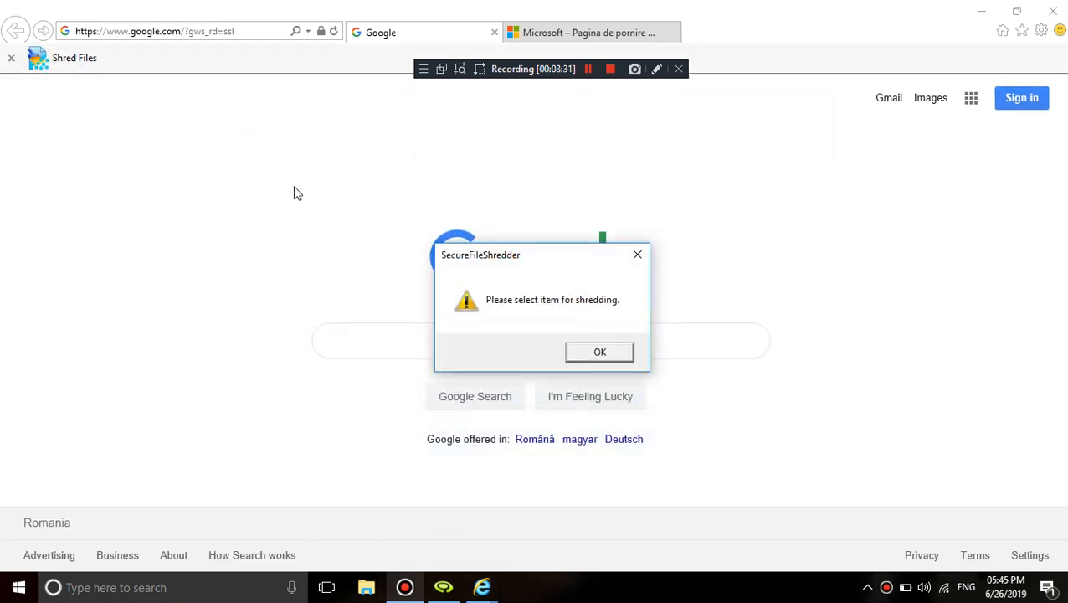
left_click(599, 351)
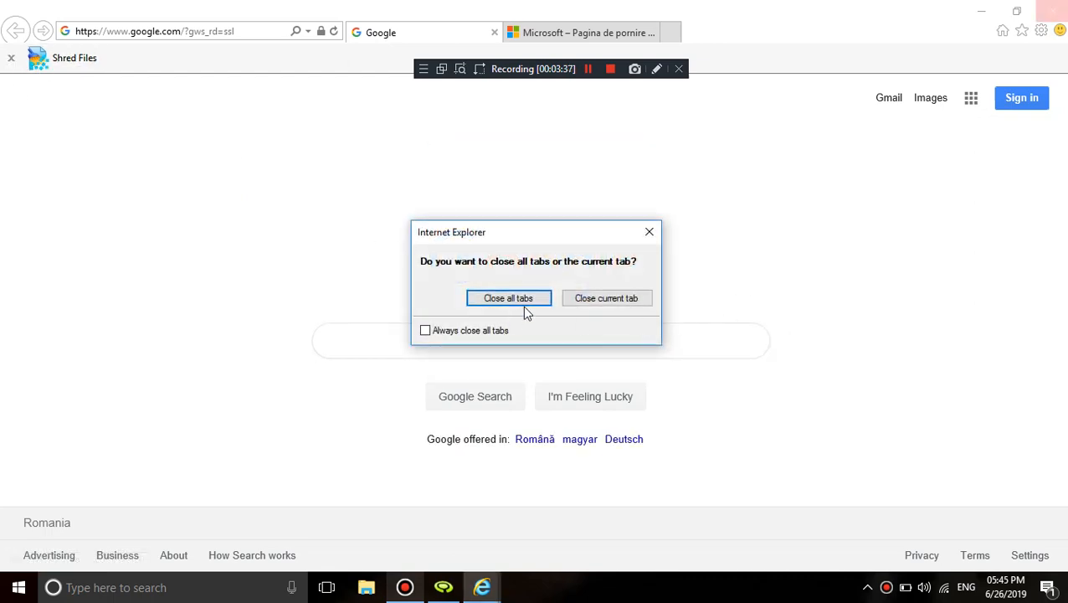
left_click(508, 298)
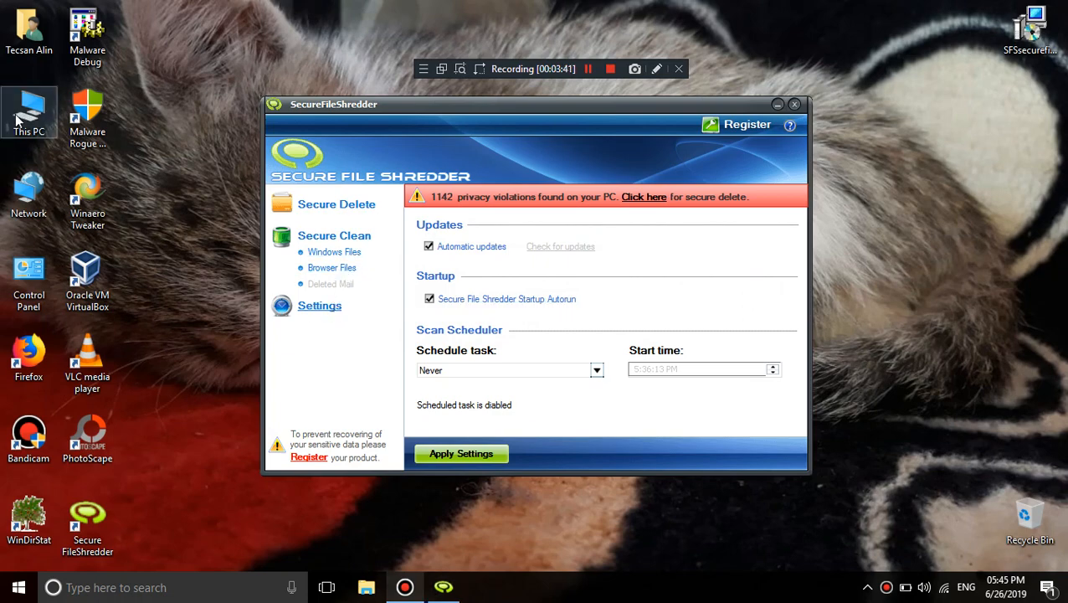
double_click(29, 113)
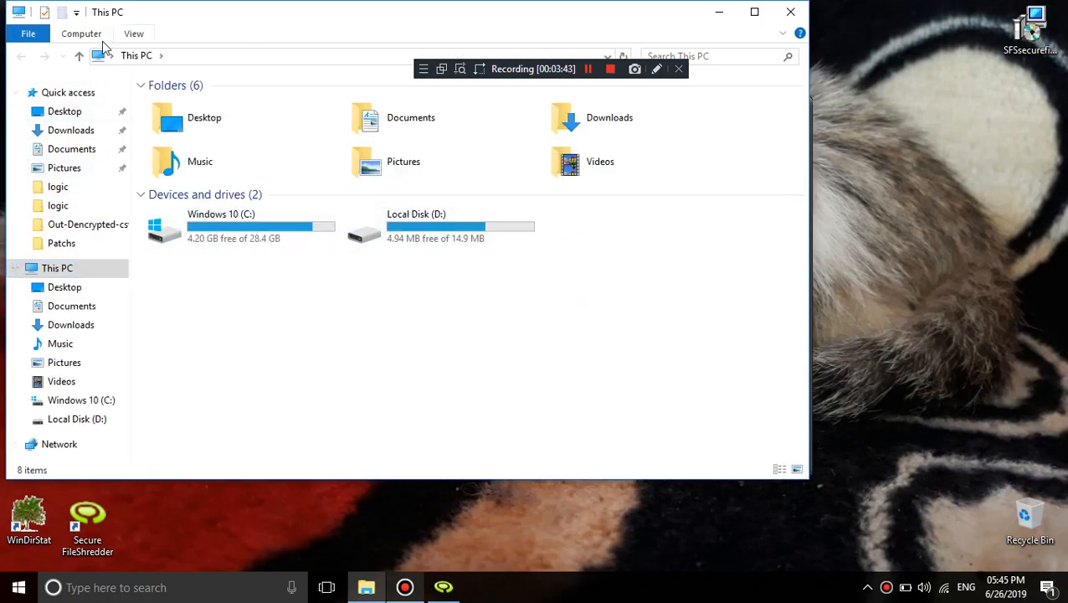
left_click(27, 33)
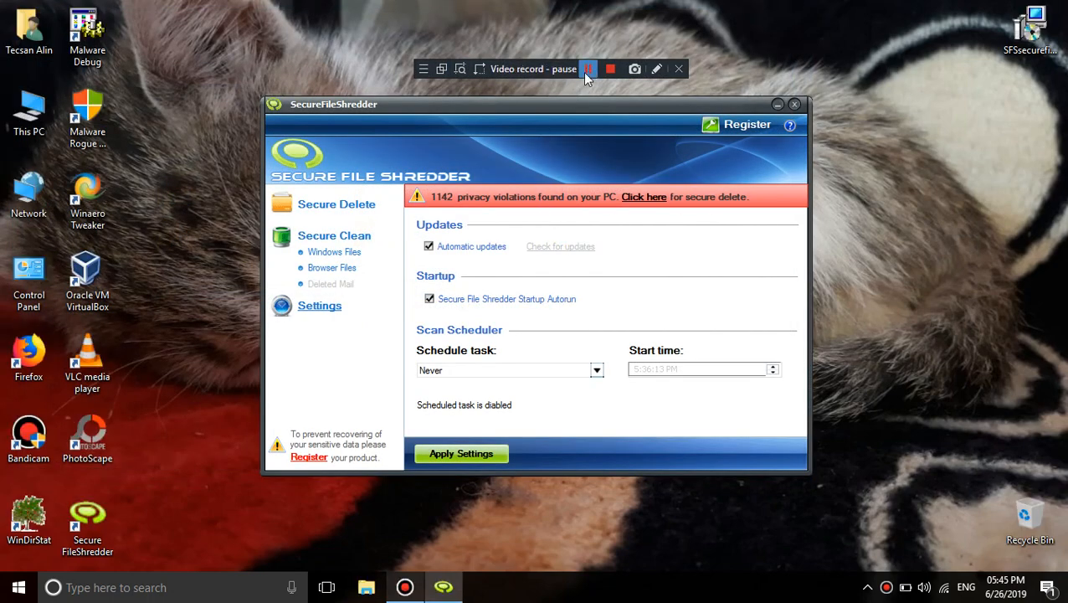
Open Browser Files and choose Skip cleaning anyway past the warning
left_click(644, 196)
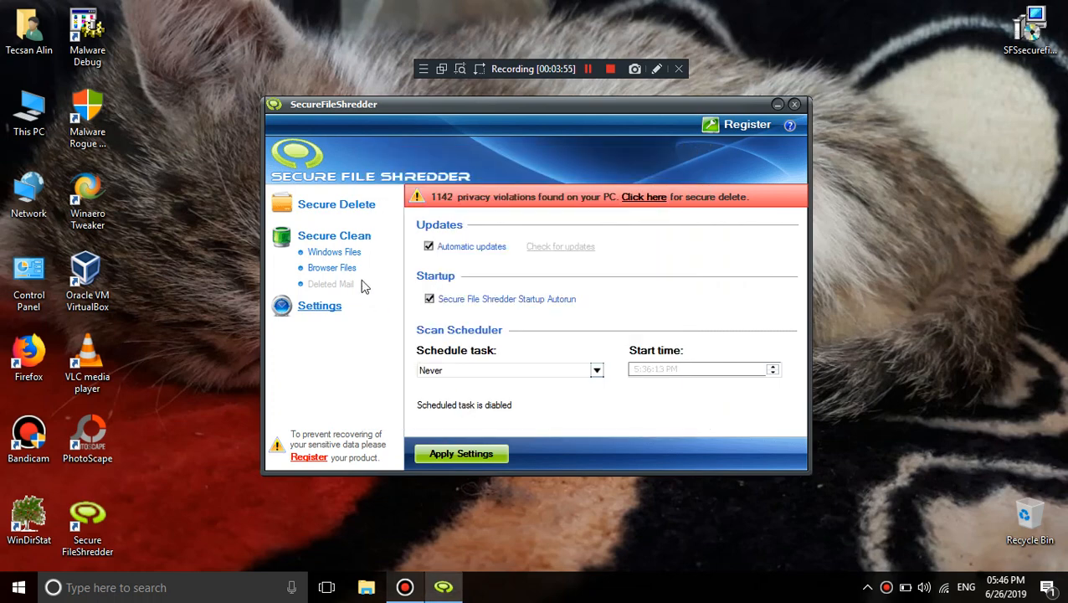
left_click(644, 197)
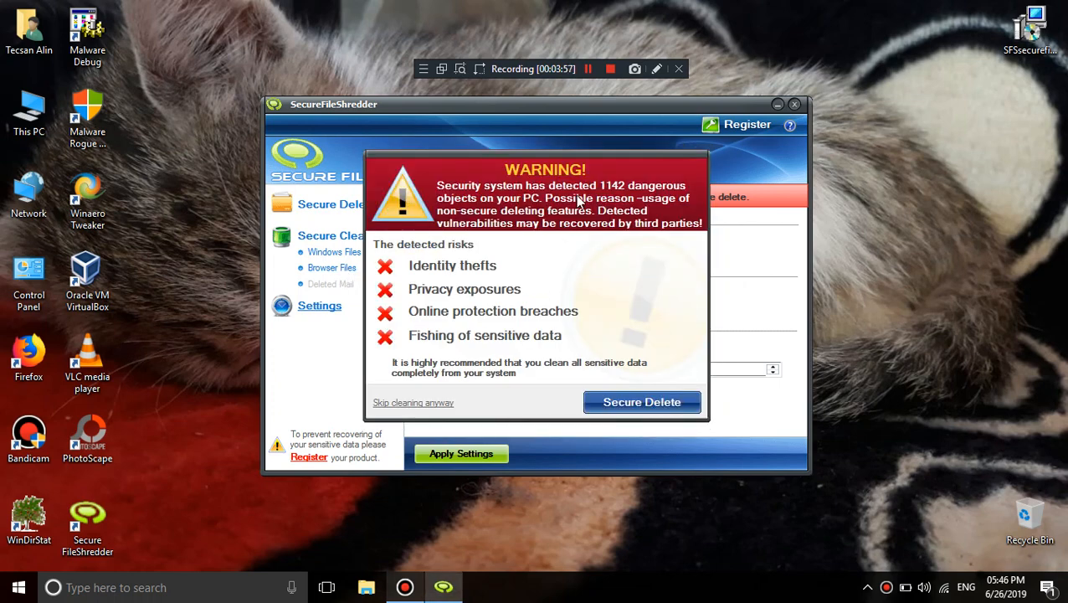
mouse_move(520, 364)
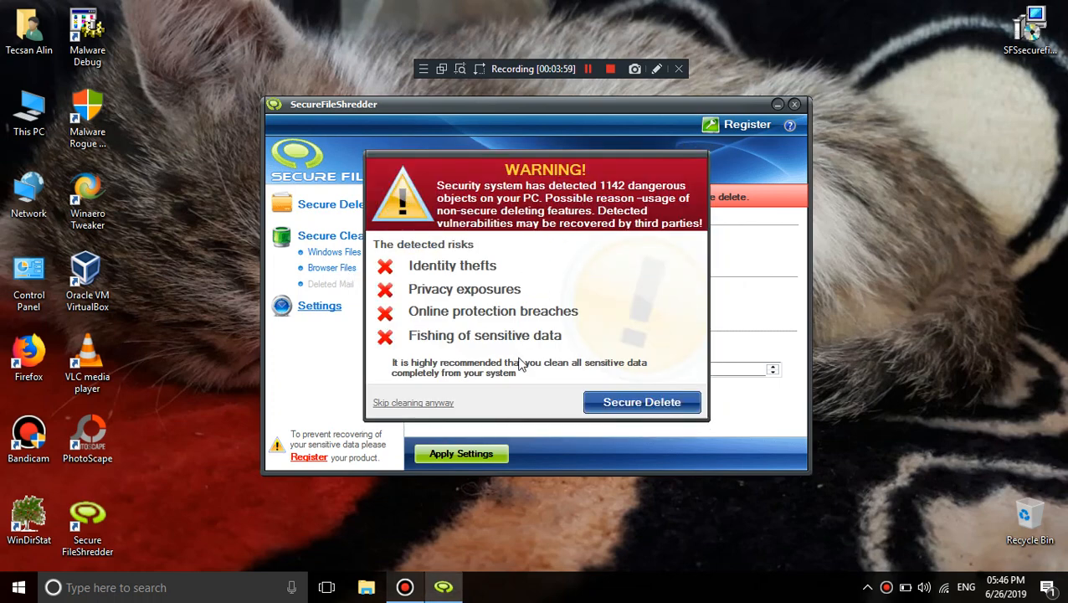
mouse_move(459, 369)
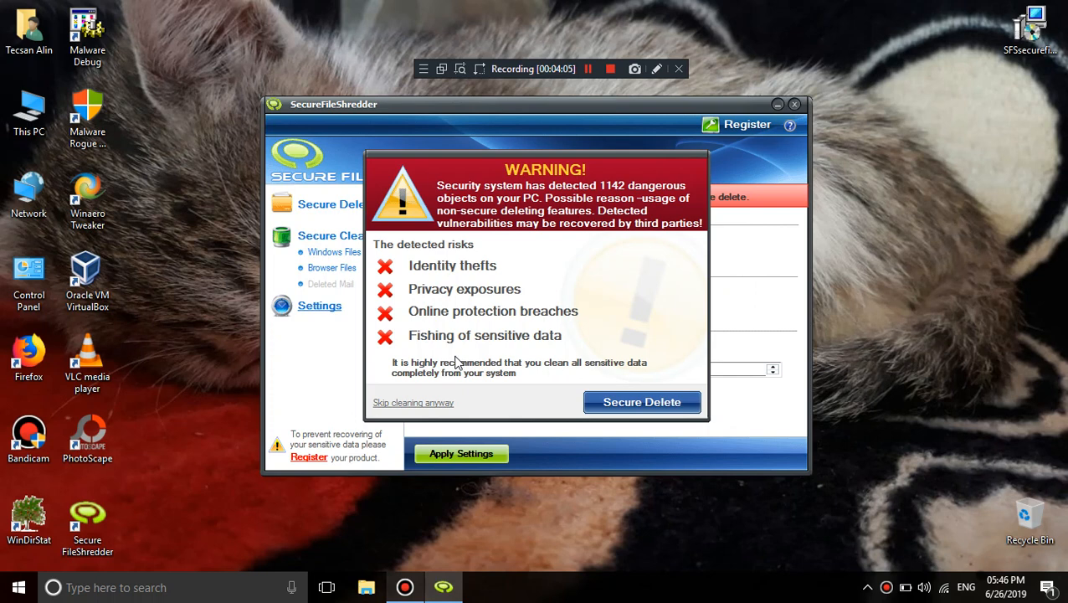
mouse_move(445, 412)
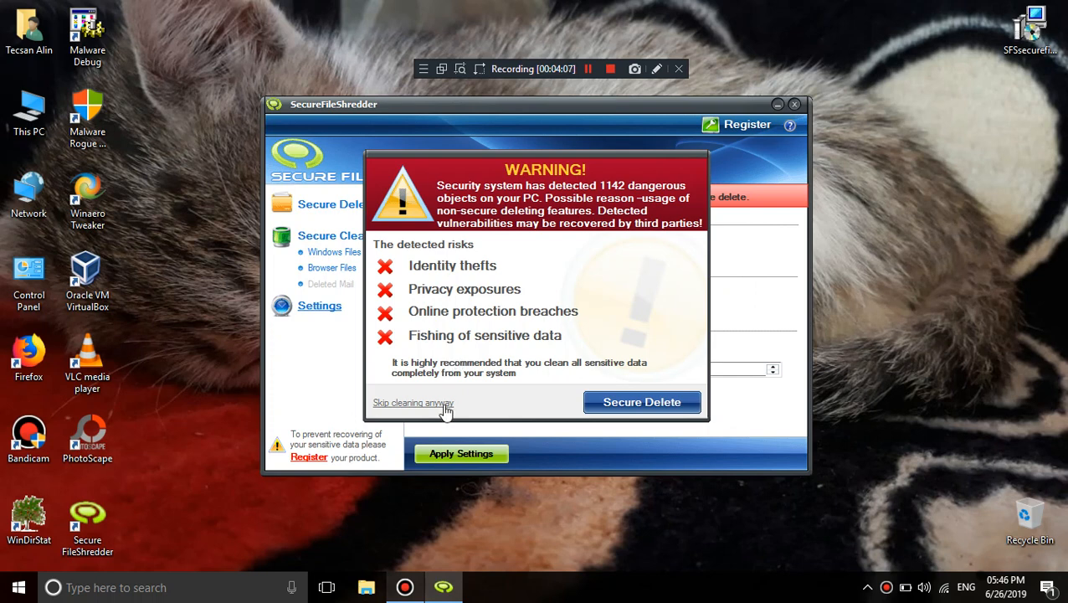
left_click(412, 403)
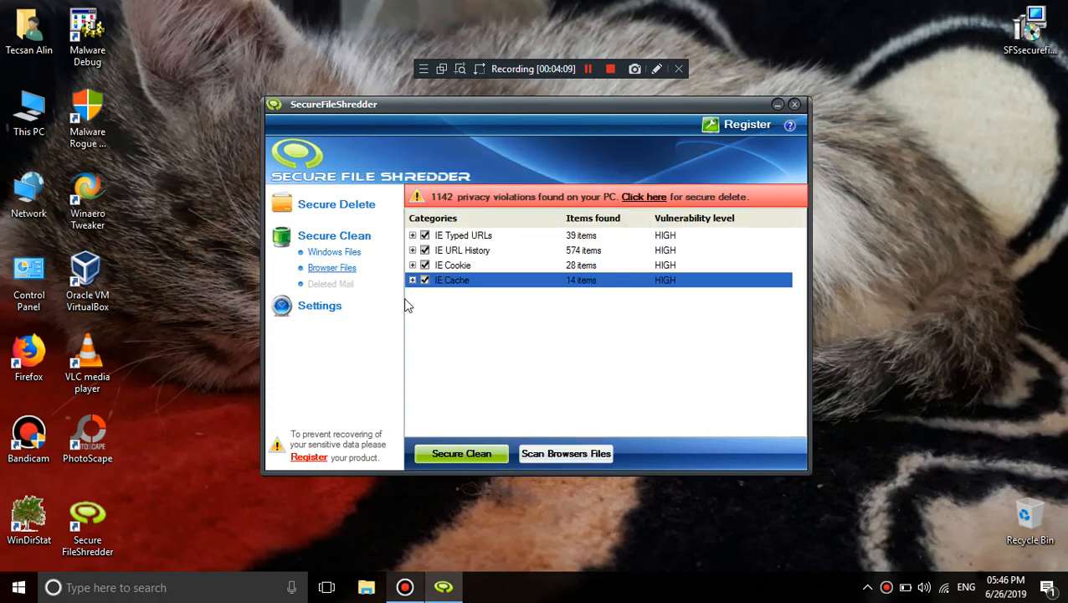
Expand the IE categories to review typed URLs, history, cookies and cache entries
left_click(412, 280)
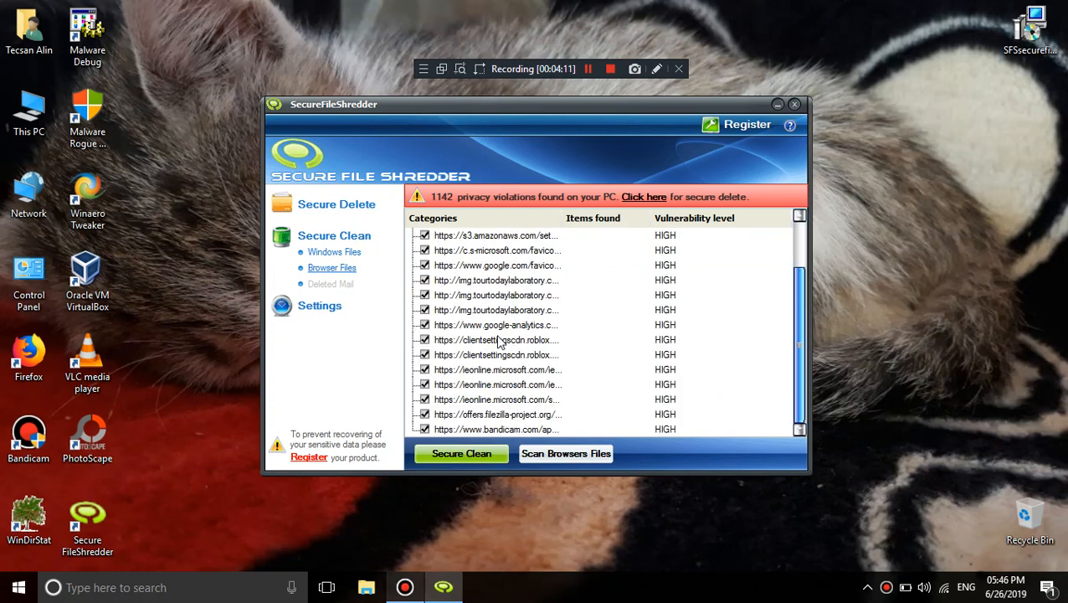
scroll("down", 3)
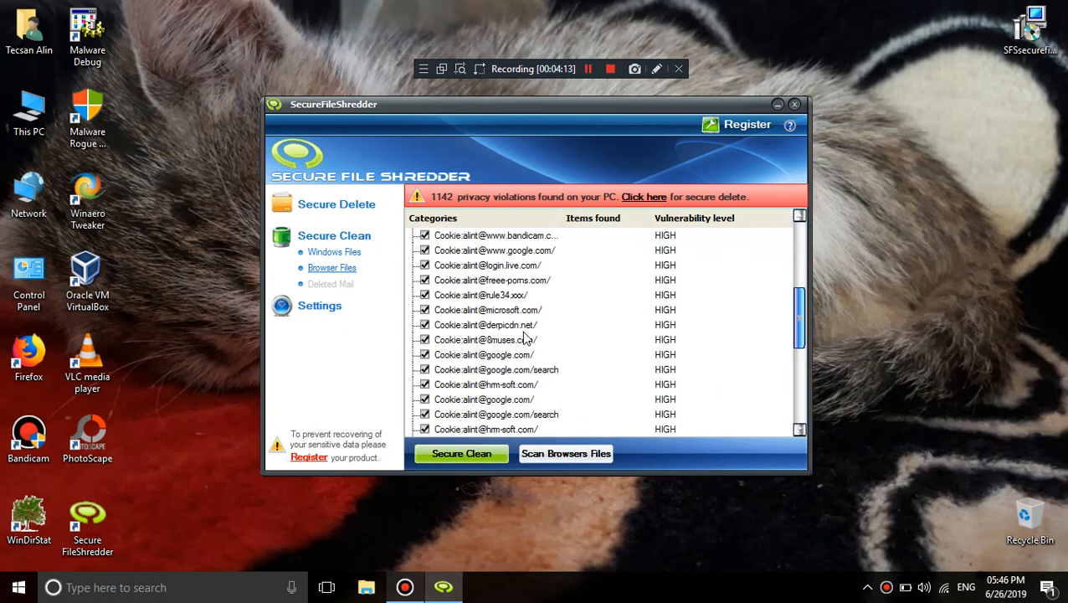
scroll("up", 3)
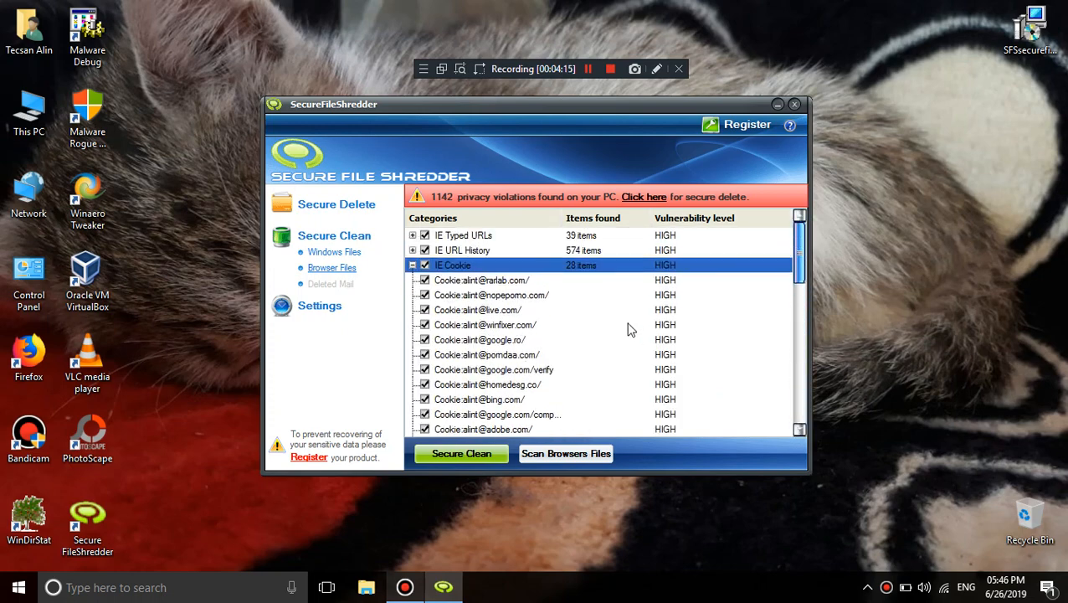
scroll("down", 3)
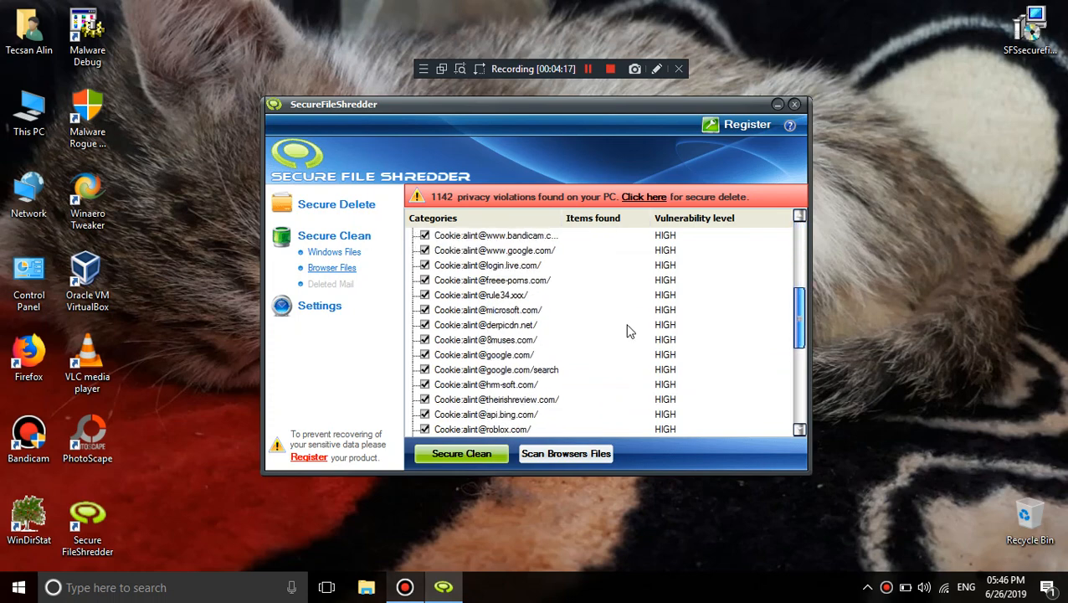
scroll("down", 3)
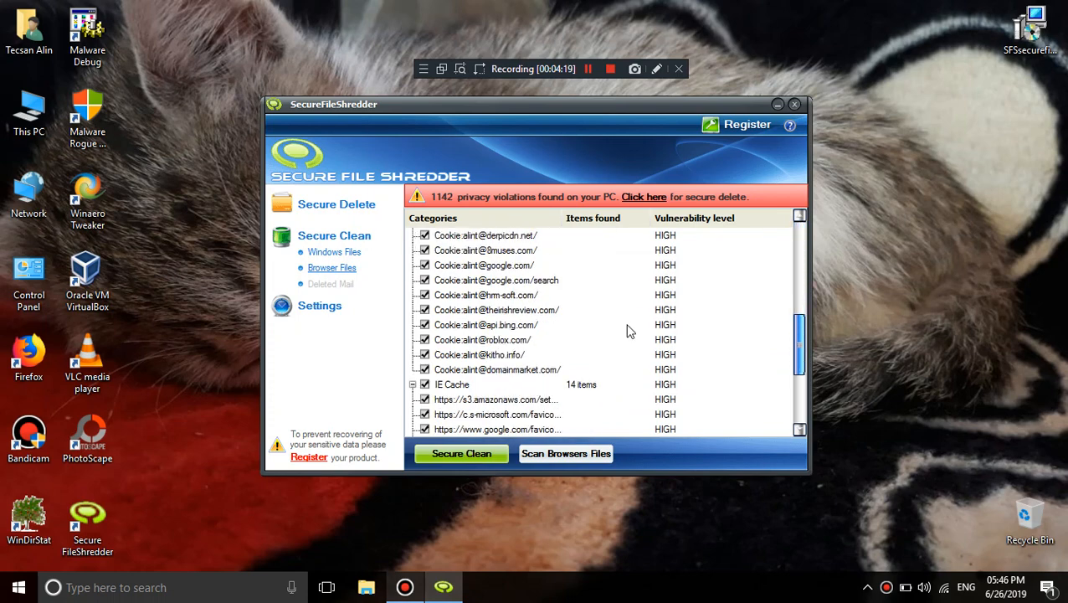
scroll("up", 3)
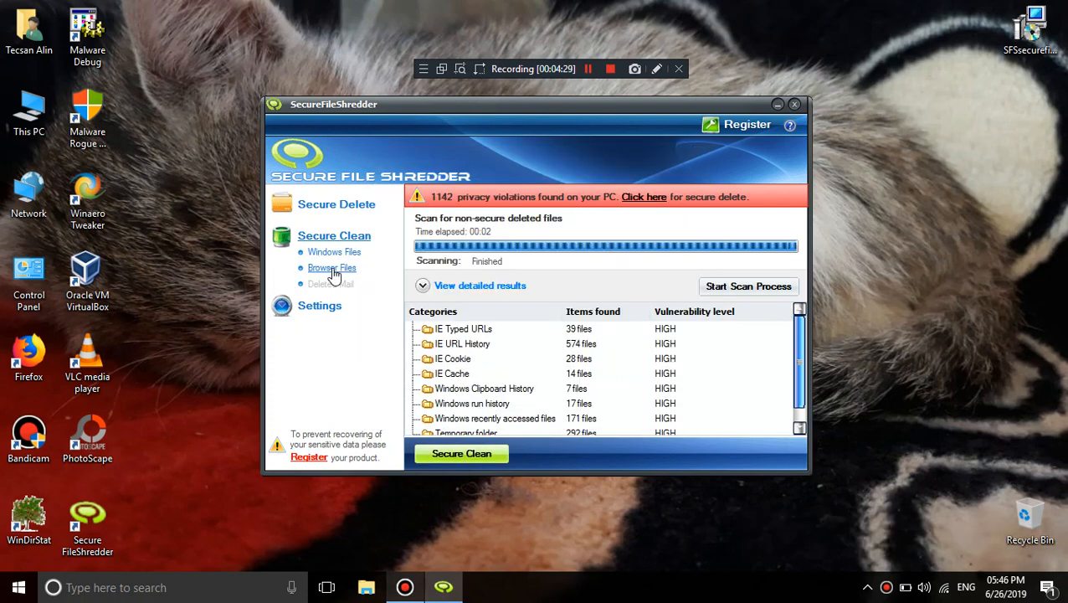
left_click(331, 267)
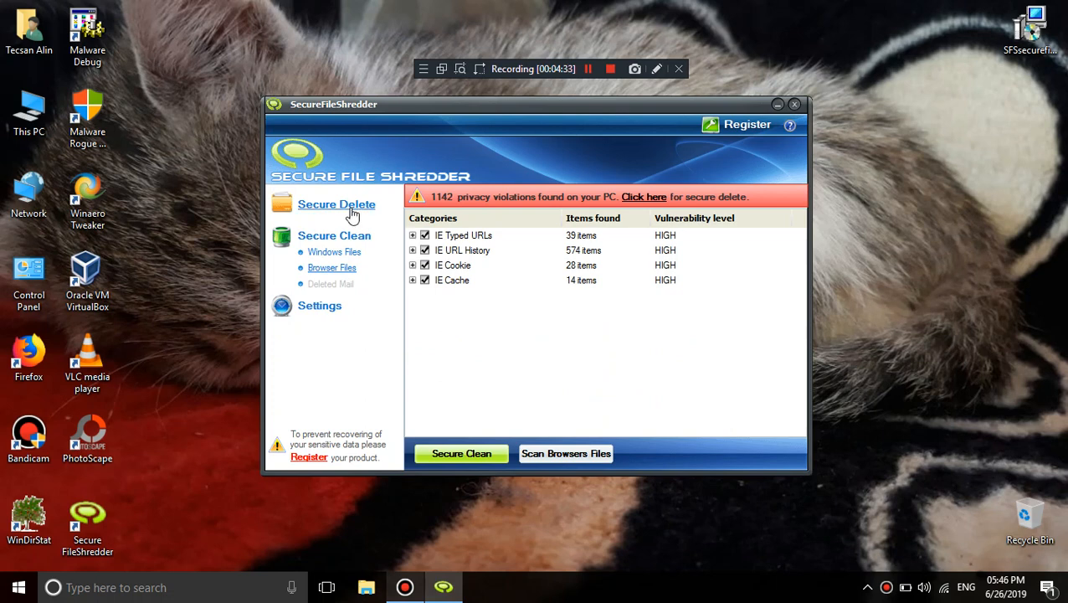
Add 25.03.2016 - 1.png from Documents to the Secure Delete list, then Remove All
left_click(337, 204)
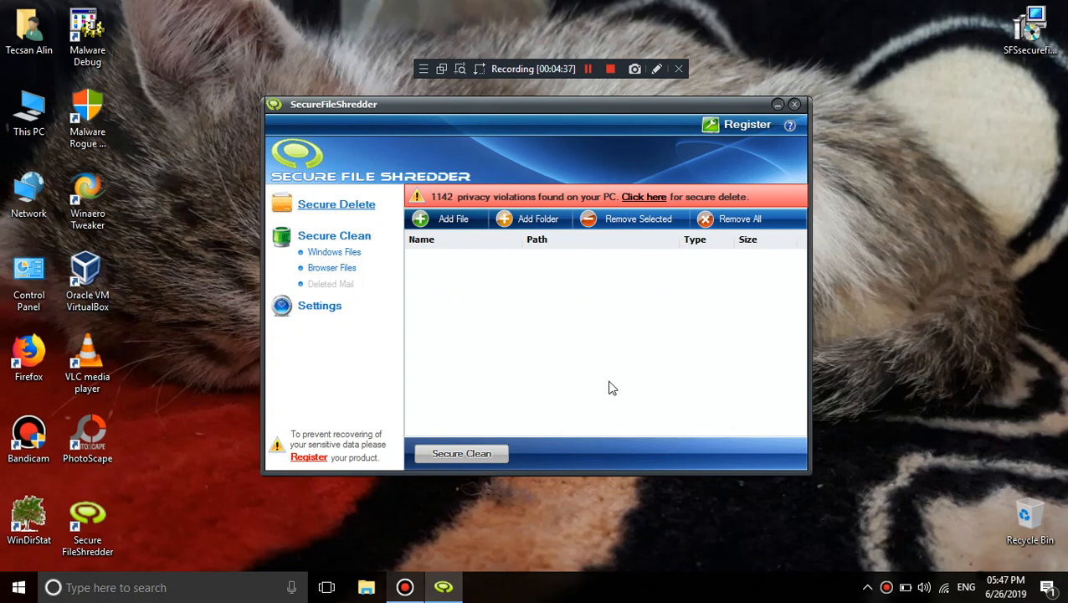
mouse_move(561, 346)
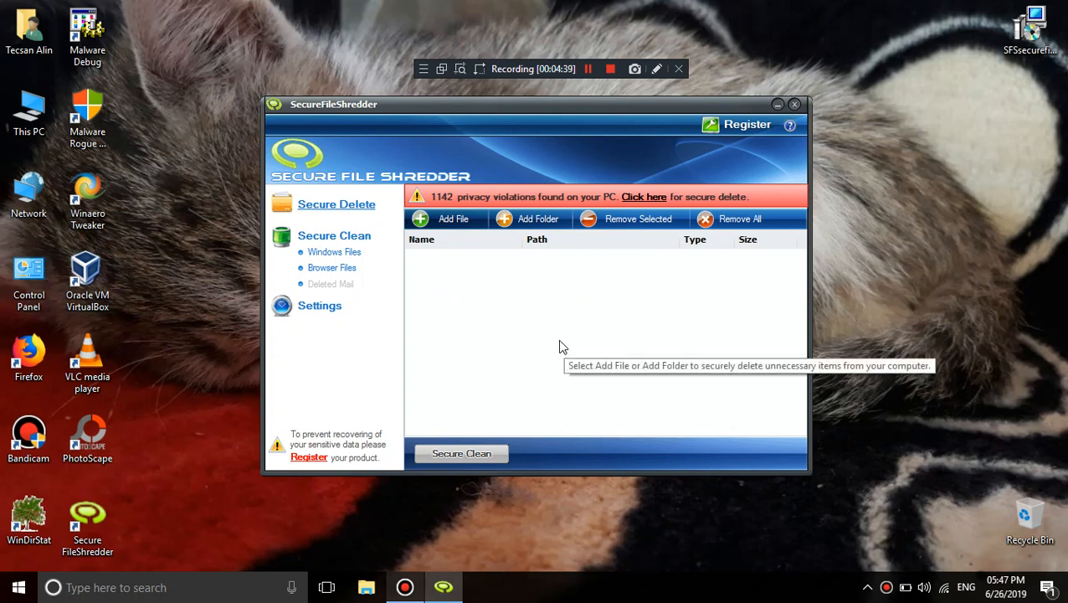
mouse_move(494, 304)
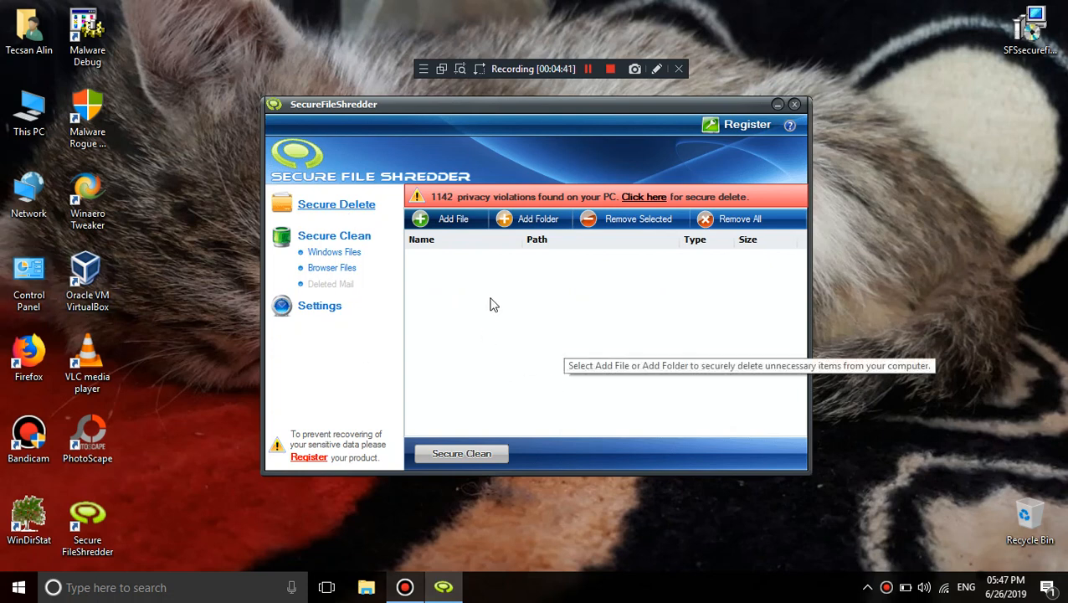
left_click(453, 218)
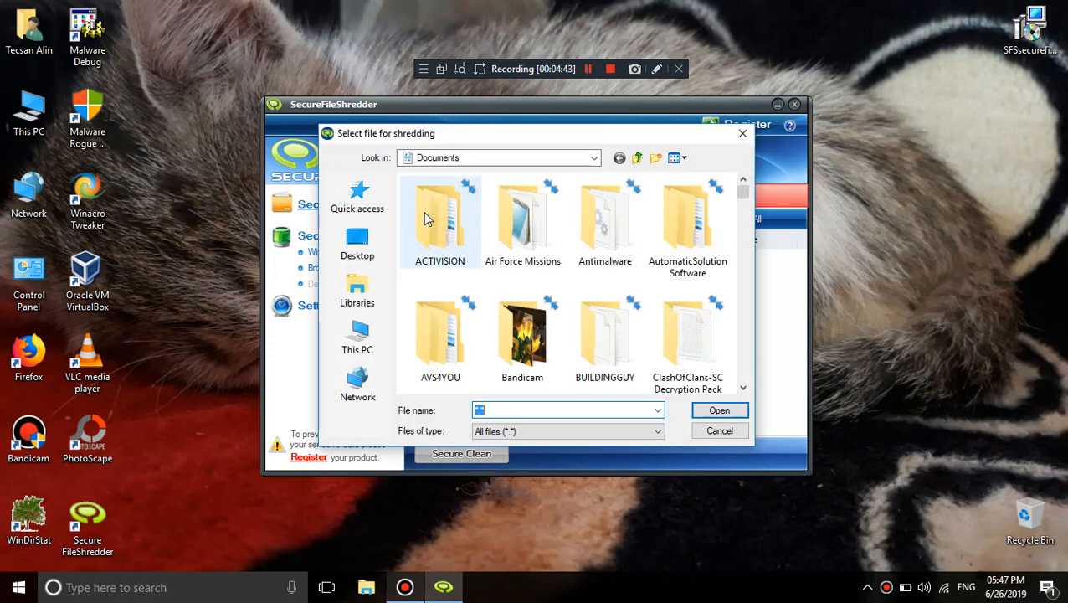
scroll("down", 3)
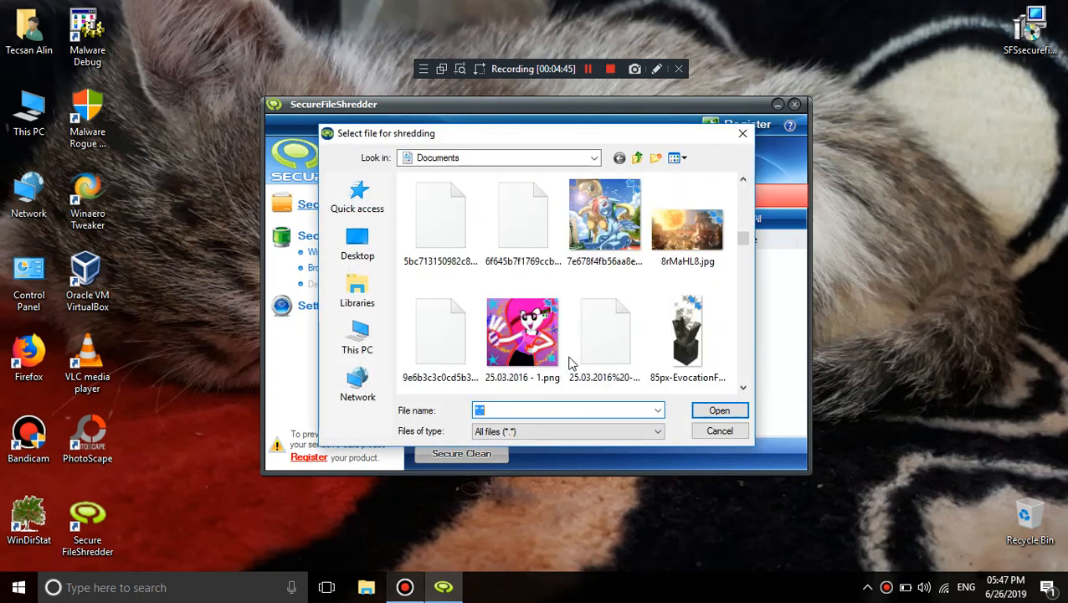
scroll("down", 3)
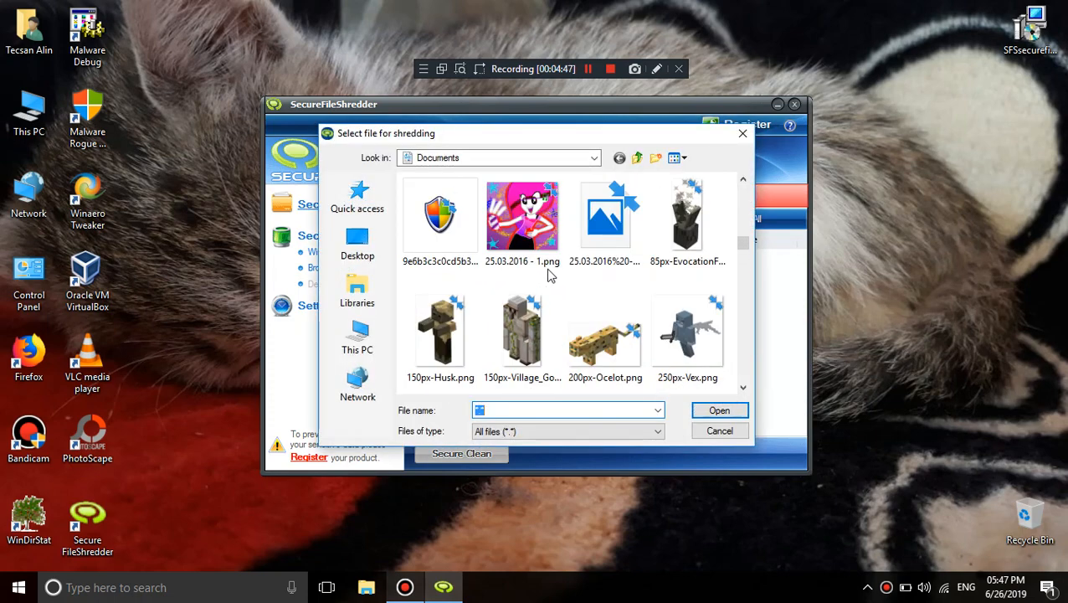
left_click(718, 410)
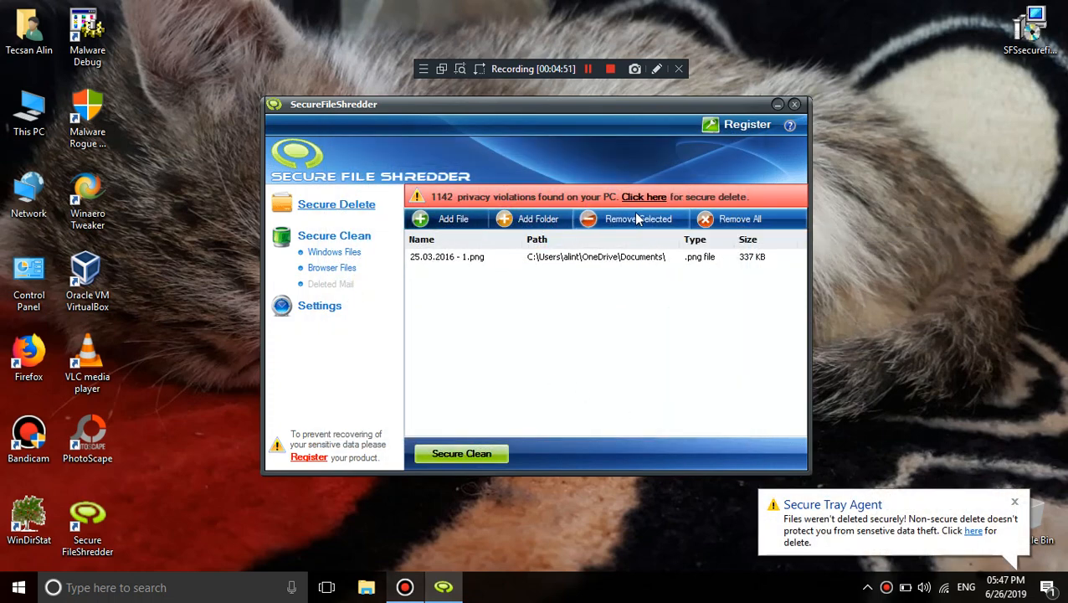
left_click(638, 218)
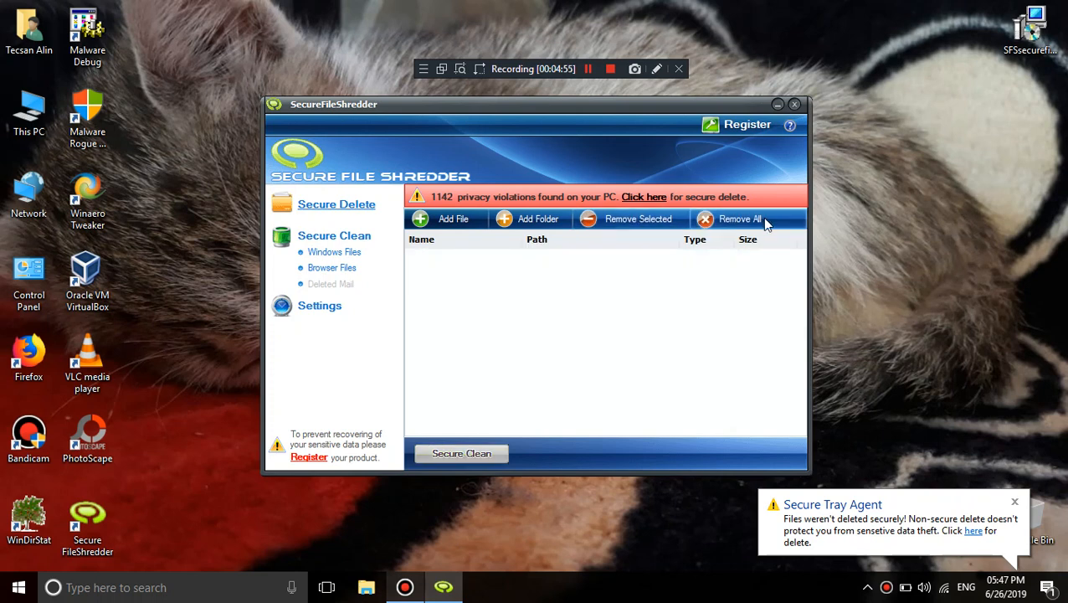
mouse_move(690, 218)
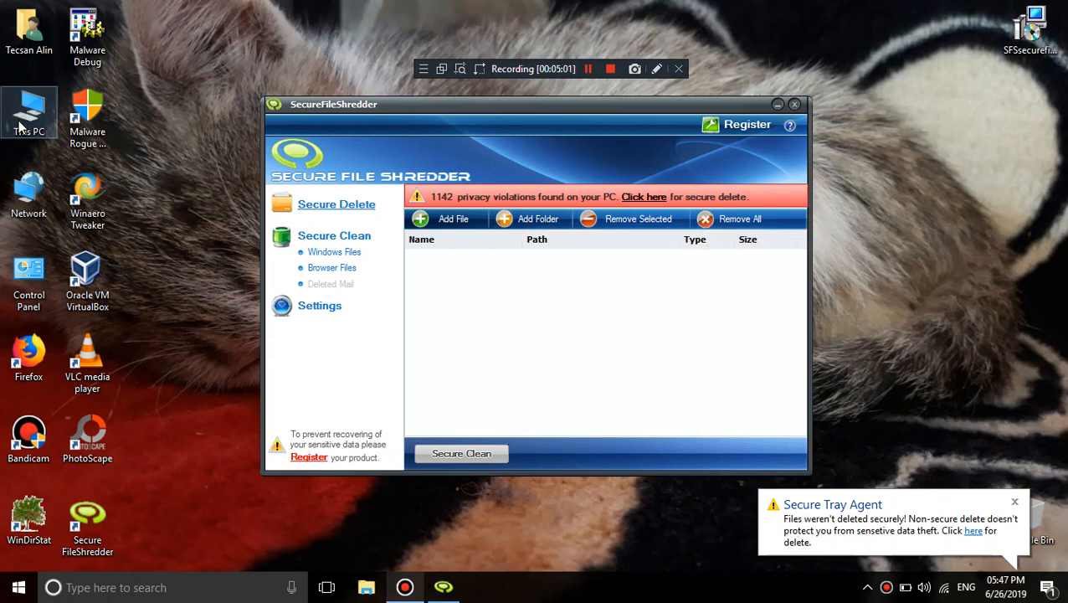
Open This PC in File Explorer, then the Documents folder
double_click(29, 113)
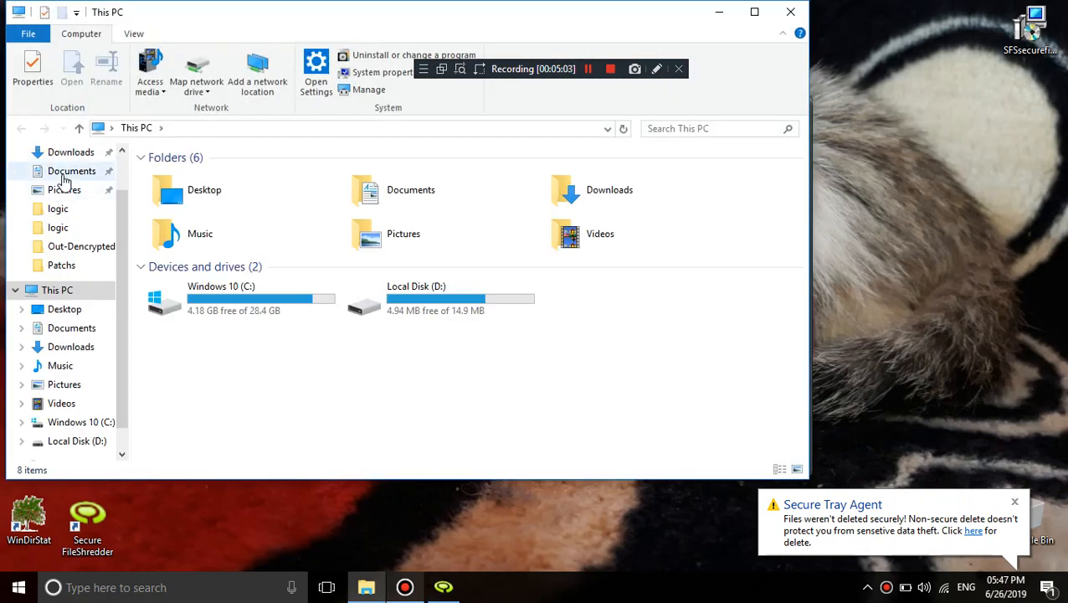
double_click(72, 171)
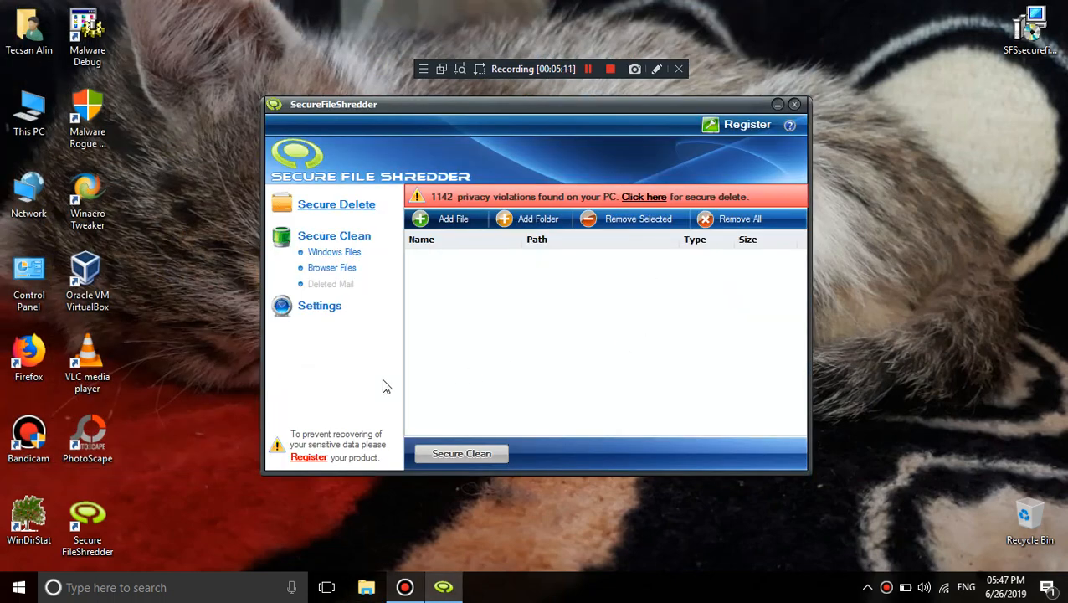
mouse_move(427, 367)
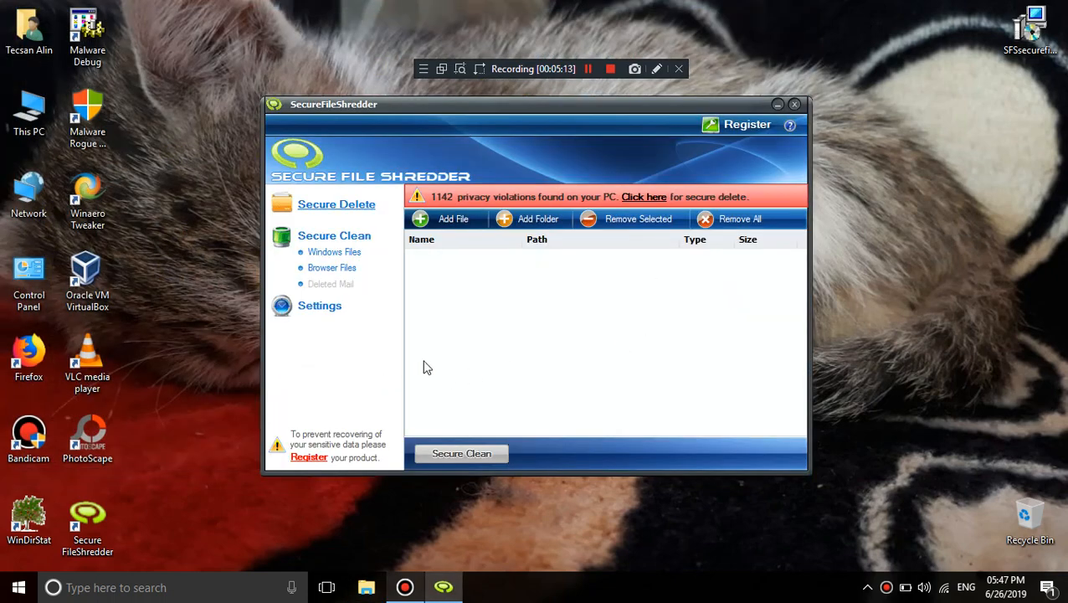
Add the .exe.MANIFEST file from Documents to the shred list and reopen This PC
left_click(444, 218)
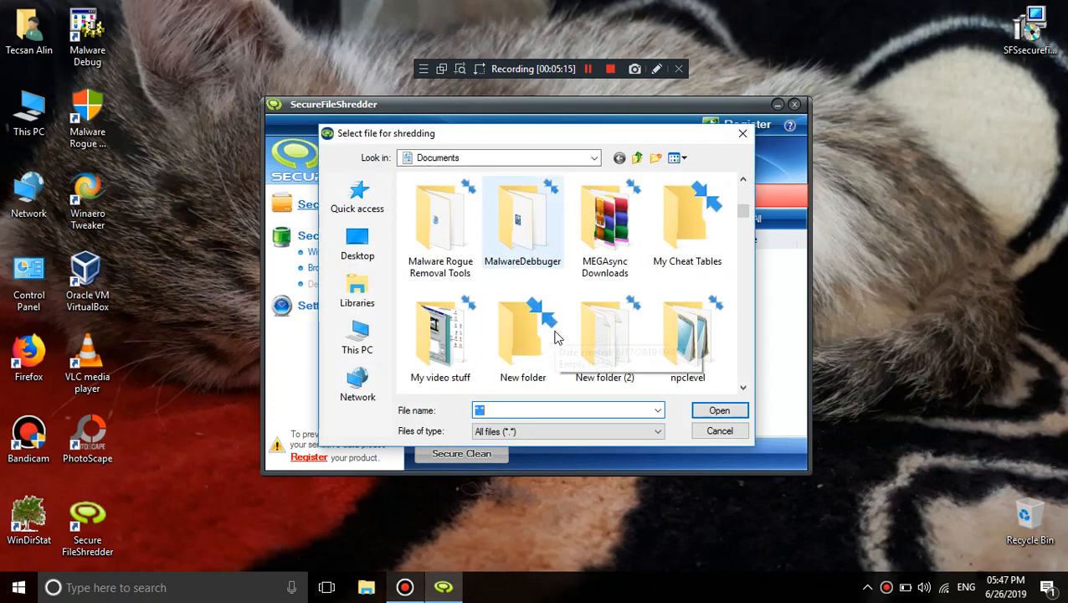
scroll("down", 3)
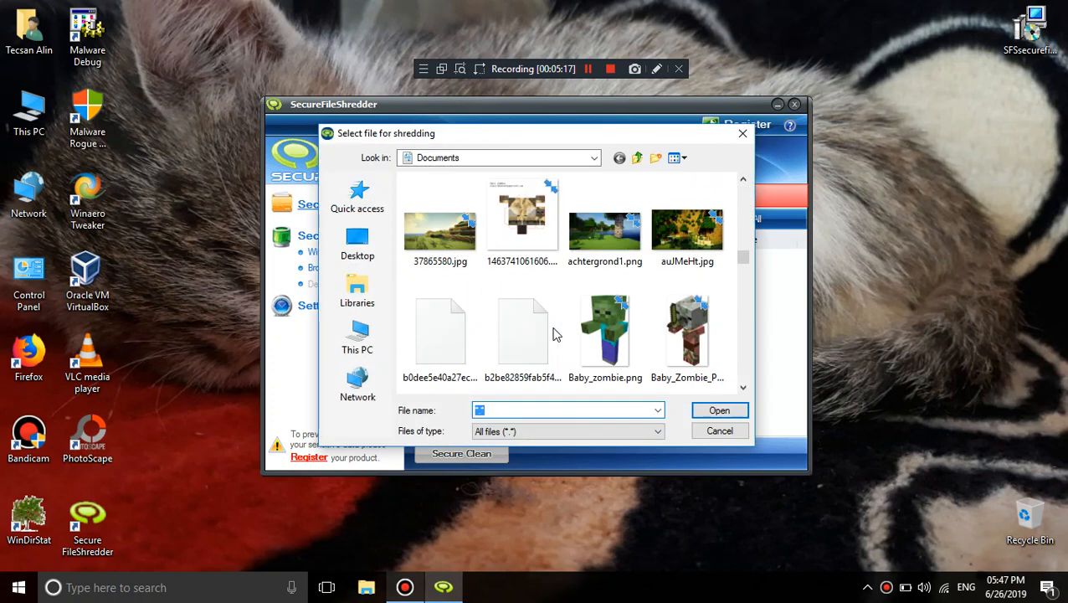
scroll("up", 3)
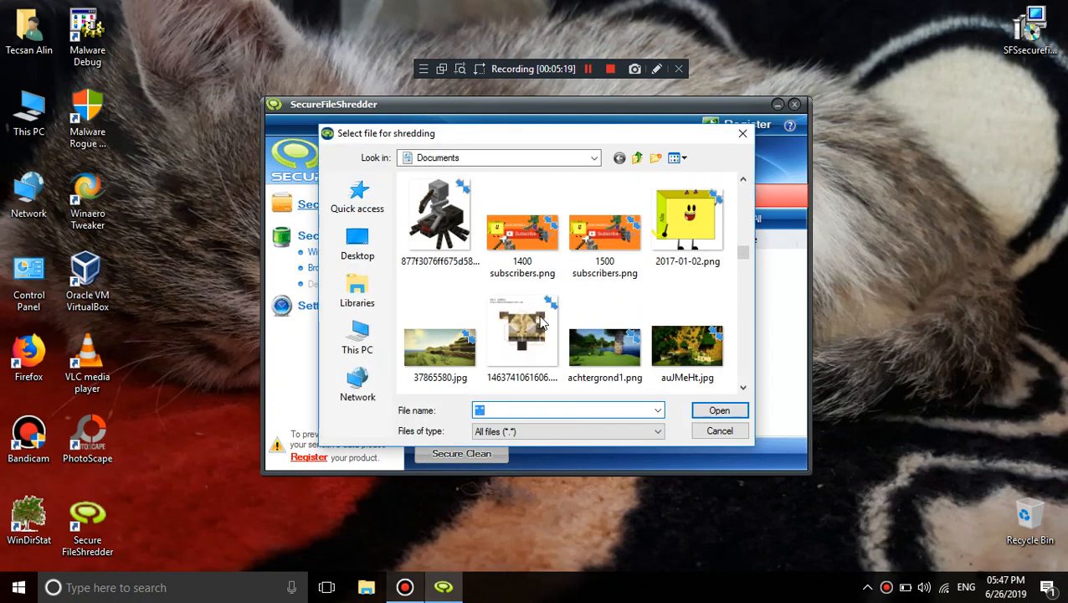
scroll("up", 3)
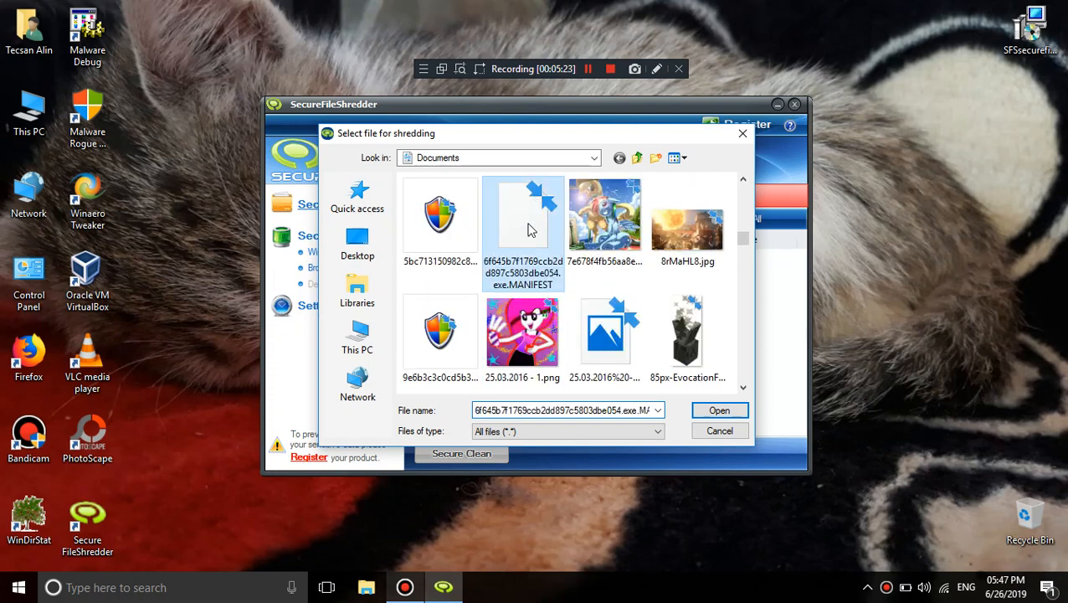
left_click(718, 409)
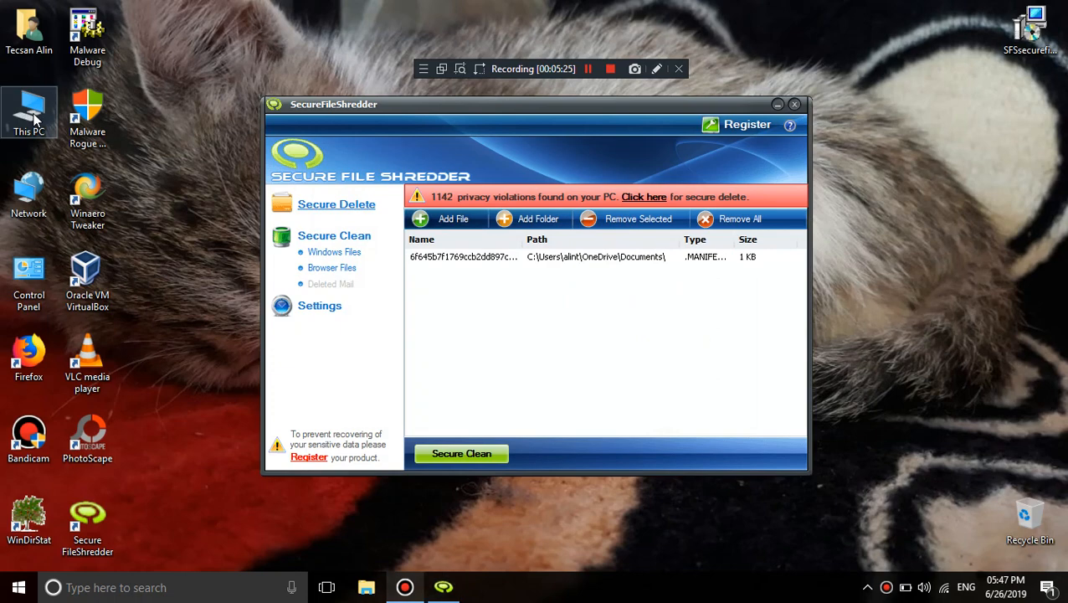
double_click(29, 113)
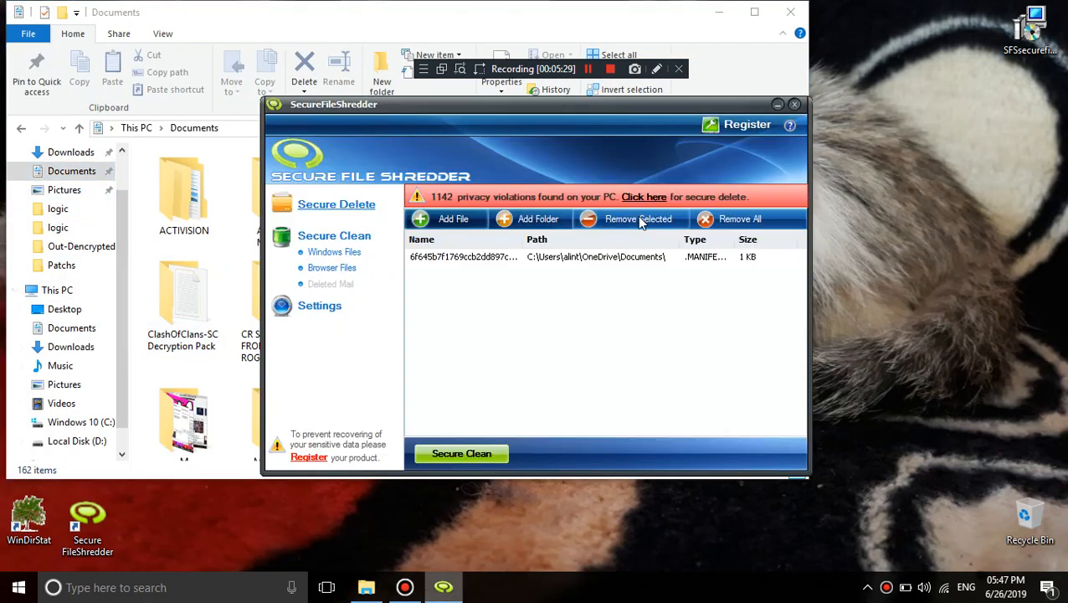
Remove the MANIFEST file from the shred list, refresh Documents, and close Explorer
left_click(739, 218)
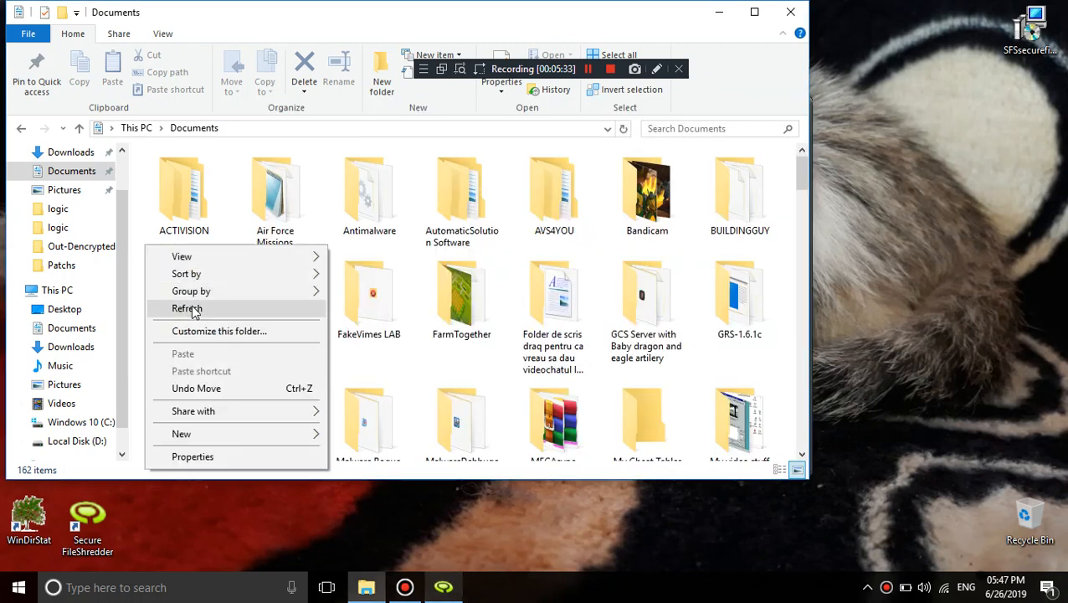
left_click(187, 308)
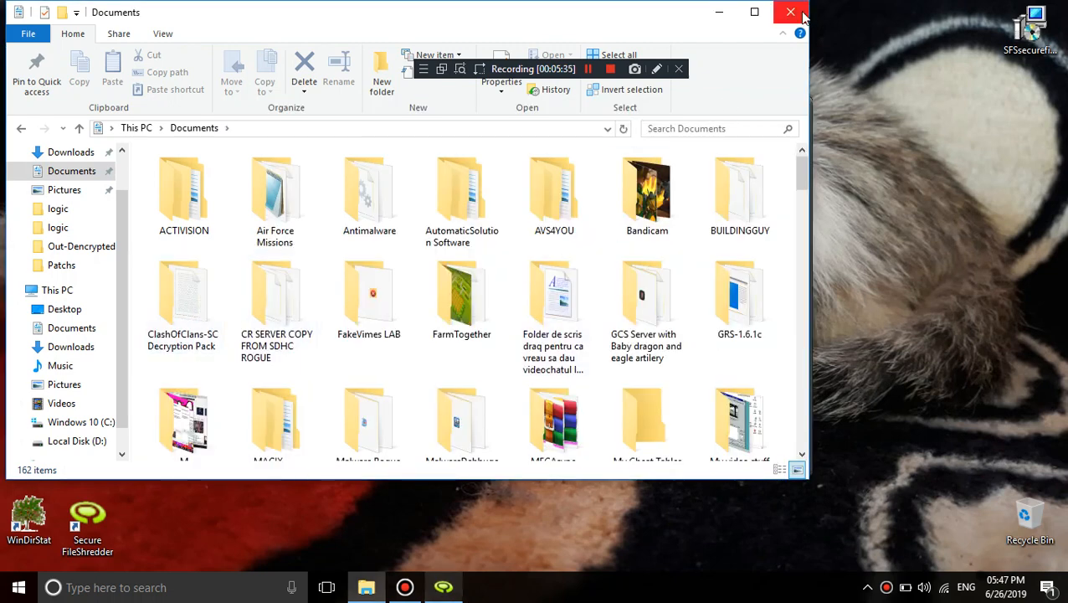
left_click(789, 12)
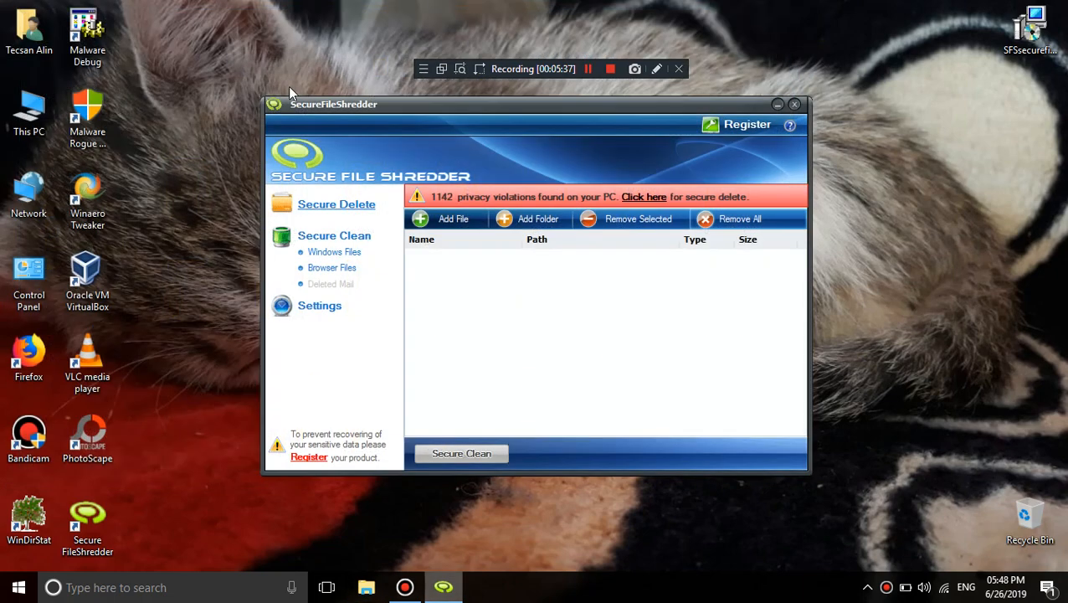
Browse from Desktop to Downloads, show large icons, and pick an image file
left_click(445, 218)
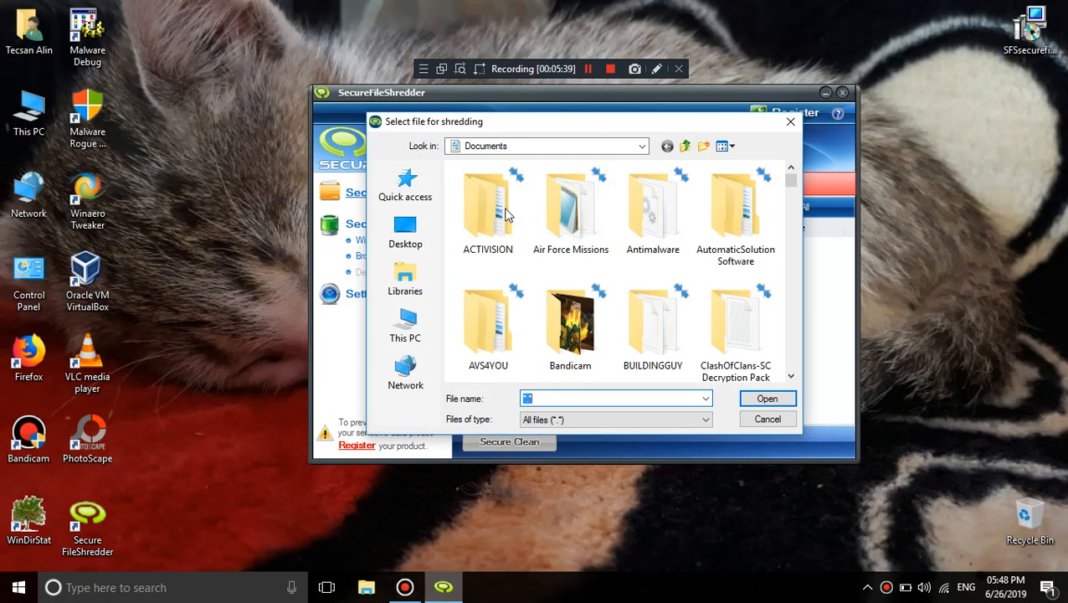
left_click(405, 230)
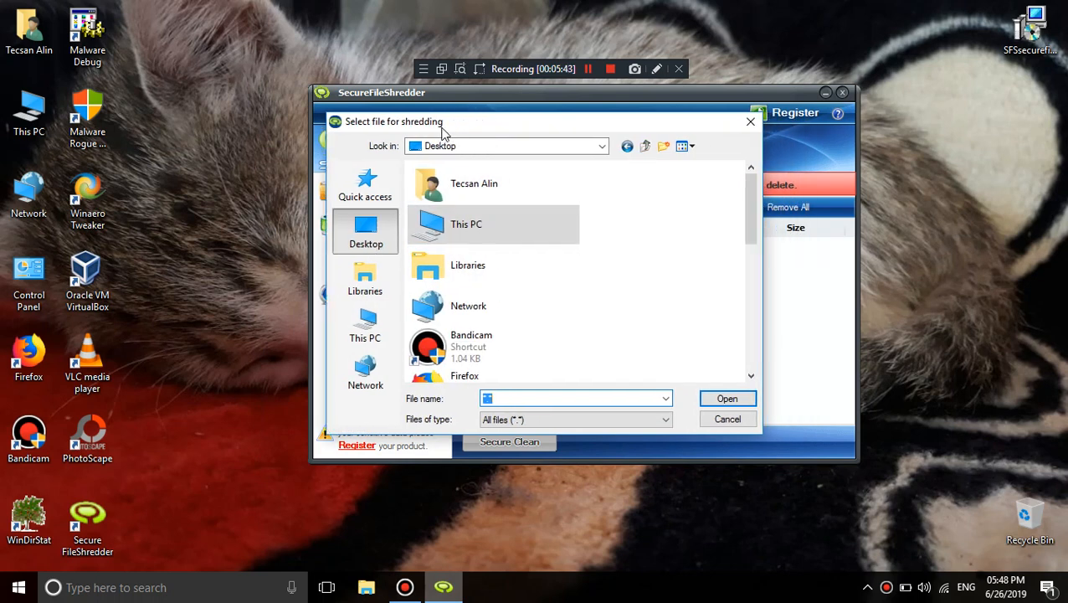
mouse_move(512, 188)
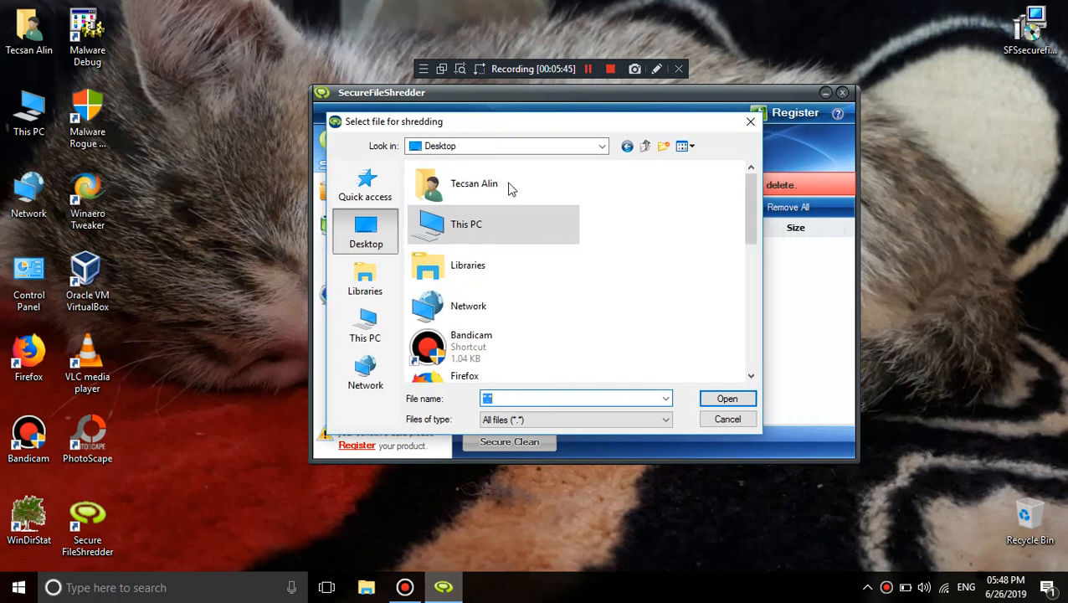
mouse_move(502, 193)
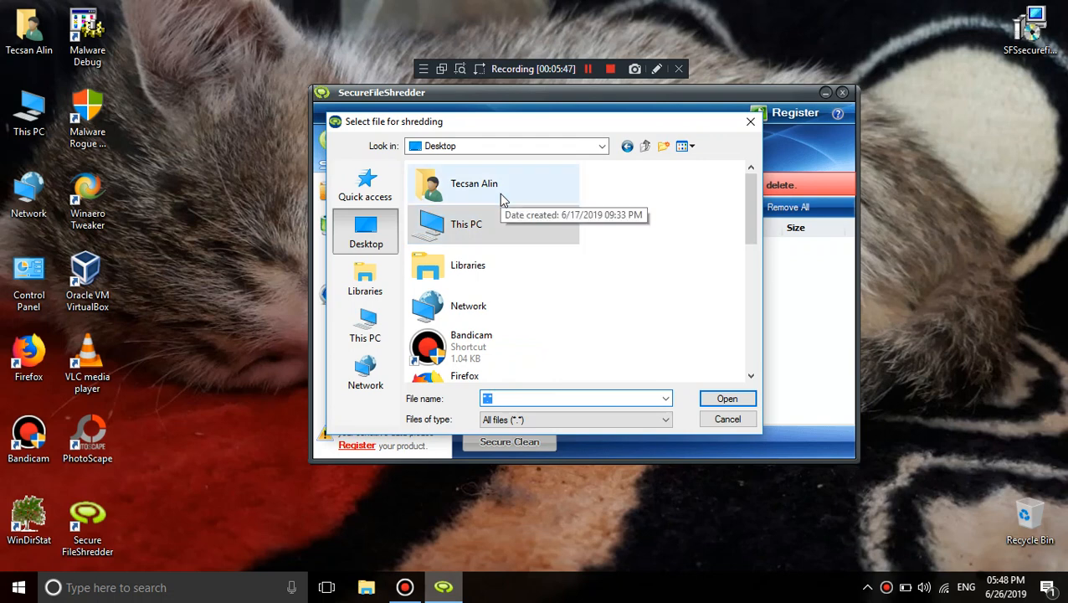
double_click(474, 184)
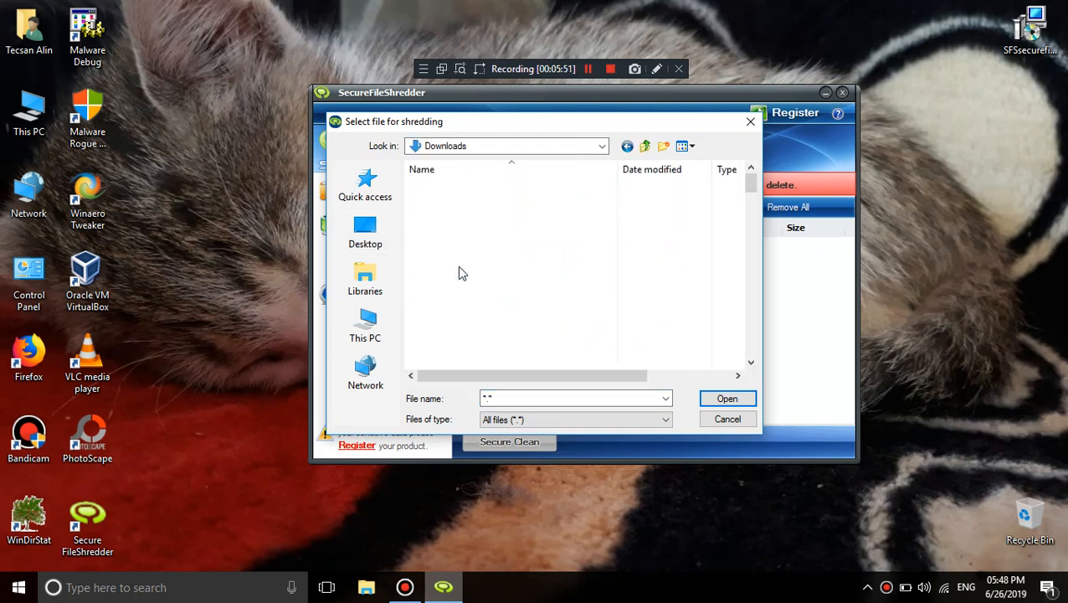
left_click(681, 145)
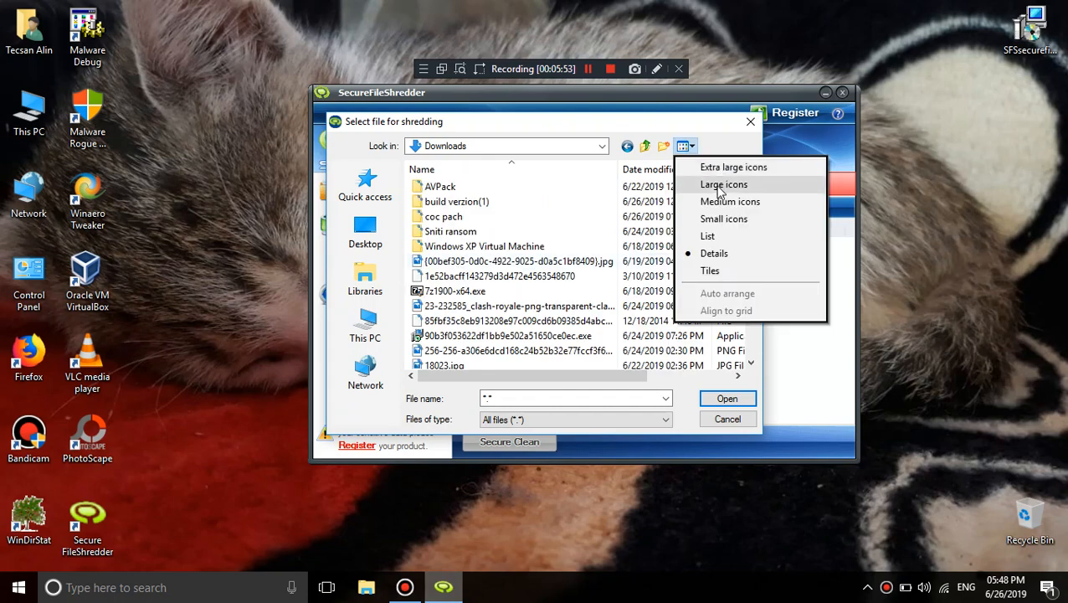
left_click(723, 184)
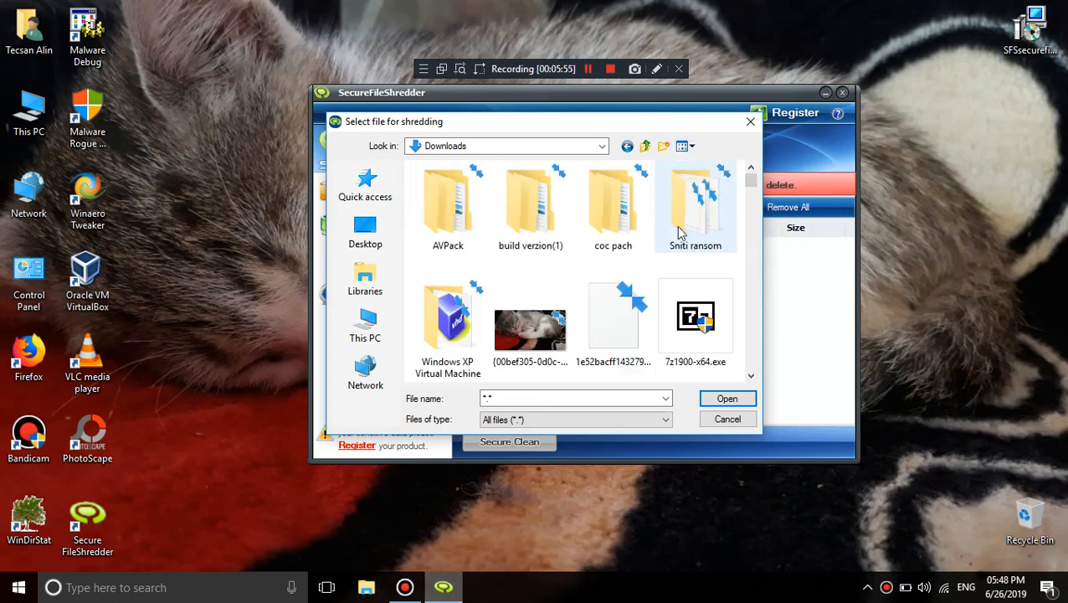
left_click(530, 327)
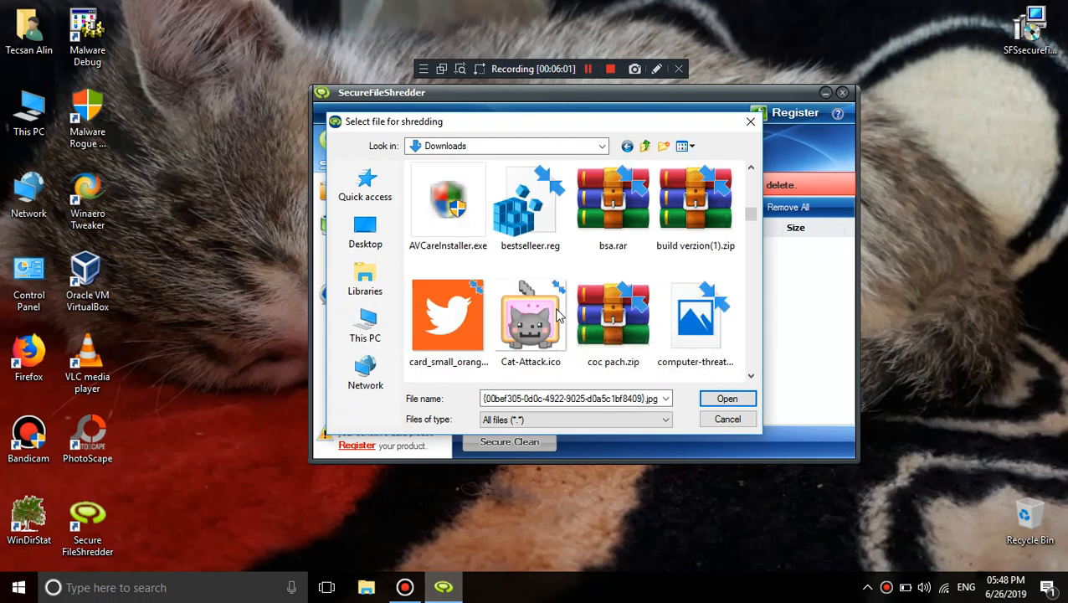
Add large.png to the shred list, then take it off again
scroll("down", 3)
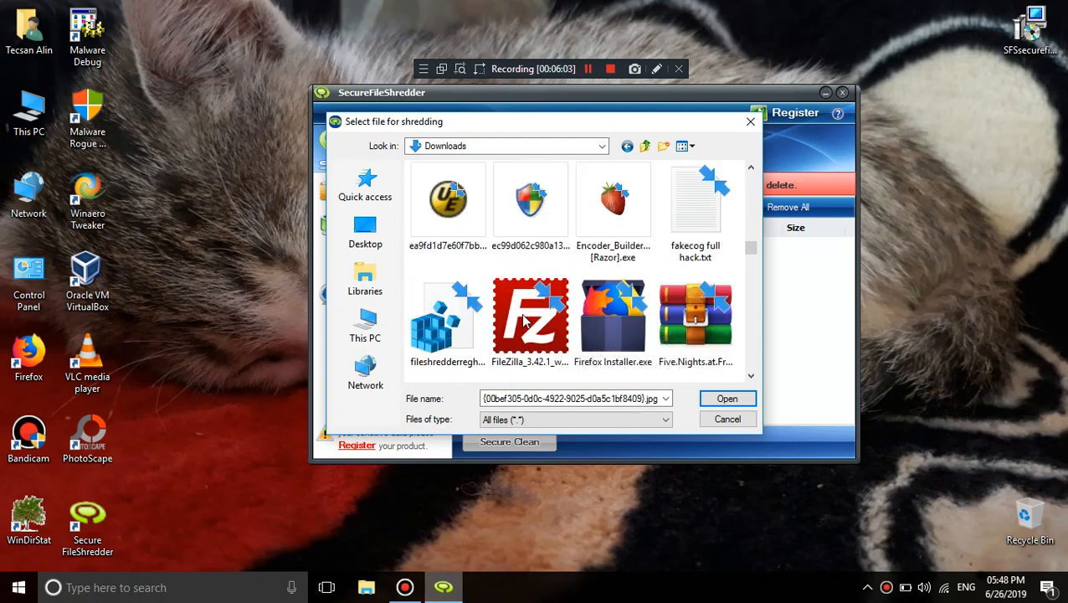
scroll("down", 3)
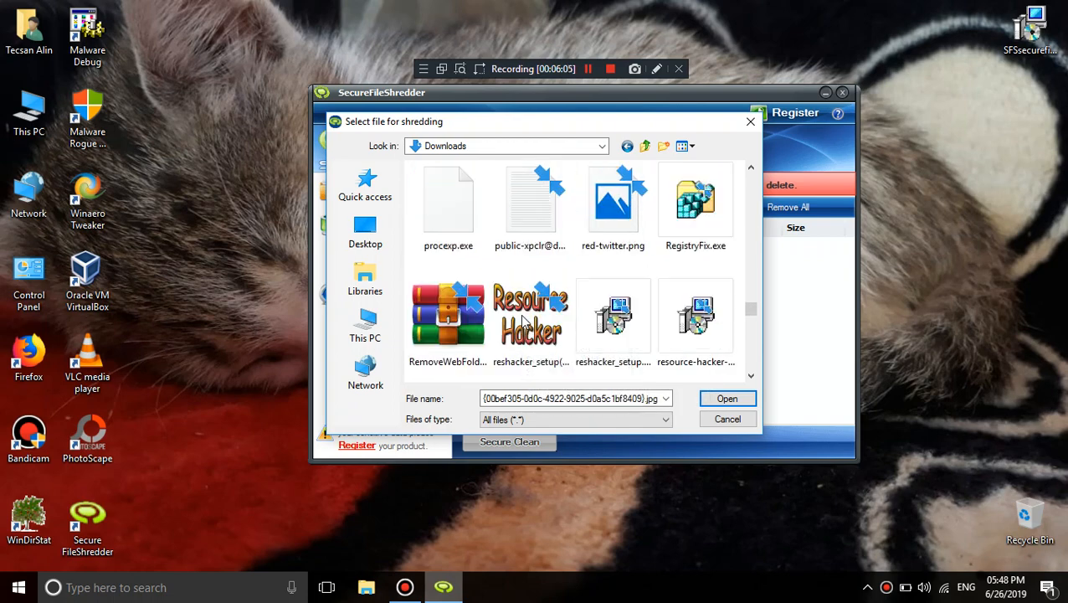
scroll("down", 3)
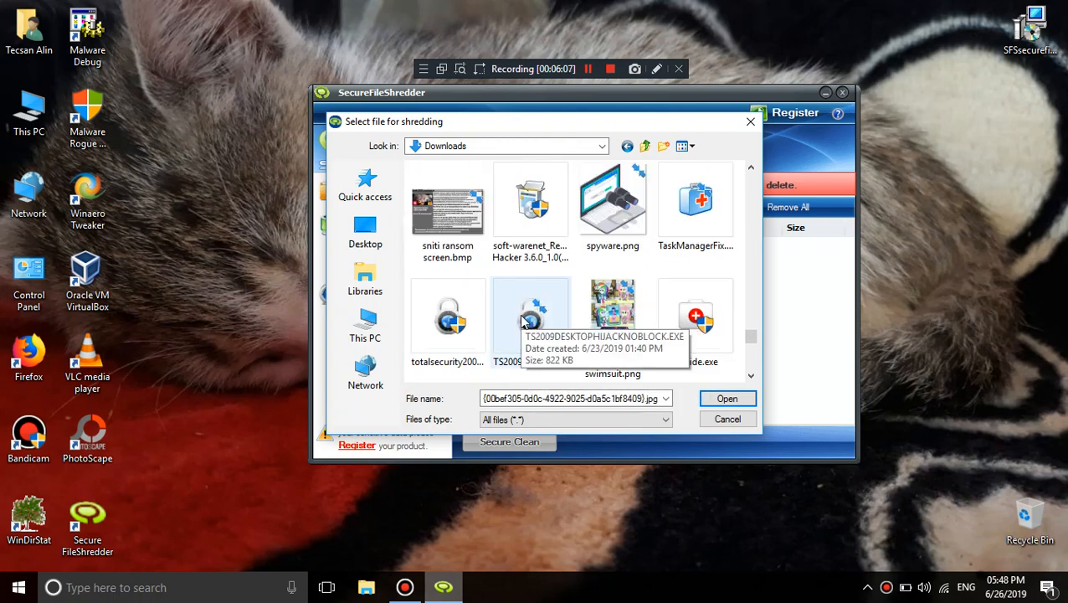
scroll("down", 3)
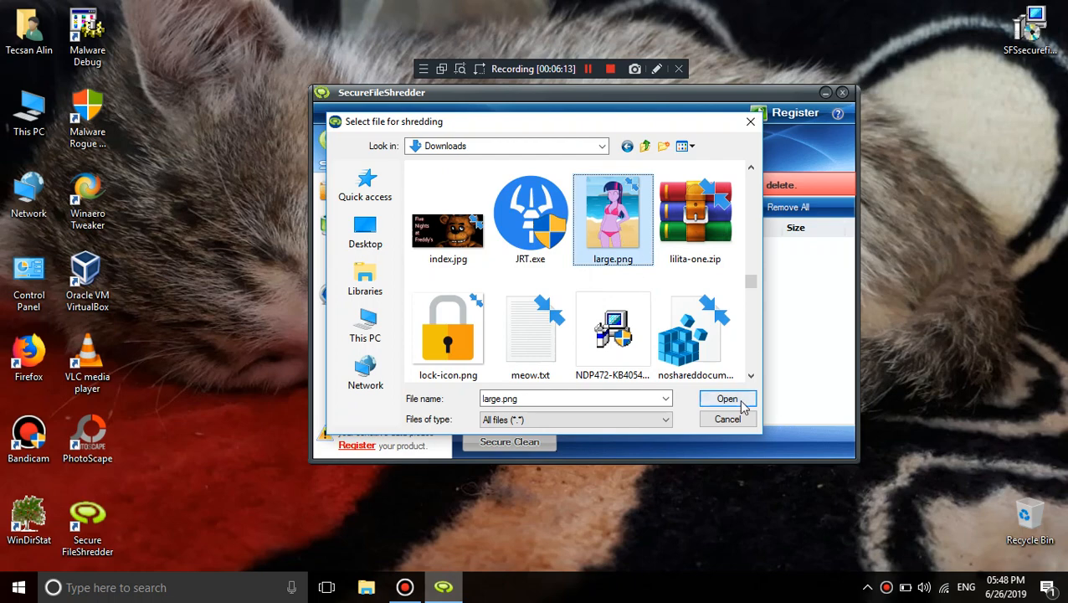
left_click(726, 398)
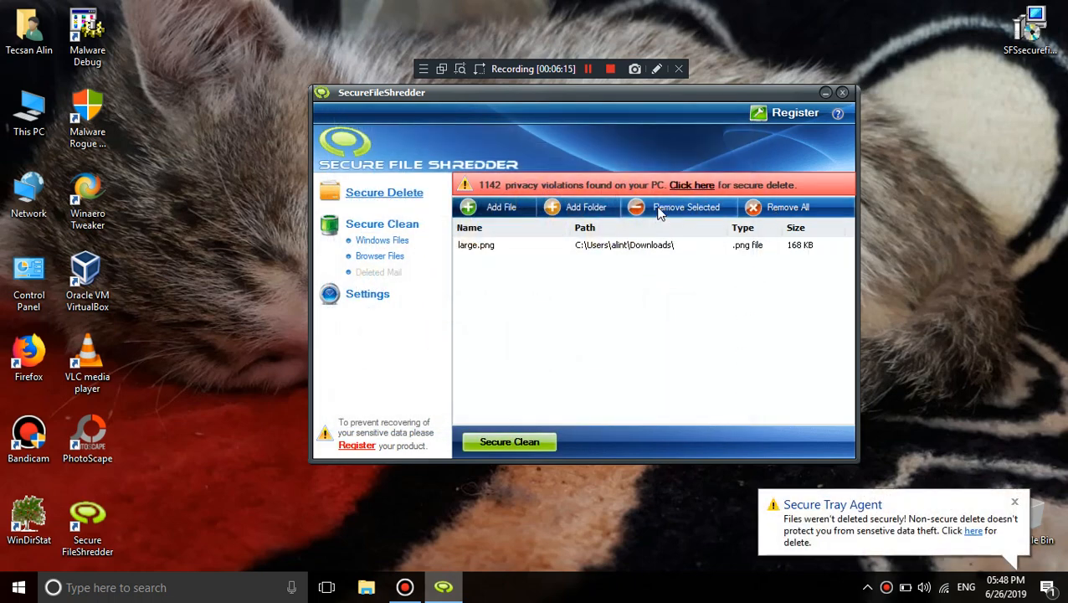
left_click(787, 207)
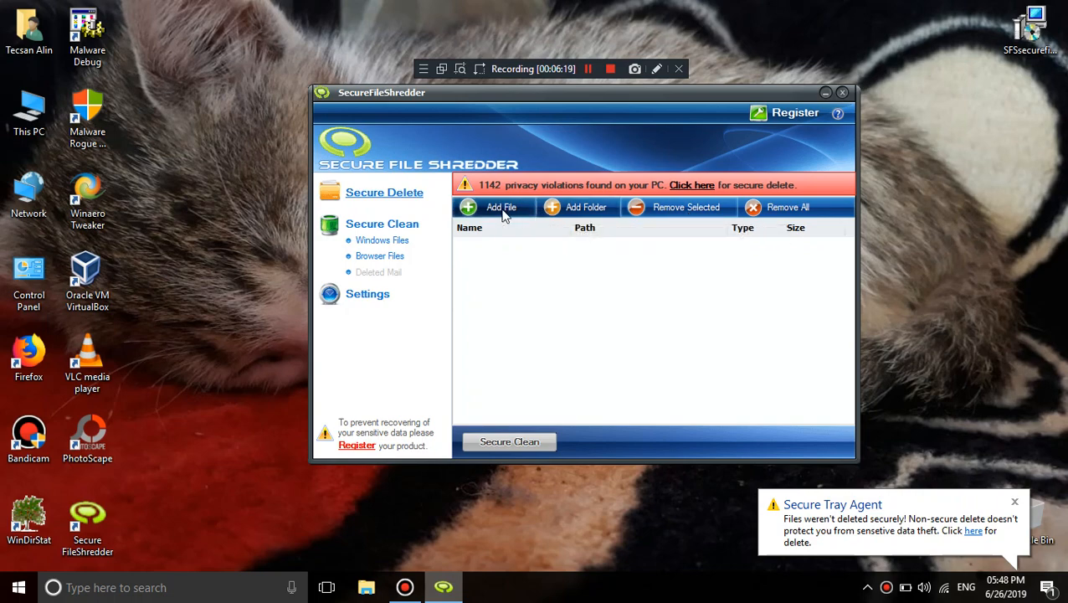
Reopen the file picker, browse the user folders, and choose index.jpg from Downloads
left_click(500, 206)
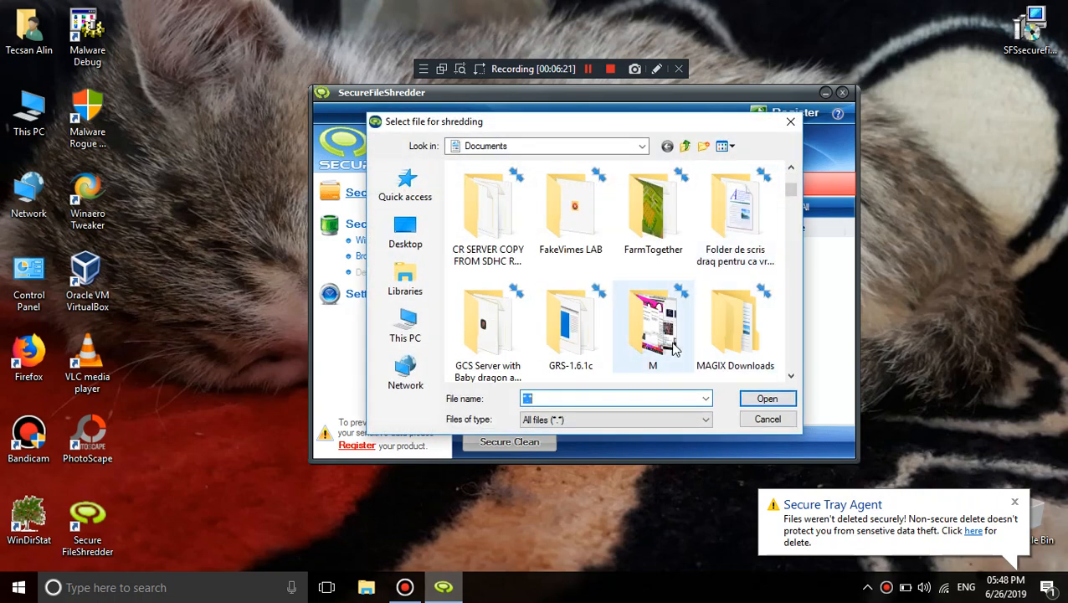
left_click(684, 146)
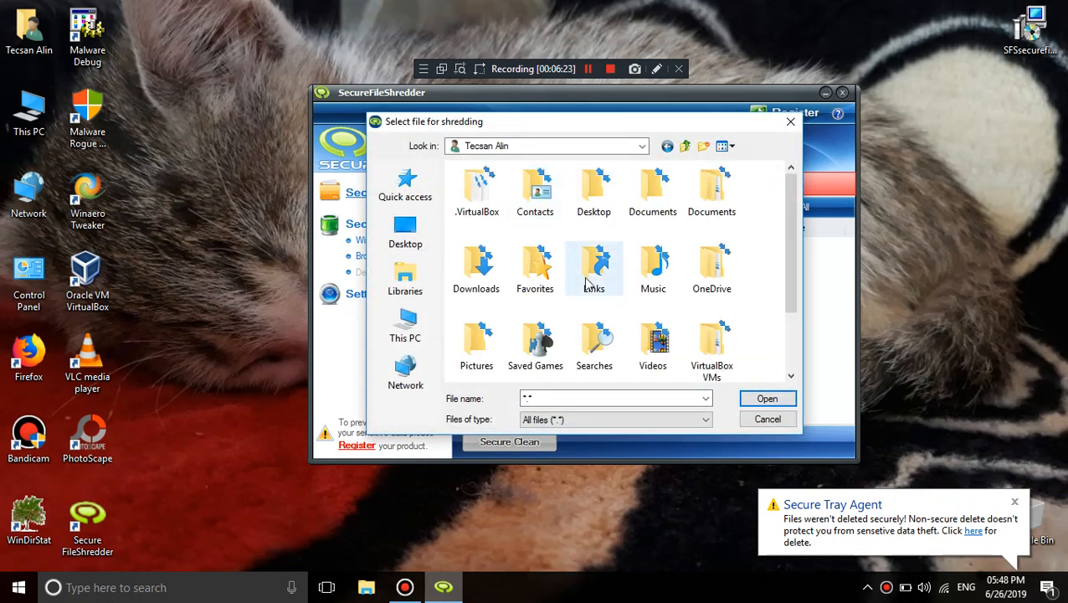
double_click(476, 267)
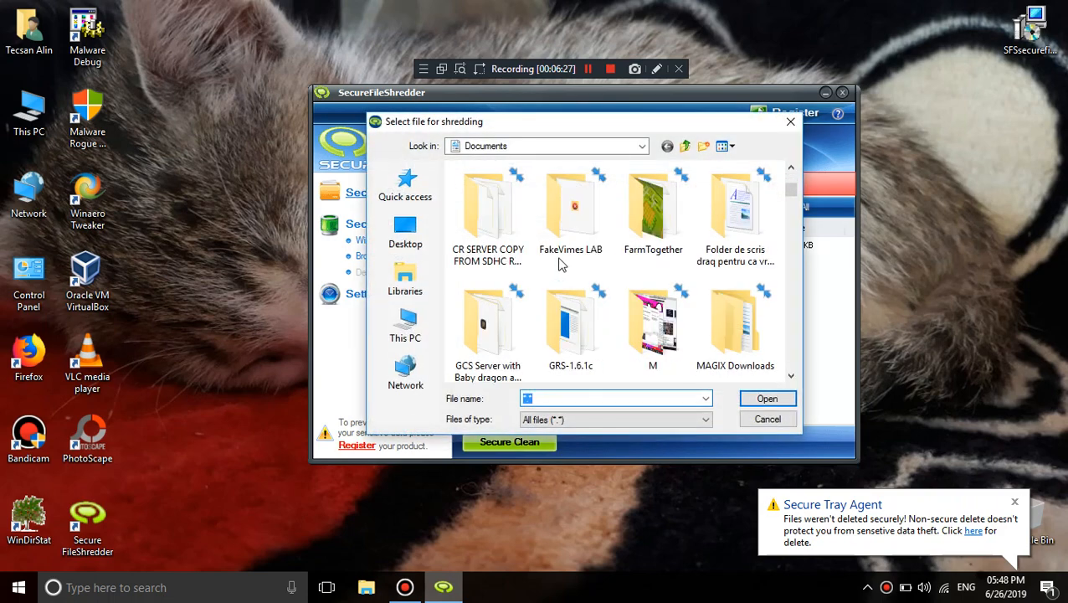
left_click(684, 146)
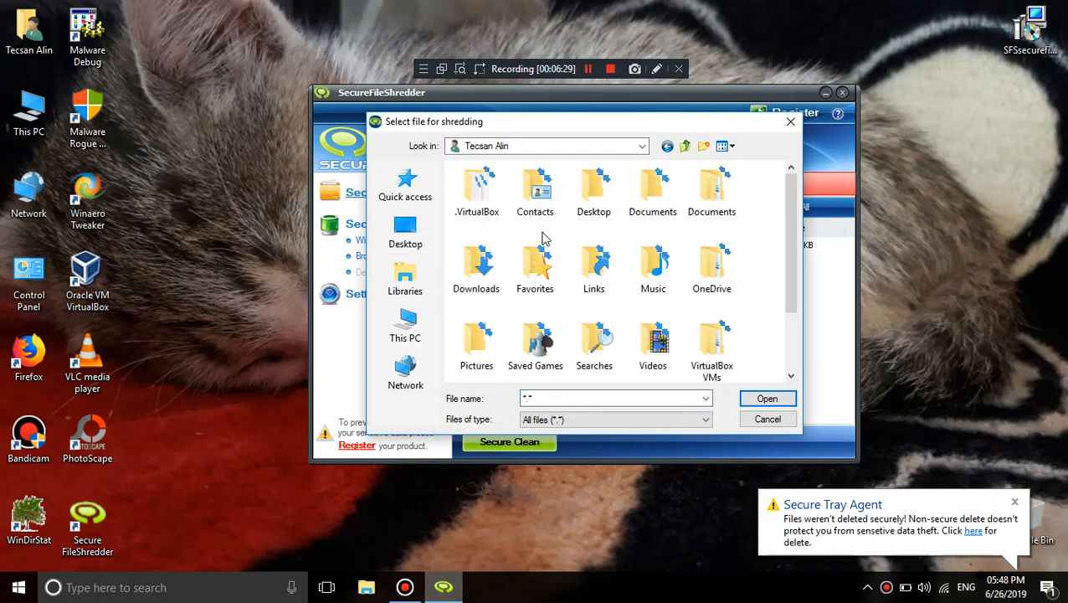
double_click(475, 267)
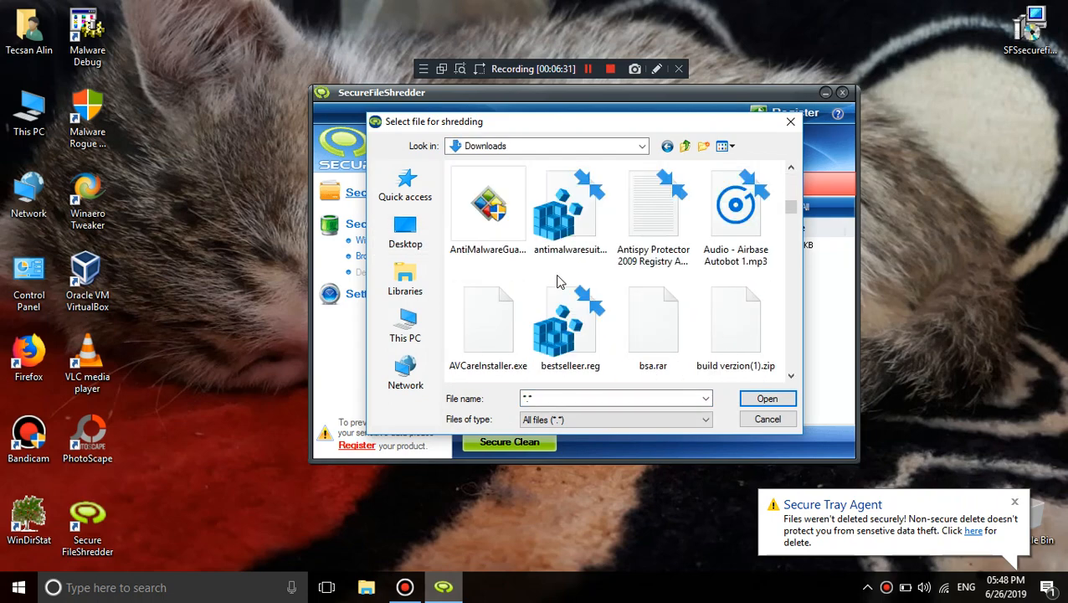
scroll("down", 3)
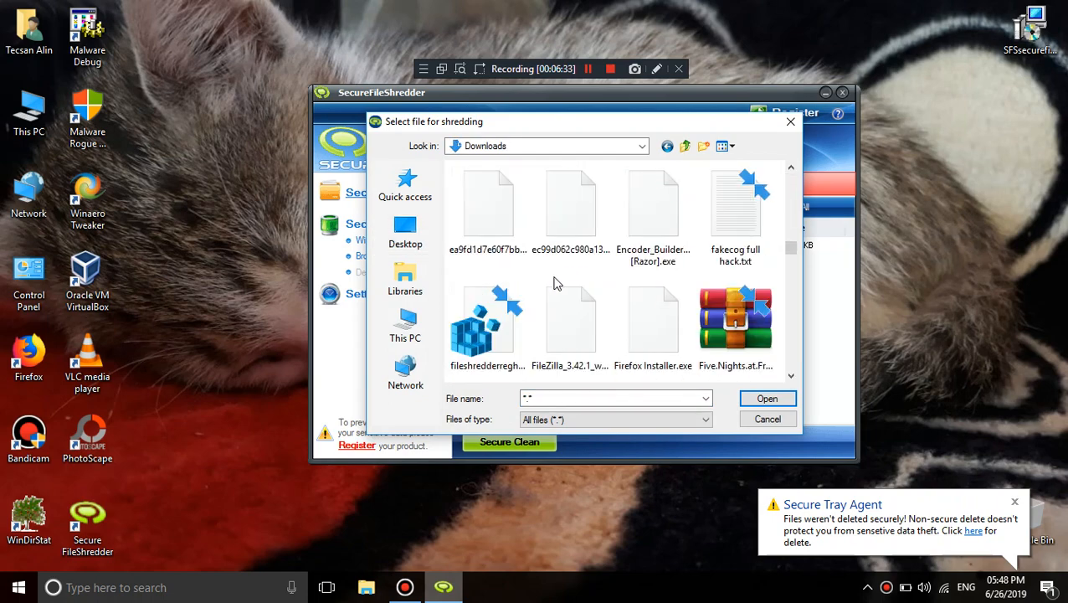
scroll("down", 3)
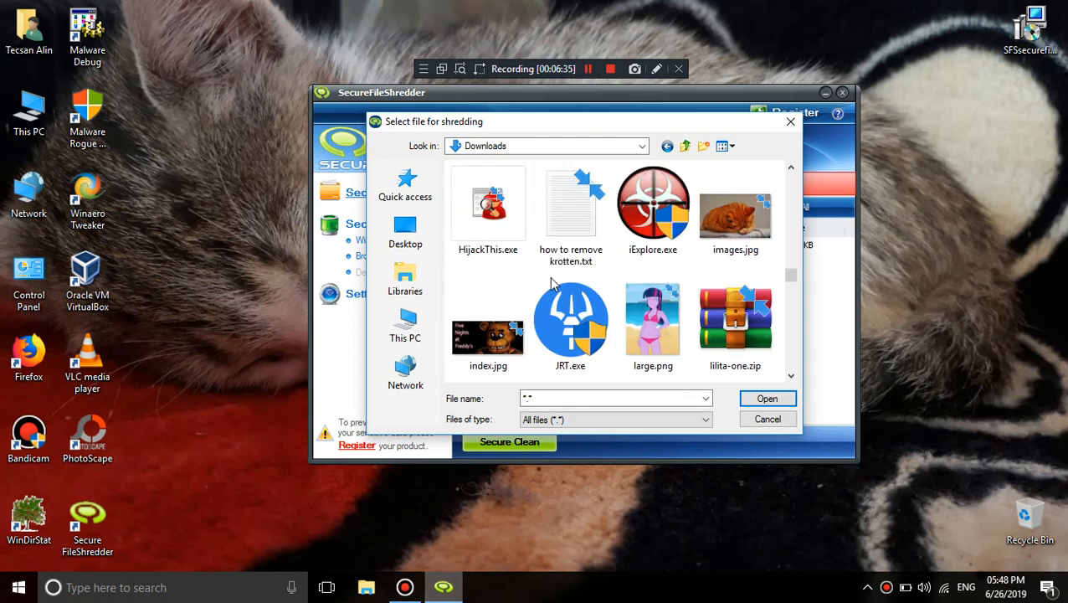
scroll("down", 3)
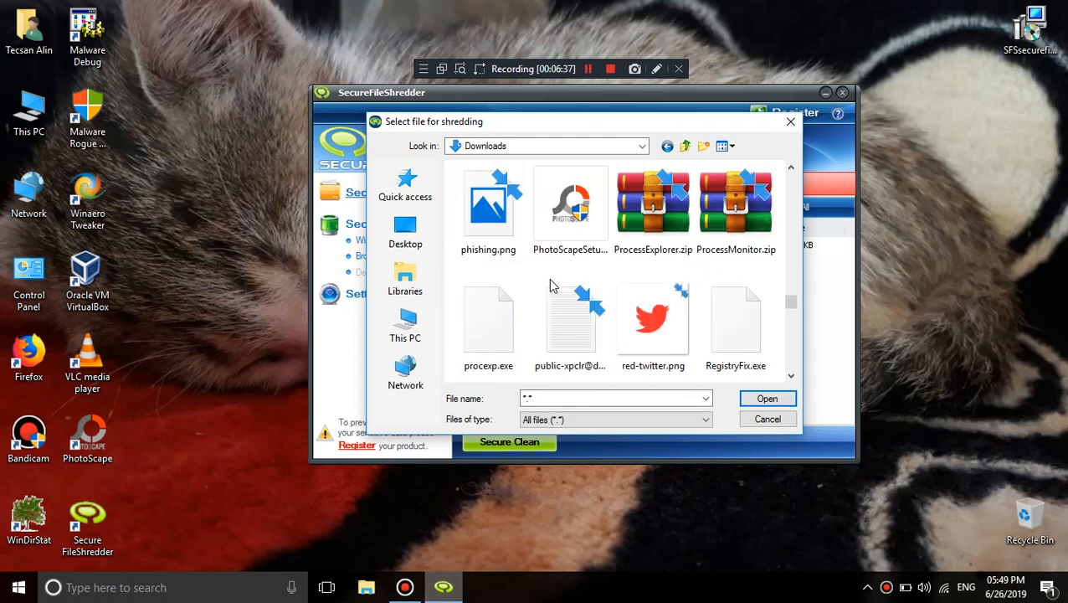
scroll("down", 3)
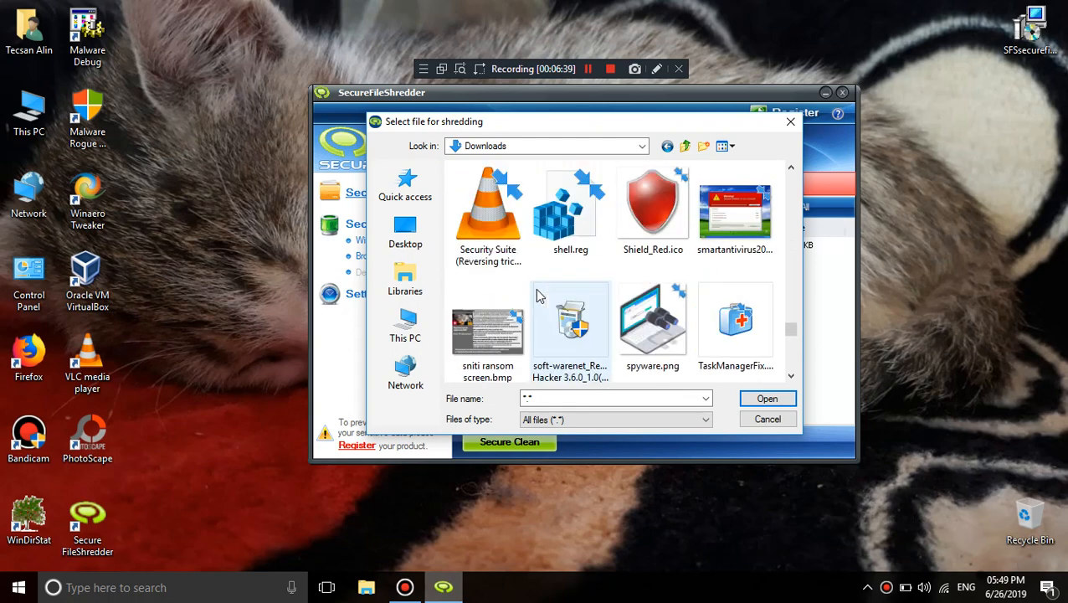
scroll("down", 3)
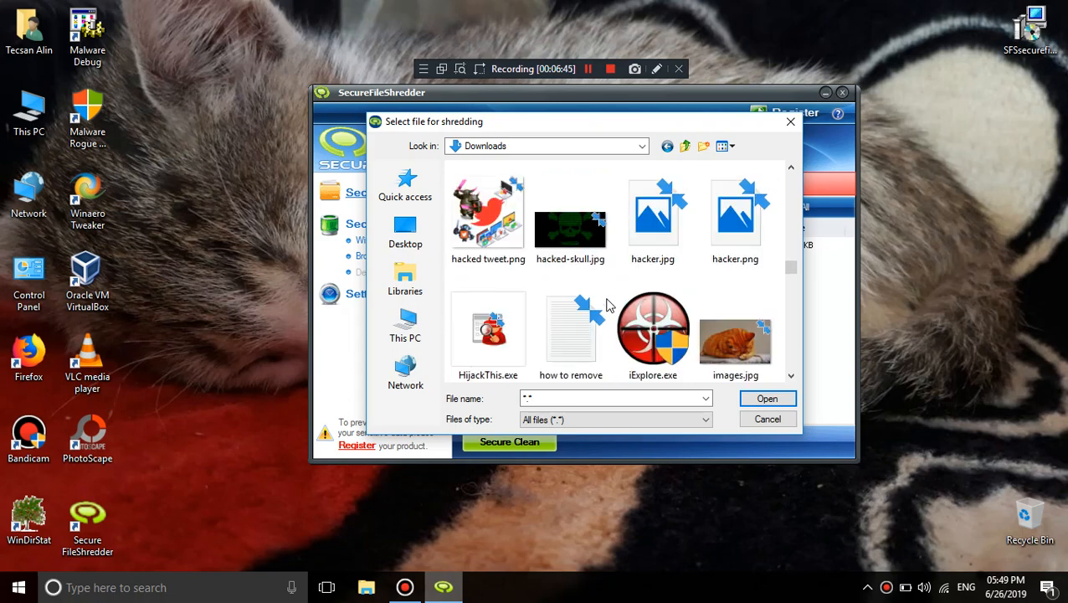
scroll("down", 3)
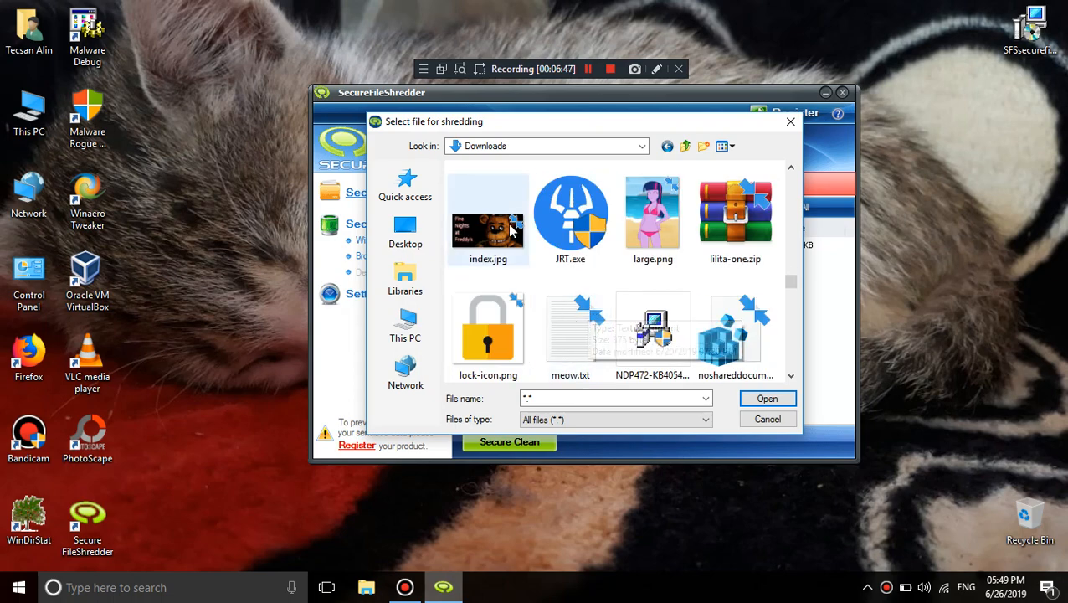
left_click(487, 213)
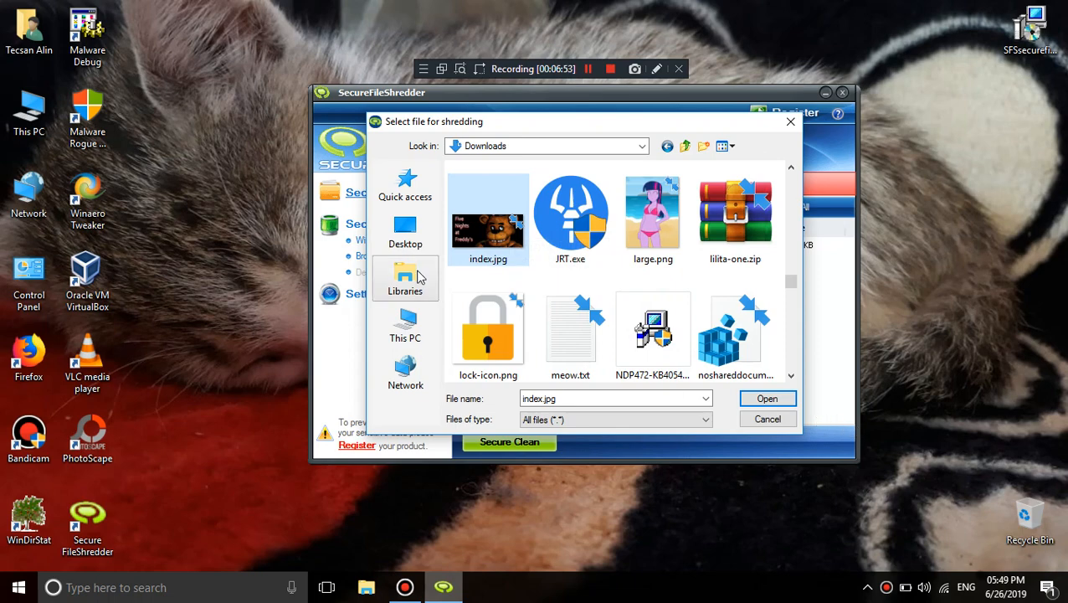
right_click(487, 218)
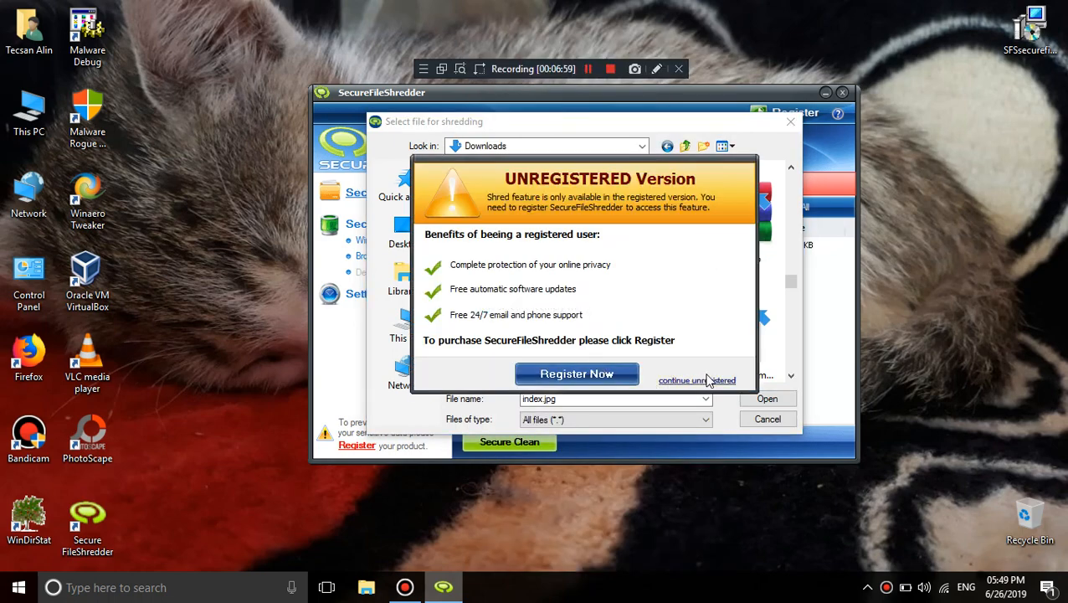
mouse_move(719, 269)
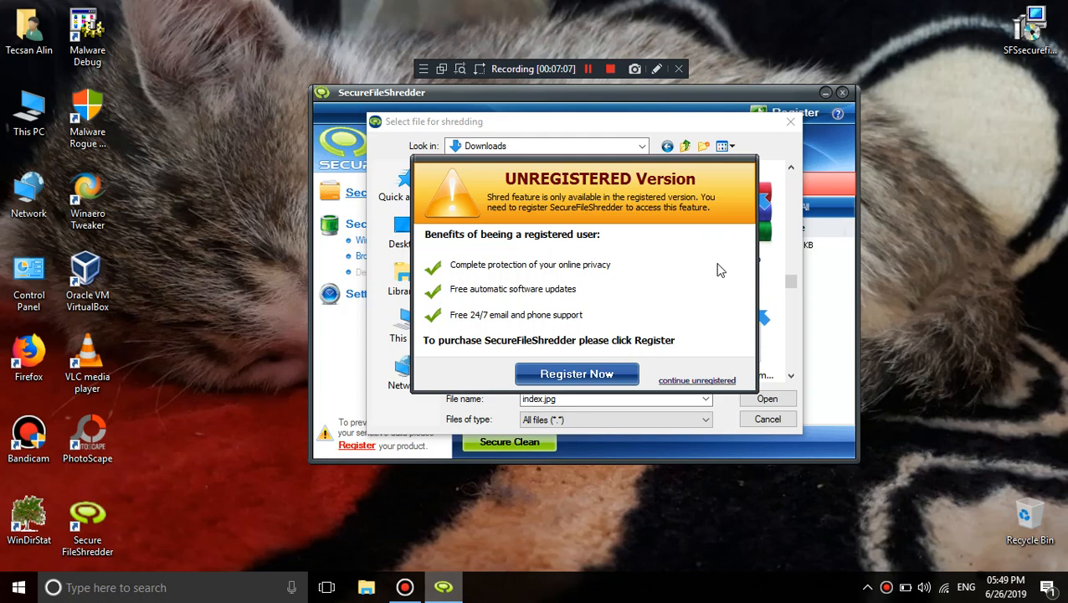
left_click(696, 380)
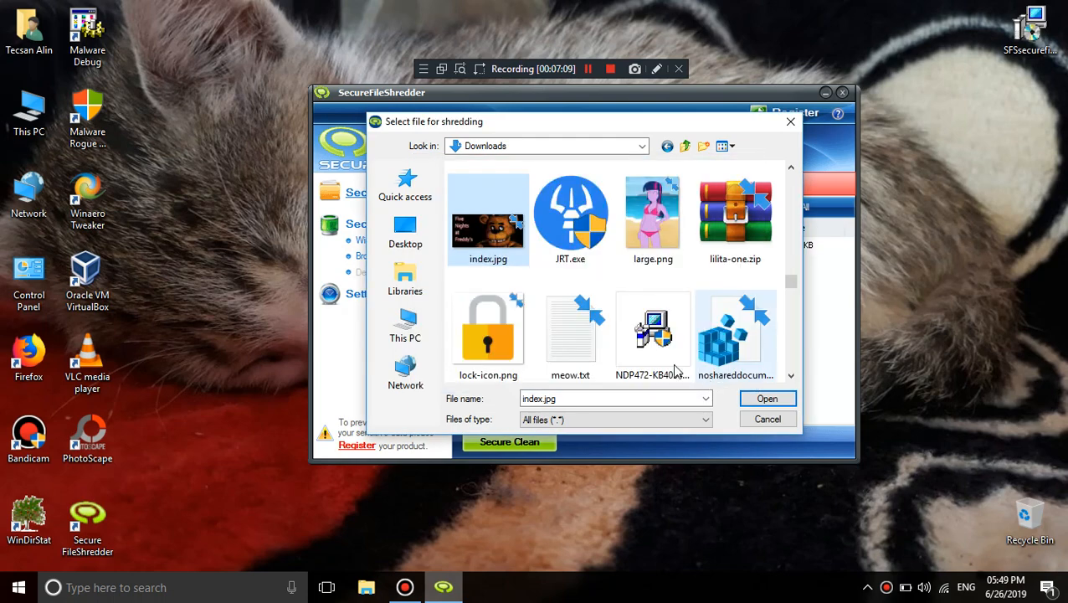
Add index.jpg and then large.png to the secure-delete list
left_click(765, 398)
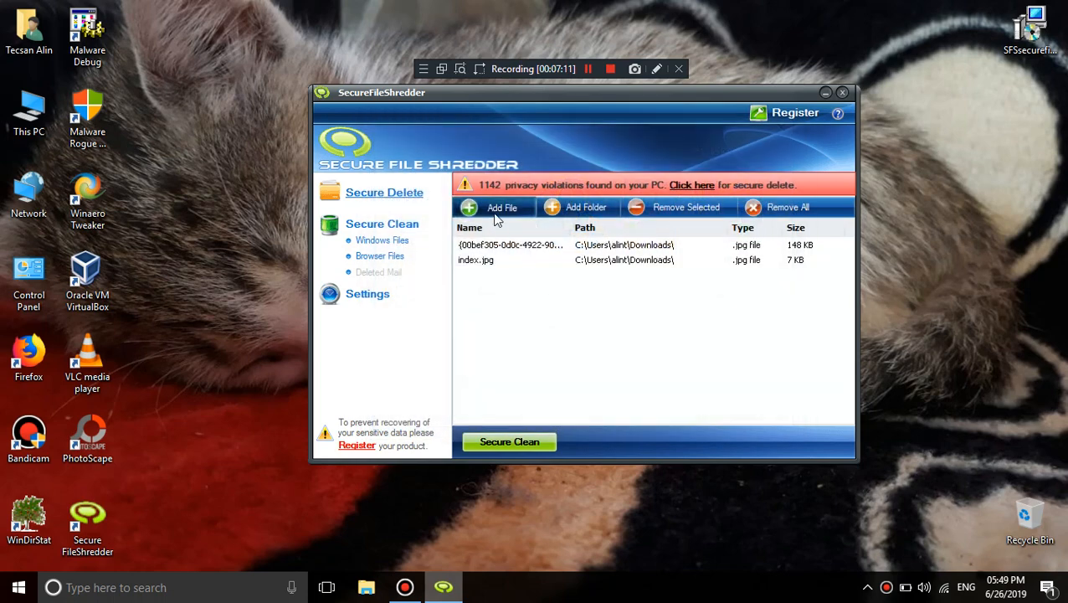
left_click(494, 207)
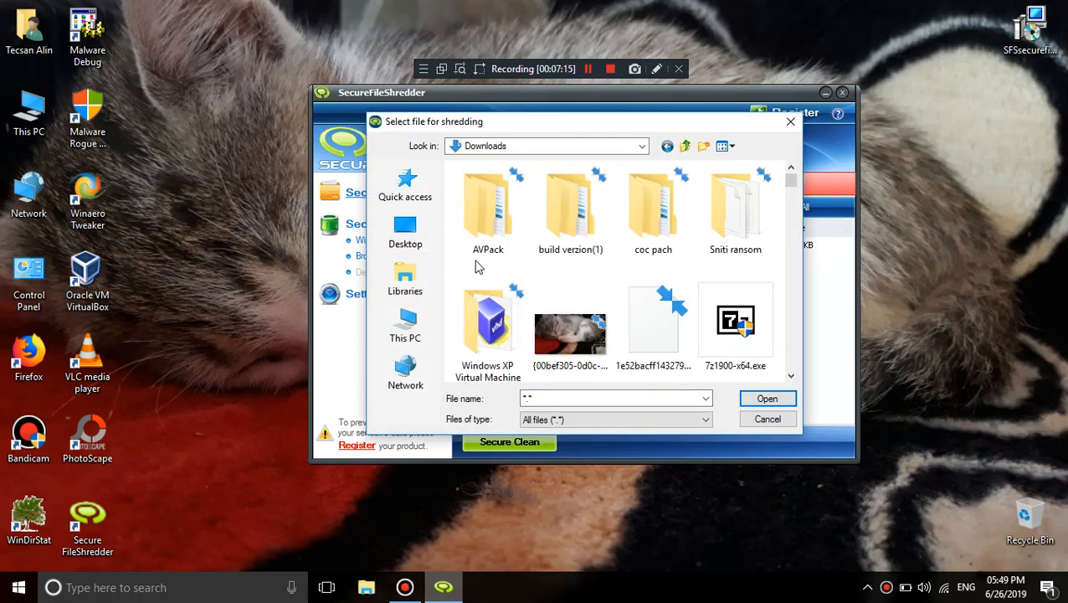
scroll("down", 3)
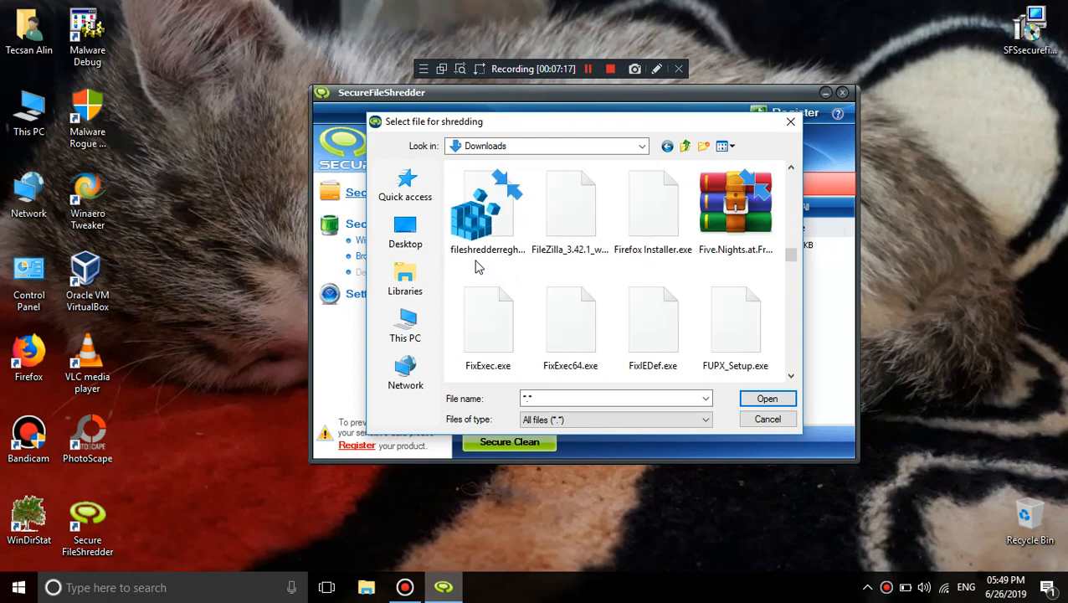
left_click(767, 398)
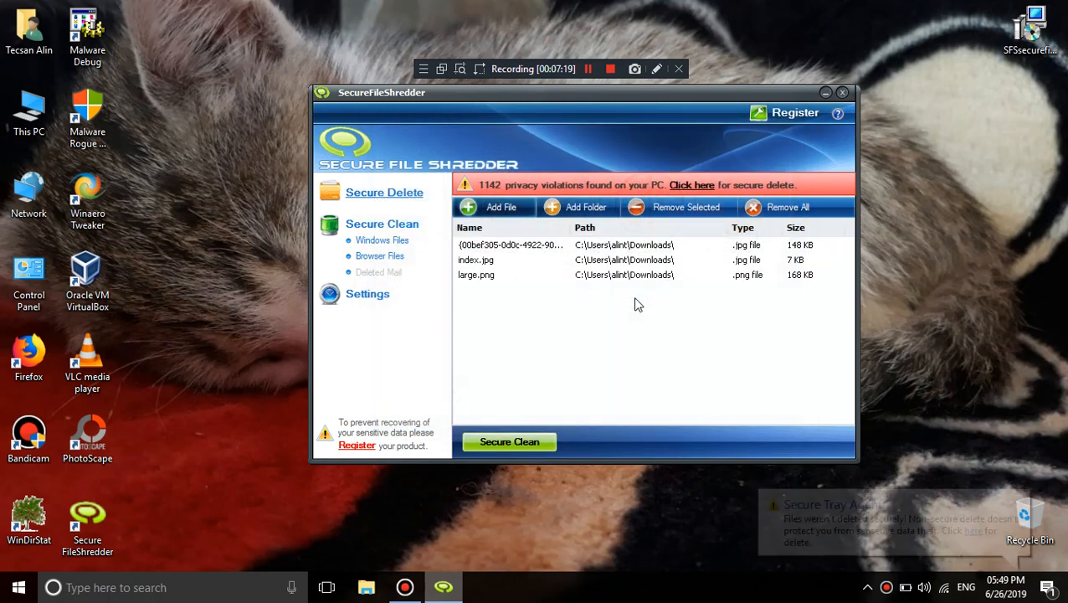
Browse Downloads for another file to shred, then close the file browser without adding
left_click(500, 207)
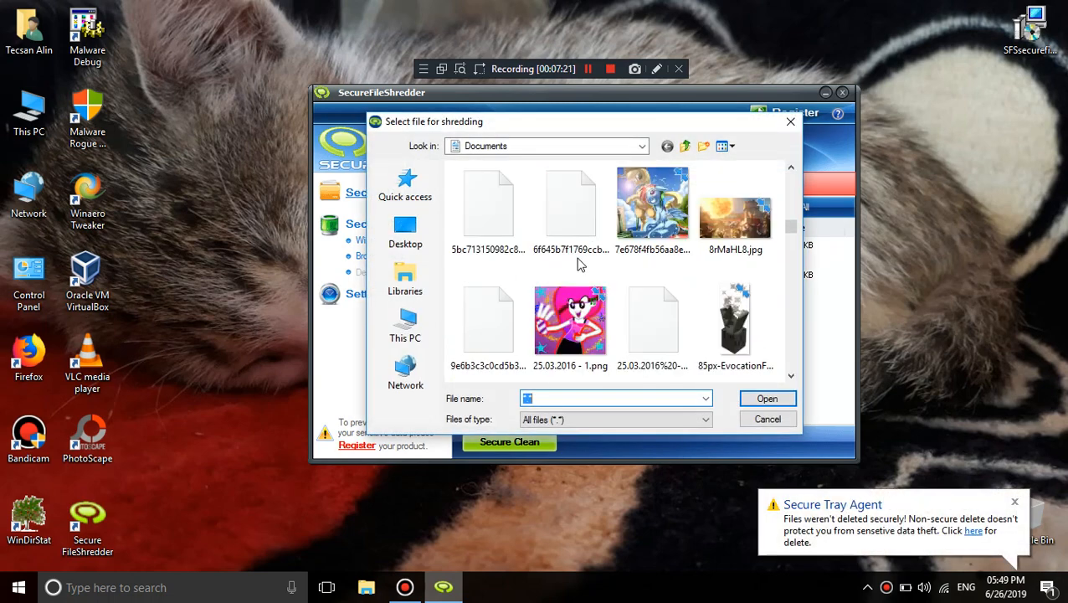
left_click(405, 231)
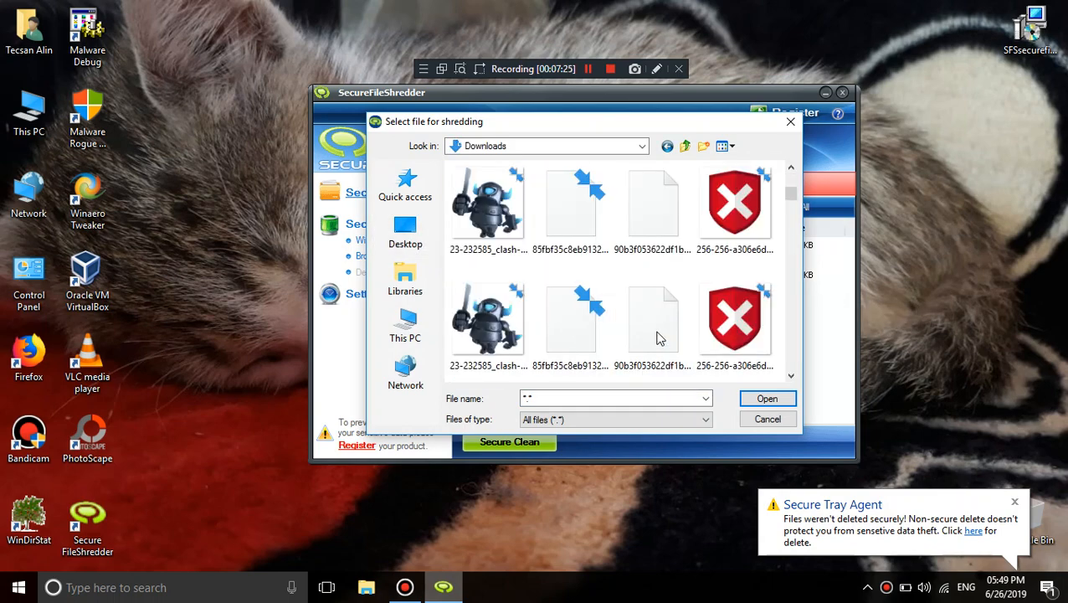
scroll("down", 3)
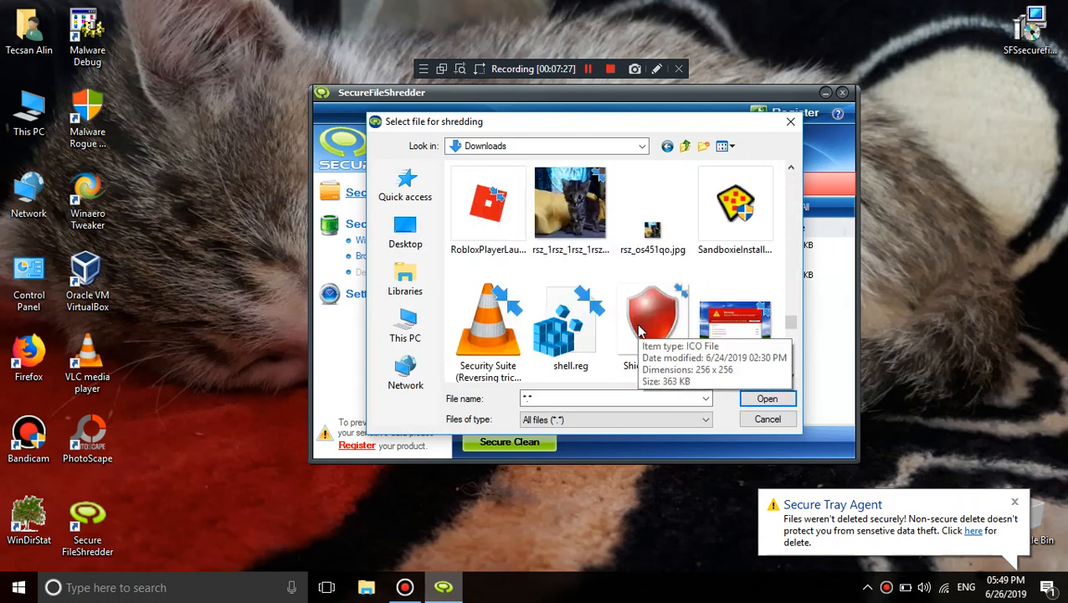
scroll("down", 3)
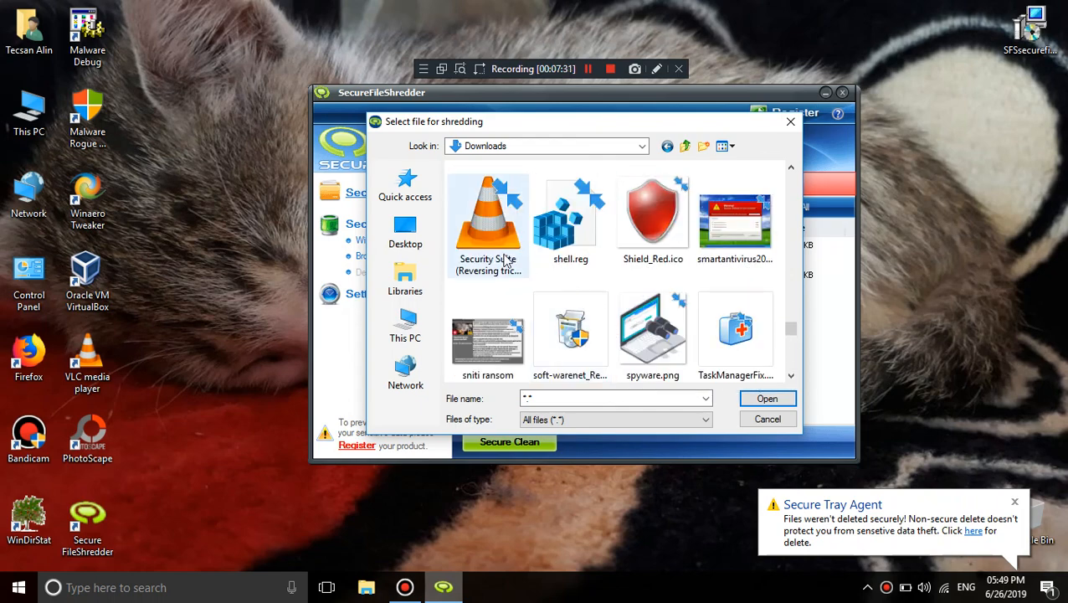
left_click(766, 419)
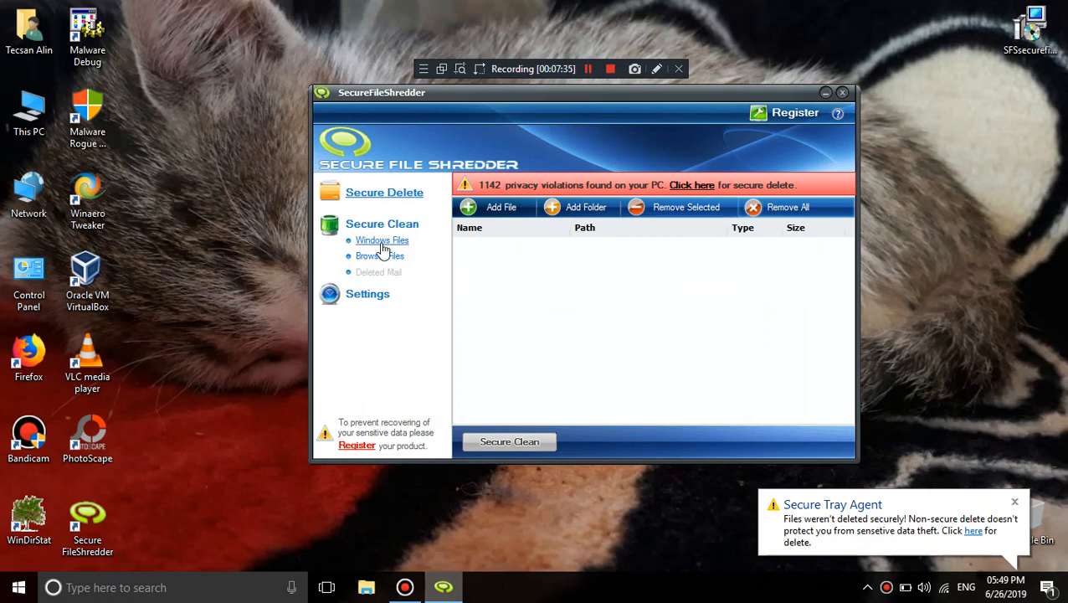
Show the Windows Files cleaning categories and bring up the shredder installer icon's context menu
left_click(381, 241)
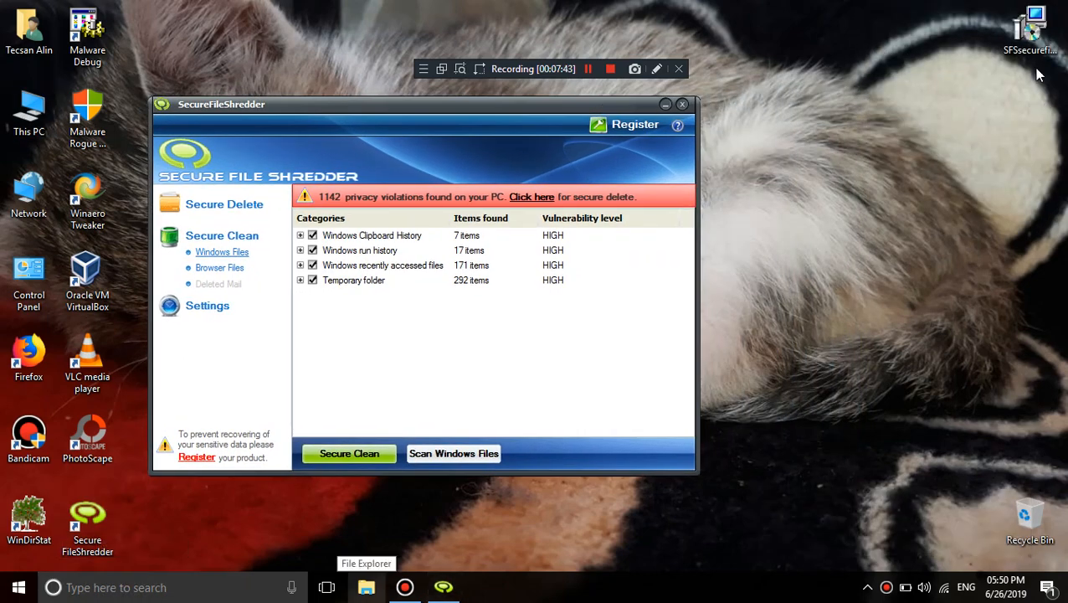
right_click(1030, 29)
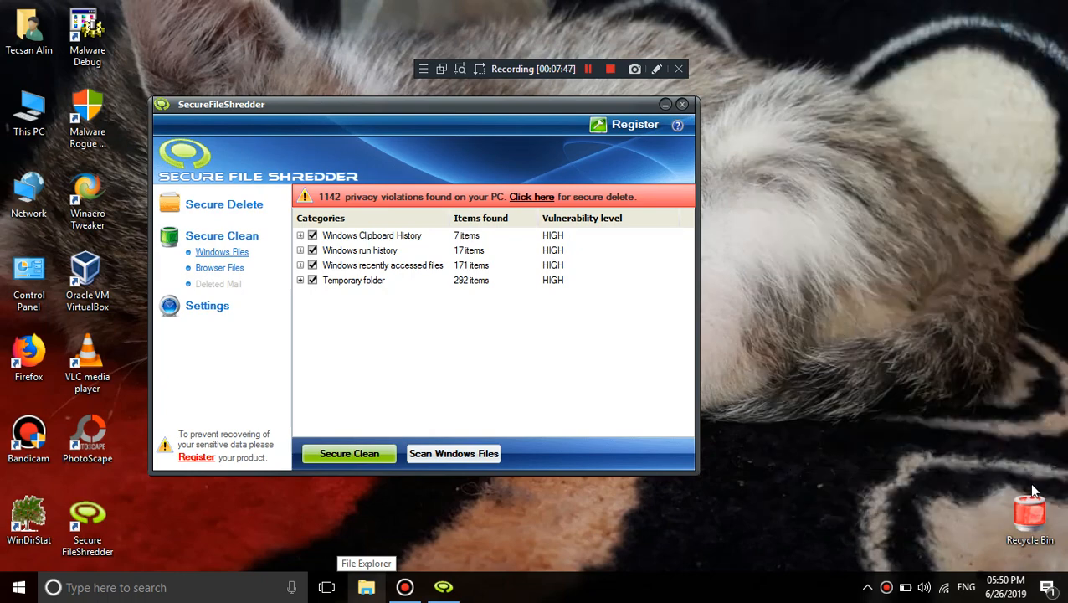
Open the Recycle Bin, which holds SFSsecurefileshreddersetup.exe as its only item
double_click(1030, 515)
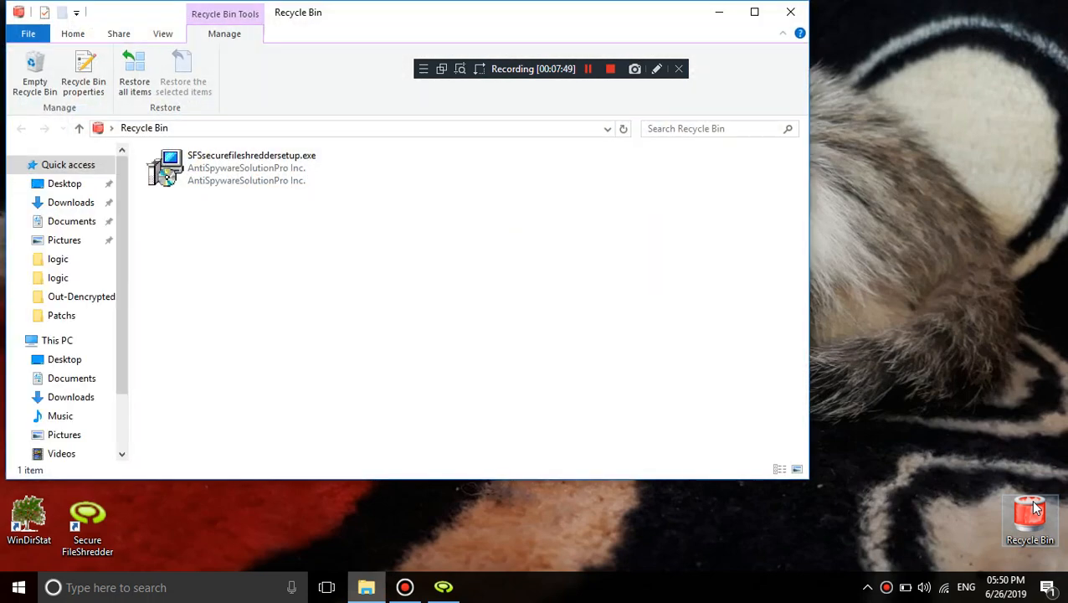
mouse_move(886, 475)
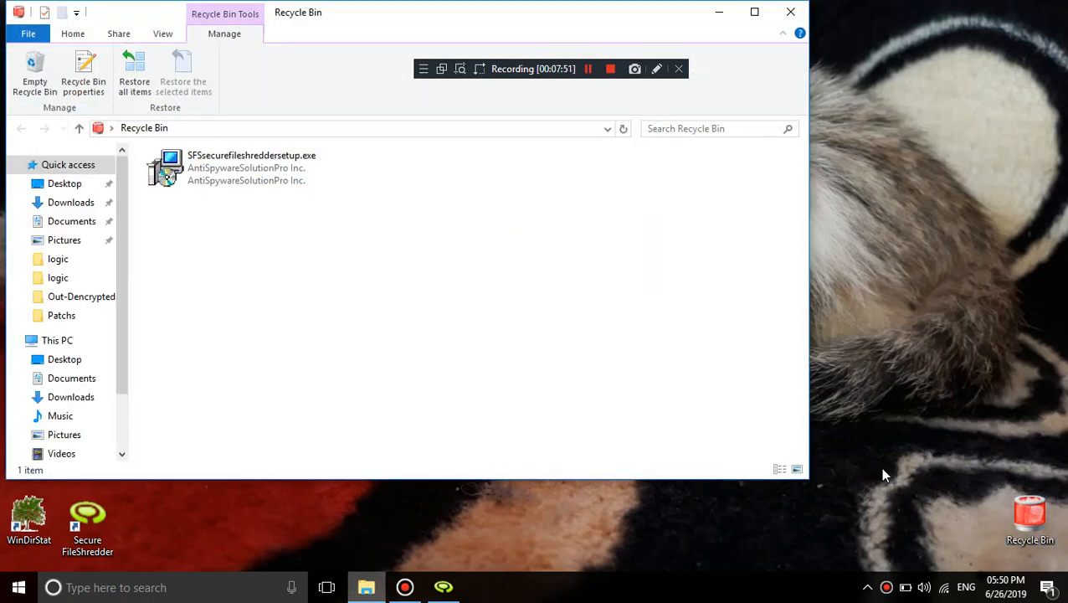
mouse_move(980, 421)
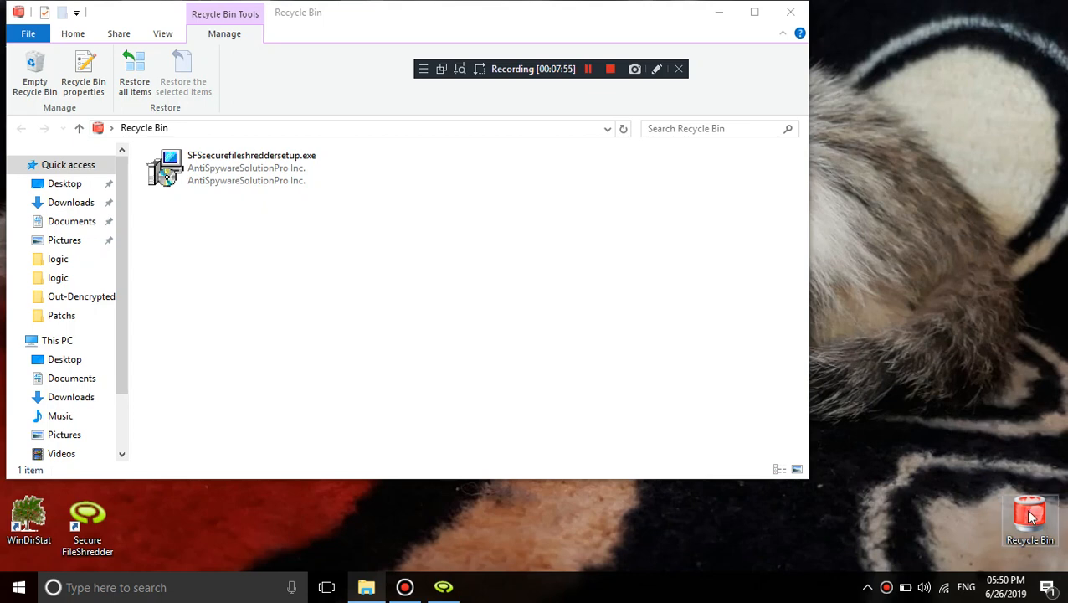
mouse_move(1030, 519)
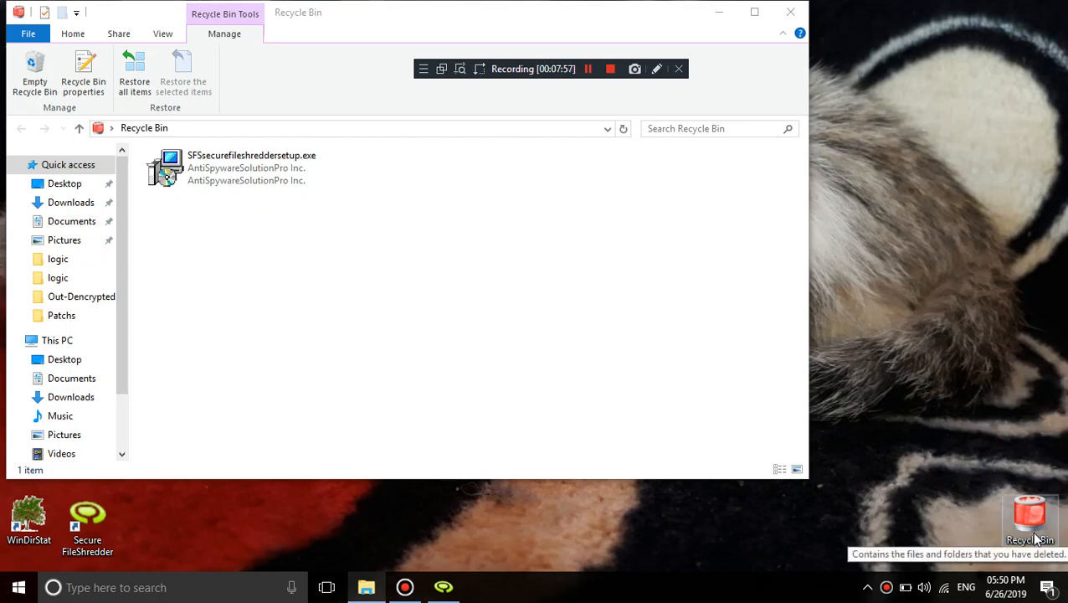
mouse_move(1016, 511)
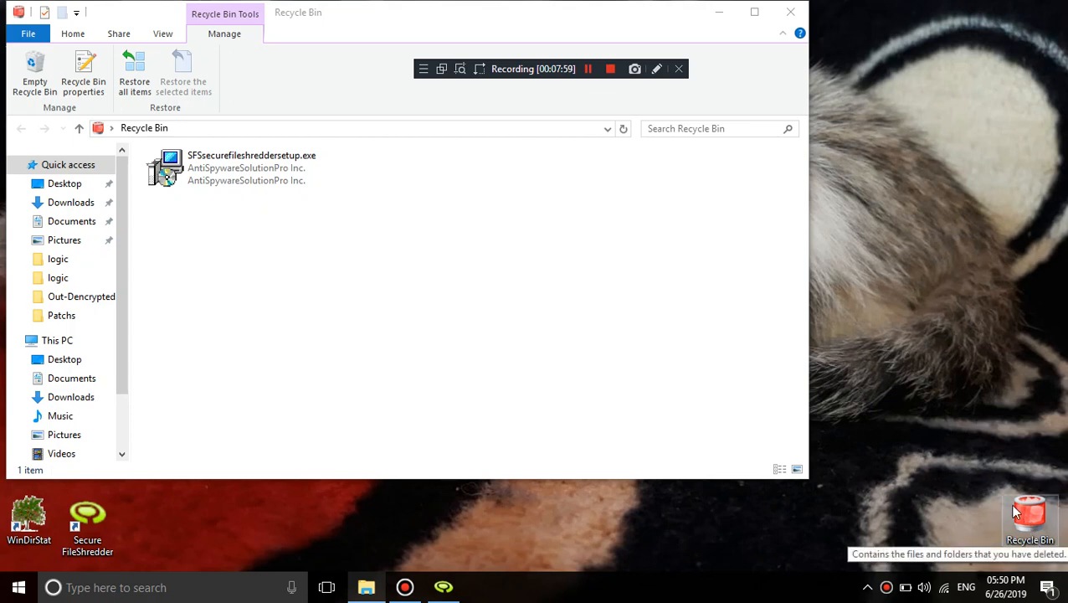
mouse_move(458, 332)
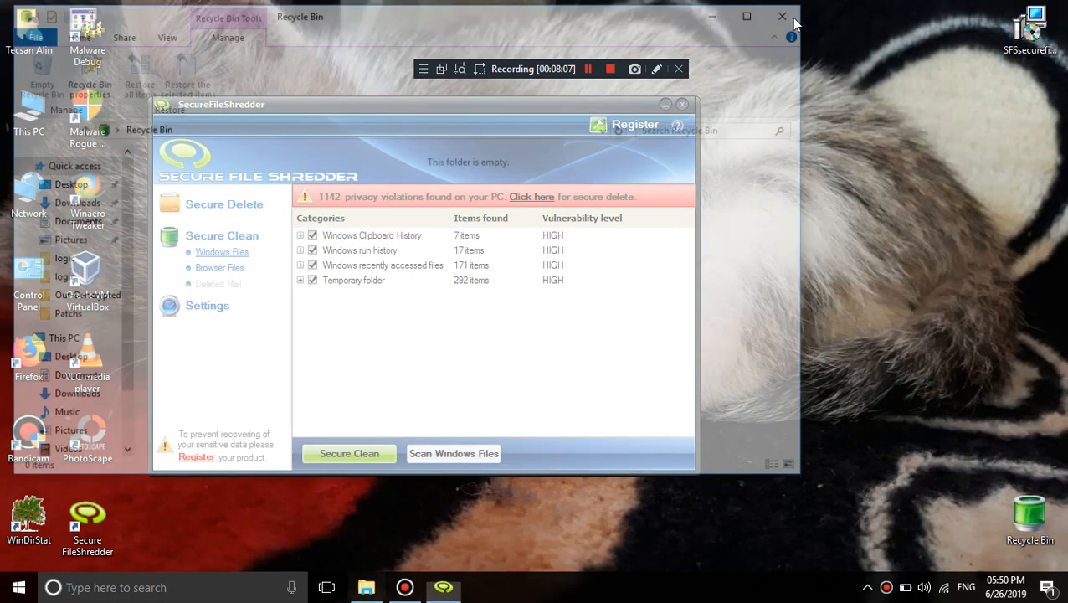
Close the Recycle Bin window and reopen it from the desktop to check it
left_click(782, 15)
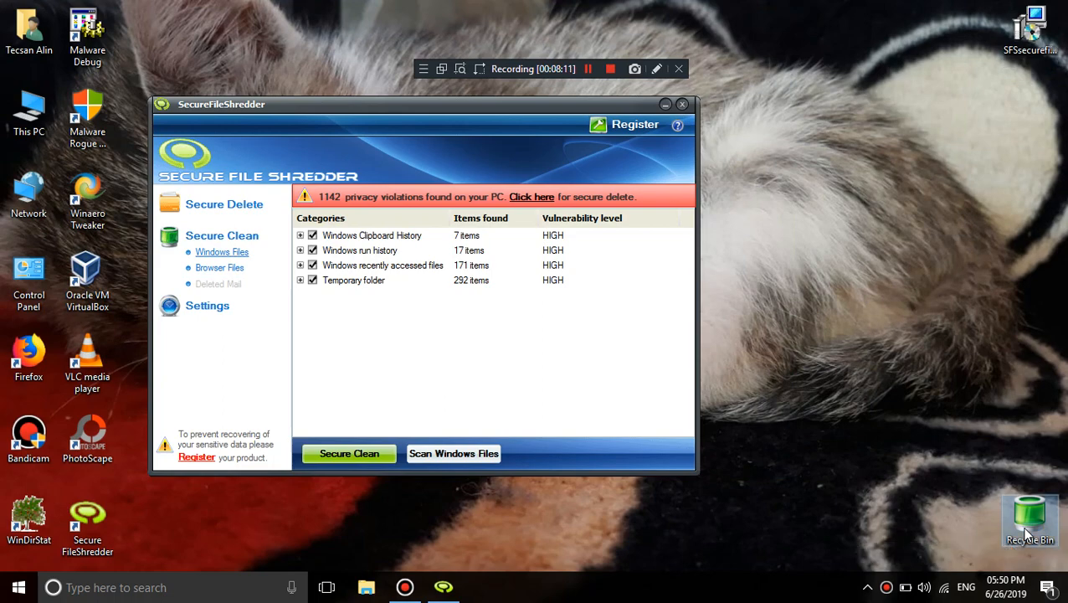
double_click(1031, 519)
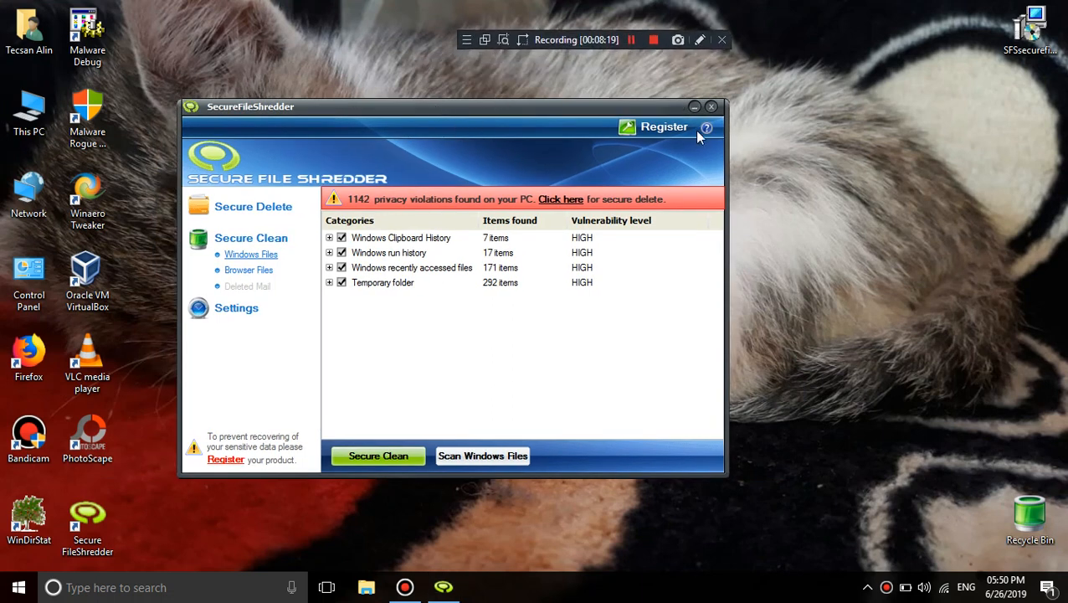
Go to the Secure Delete page and browse the Add Folder tree without choosing a folder
left_click(253, 207)
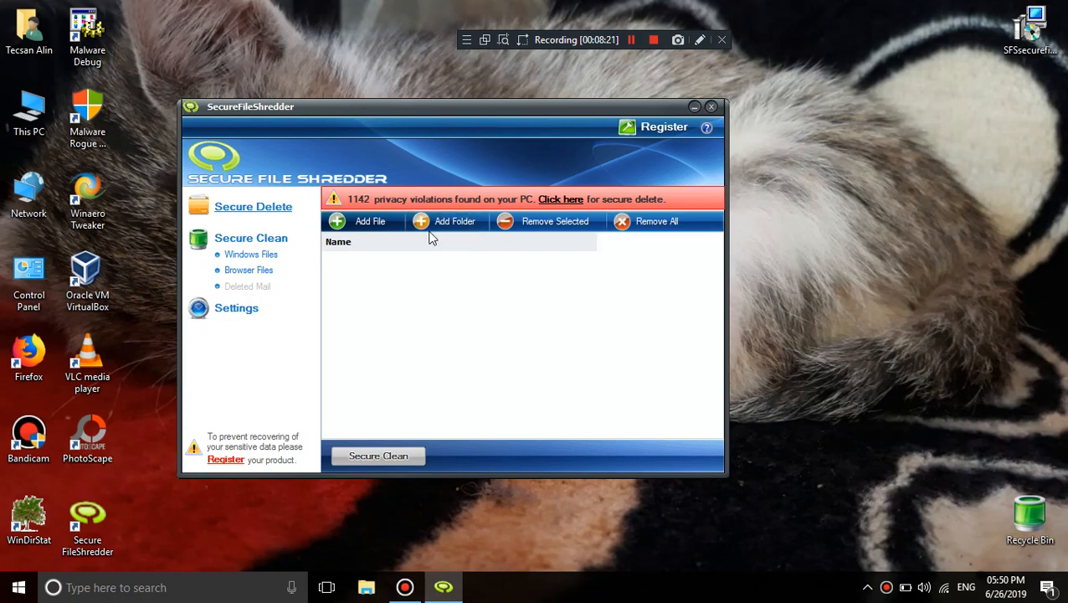
left_click(454, 221)
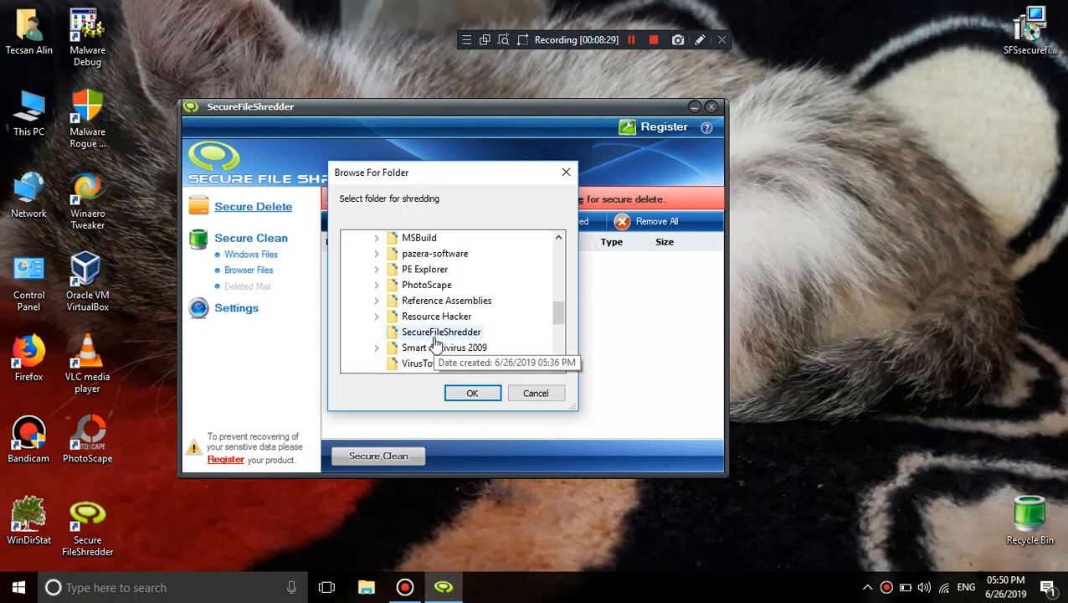
mouse_move(435, 288)
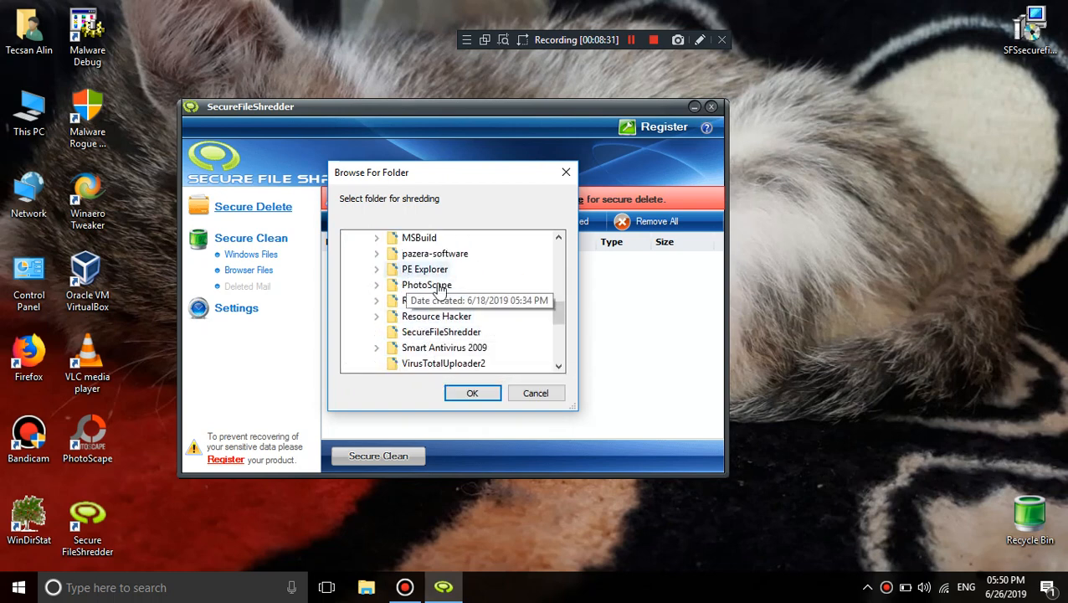
scroll("down", 3)
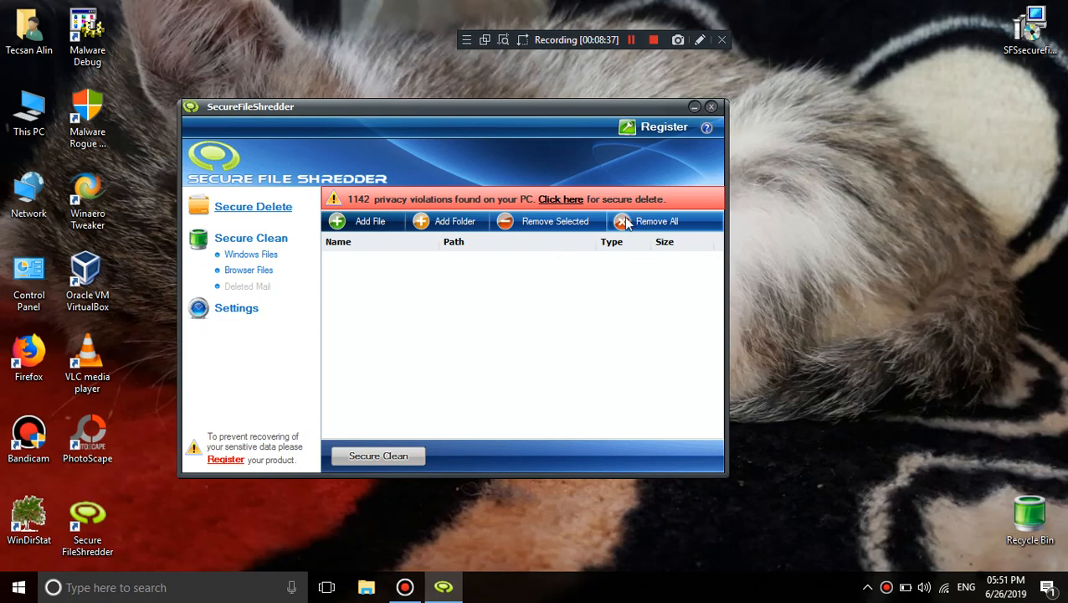
Queue 250px-Vex.png, try Secure Clean twice past unregistered notices, then open and close This PC
left_click(361, 221)
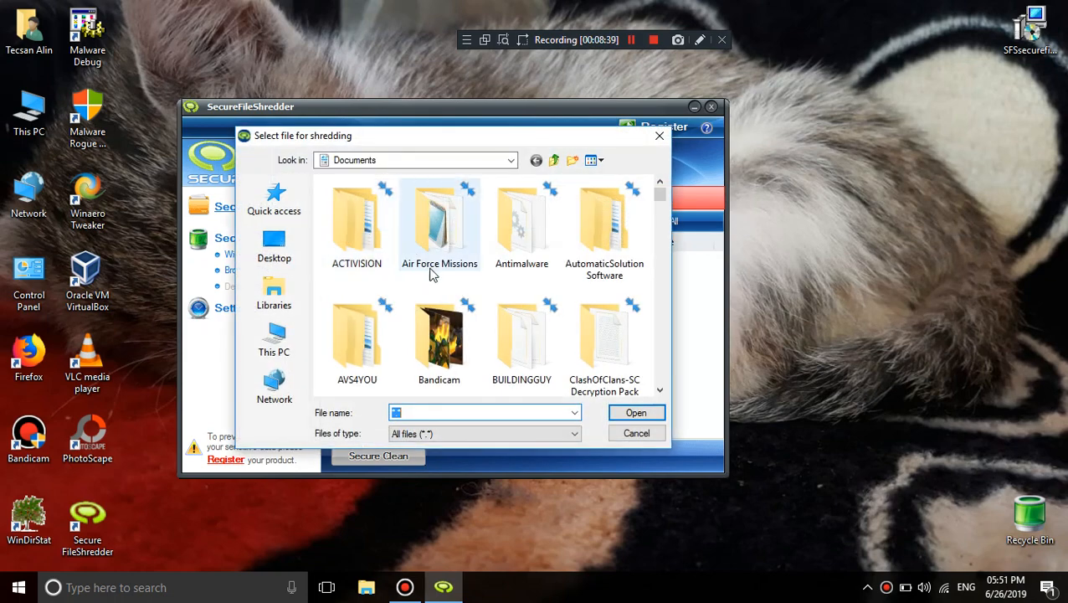
scroll("down", 3)
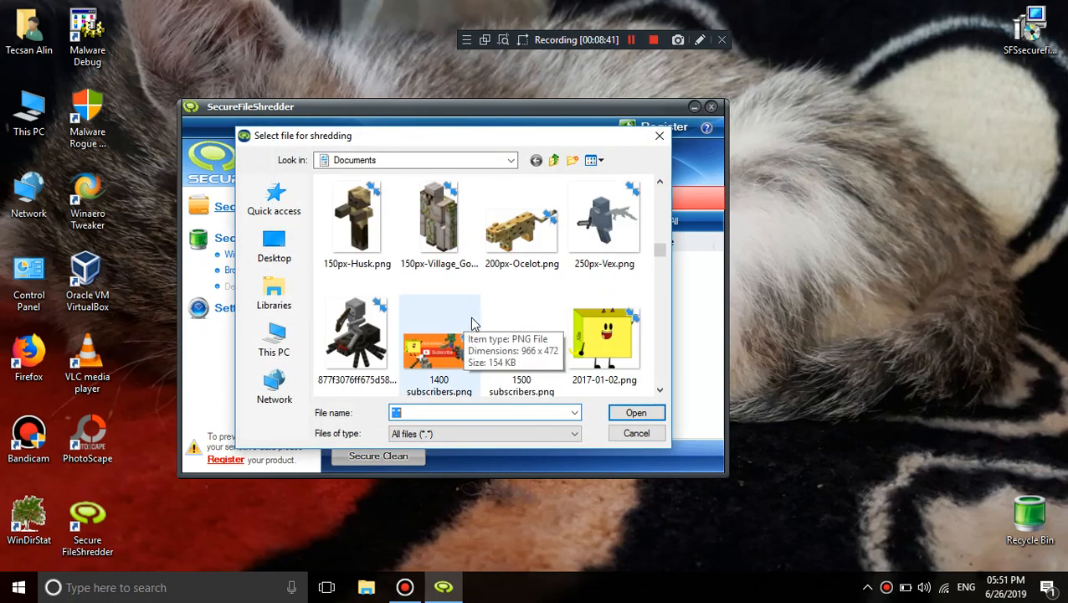
left_click(636, 411)
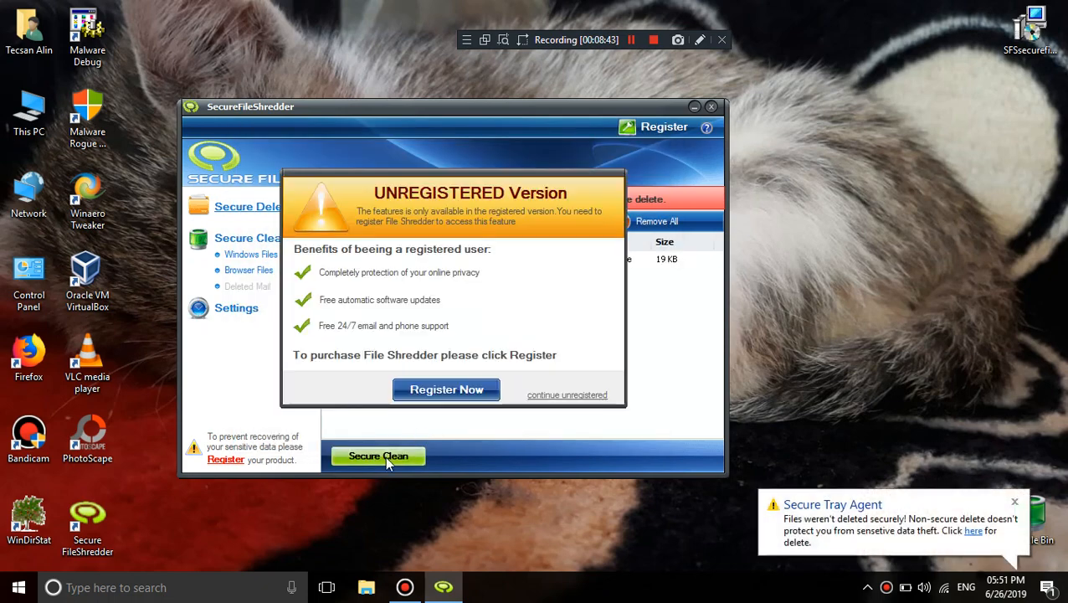
left_click(566, 394)
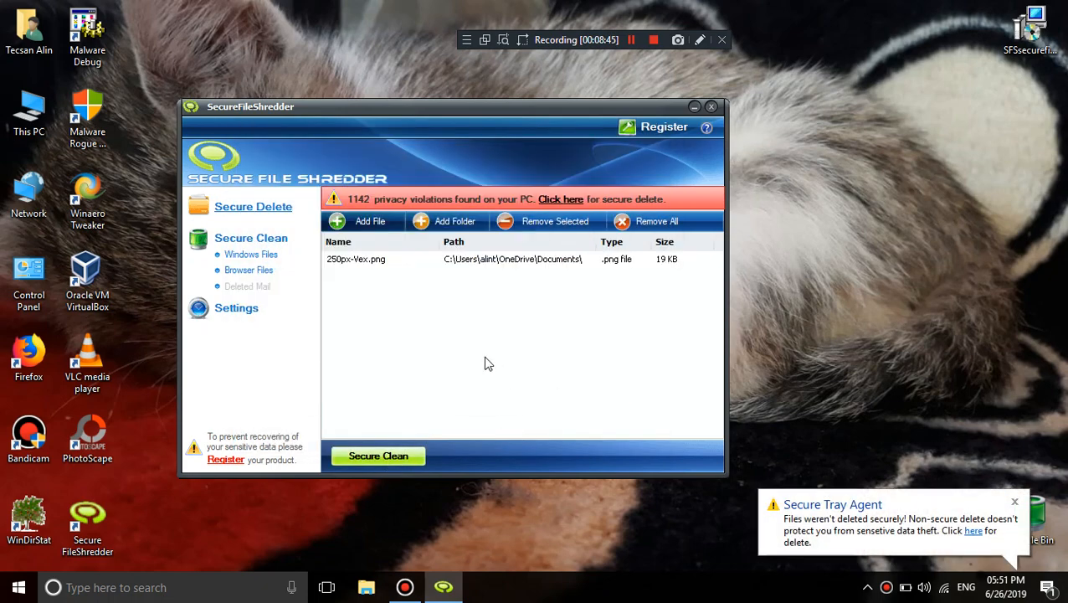
left_click(378, 456)
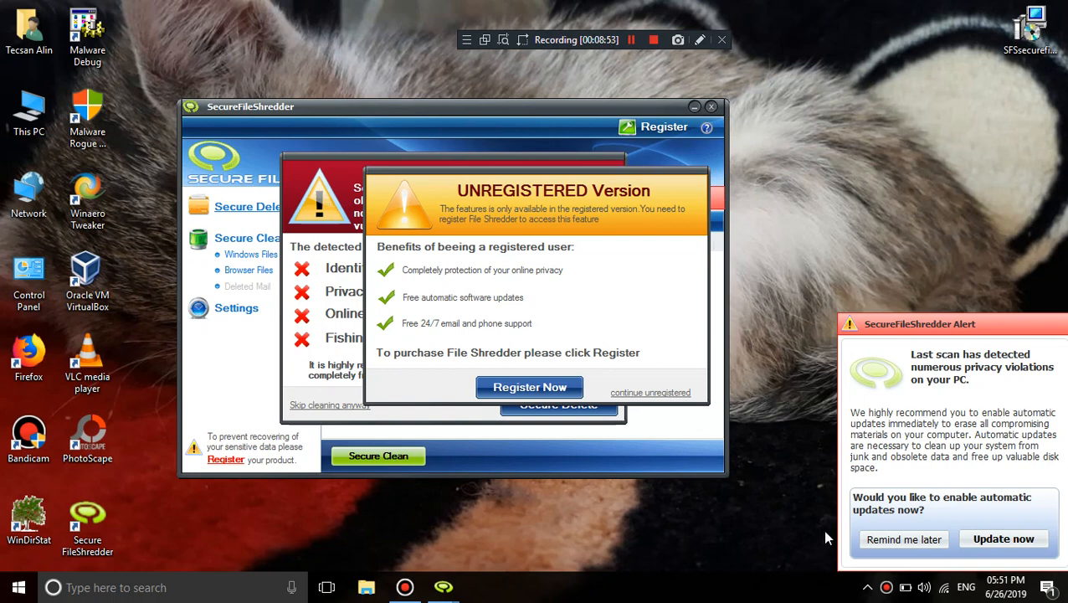
mouse_move(707, 370)
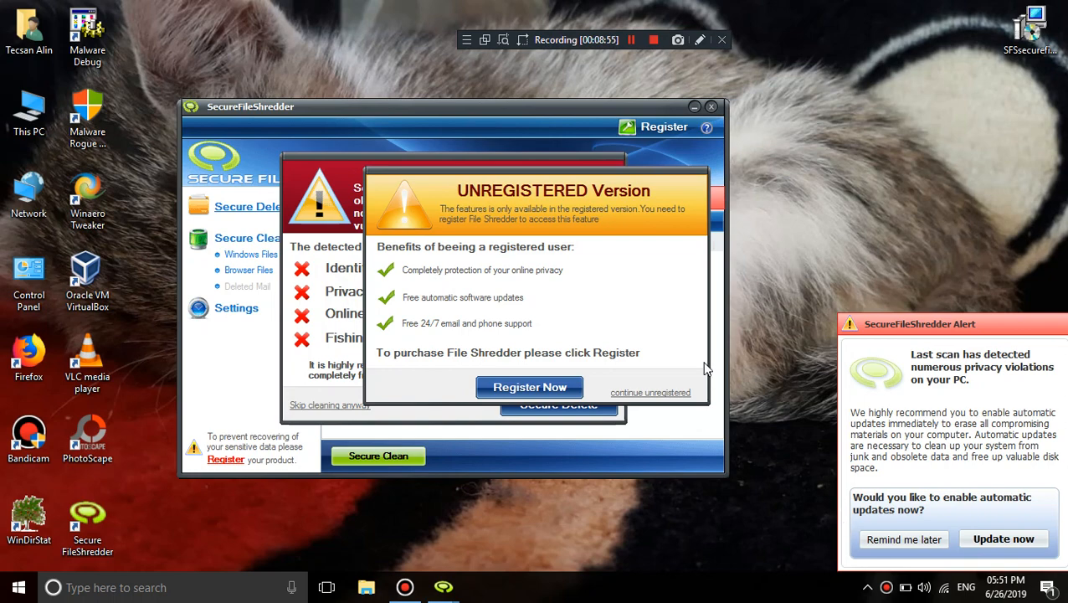
left_click(651, 391)
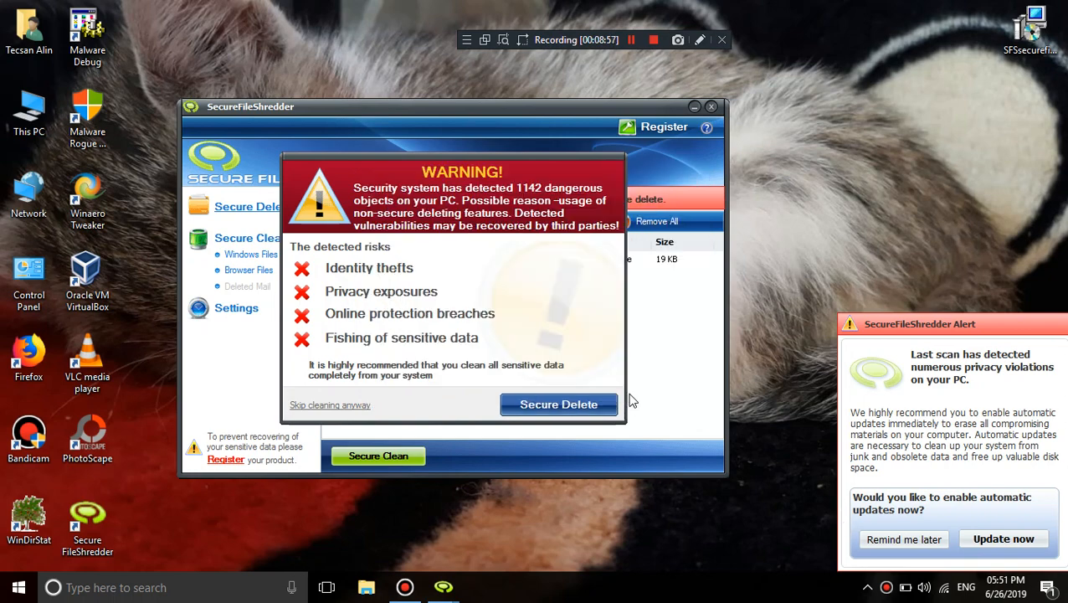
mouse_move(979, 376)
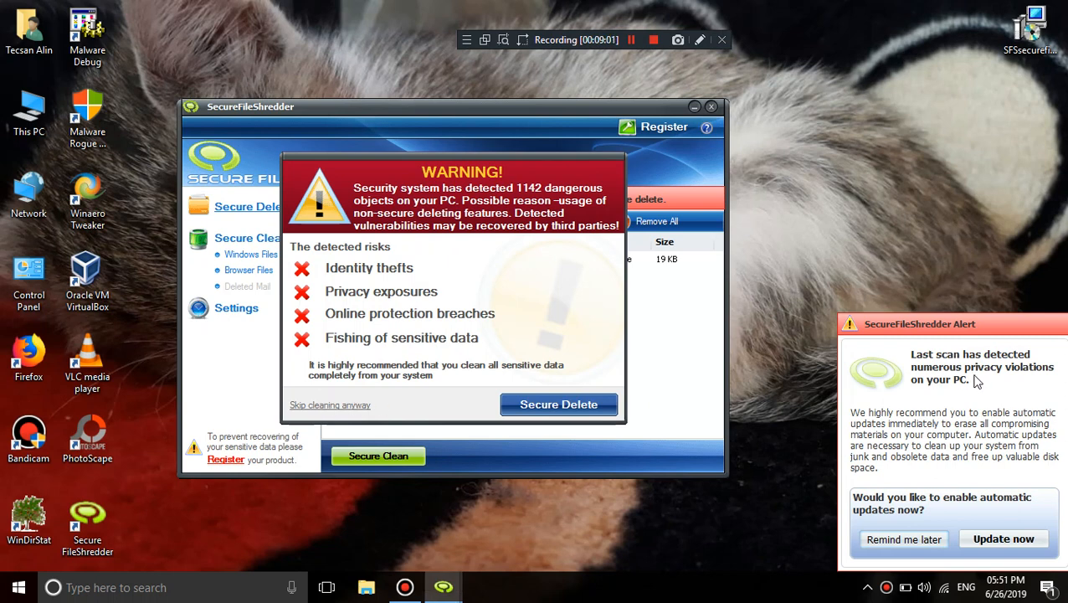
mouse_move(942, 399)
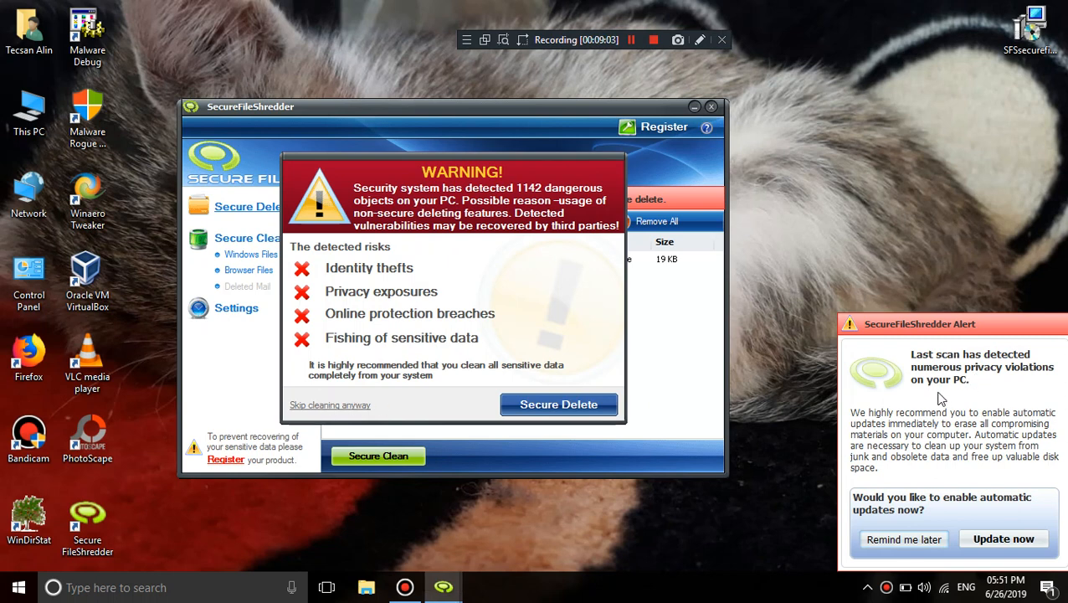
mouse_move(897, 386)
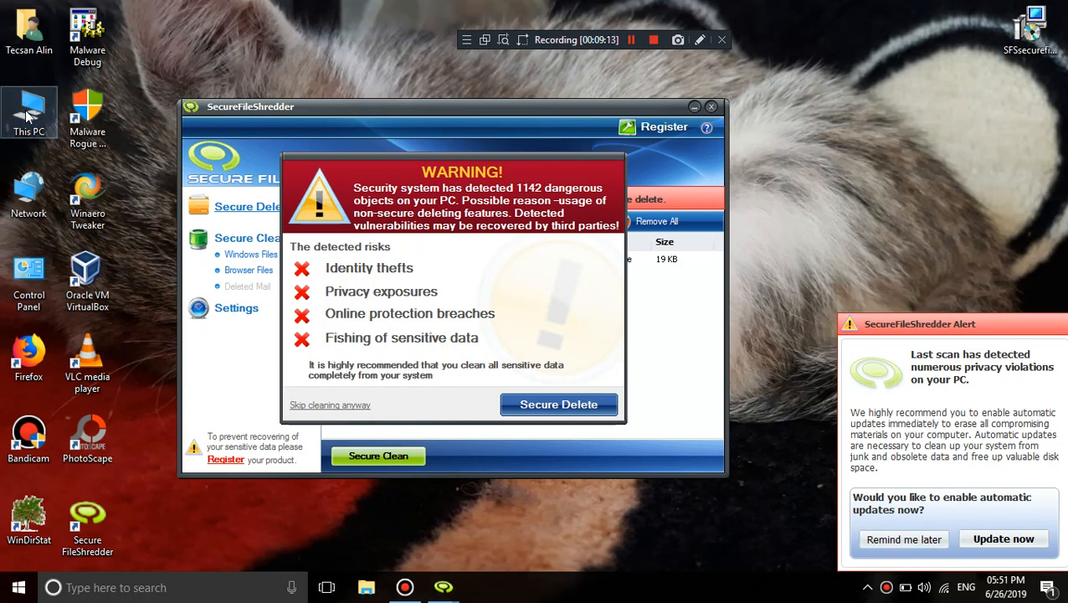
double_click(28, 109)
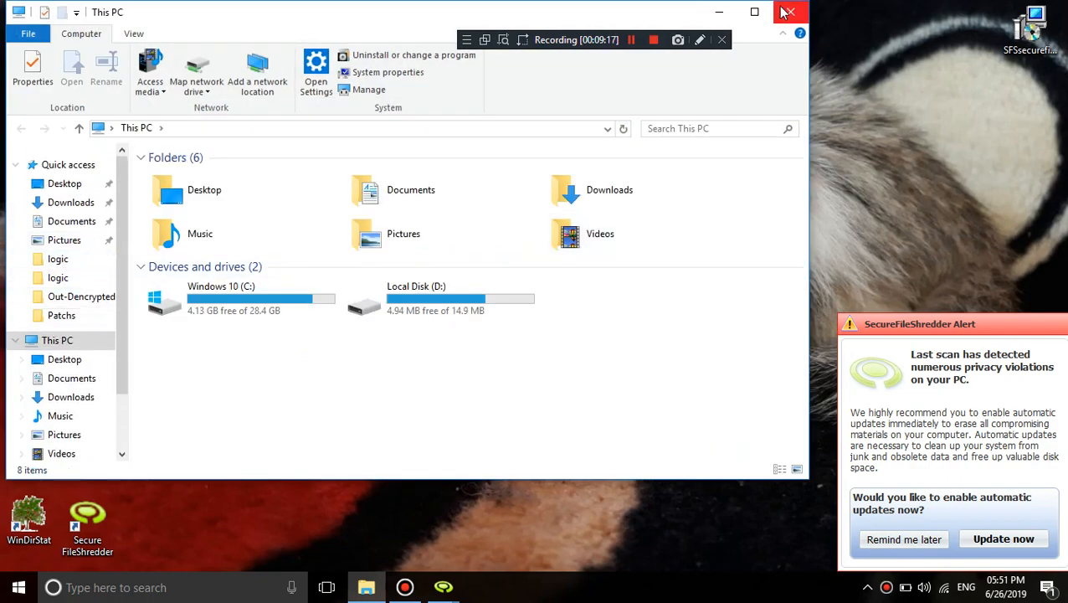
left_click(786, 12)
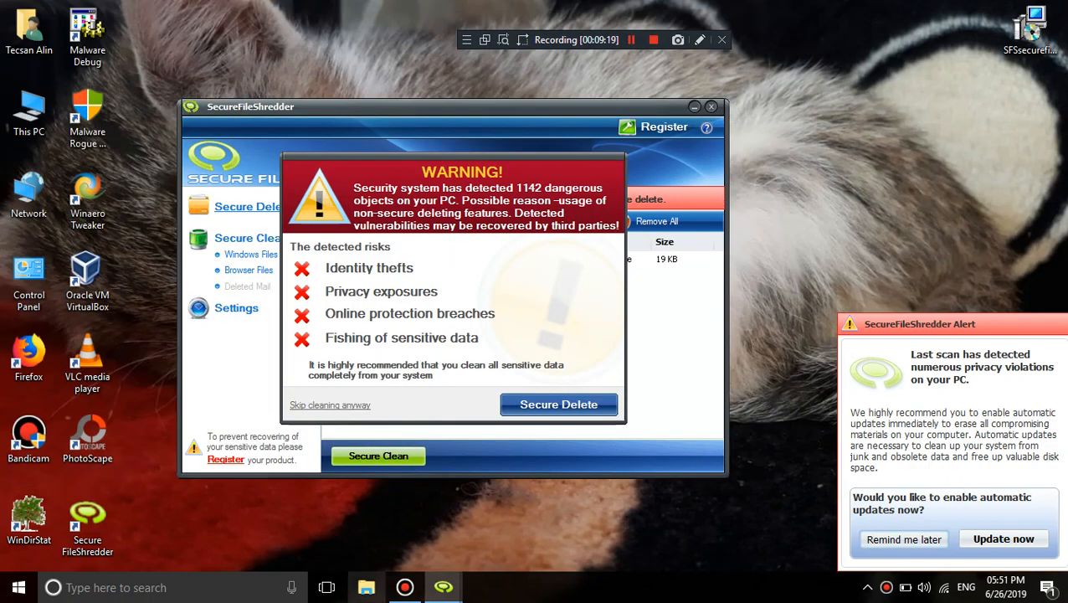
mouse_move(418, 421)
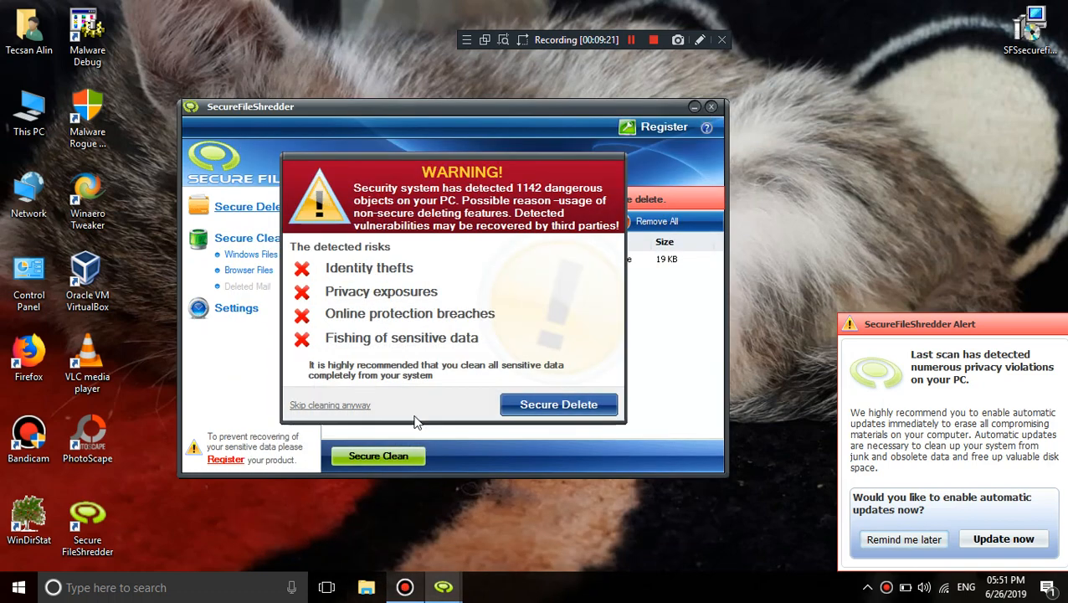
mouse_move(330, 404)
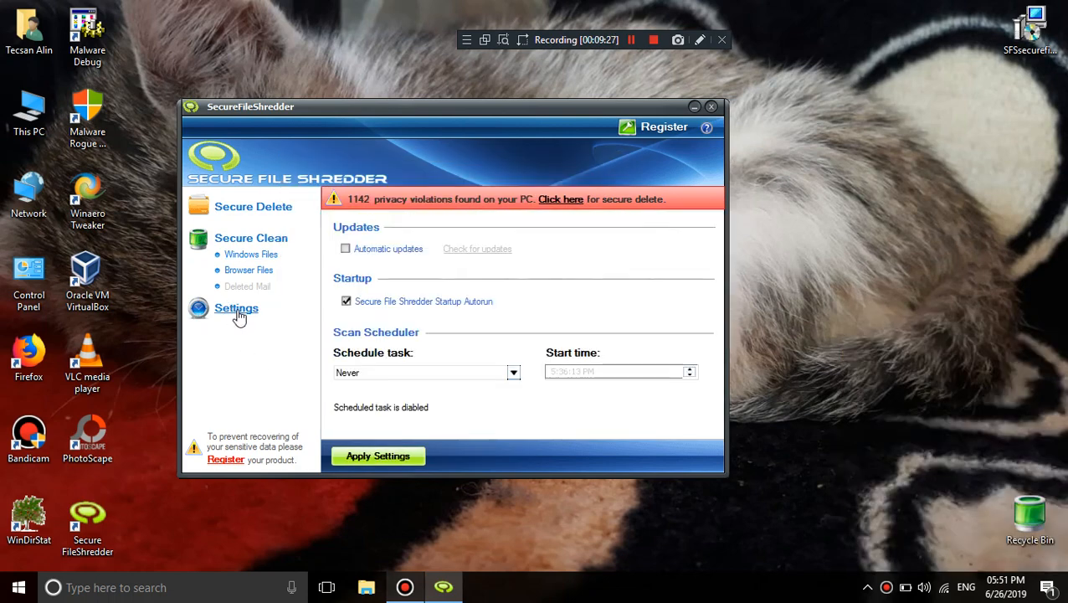
On Secure Delete, cancel Add Folder and add Enderman_normal.png (52 KB) from Documents
left_click(251, 253)
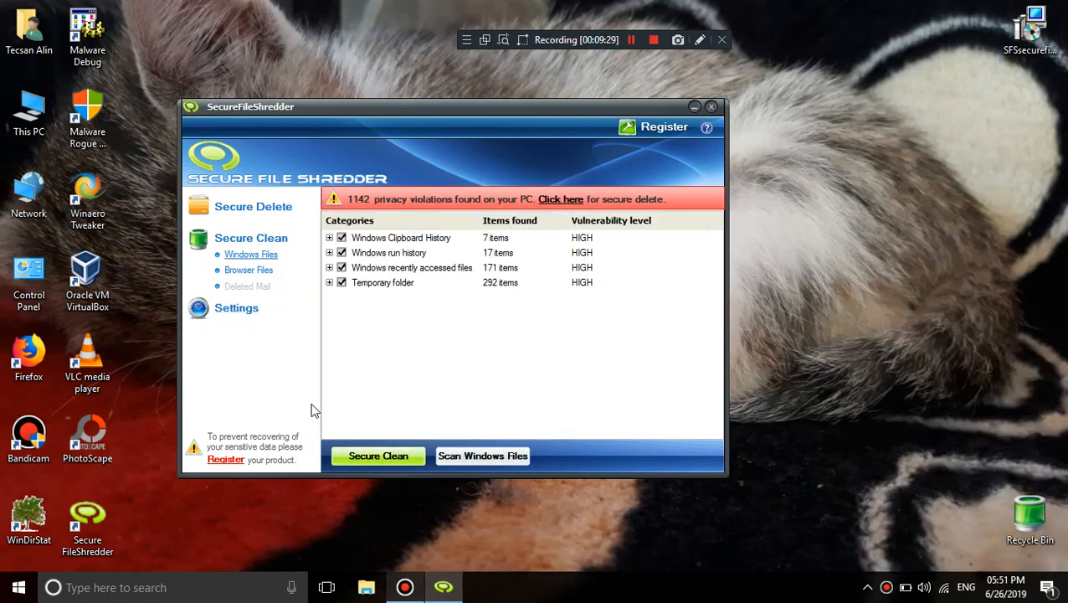
left_click(253, 206)
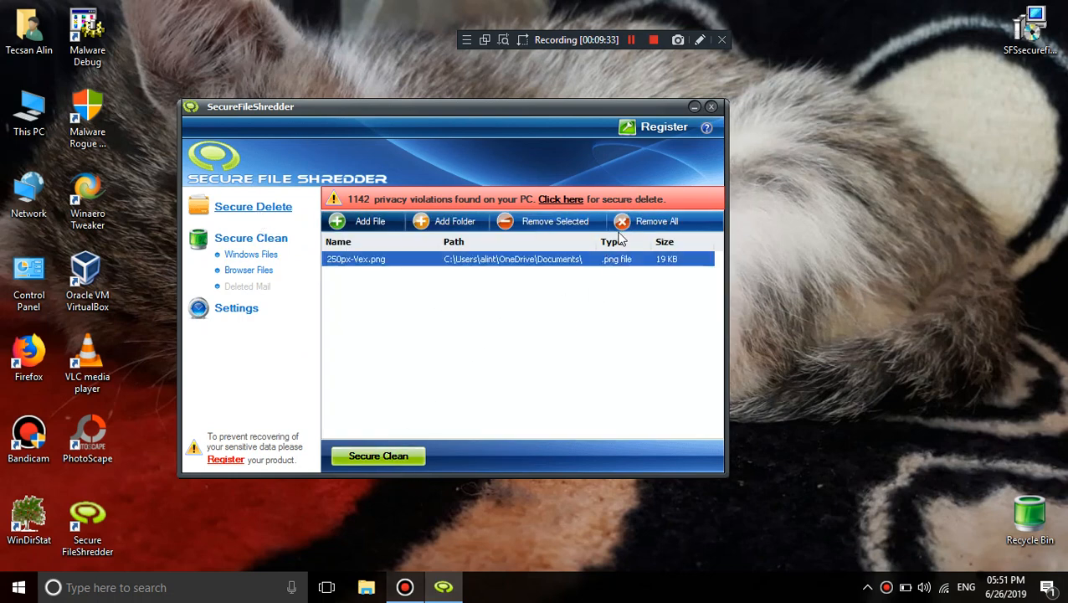
left_click(455, 220)
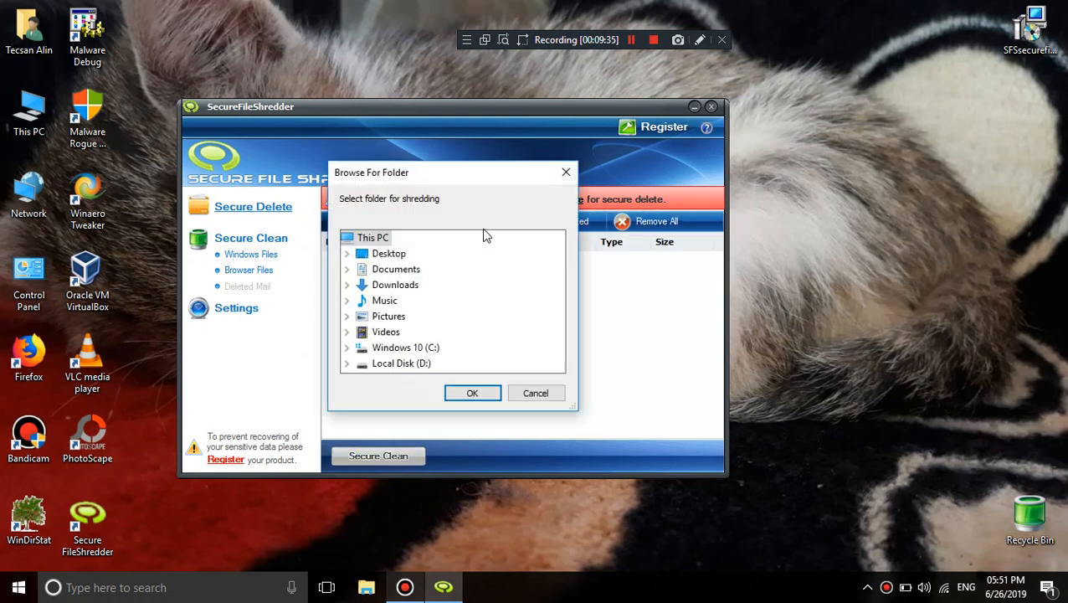
left_click(535, 392)
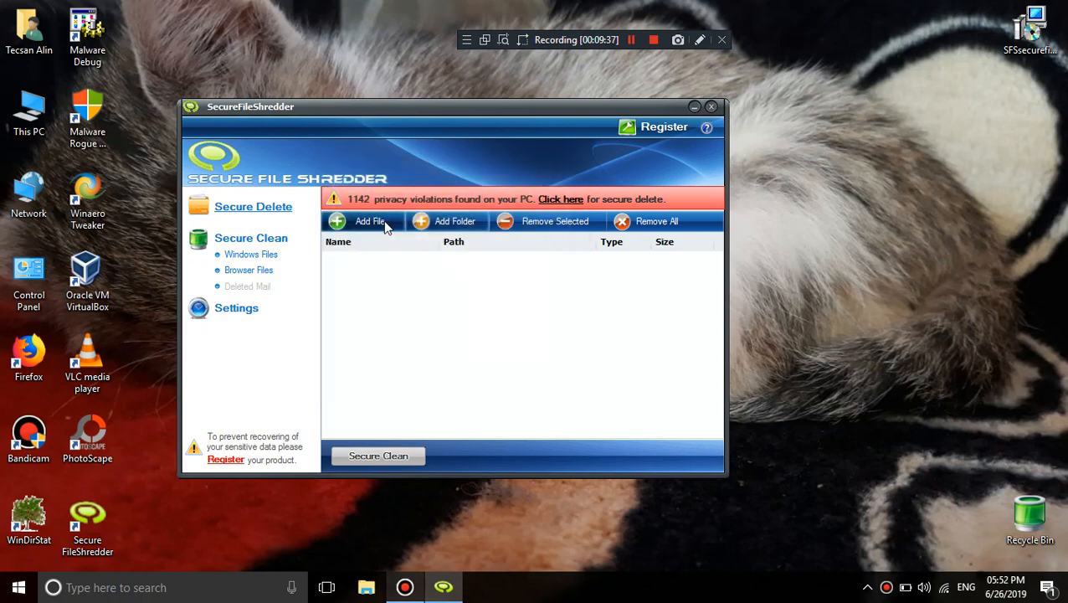
left_click(362, 221)
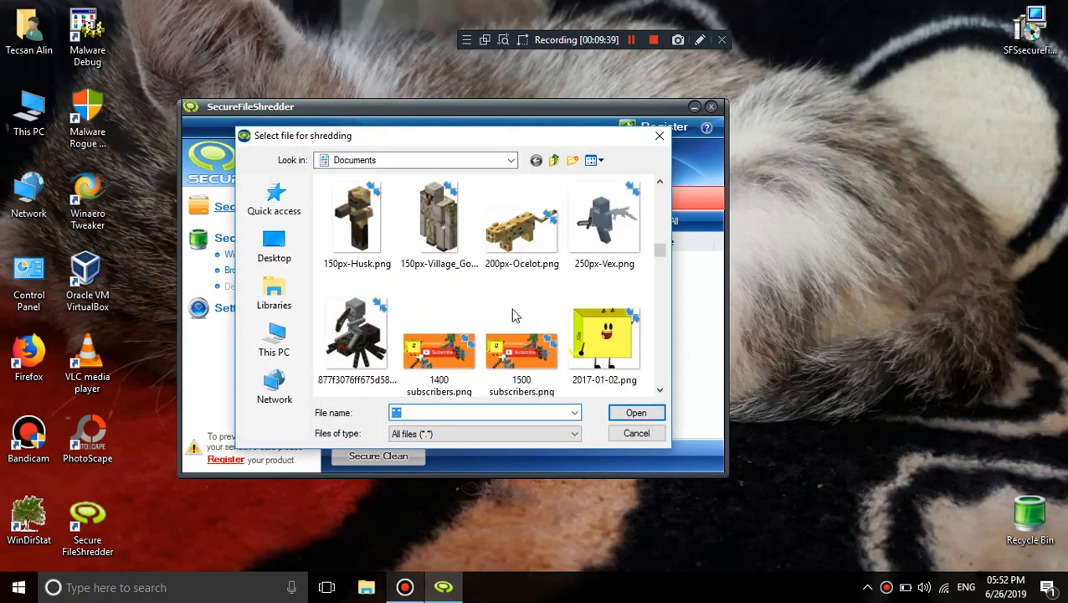
scroll("down", 3)
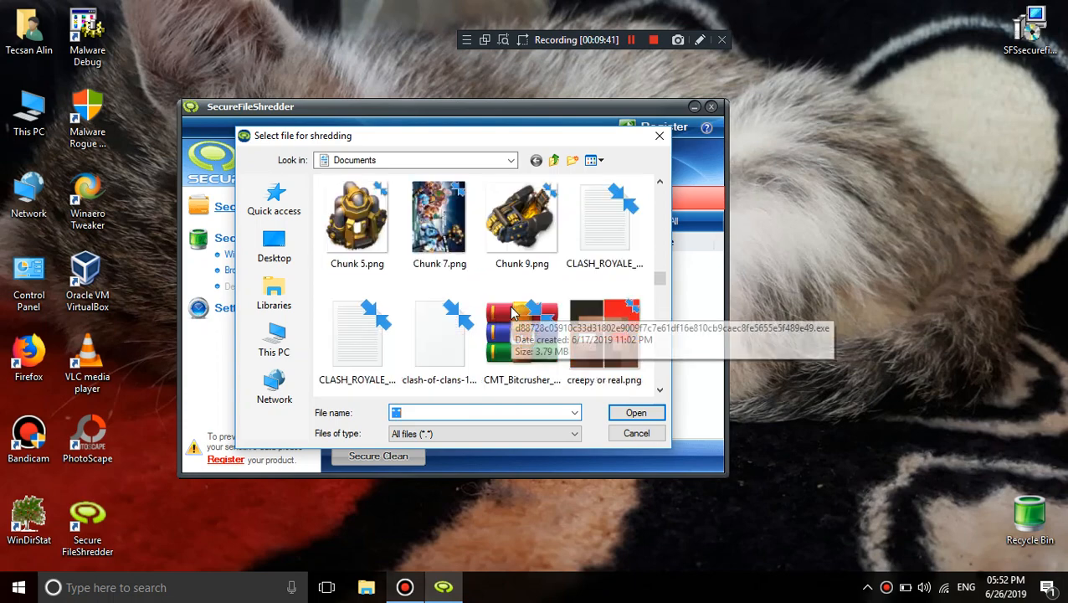
scroll("down", 3)
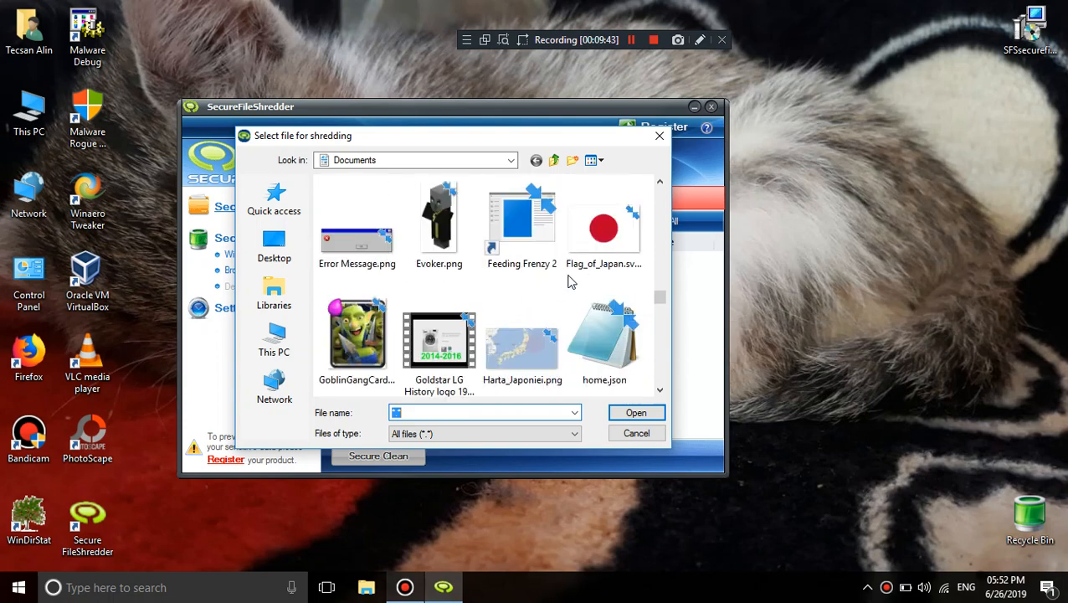
left_click(636, 412)
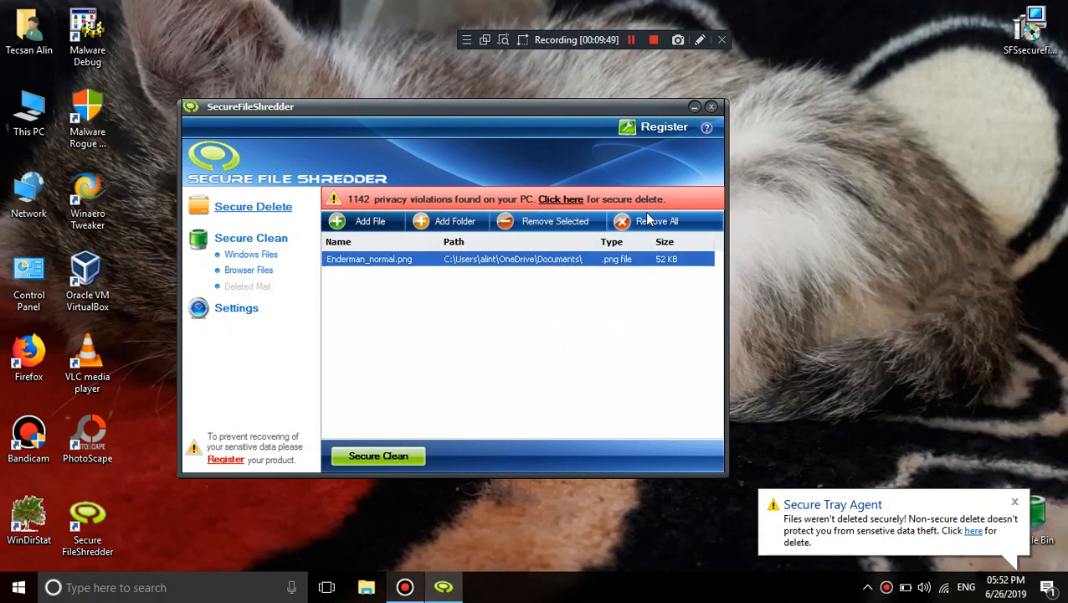
Clear all files from the shred list and open the product registration
left_click(657, 221)
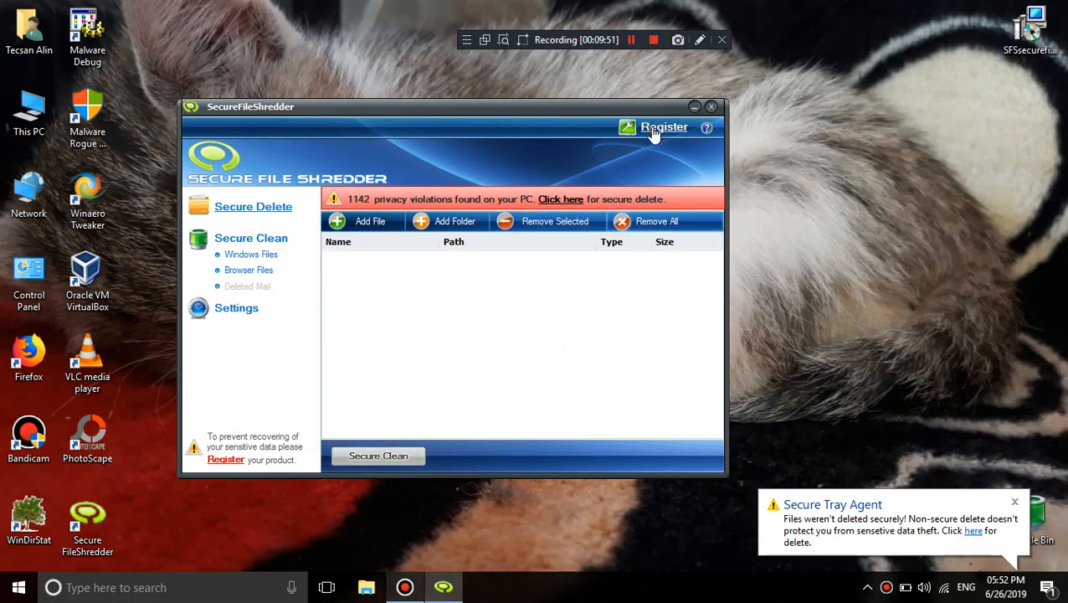
left_click(663, 127)
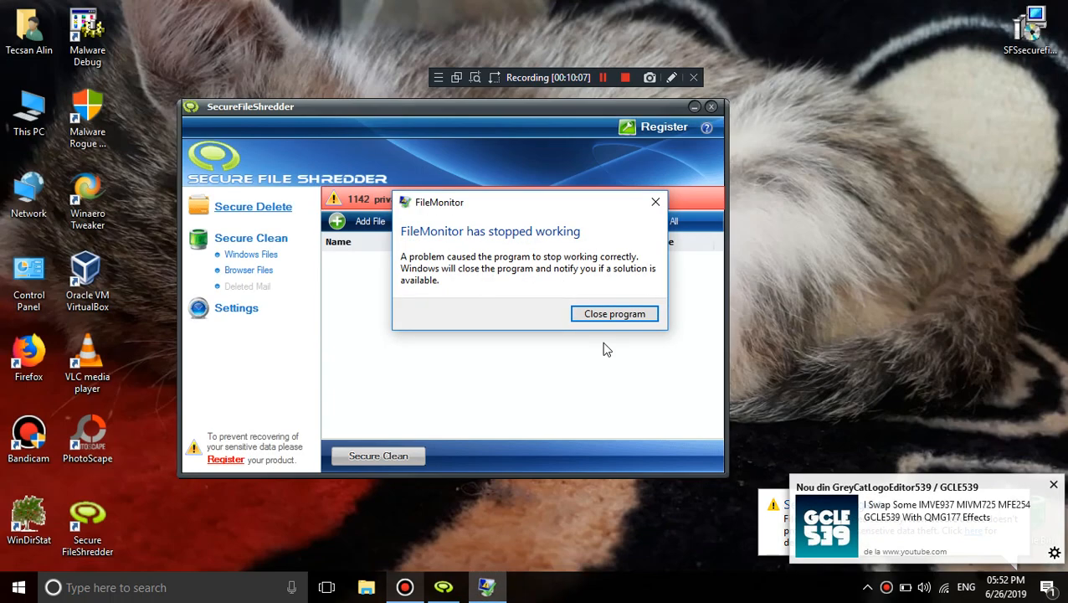
left_click(615, 313)
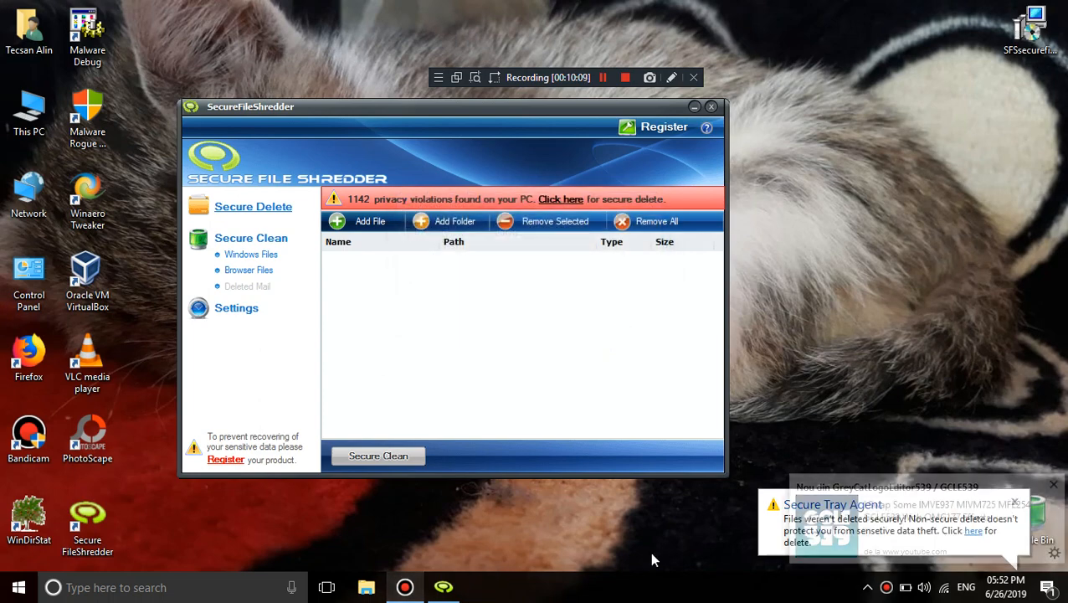
Open the Secure FileShredder shortcut's file location in Program Files (x86)
right_click(87, 519)
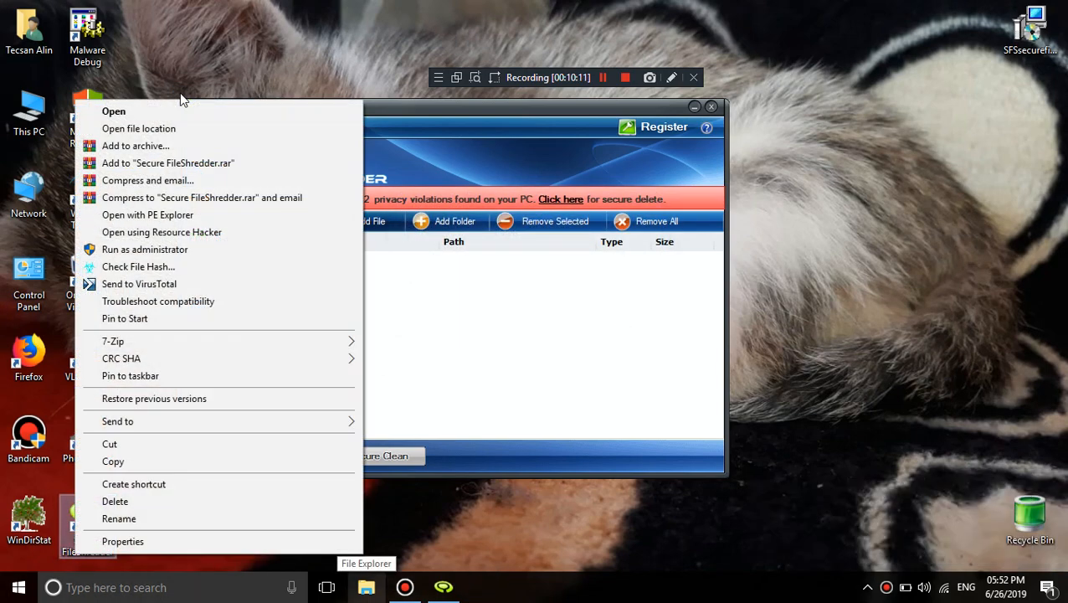
left_click(139, 128)
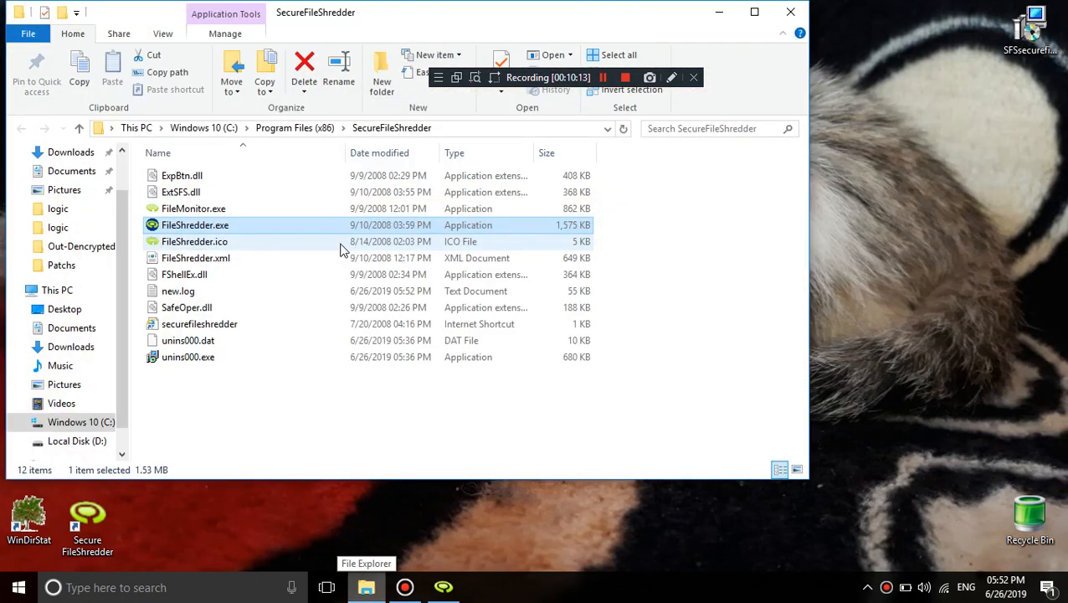
left_click(193, 209)
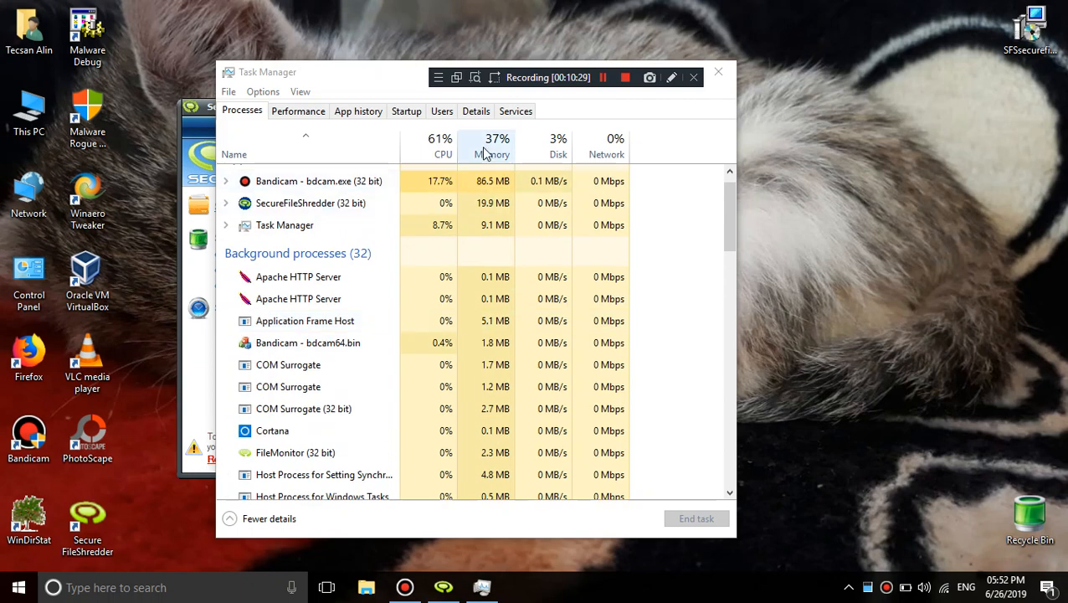
left_click(406, 110)
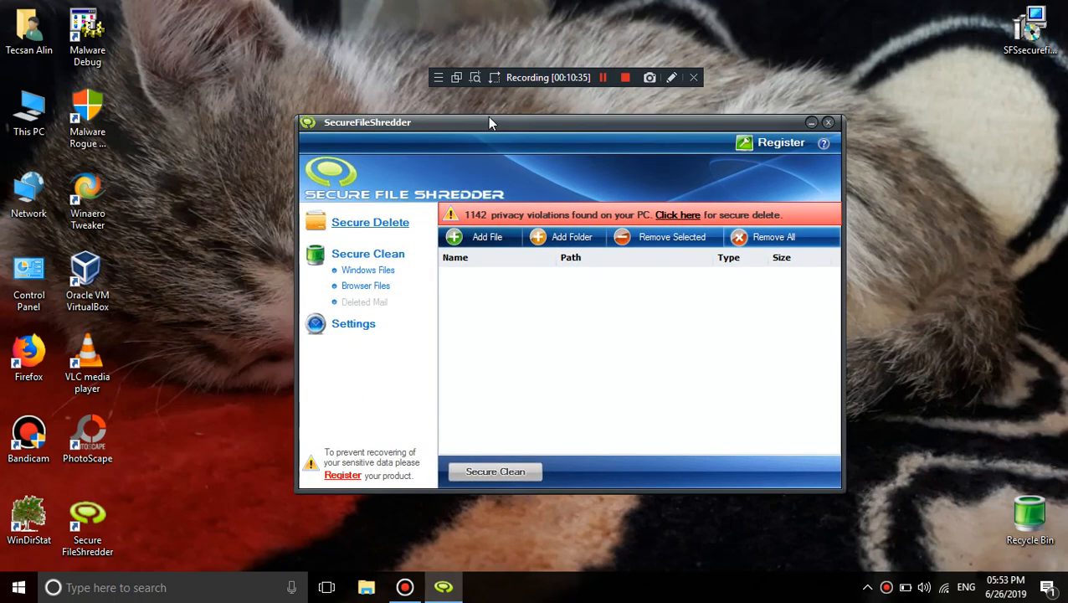
left_click(495, 472)
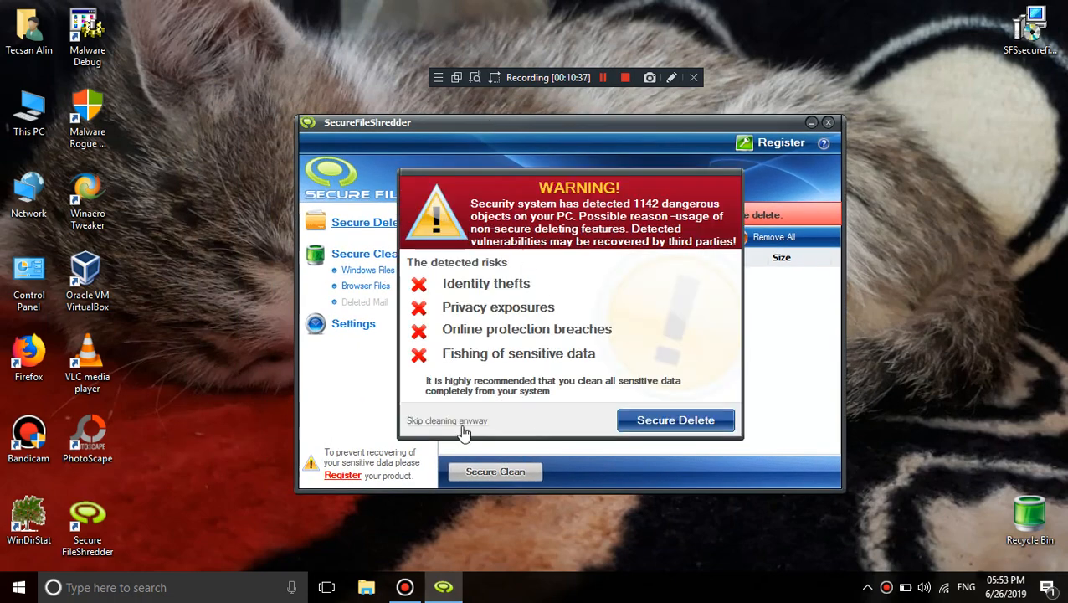
left_click(447, 420)
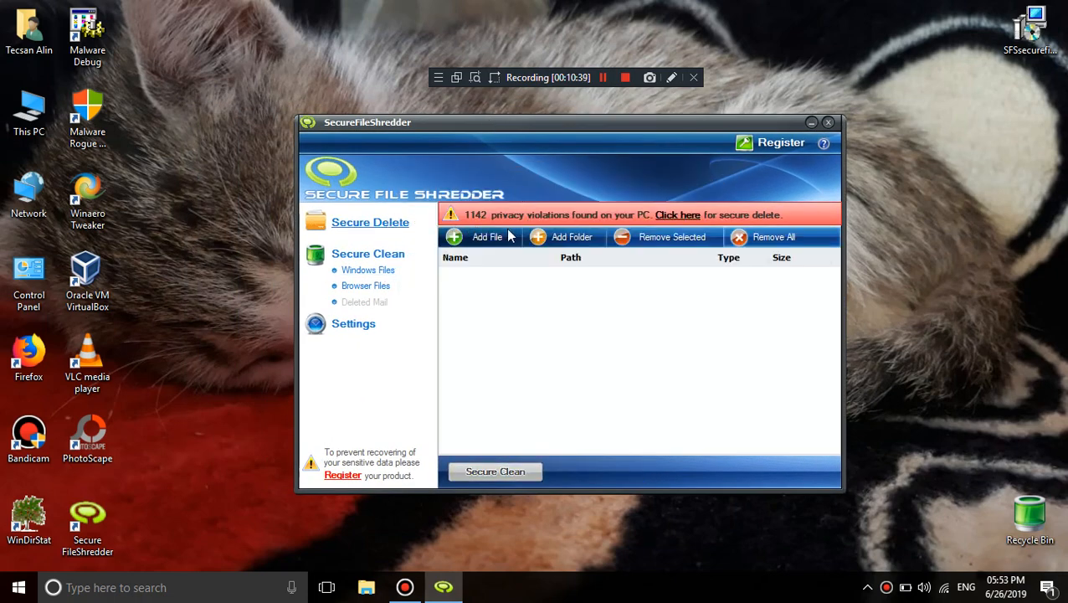
left_click(477, 236)
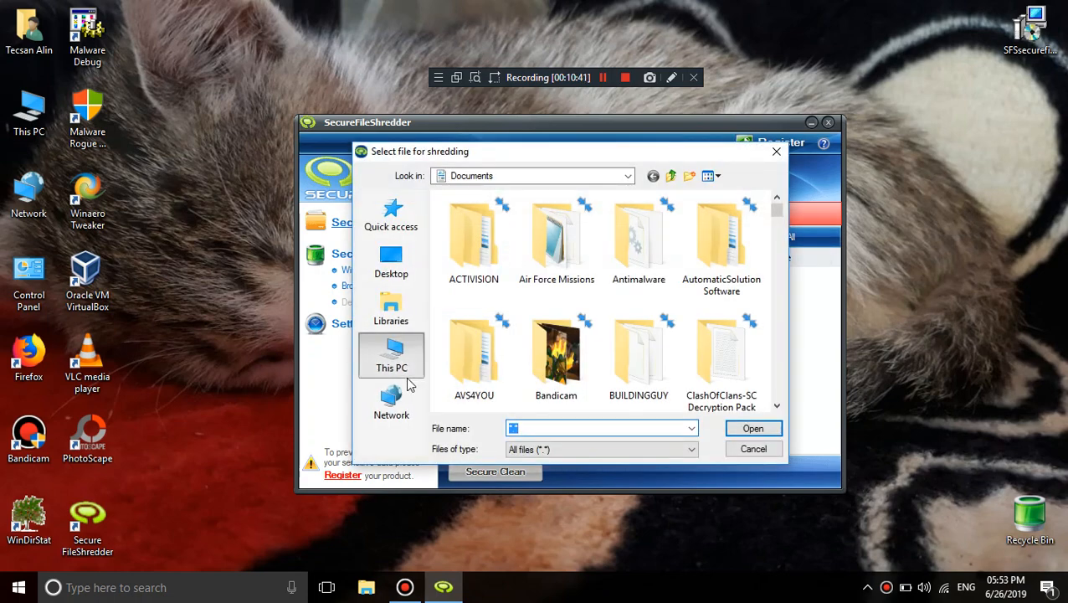
left_click(751, 447)
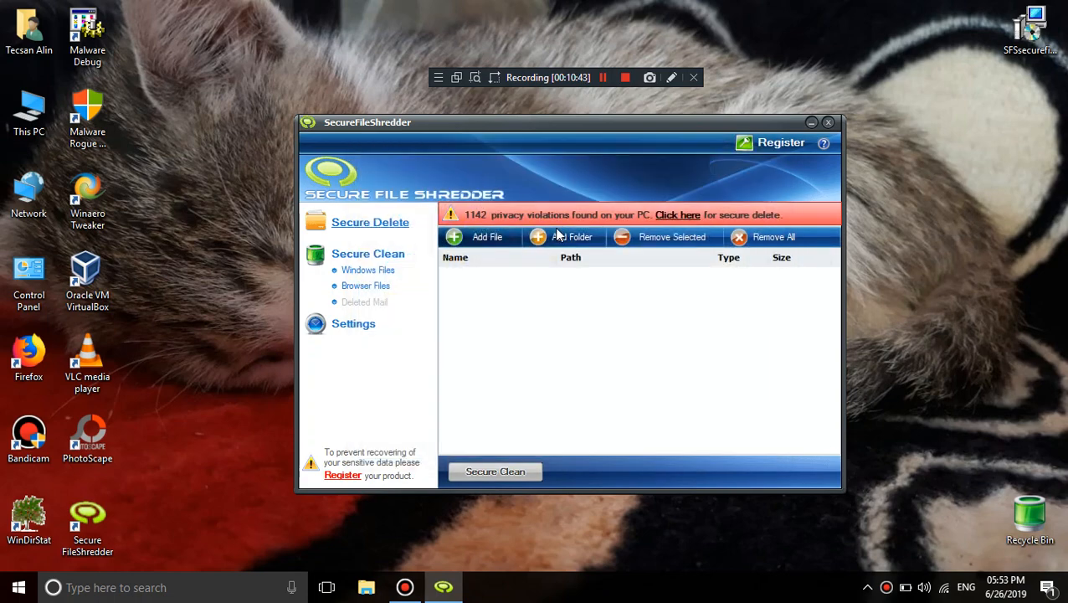
left_click(571, 237)
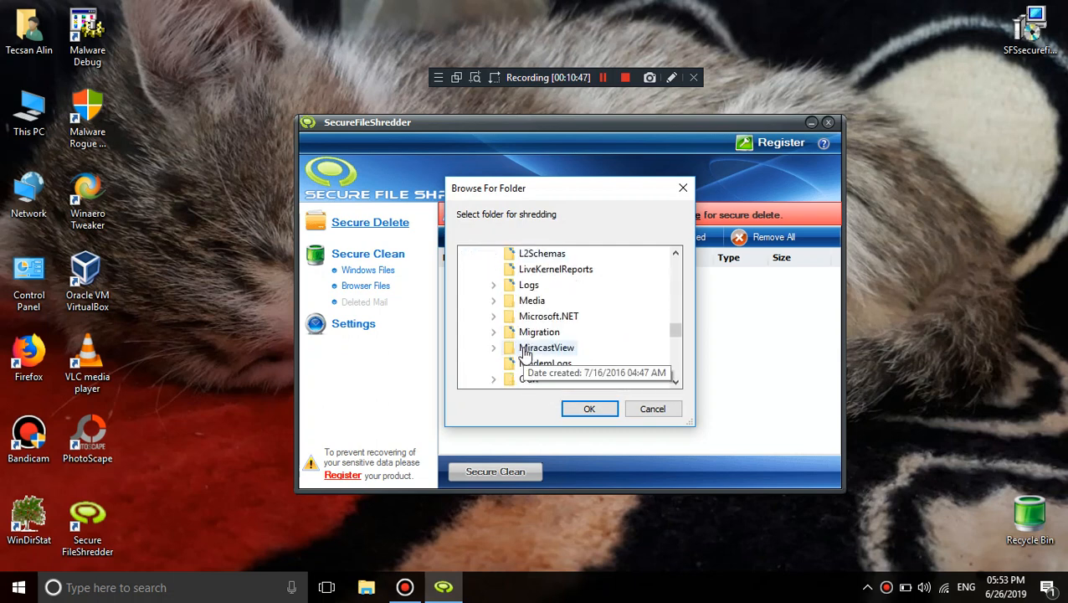
scroll("down", 3)
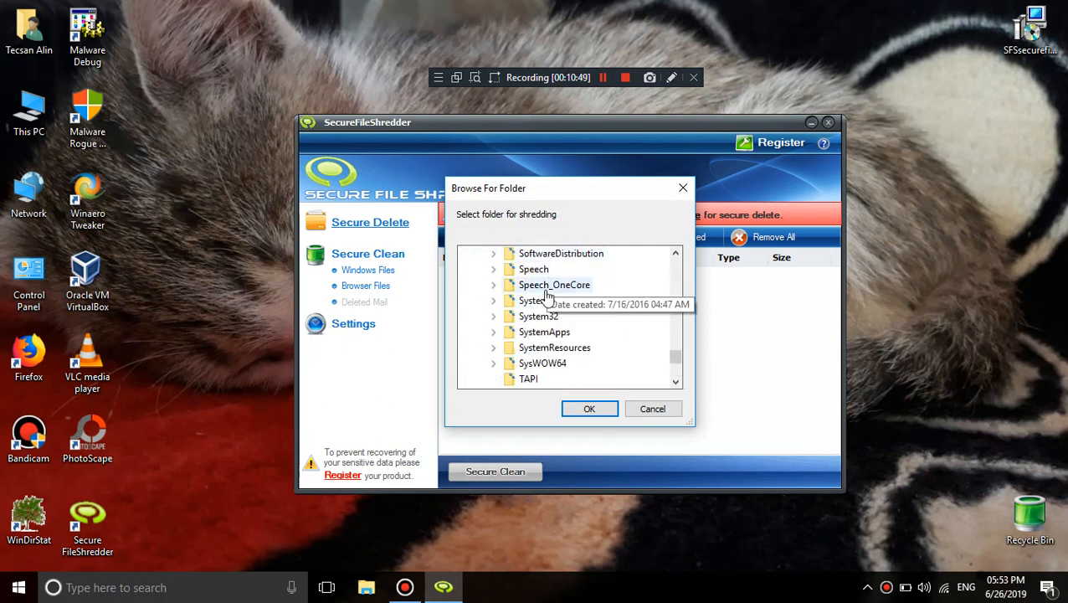
left_click(589, 409)
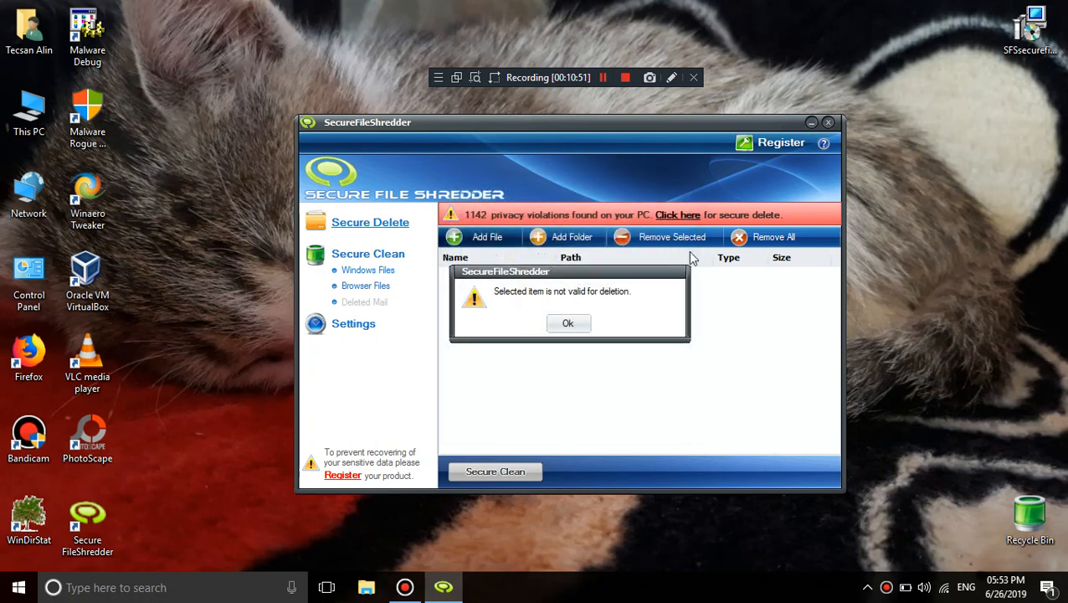
mouse_move(532, 324)
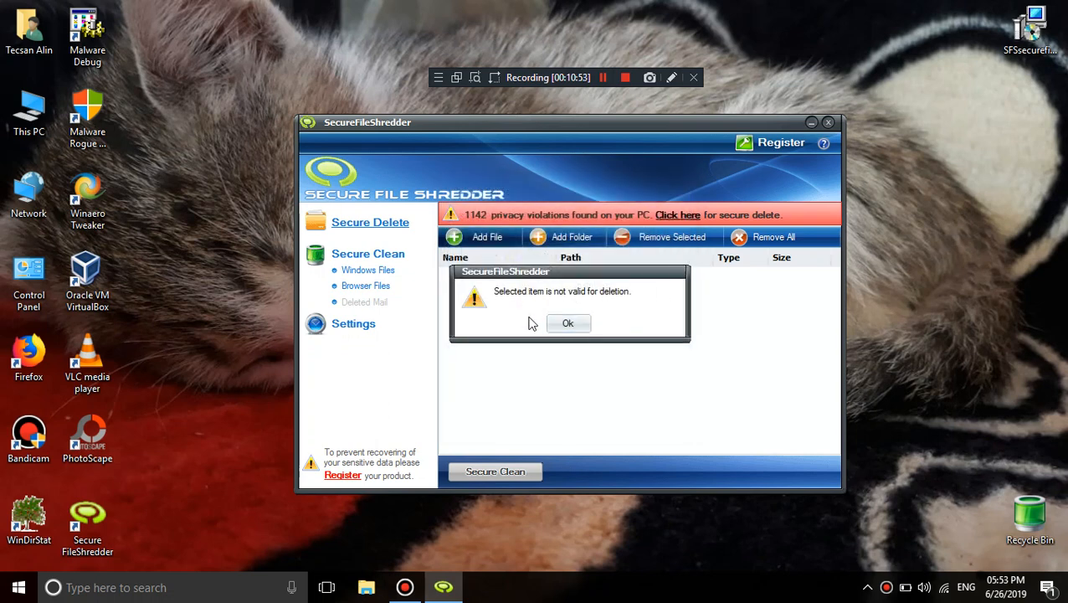
left_click(568, 323)
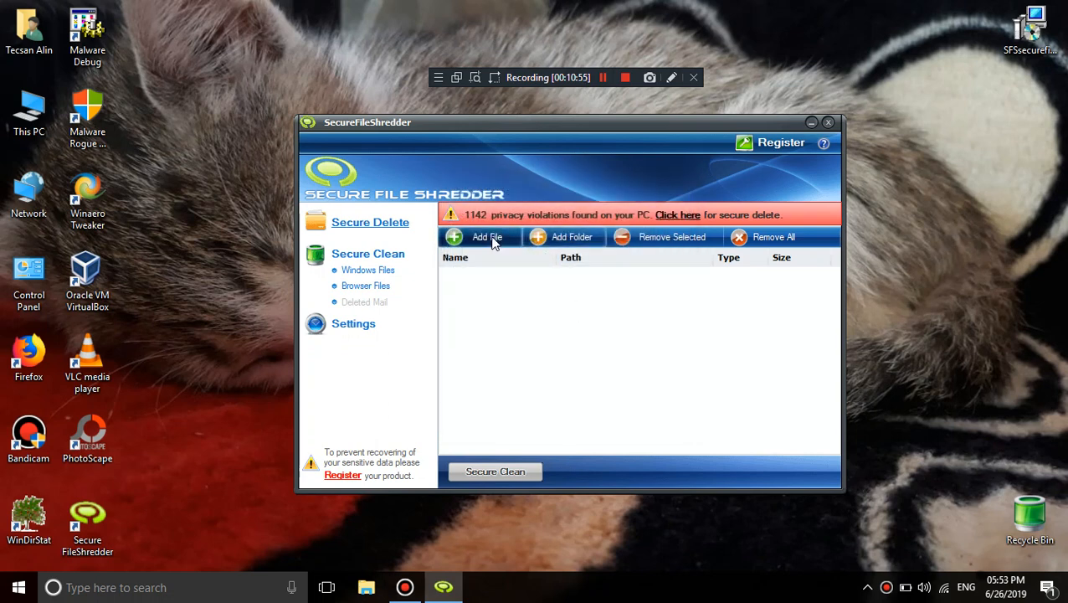
Add files from the user profile's Documents folder to the shred list
left_click(488, 237)
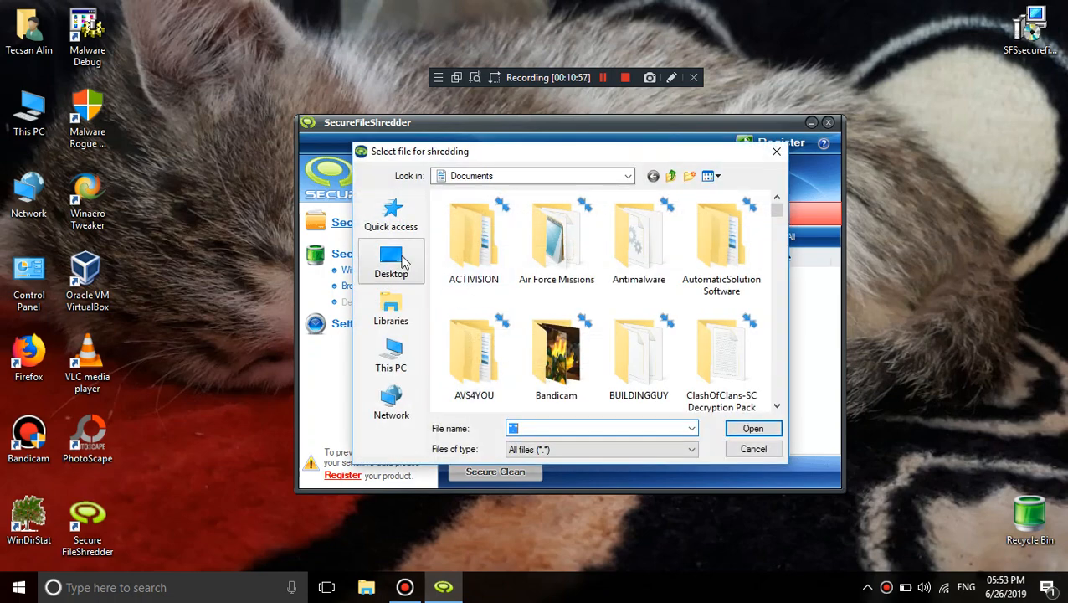
left_click(391, 261)
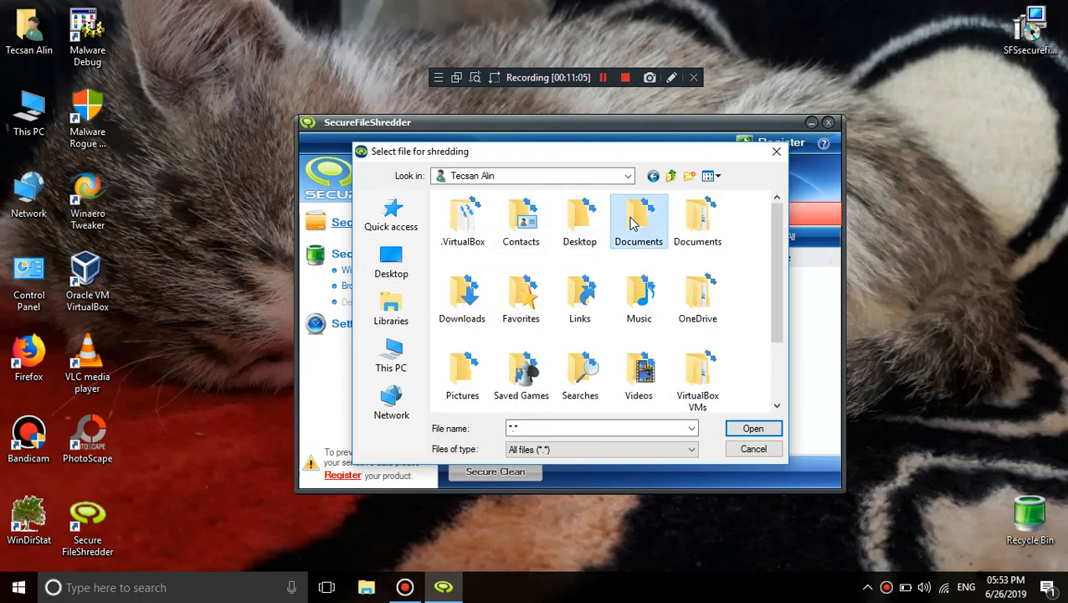
left_click(711, 175)
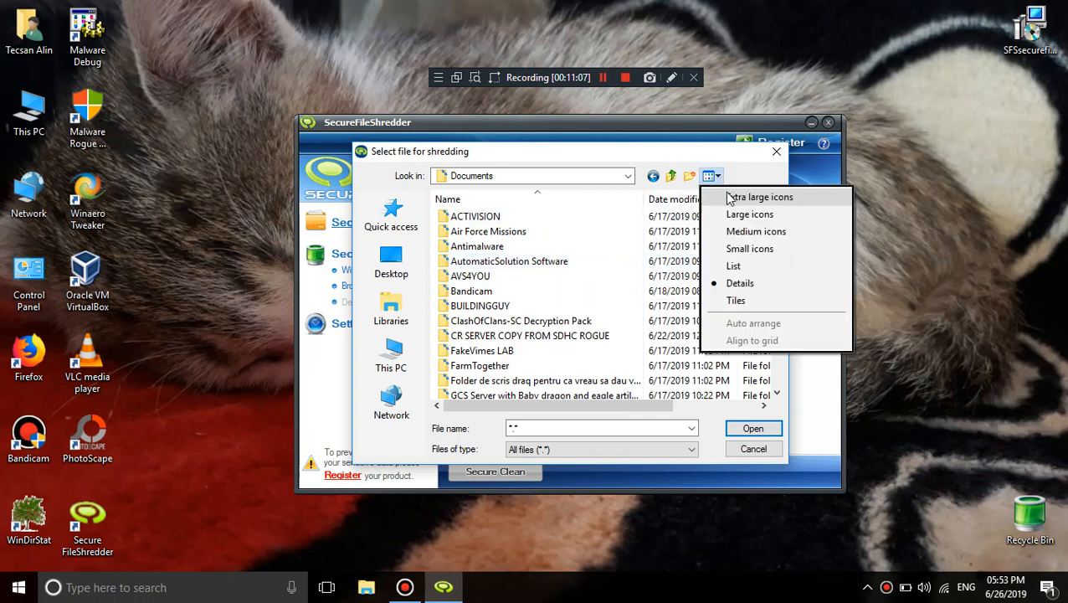
left_click(749, 214)
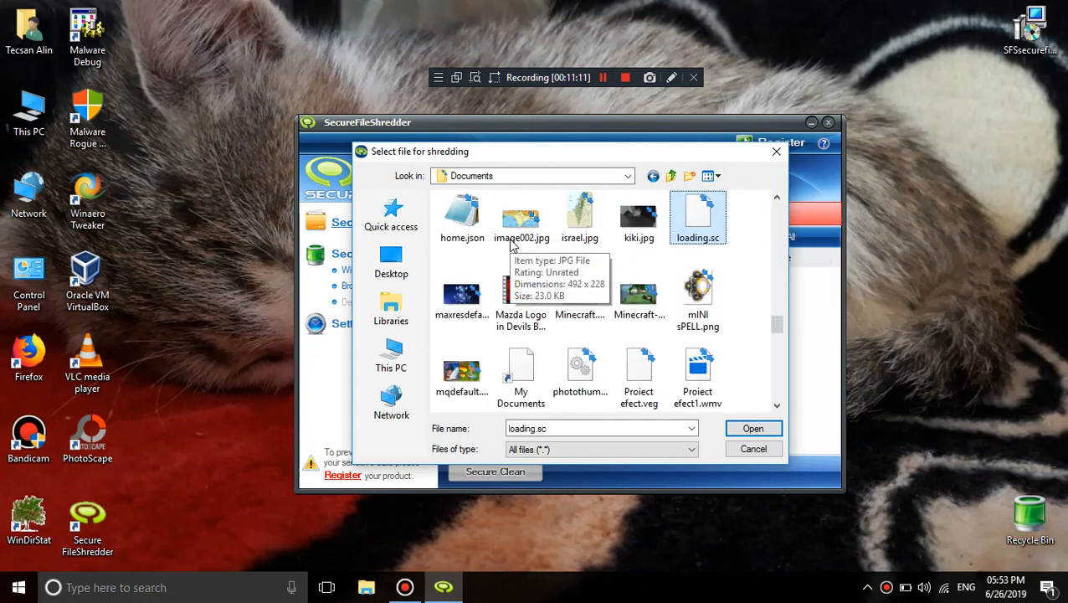
left_click(638, 213)
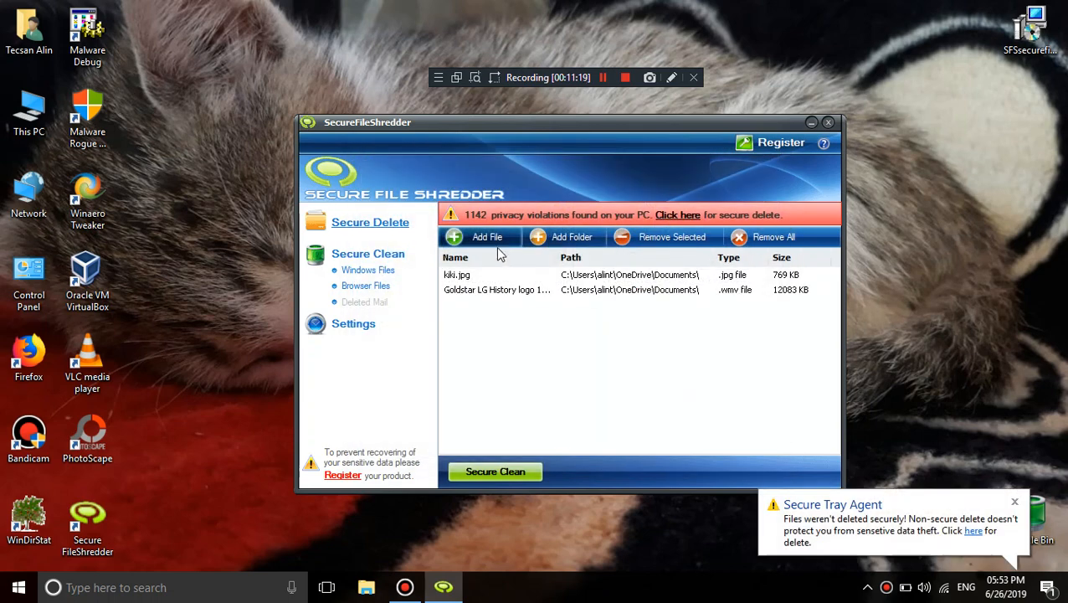
Add a screenshot image as another file to shred
left_click(478, 237)
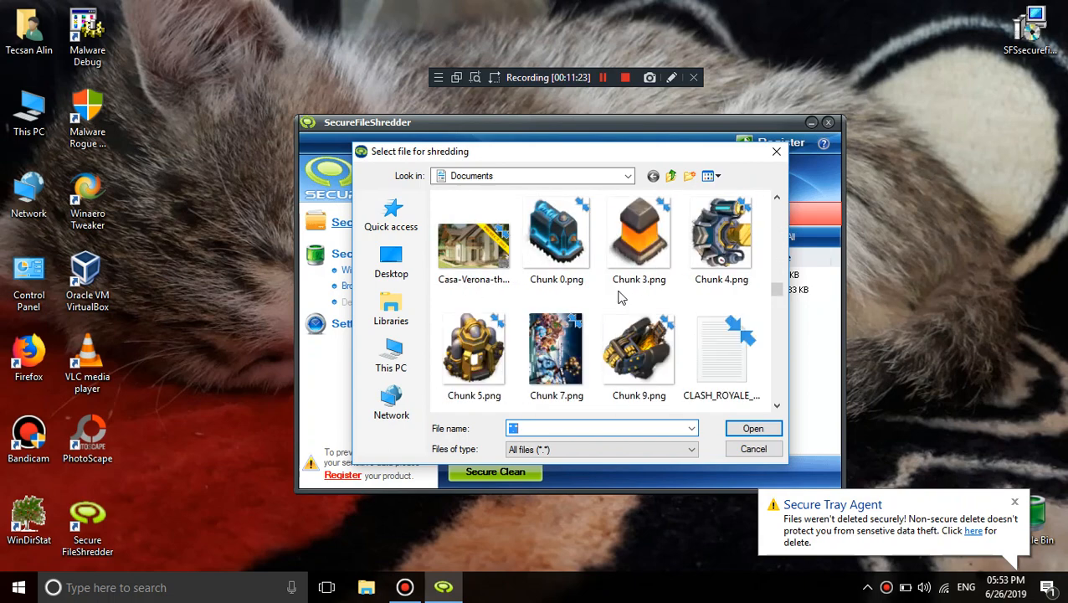
scroll("down", 3)
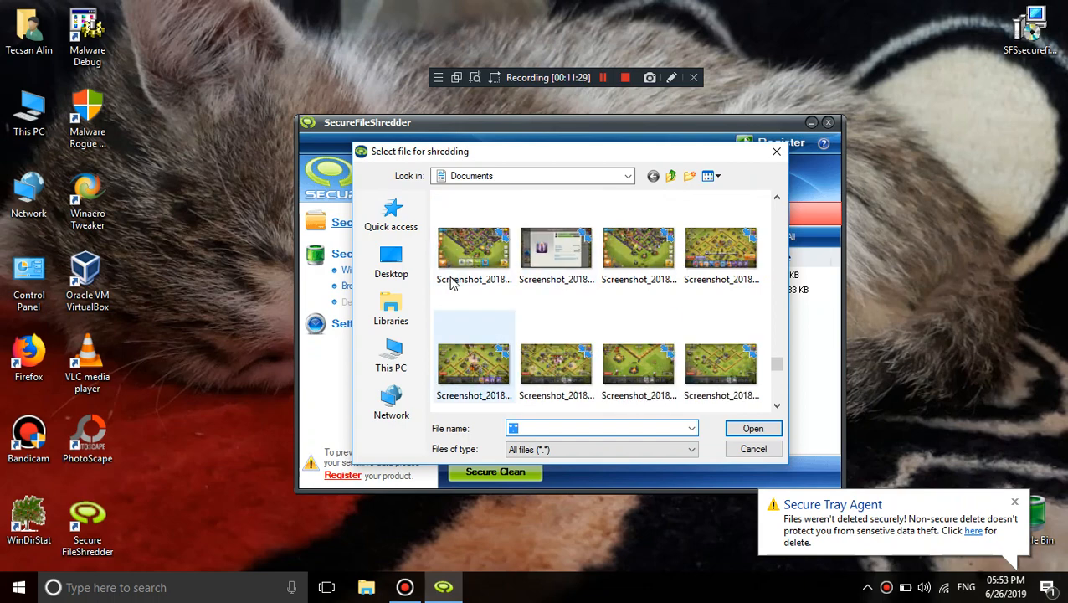
scroll("down", 3)
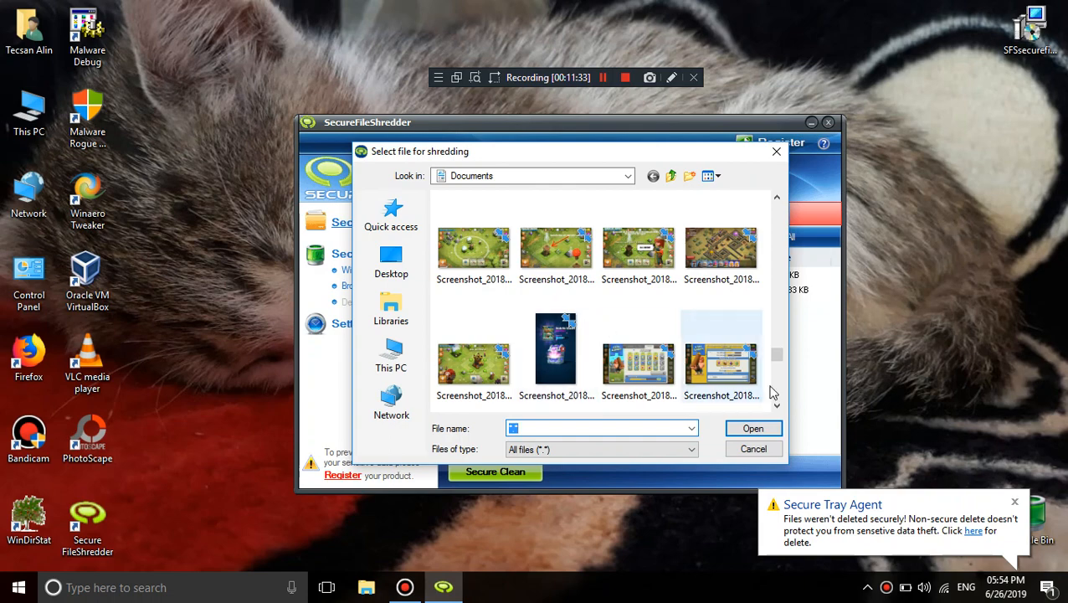
left_click(474, 360)
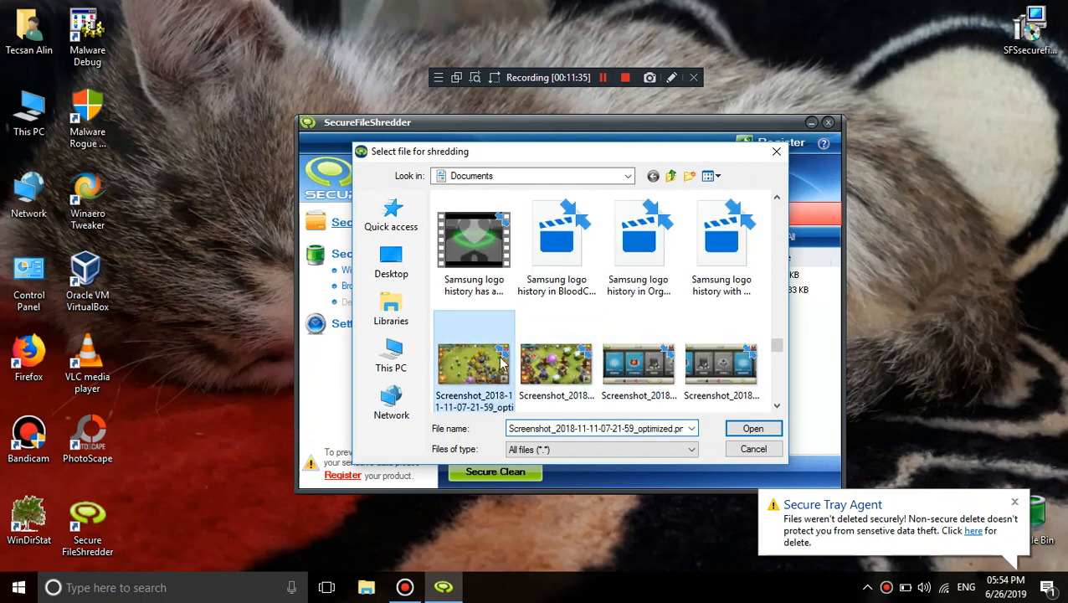
left_click(752, 428)
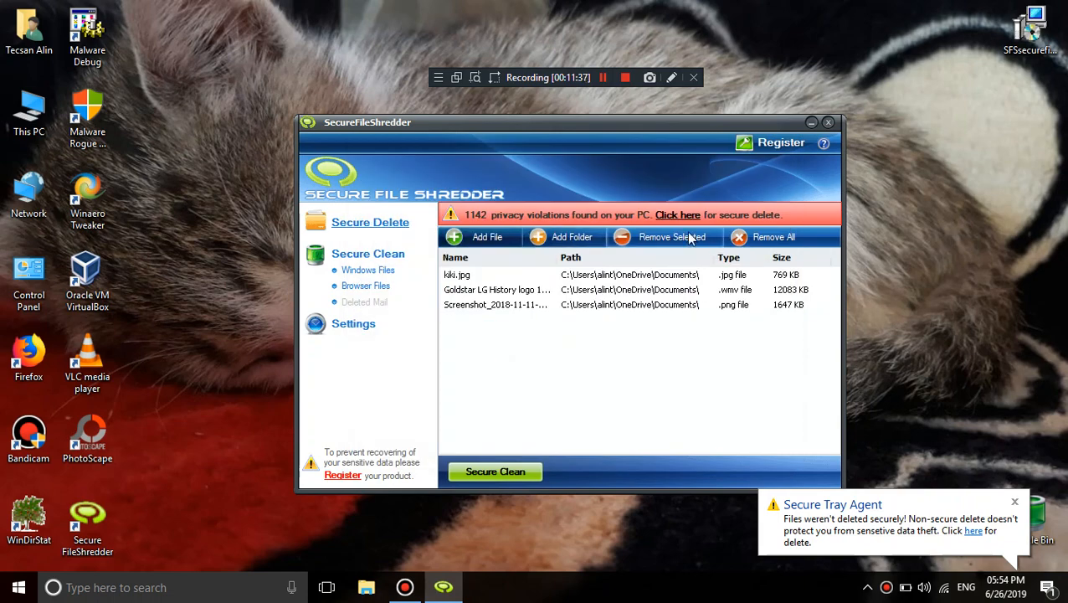
Clear every file from the shred list, dismiss the cleaning warning, and return to Secure Delete
left_click(772, 236)
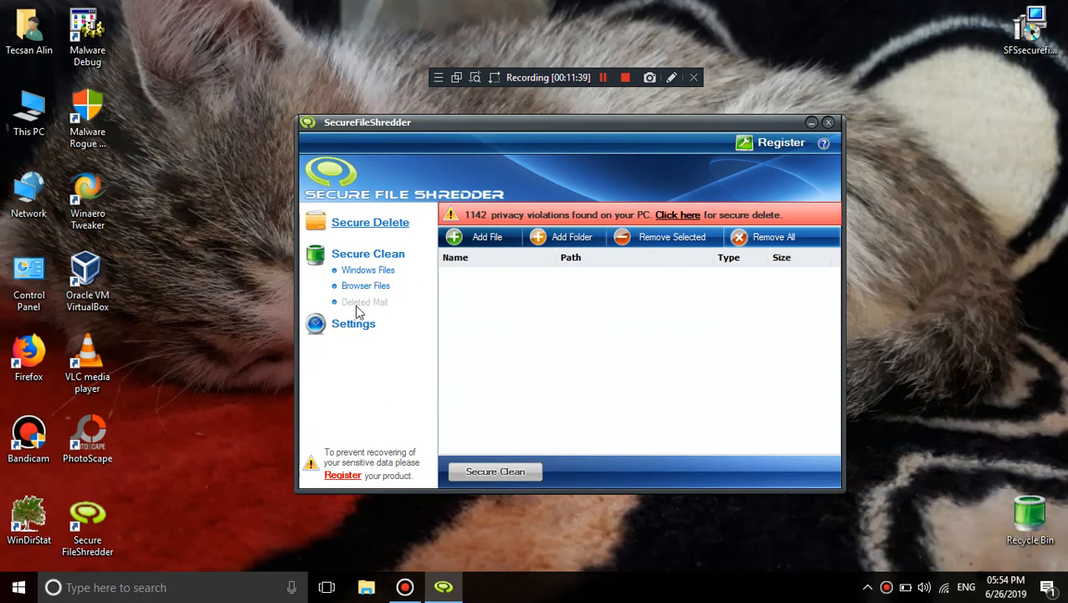
left_click(495, 471)
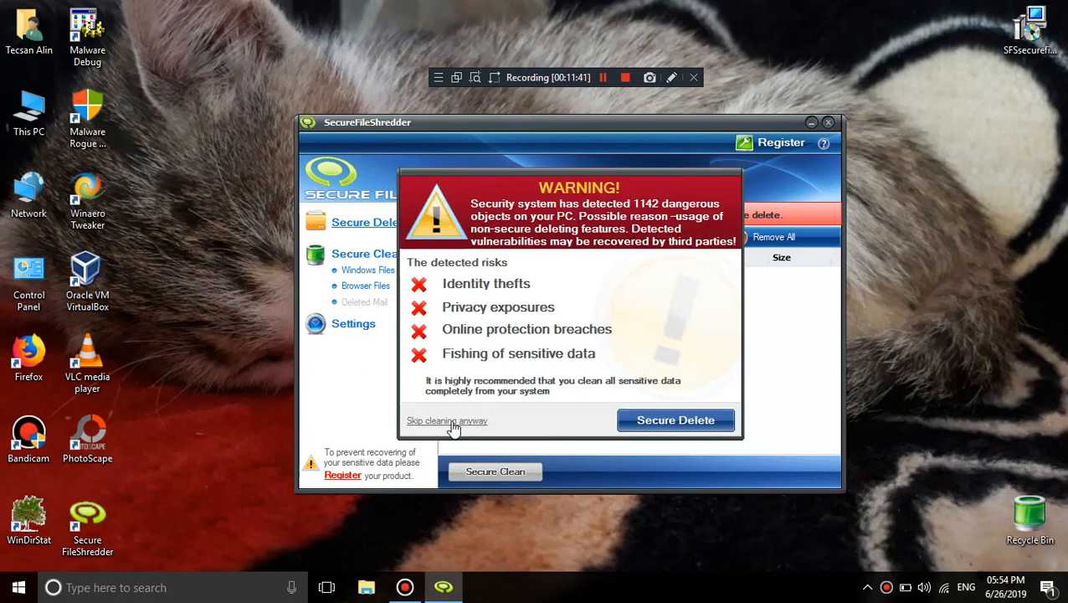
left_click(447, 420)
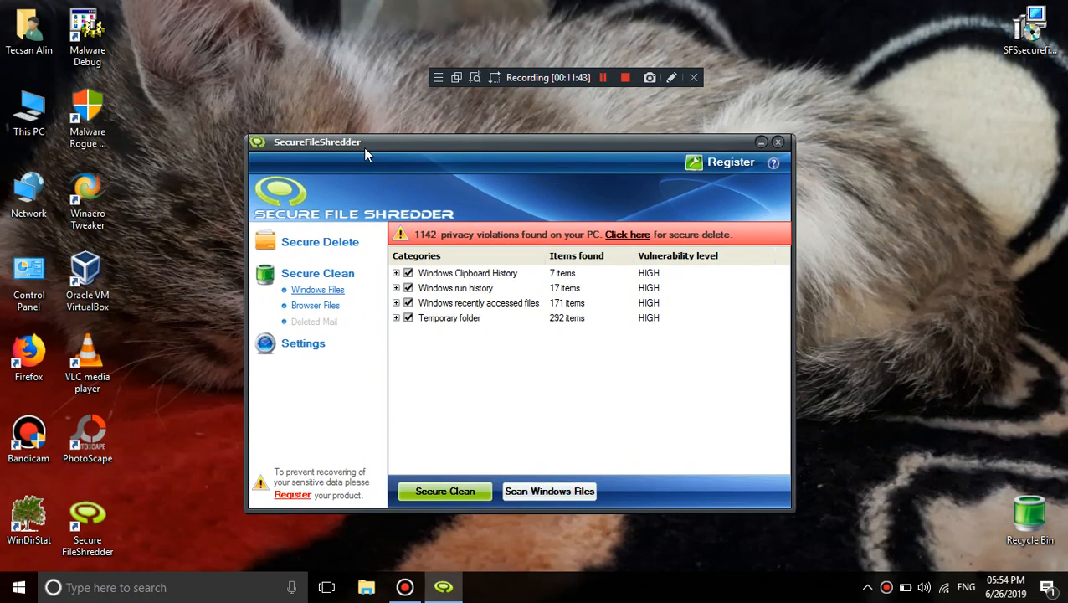
left_click(320, 242)
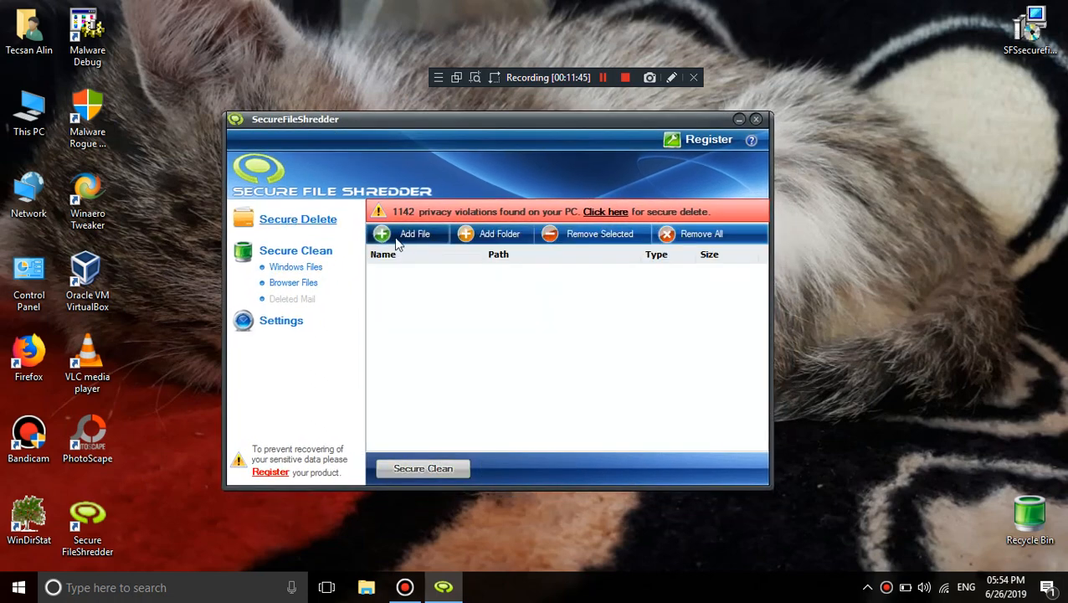
Open the MalwareDebbuger folder in the file picker, then dismiss it without adding a file
left_click(415, 234)
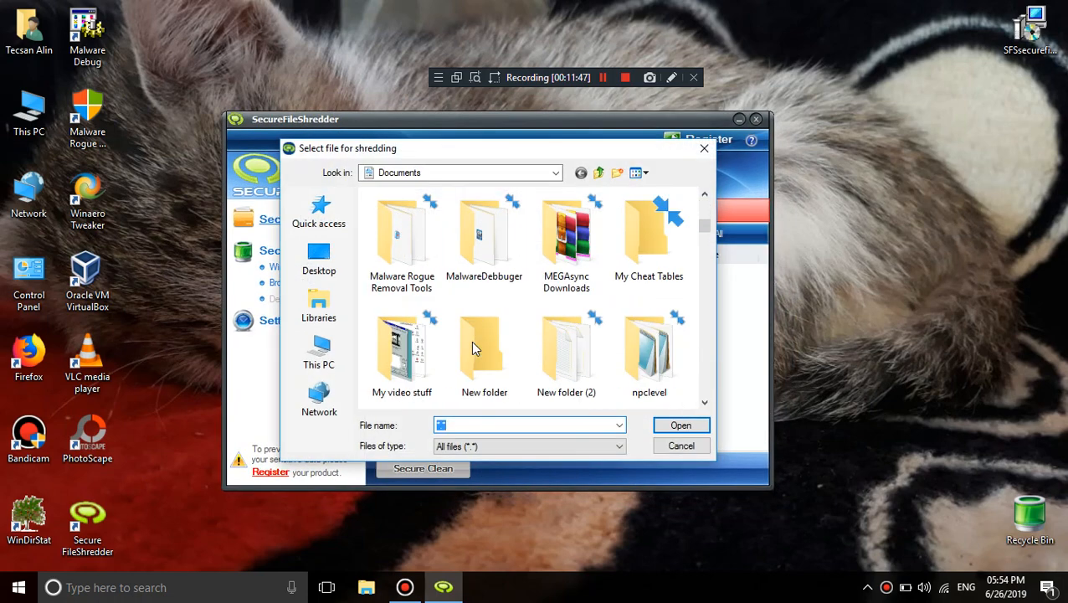
double_click(484, 231)
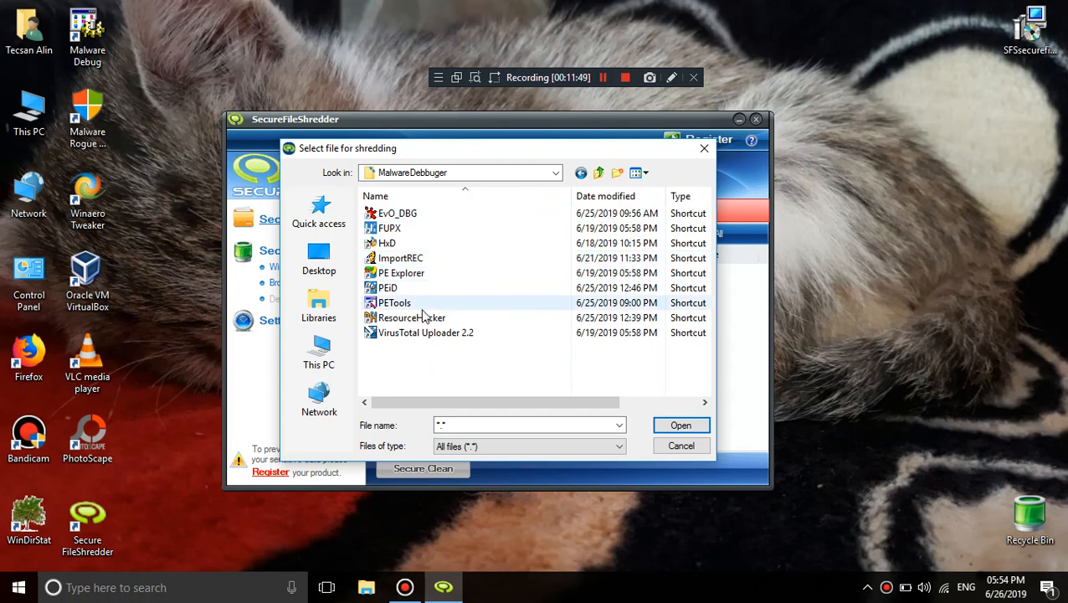
left_click(425, 332)
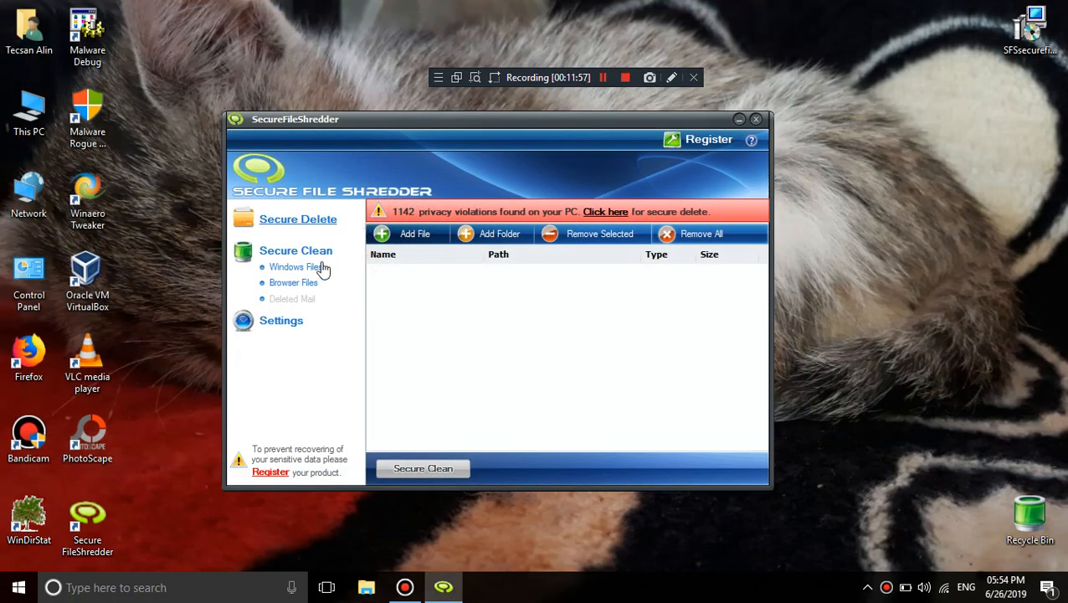
Switch from Windows Files to Browser Files findings and reposition the shredder window
left_click(295, 266)
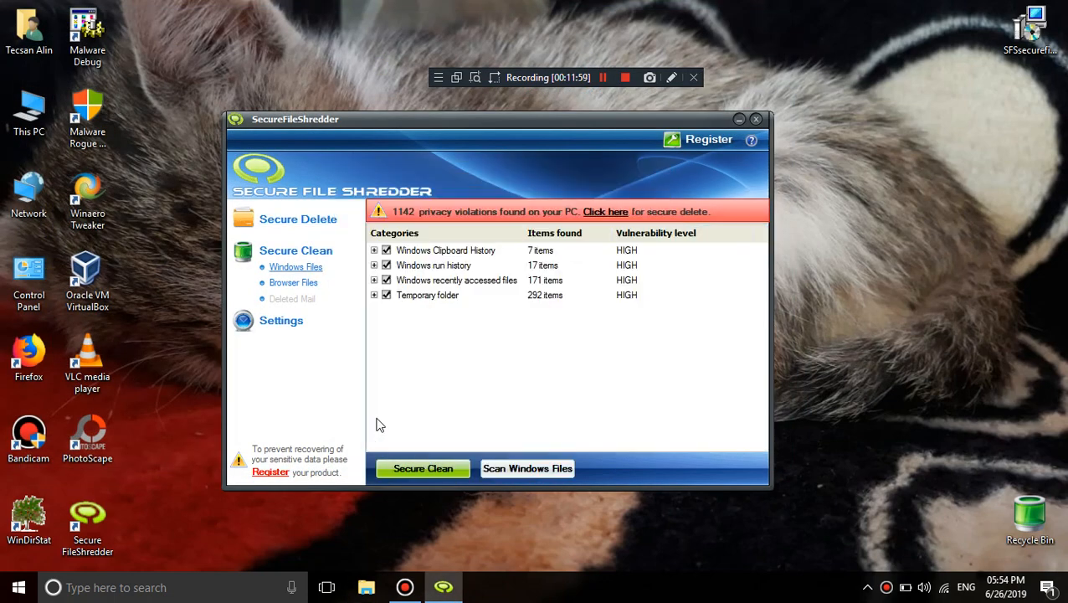
left_click(292, 282)
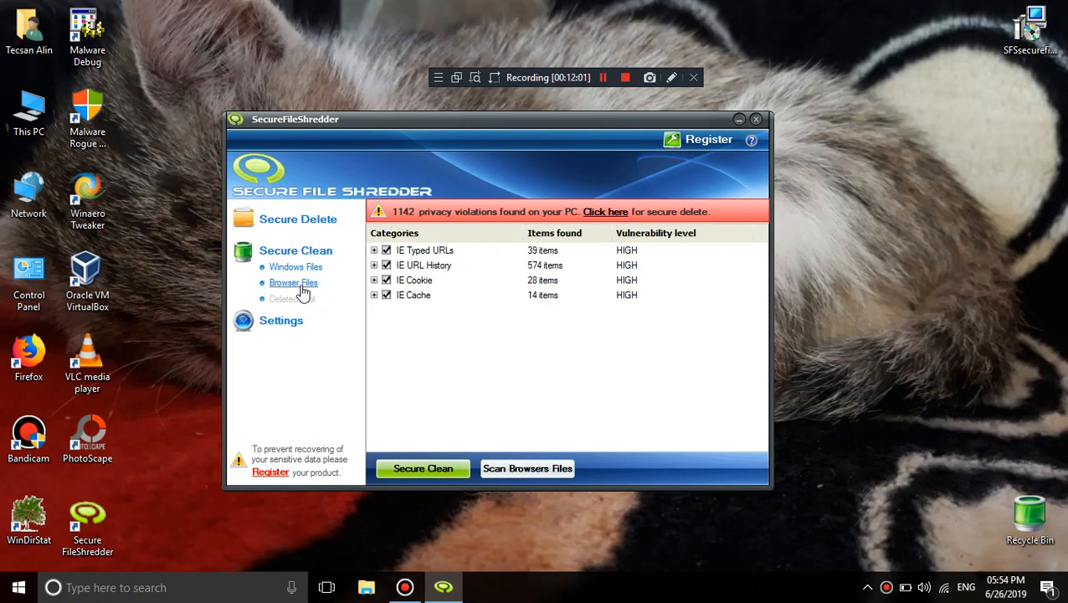
mouse_move(374, 128)
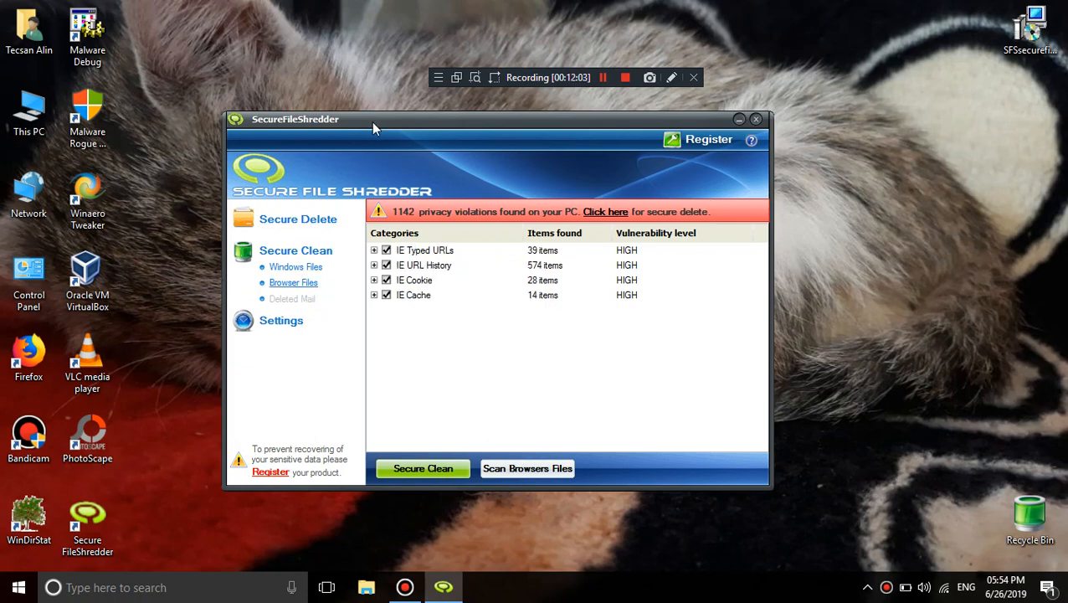
left_click_drag(373, 119, 515, 132)
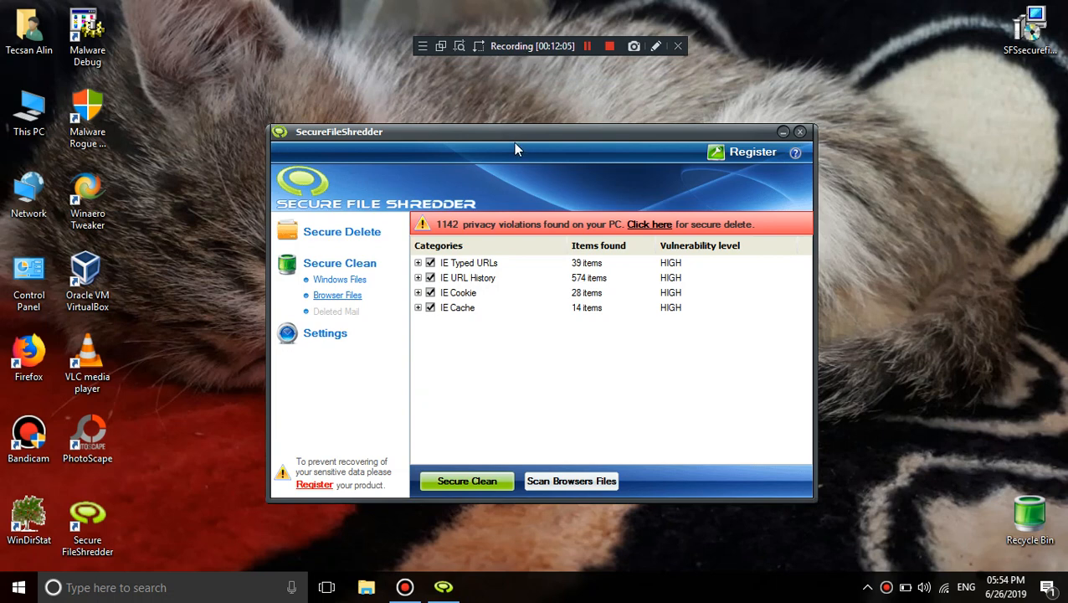
left_click_drag(514, 132, 396, 104)
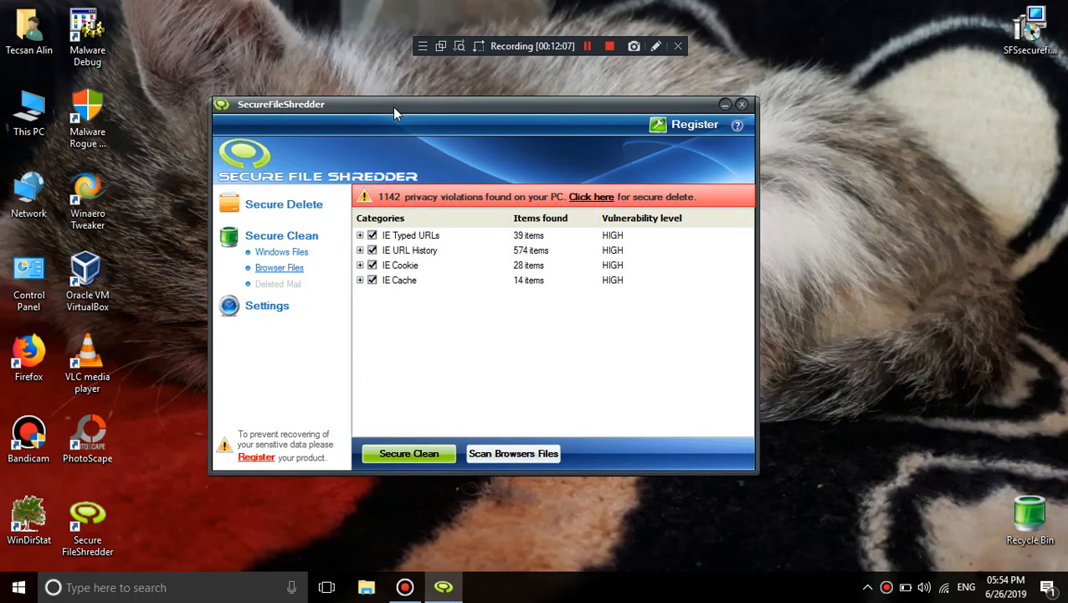
mouse_move(829, 260)
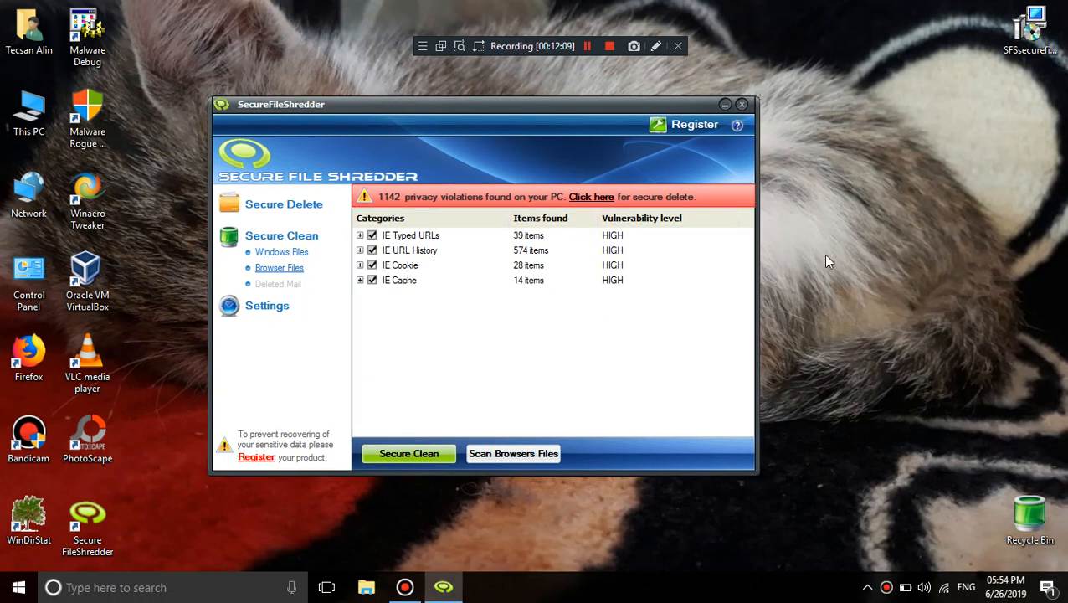
mouse_move(985, 283)
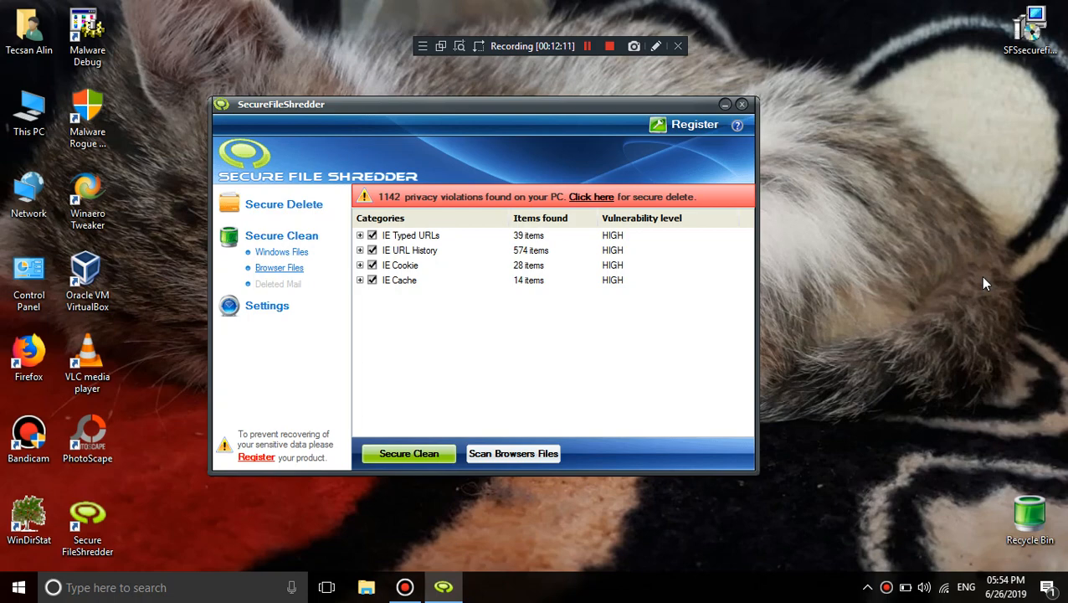
Create a new text document on the desktop and launch REGEDIT from the Run box
right_click(985, 283)
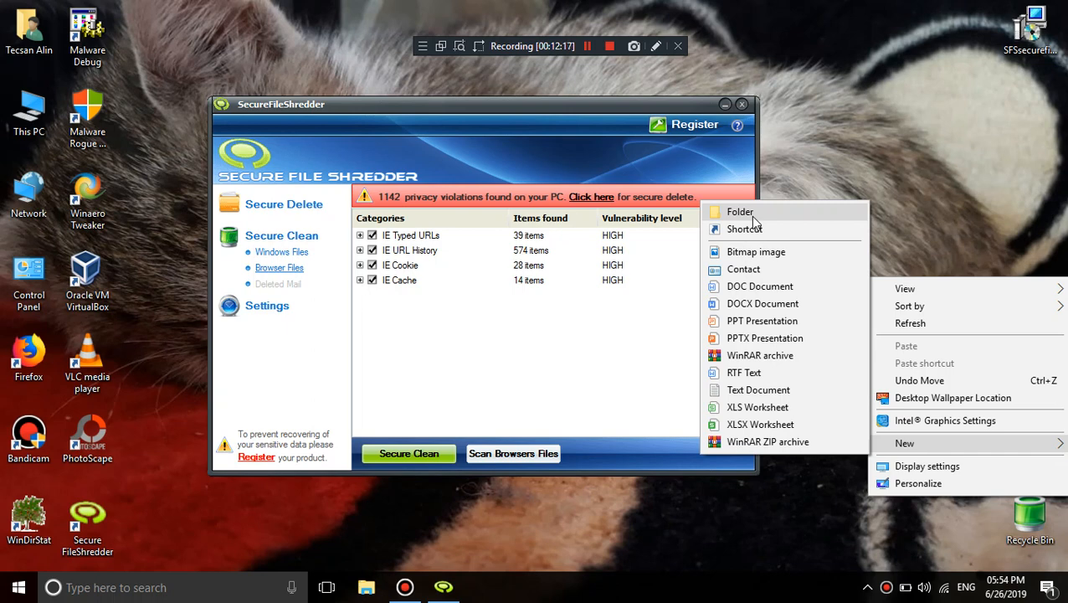
left_click(758, 389)
type("REGEDIT")
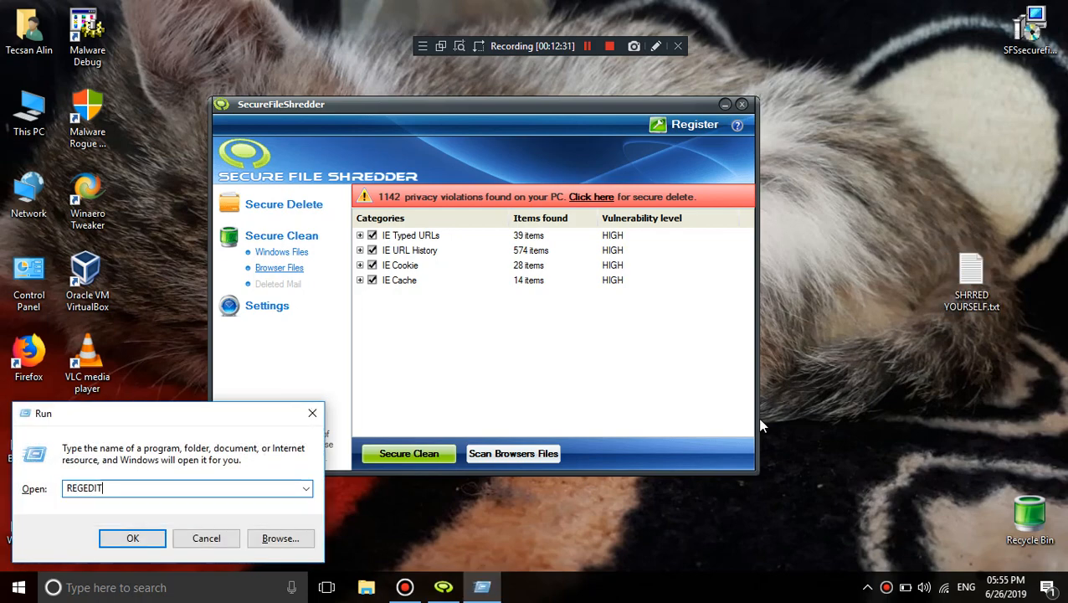
left_click(132, 538)
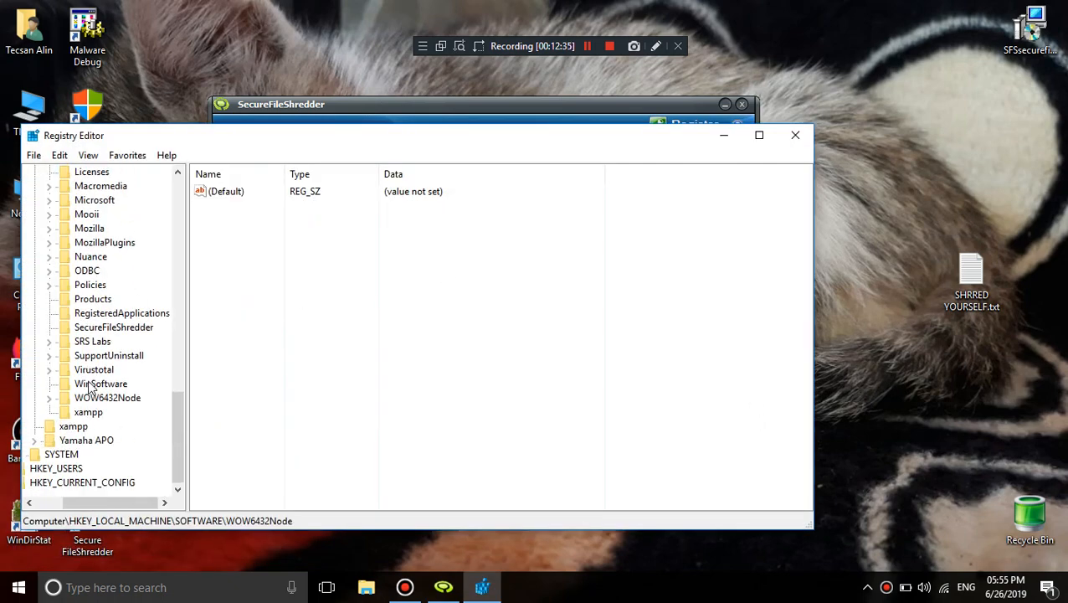
left_click(114, 327)
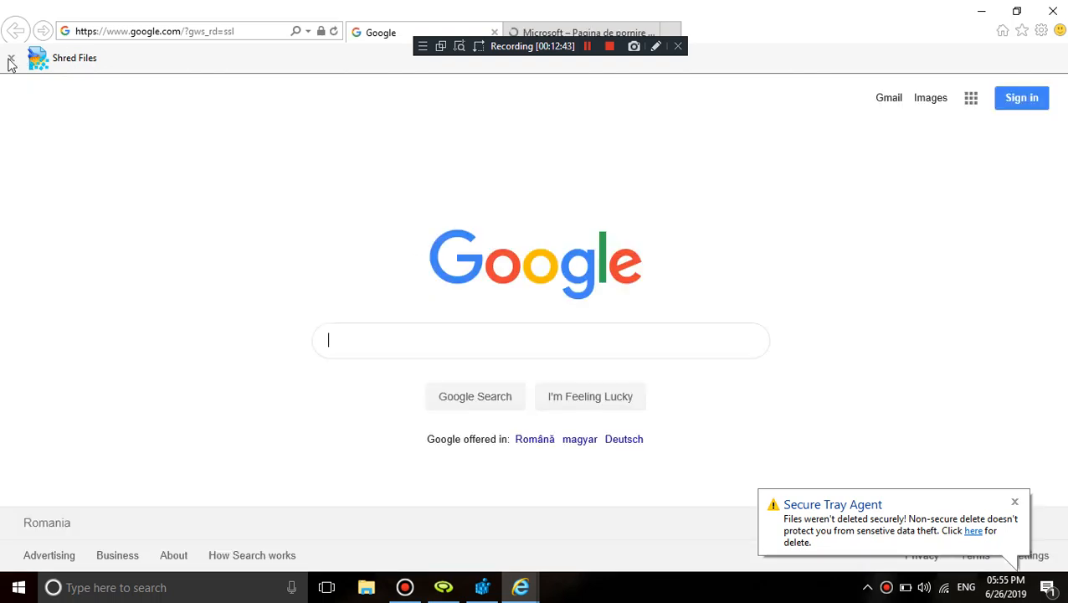
Search Google for PRIVACY DANGER and switch to the image results
type("PR")
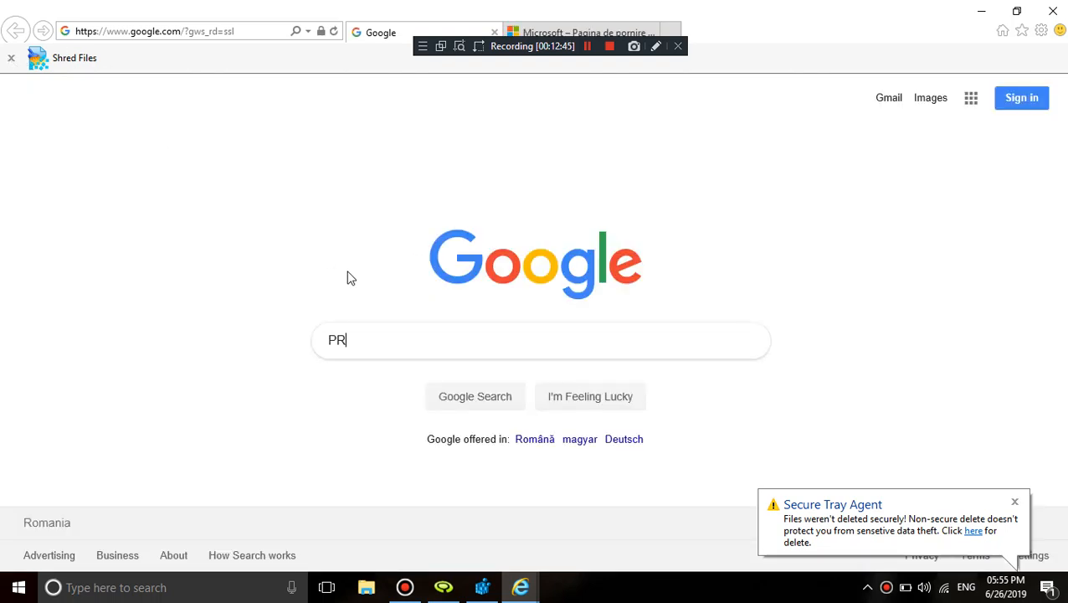
type("IVACY DANGER")
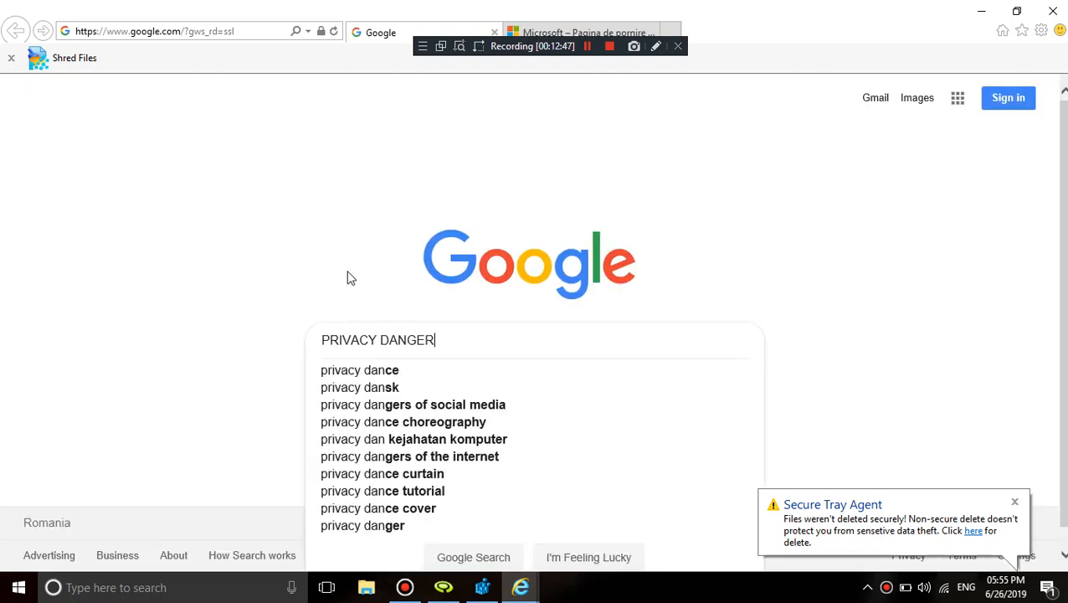
key("Return")
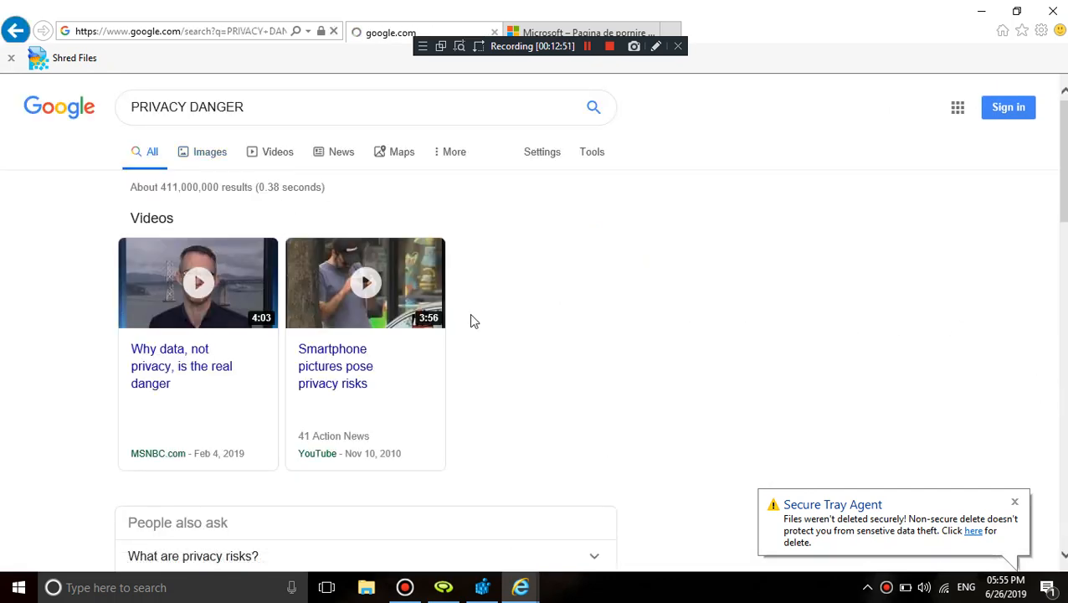
left_click(209, 151)
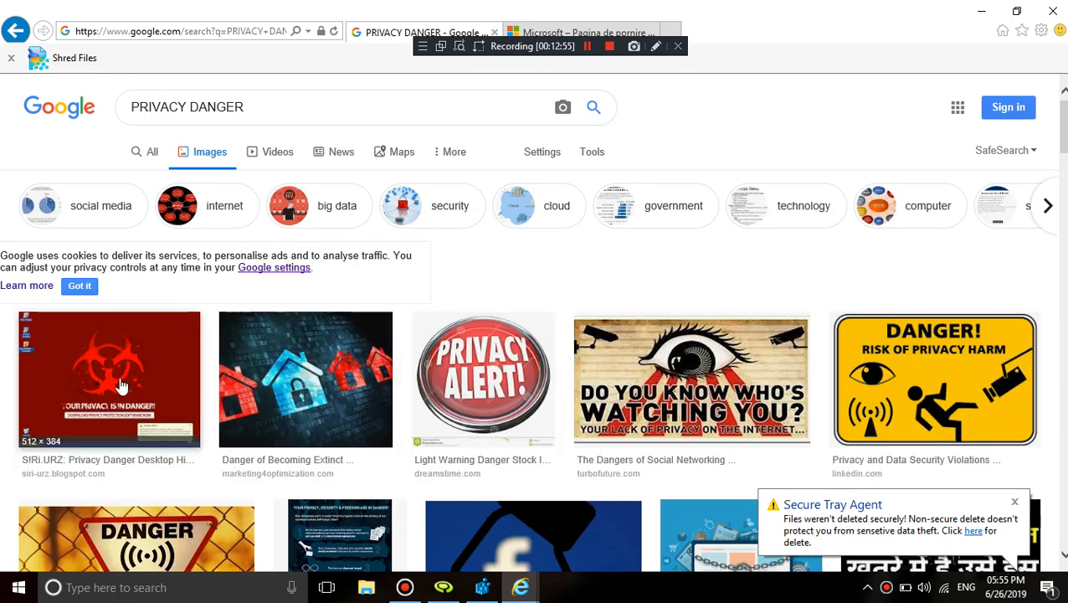
Preview privacy danger images, dismiss the wallpaper prompt, and close Internet Explorer with all tabs
left_click(109, 378)
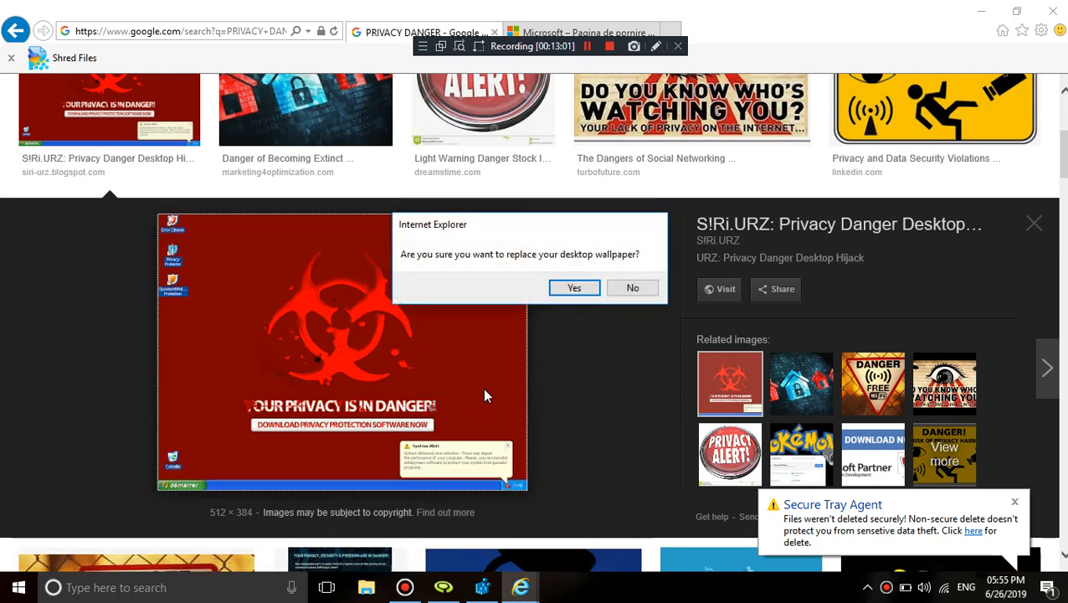
left_click(632, 287)
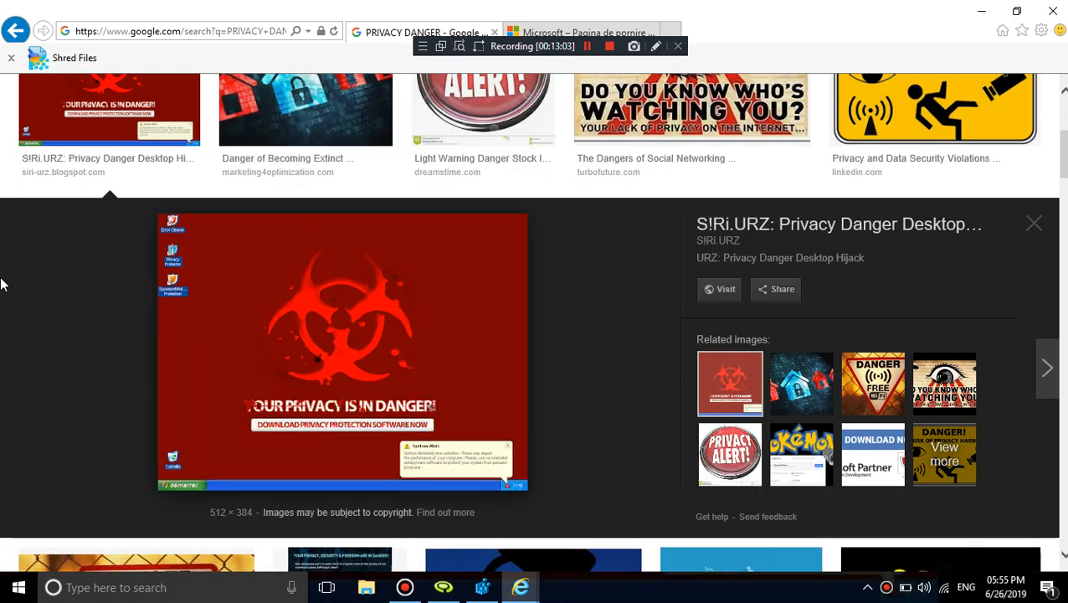
left_click(1034, 223)
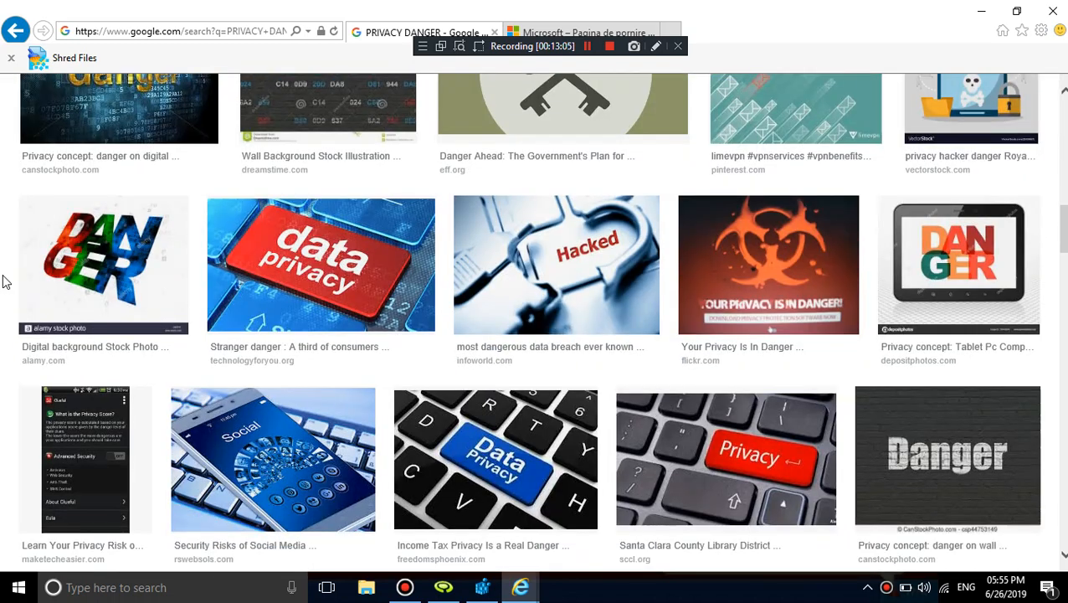
left_click(768, 265)
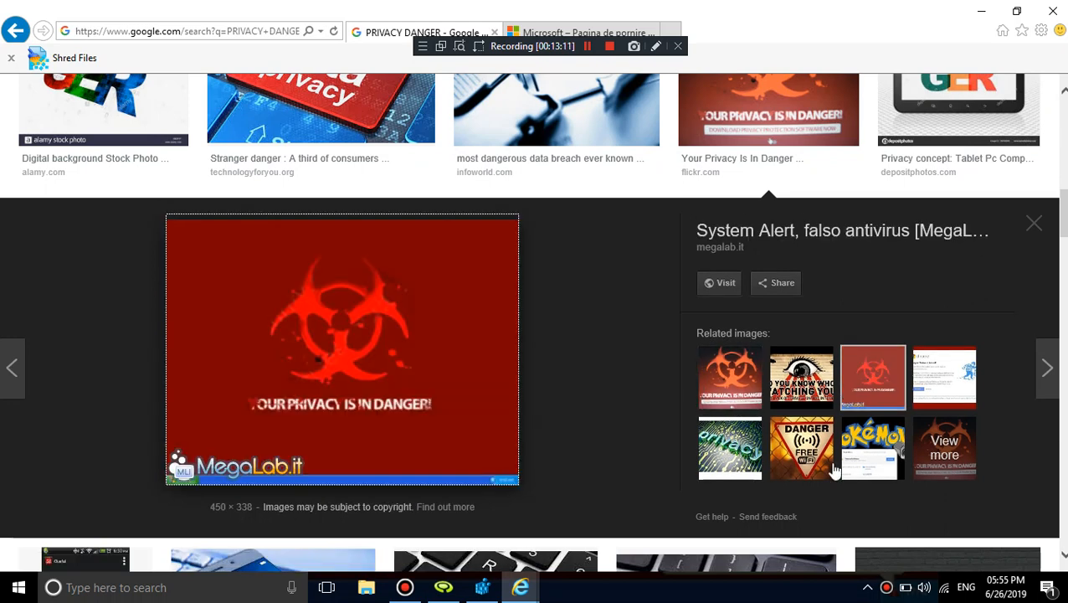
left_click(1052, 9)
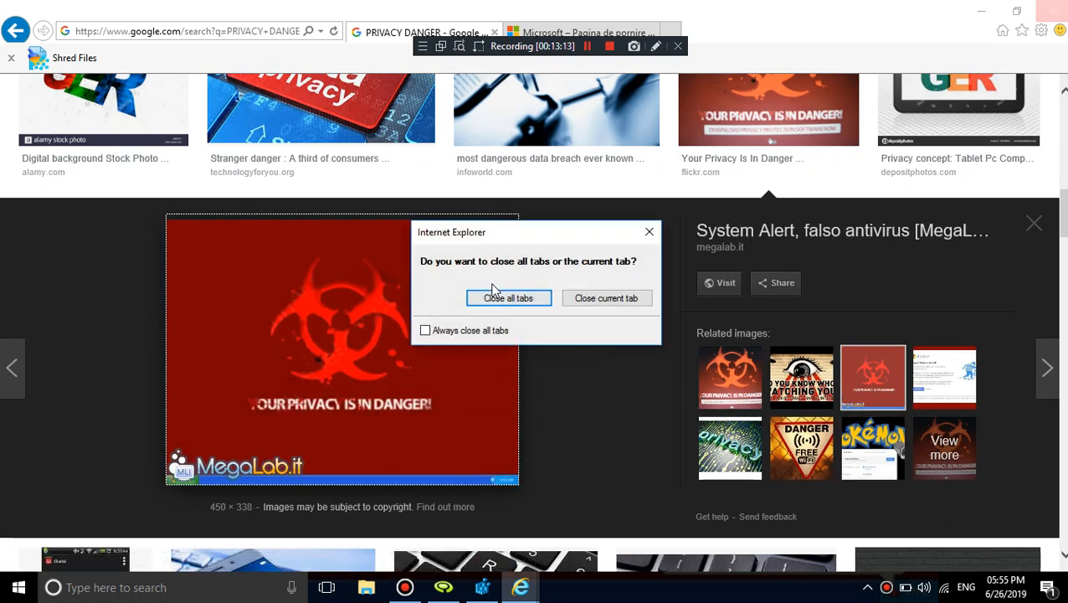
left_click(508, 298)
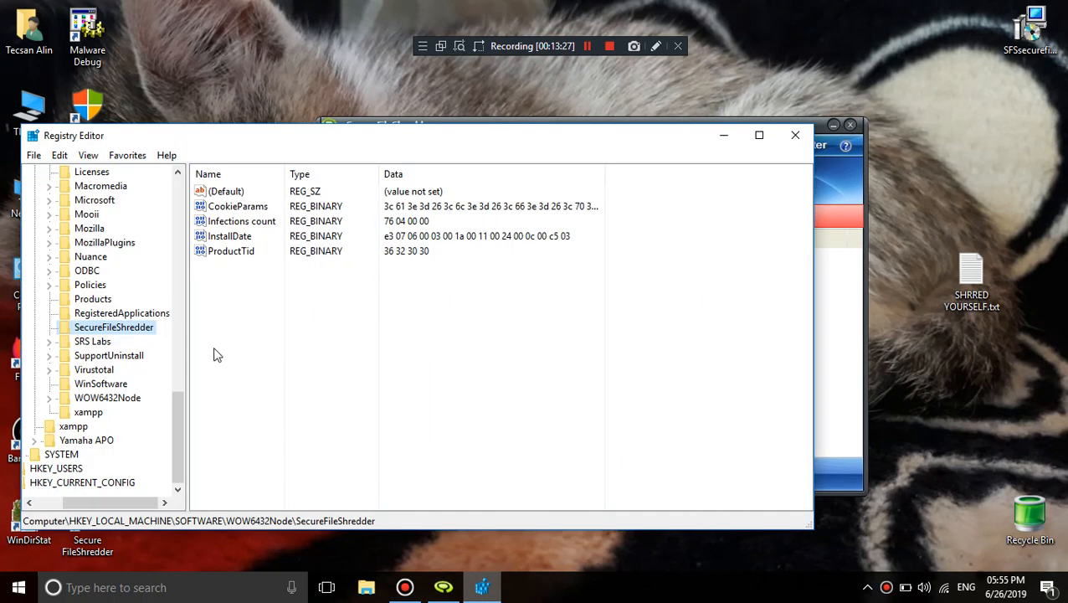
Create binary value PaidDate under SecureFileShredder, enter InstallDate's bytes, and close Registry Editor
right_click(113, 326)
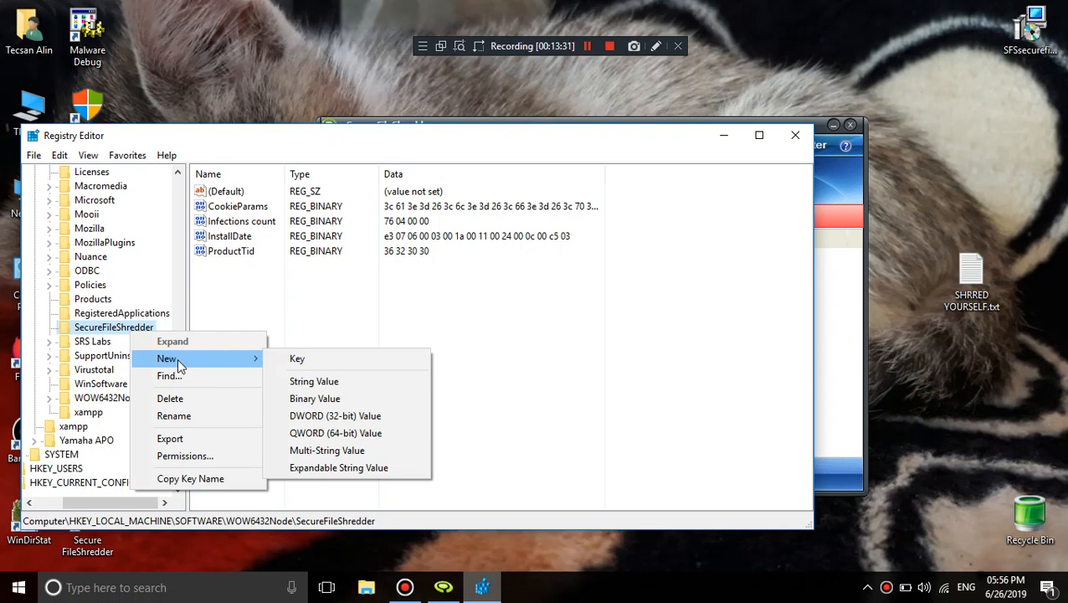
mouse_move(314, 398)
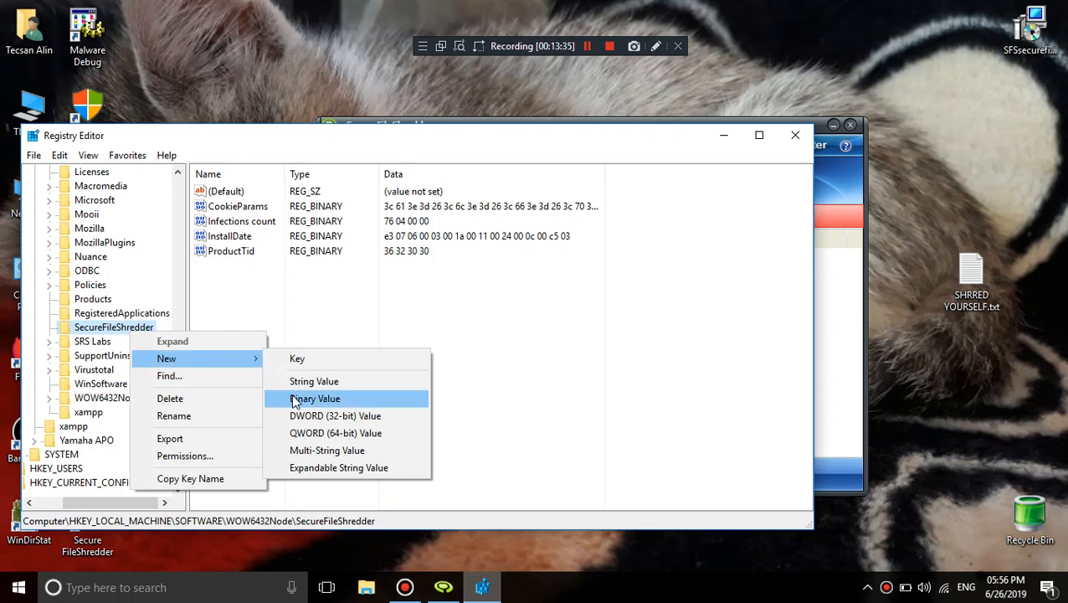
left_click(315, 398)
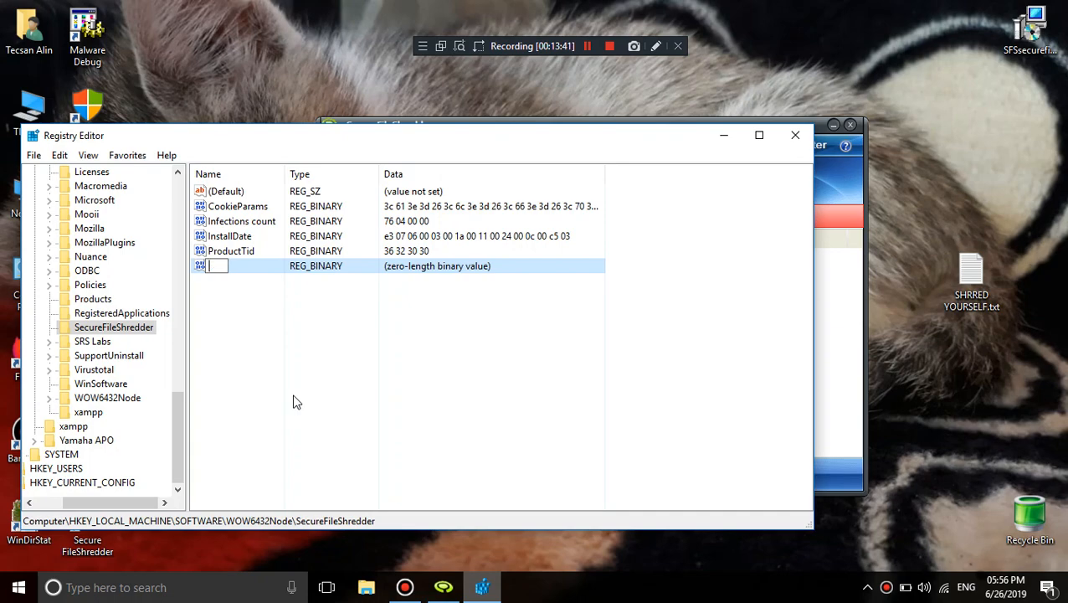
type("PaidDate")
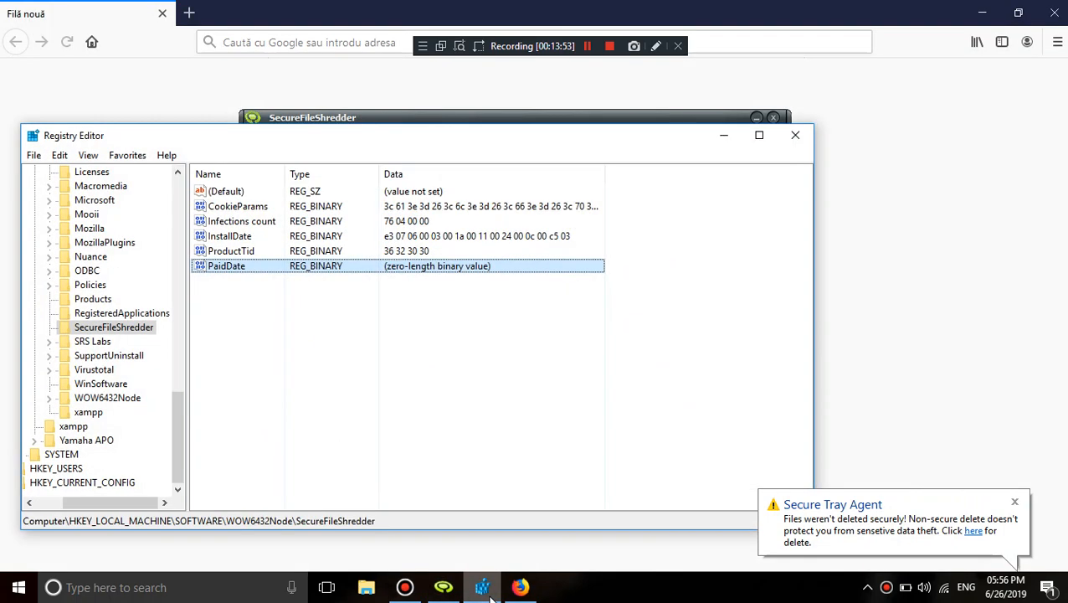
double_click(229, 235)
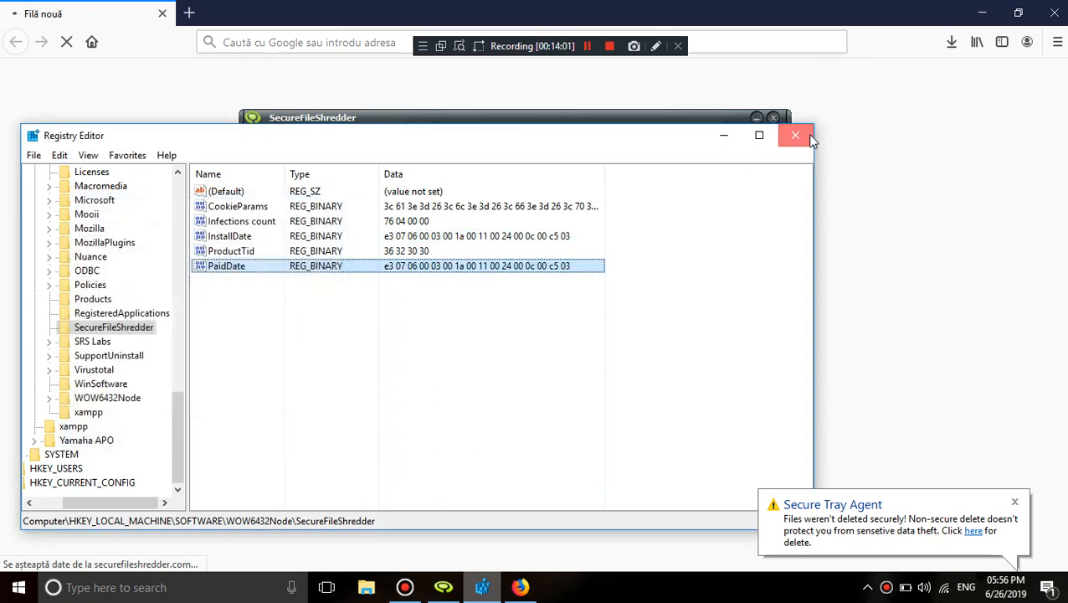
left_click(795, 135)
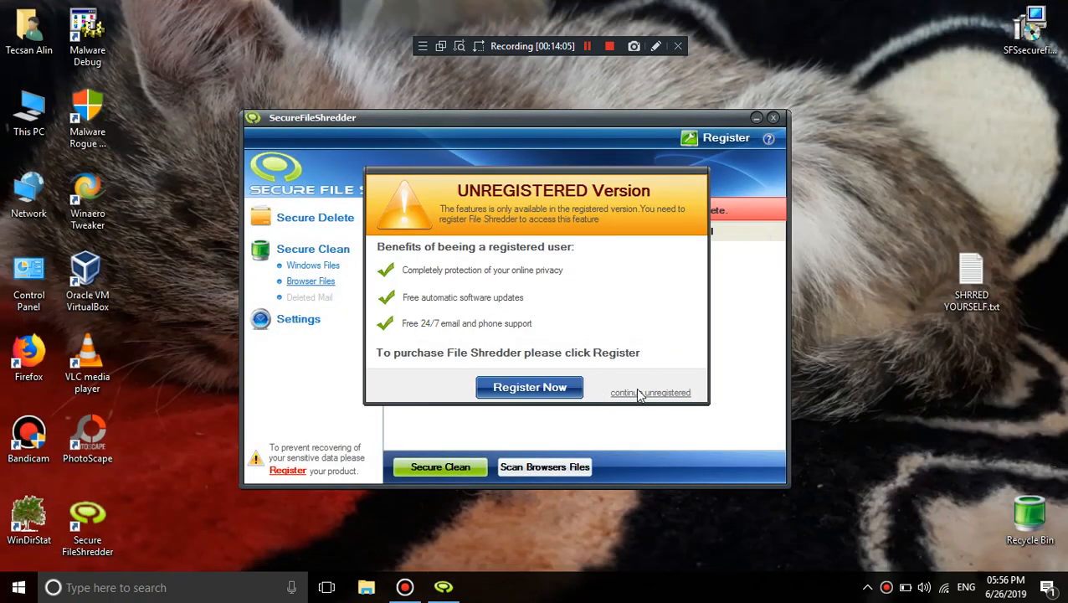
Dismiss the unregistered notice, then view the Browser Files and Windows Files category lists
left_click(650, 392)
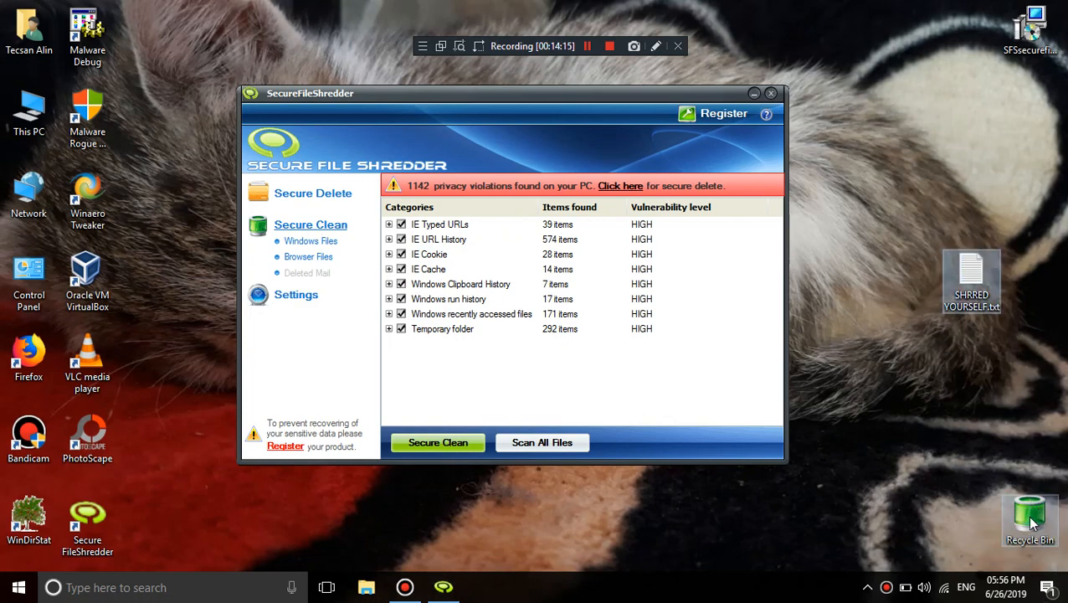
double_click(1030, 519)
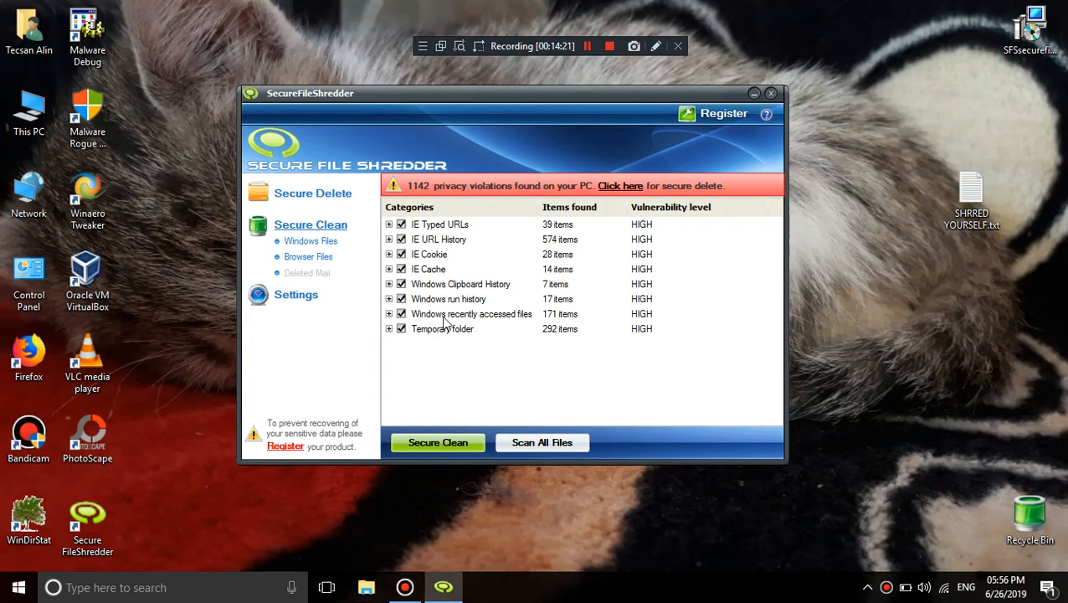
mouse_move(320, 256)
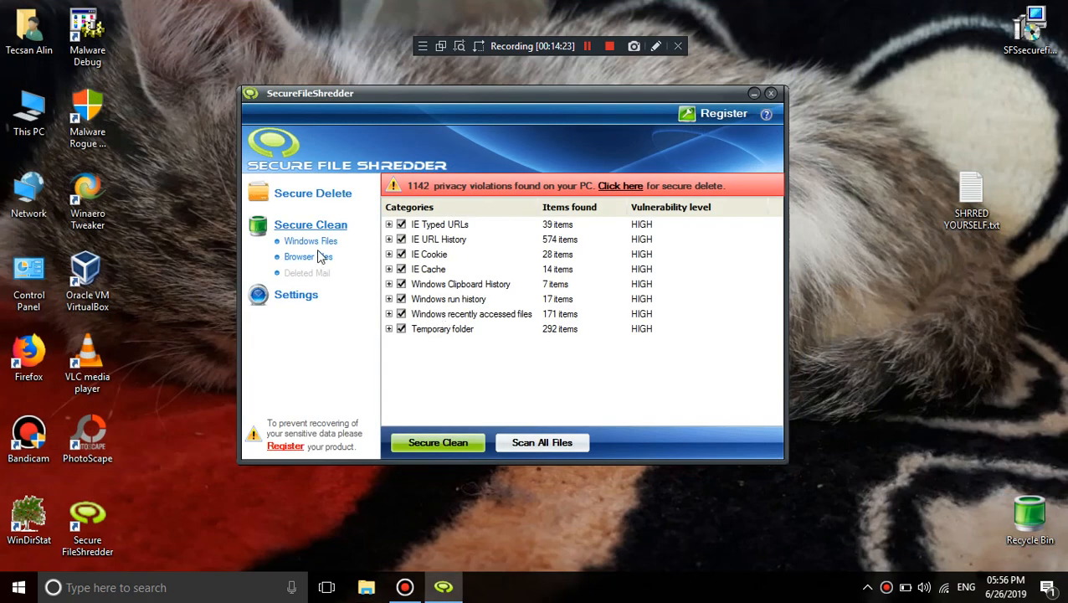
left_click(299, 256)
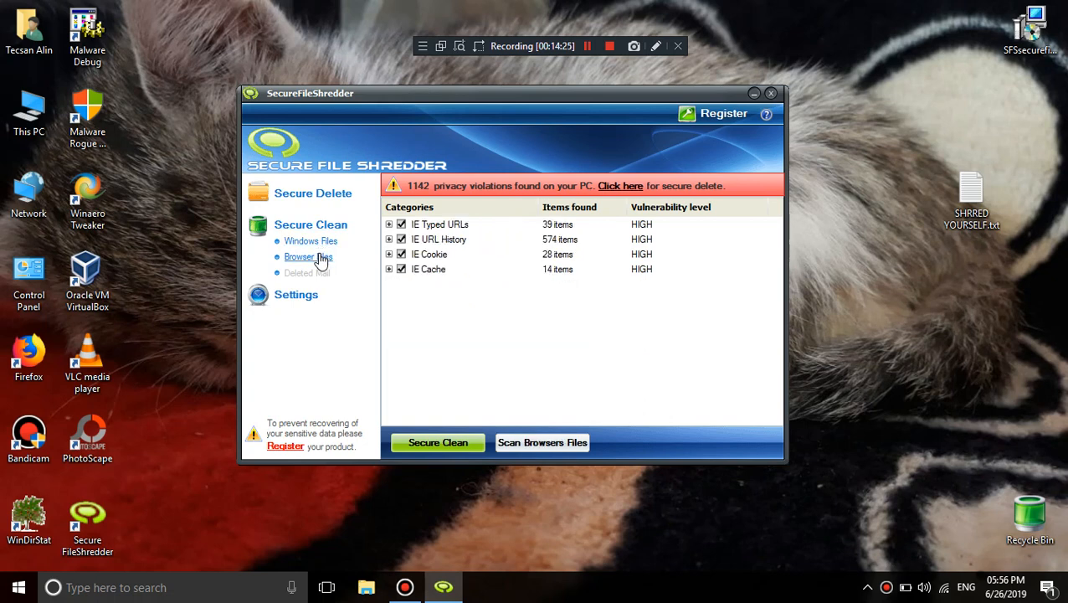
left_click(310, 240)
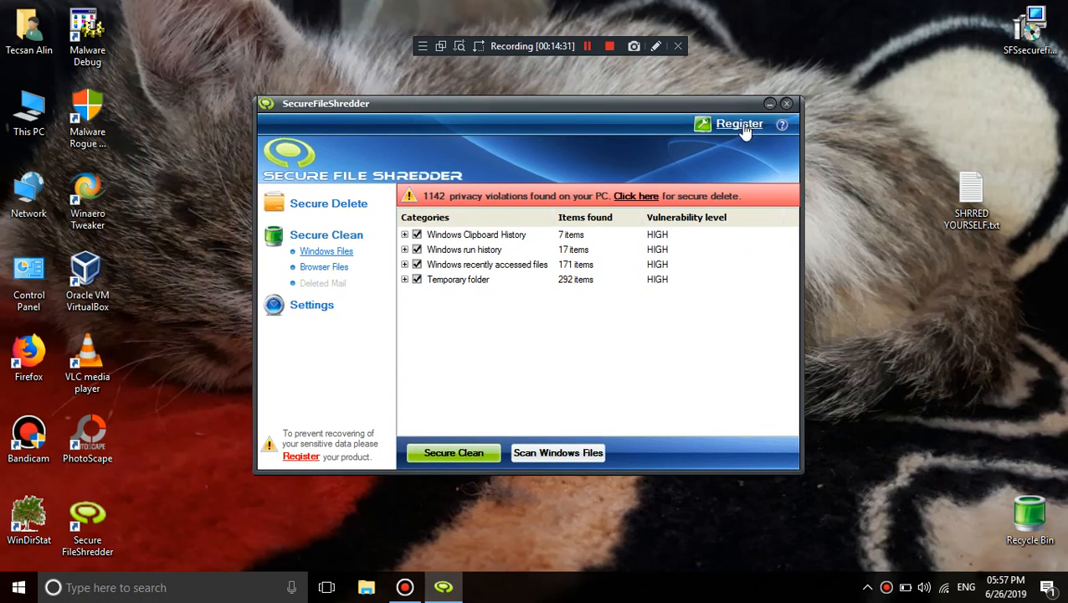
Start registration and save the product key as the program key's (Default) value
left_click(28, 355)
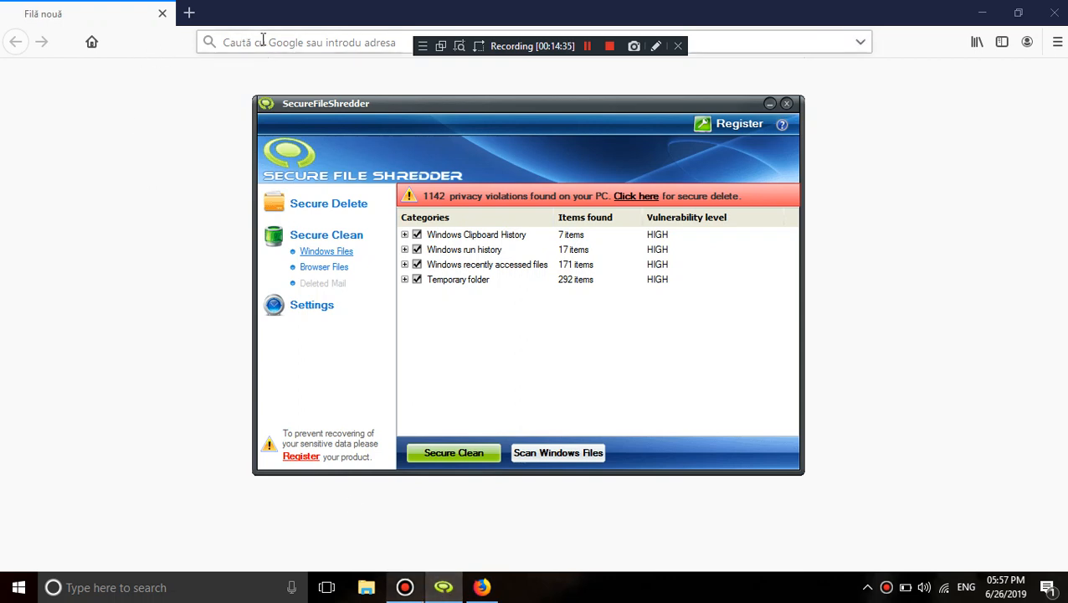
left_click(636, 196)
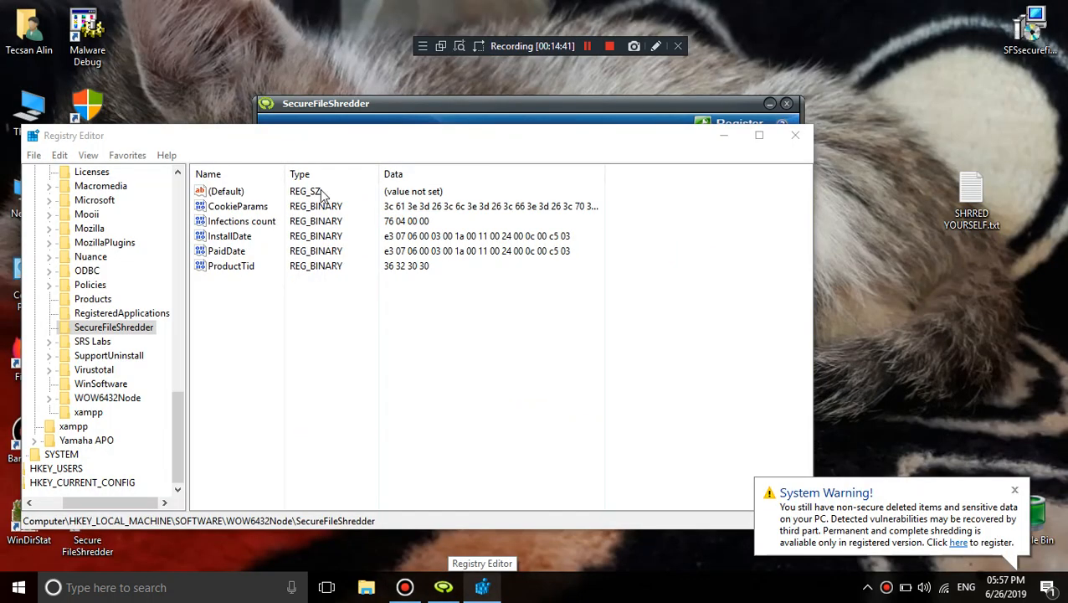
double_click(225, 191)
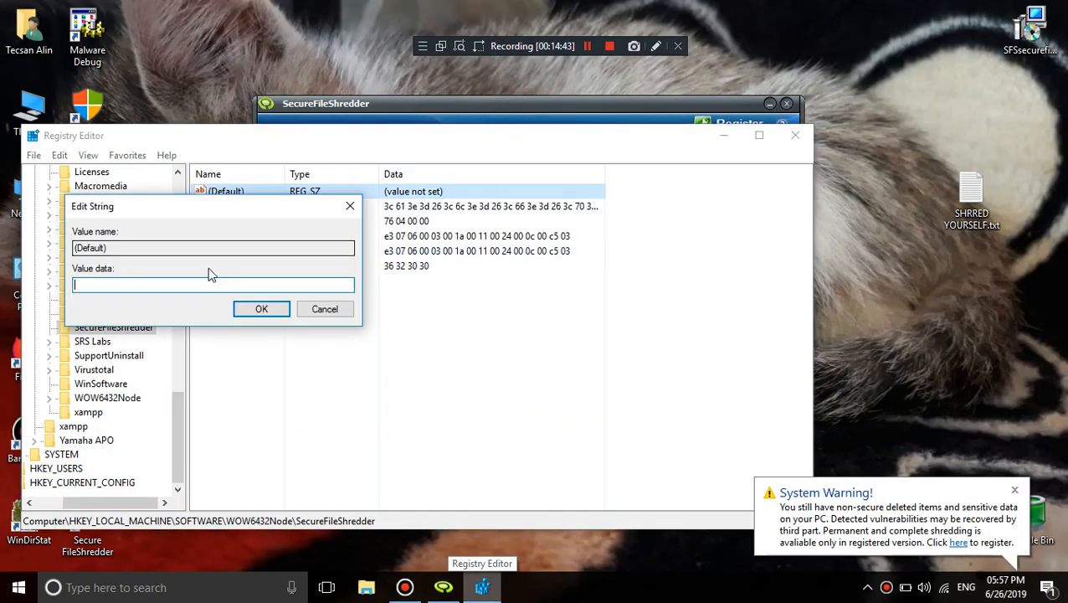
left_click(261, 309)
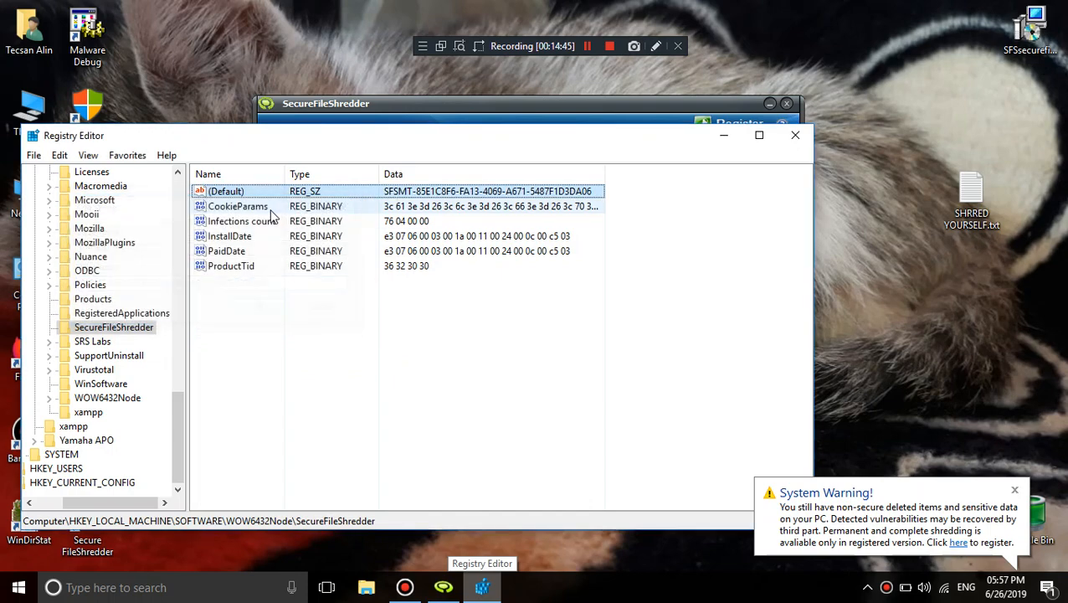
Copy the product key bytes into CookieParams, dismiss the unregistered warning, and add binary value IsPaid
double_click(226, 191)
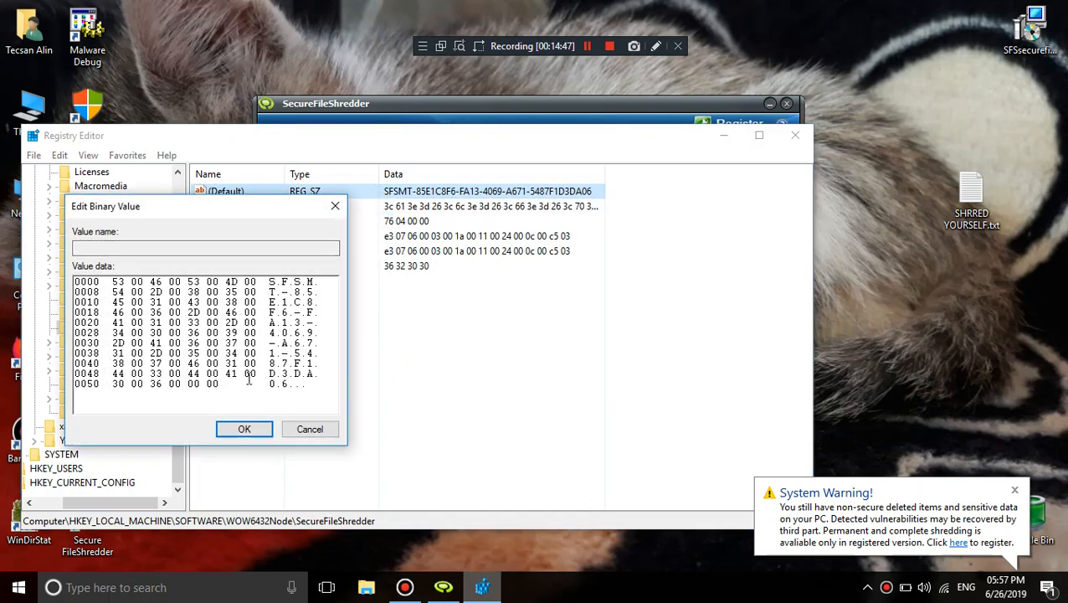
right_click(201, 326)
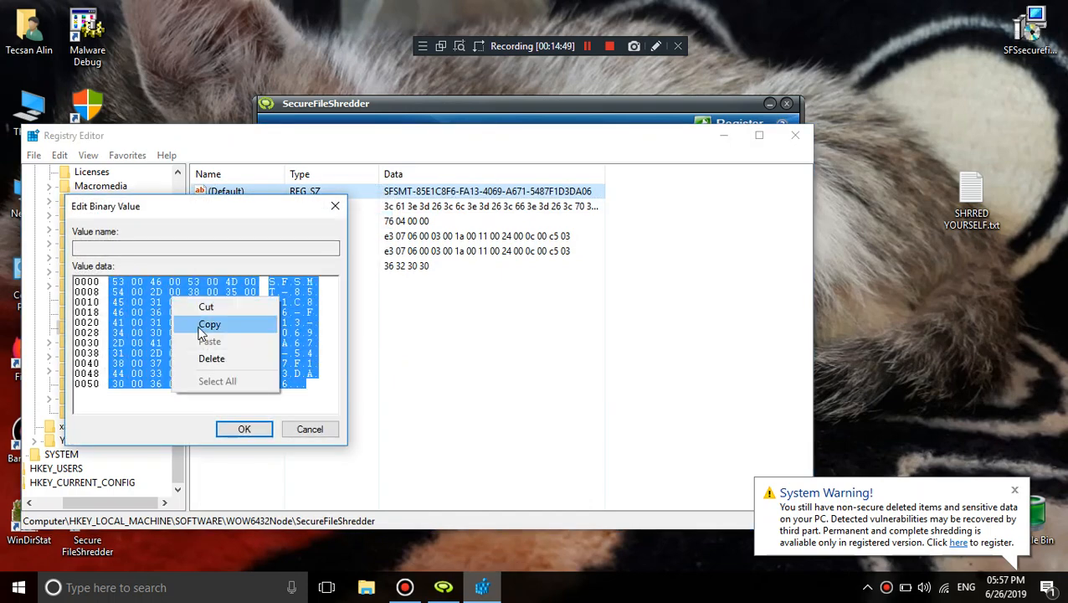
left_click(210, 341)
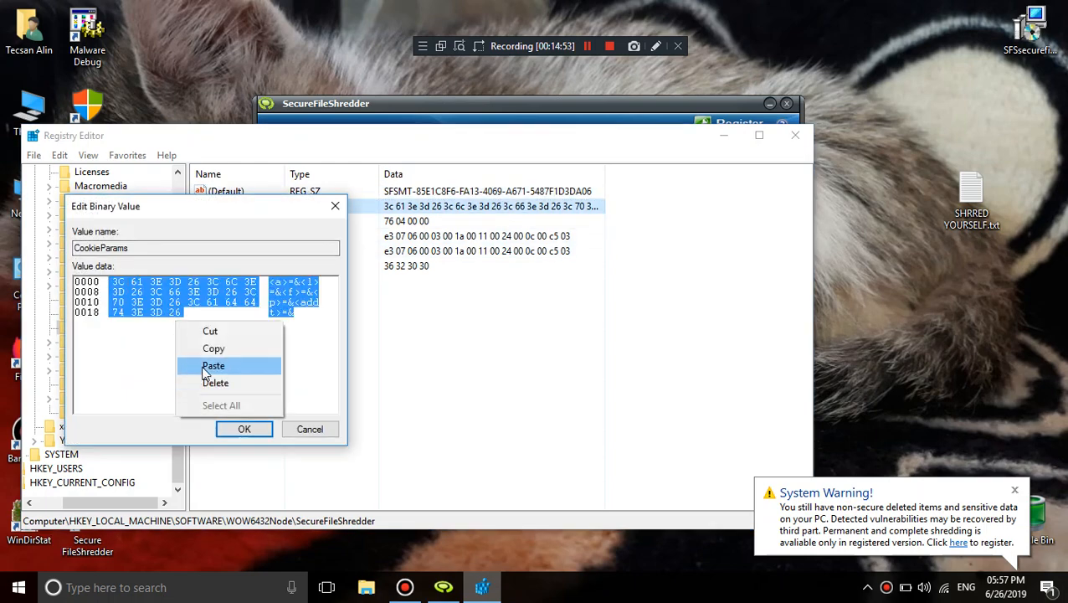
left_click(244, 429)
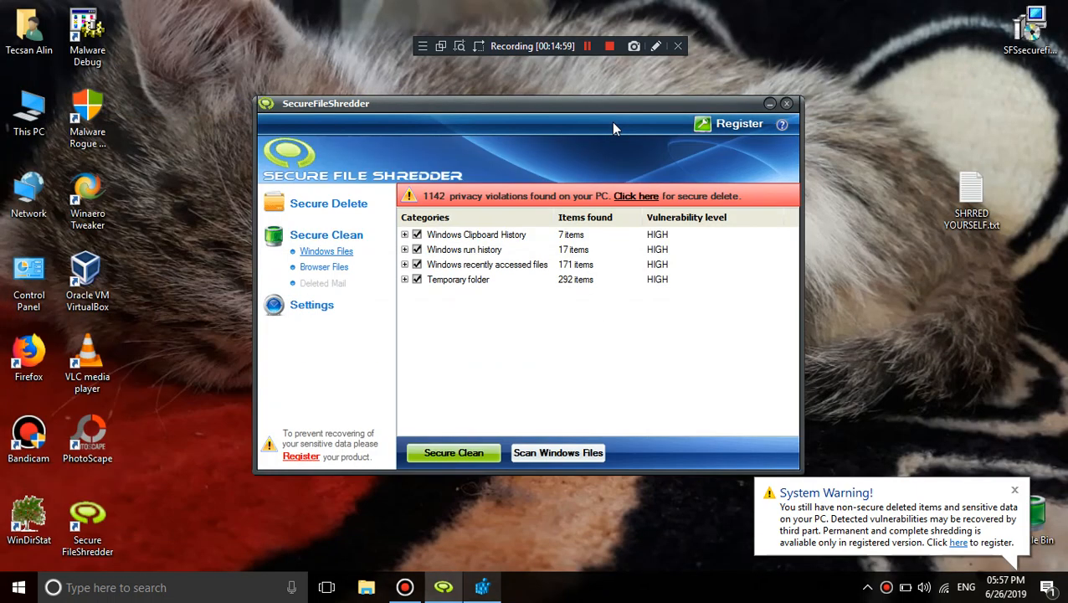
mouse_move(1034, 499)
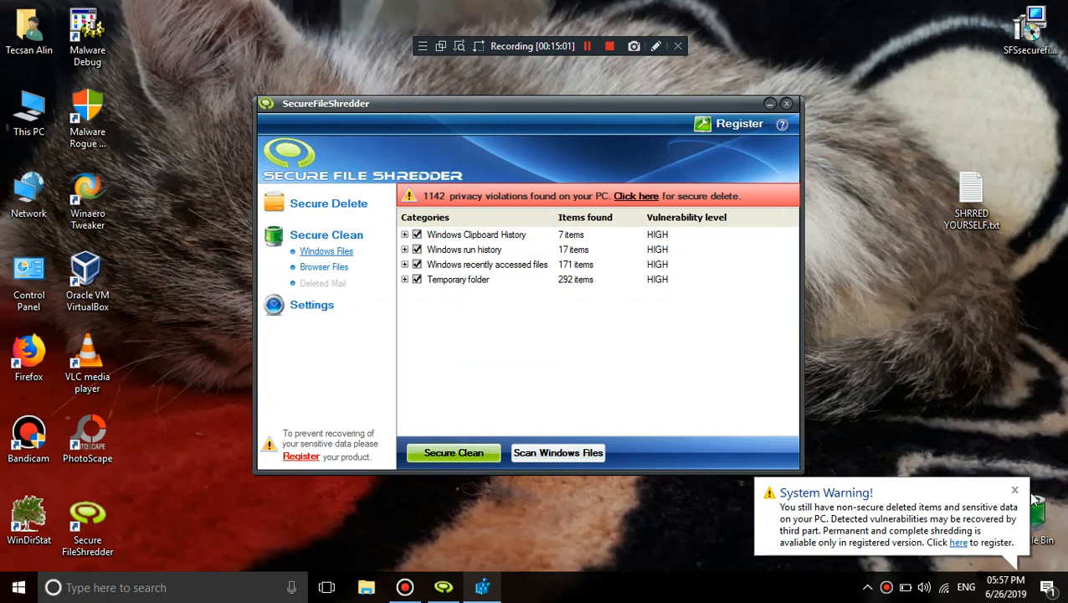
left_click(1014, 489)
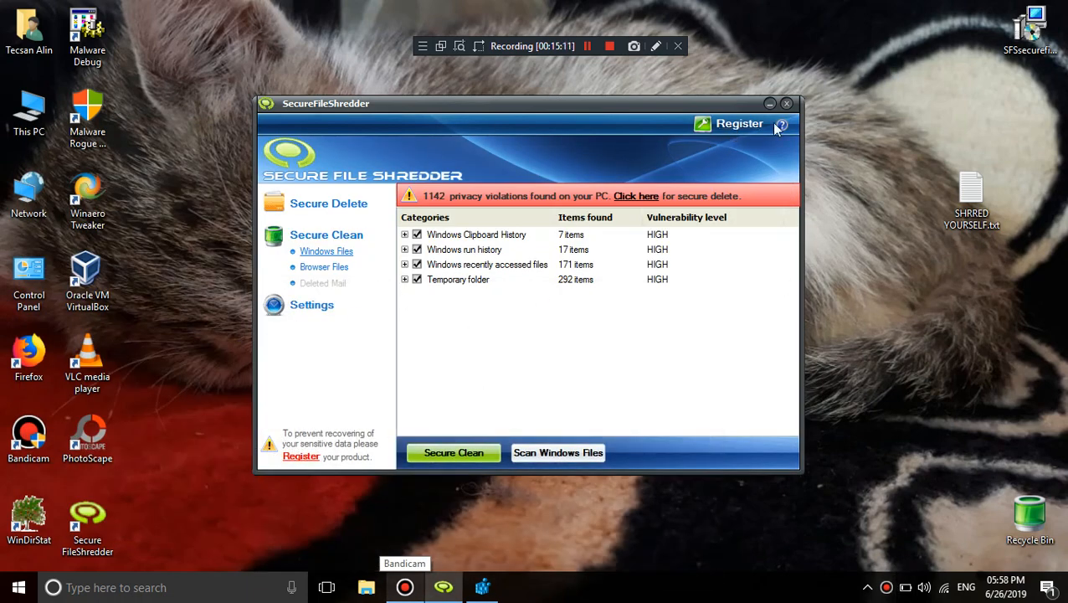
mouse_move(569, 381)
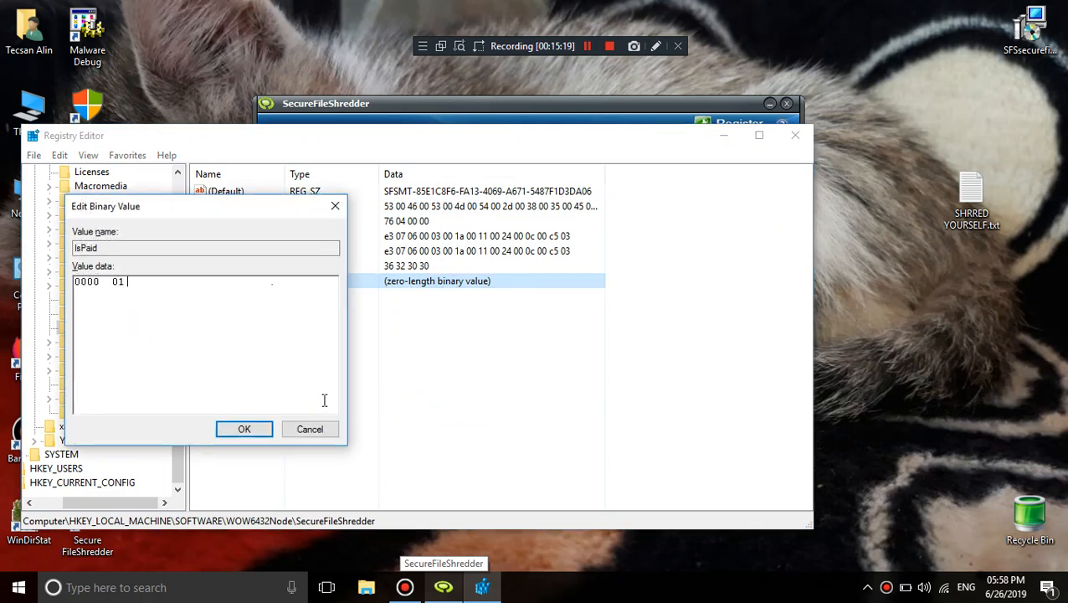
right_click(114, 327)
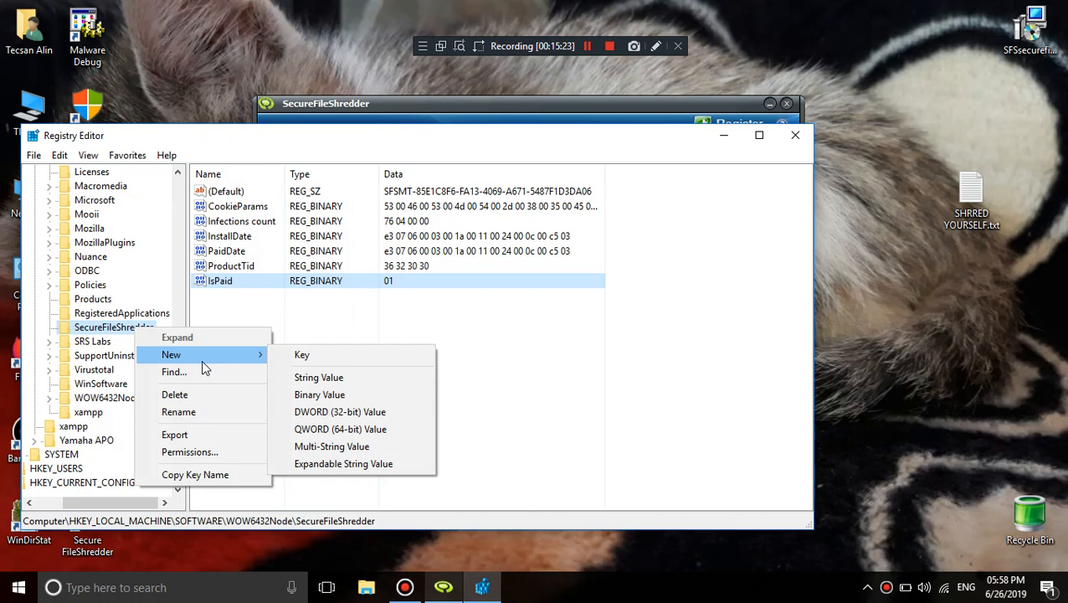
left_click(318, 394)
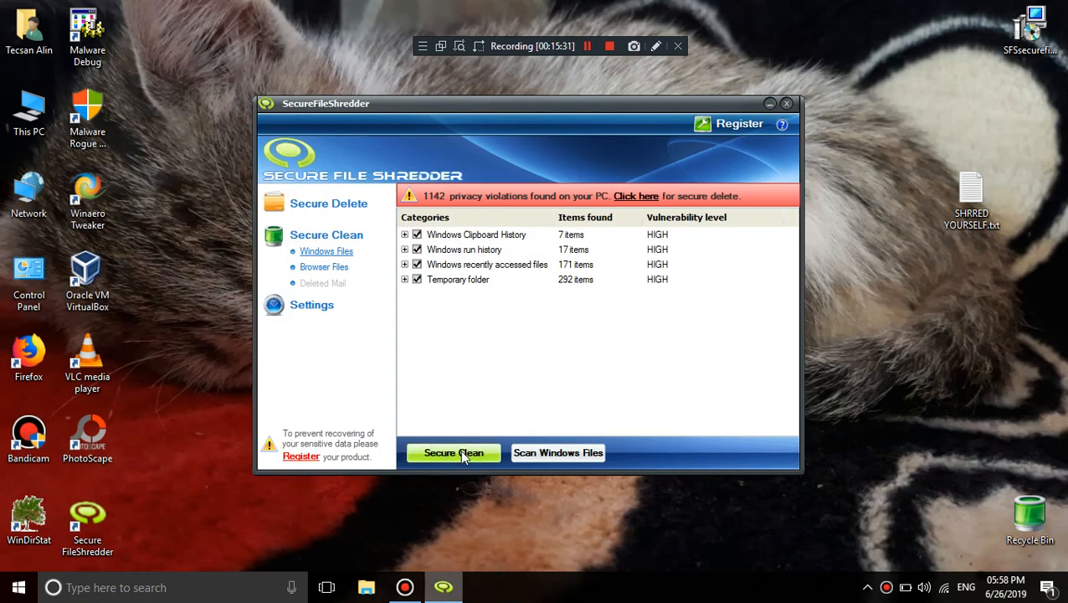
Run Secure Clean, continue unprotected, and acknowledge the registration thank-you message
left_click(453, 452)
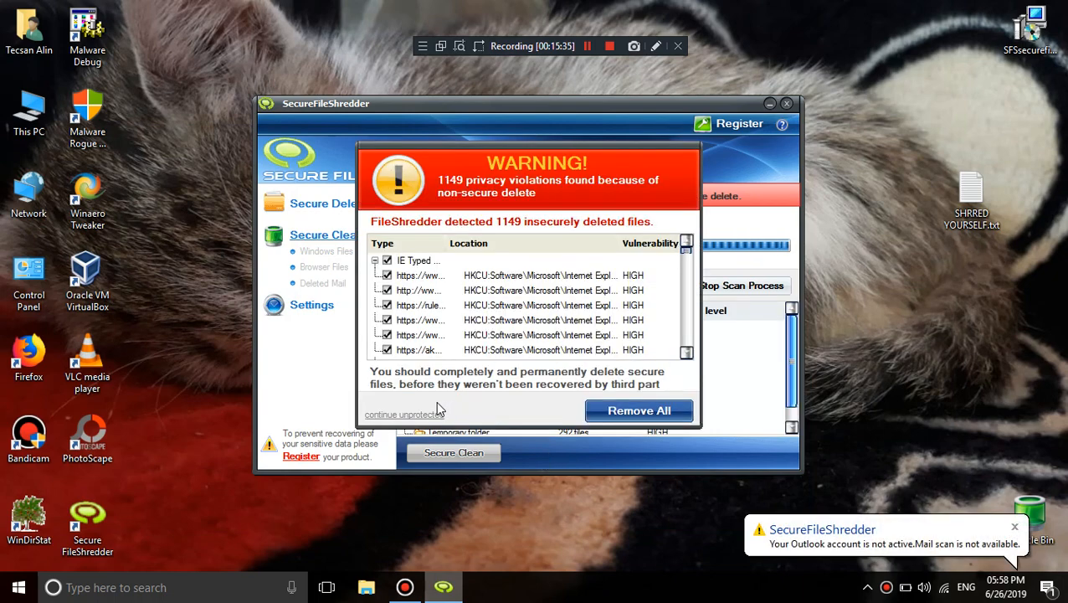
mouse_move(387, 427)
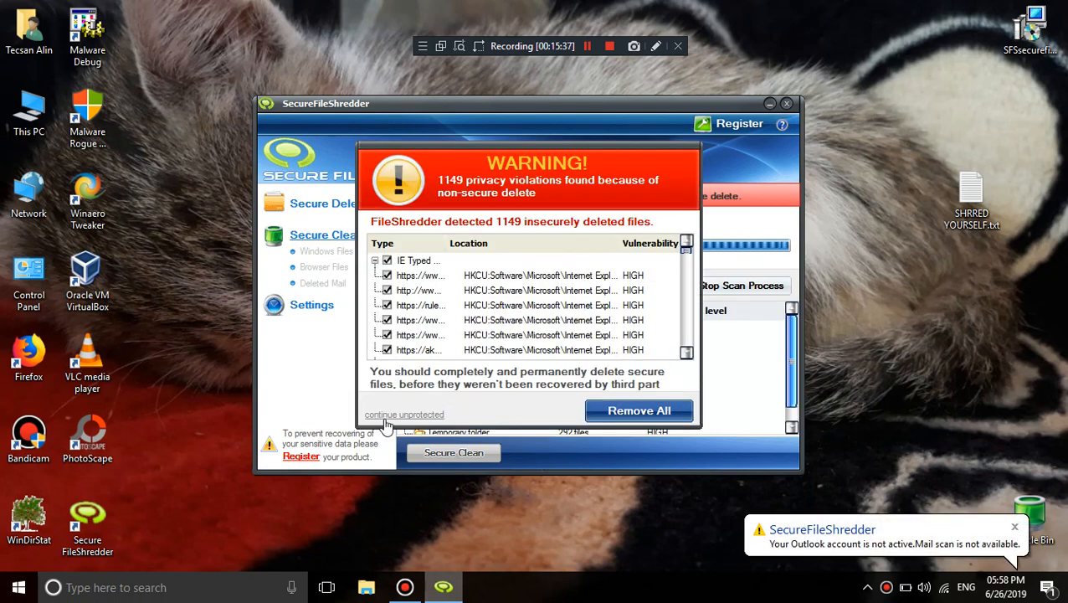
left_click(405, 414)
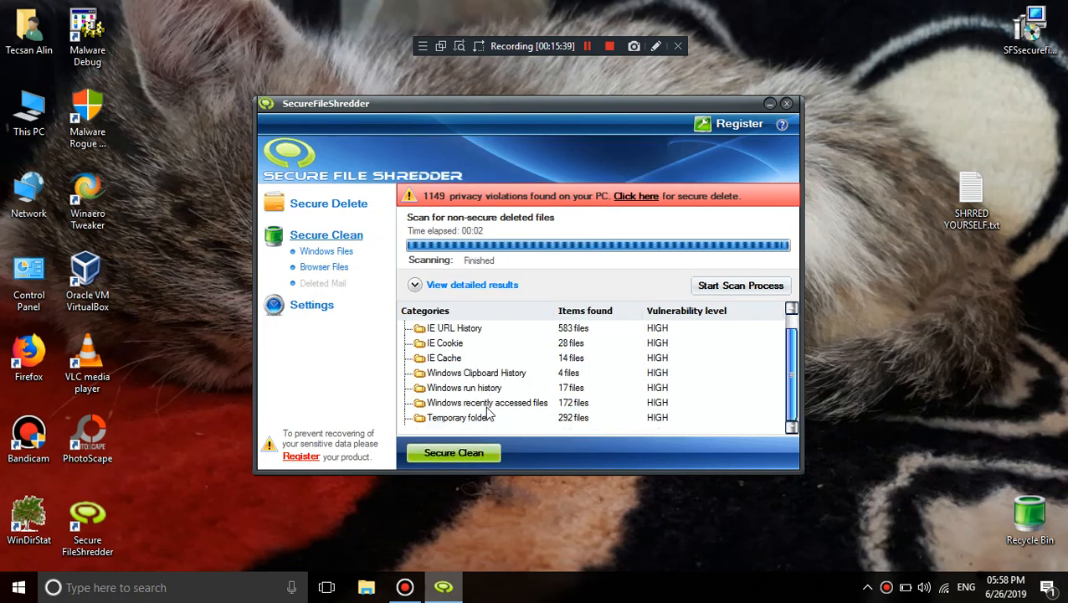
left_click(739, 123)
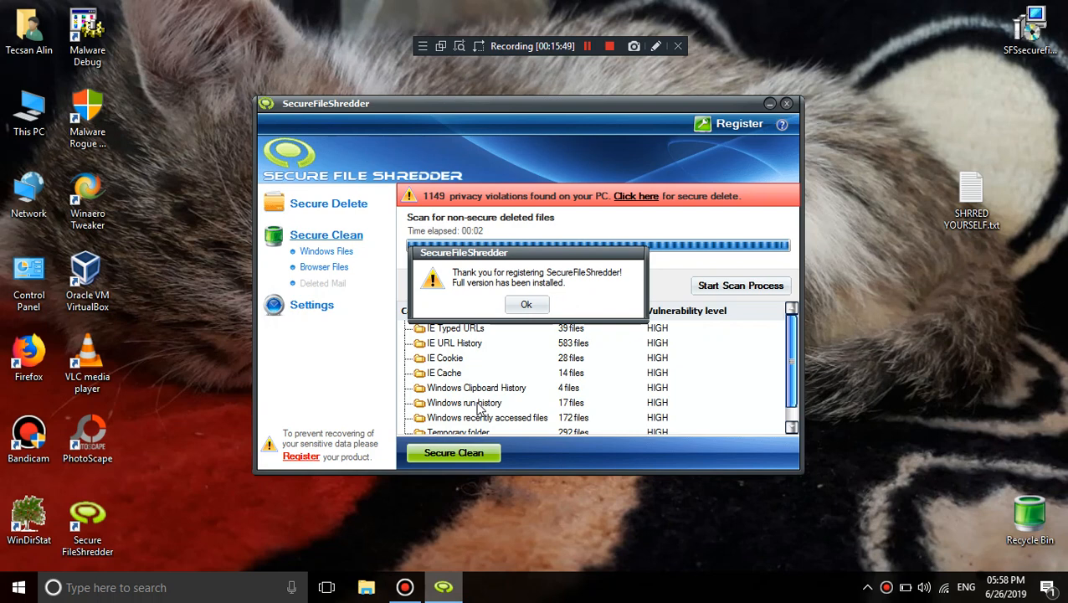
mouse_move(481, 410)
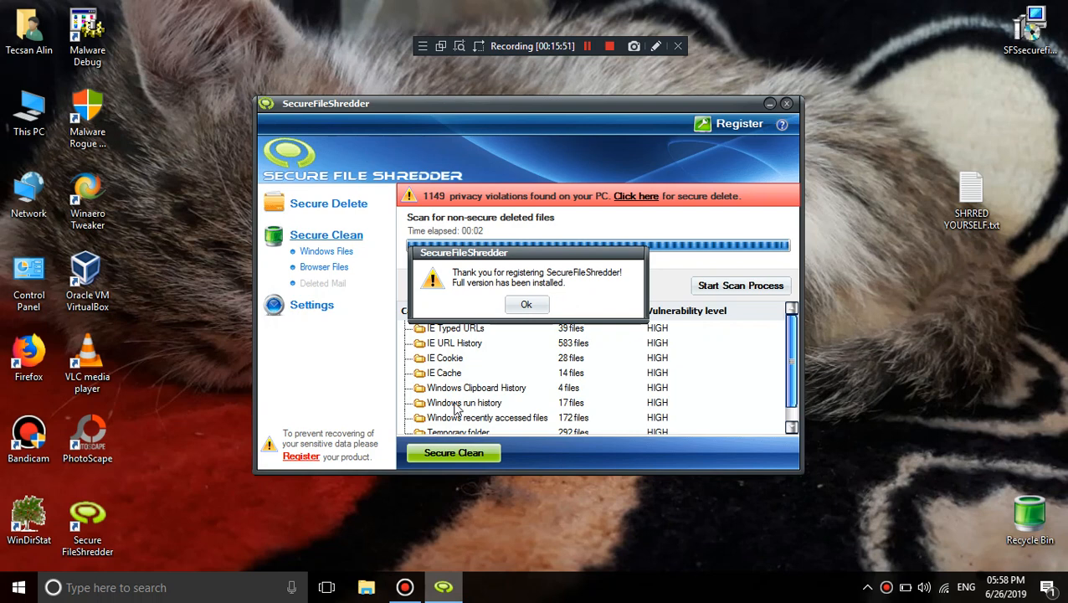
left_click(525, 303)
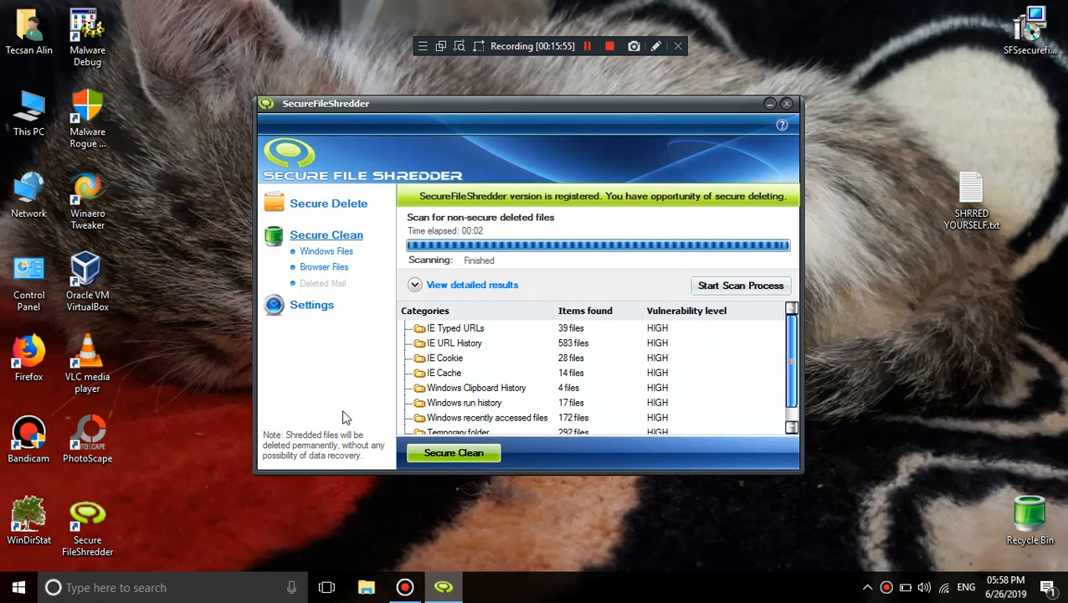
mouse_move(329, 464)
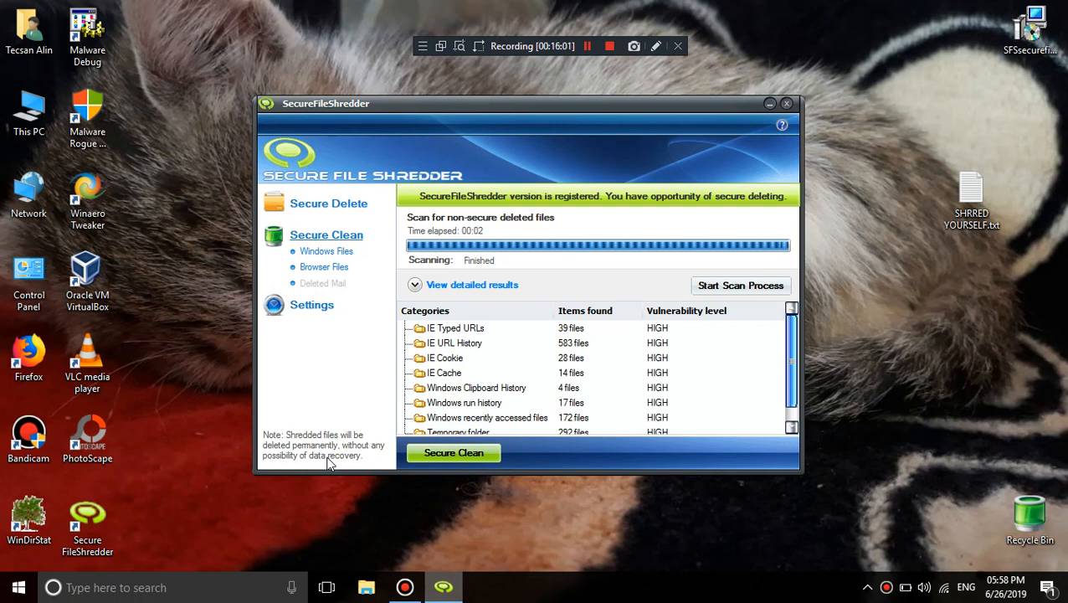
mouse_move(333, 268)
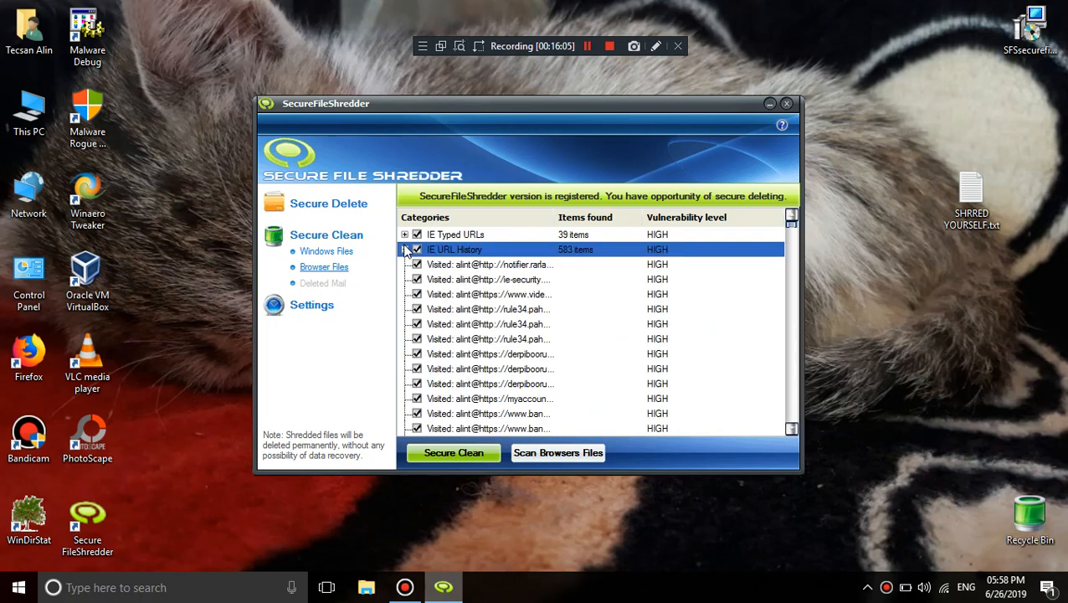
Exclude IE Cache and shred the checked IE URL History entries
left_click(405, 249)
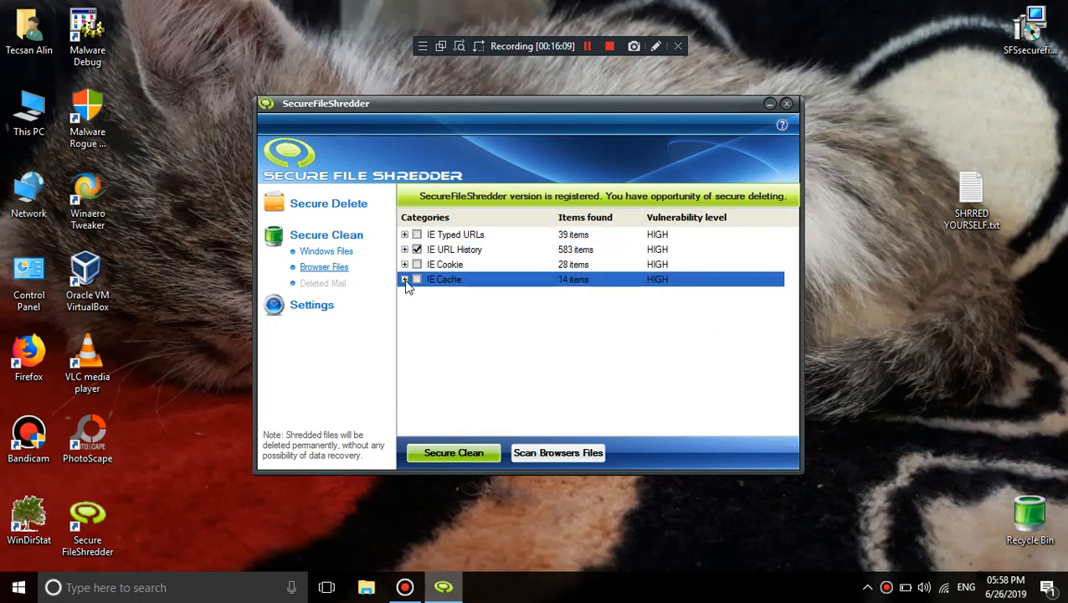
left_click(405, 248)
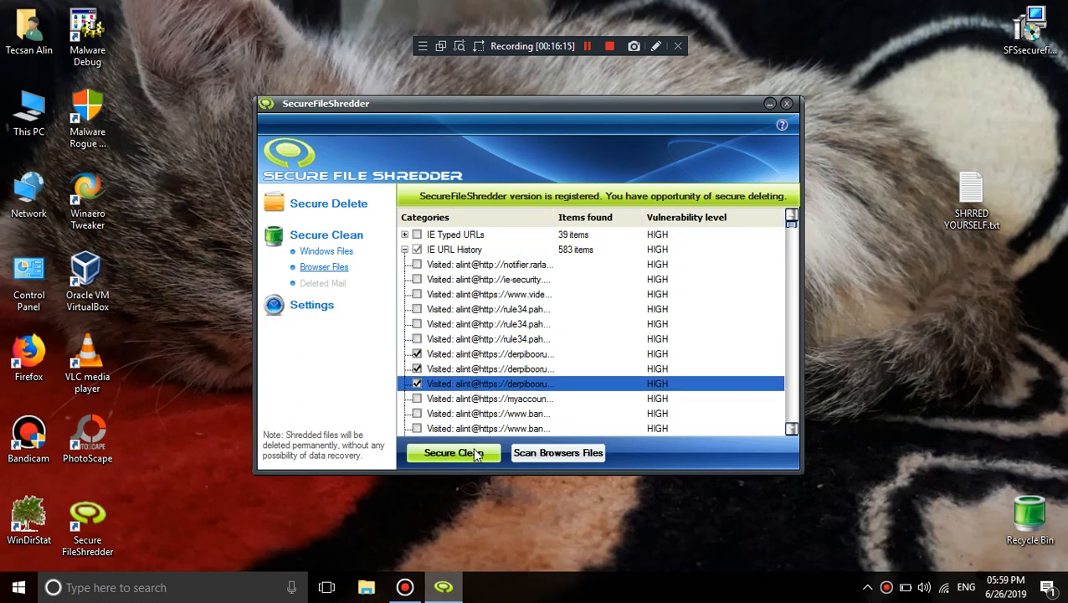
left_click(453, 452)
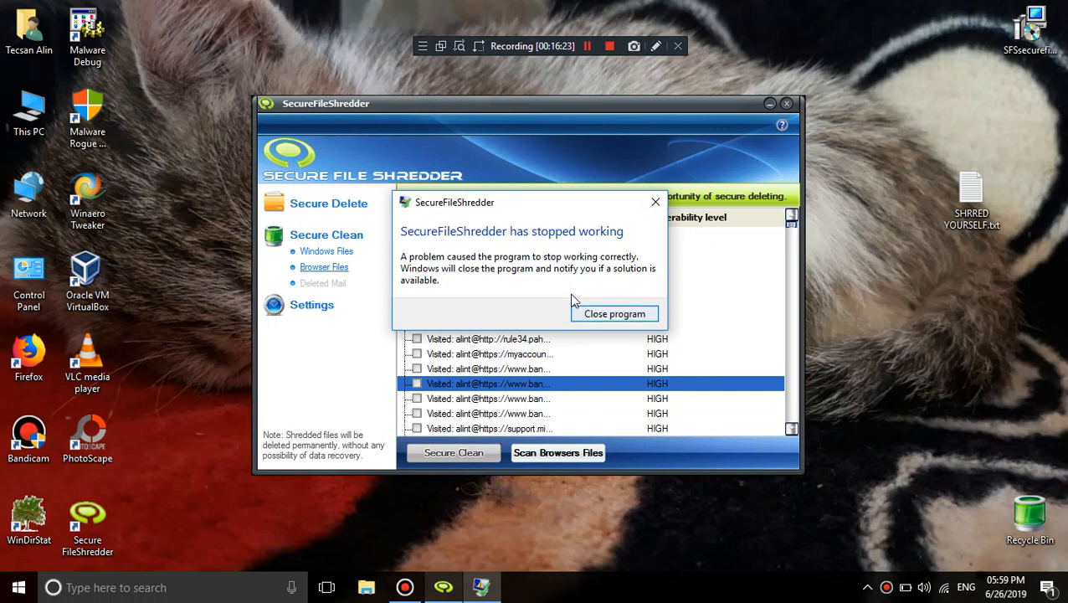
mouse_move(537, 218)
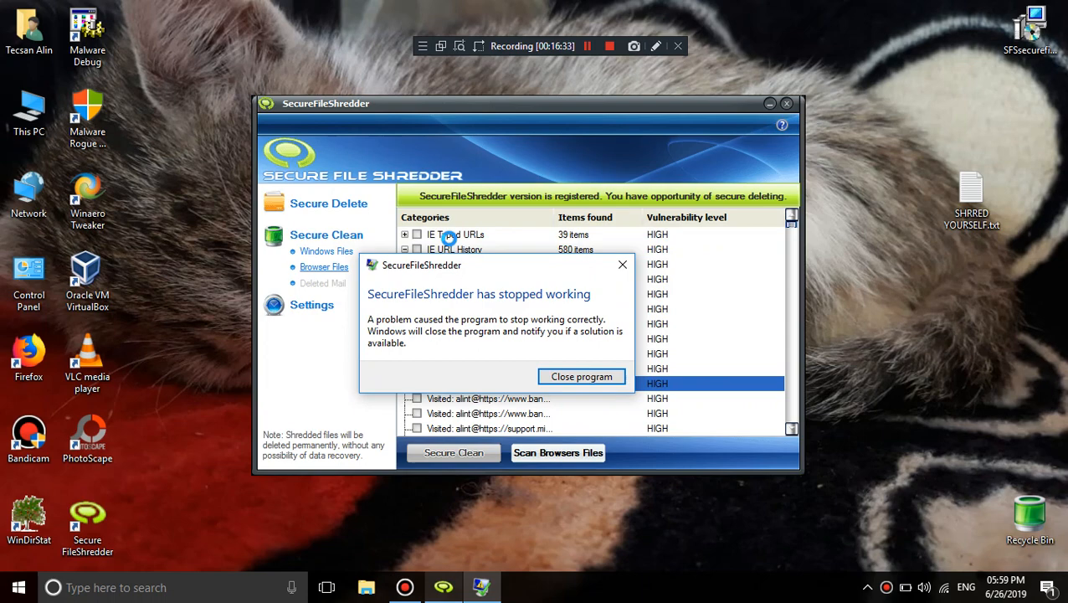
Close the crashed shredder, cancel the Windows solution check, and select SHRRED YOURSELF.txt
left_click(581, 376)
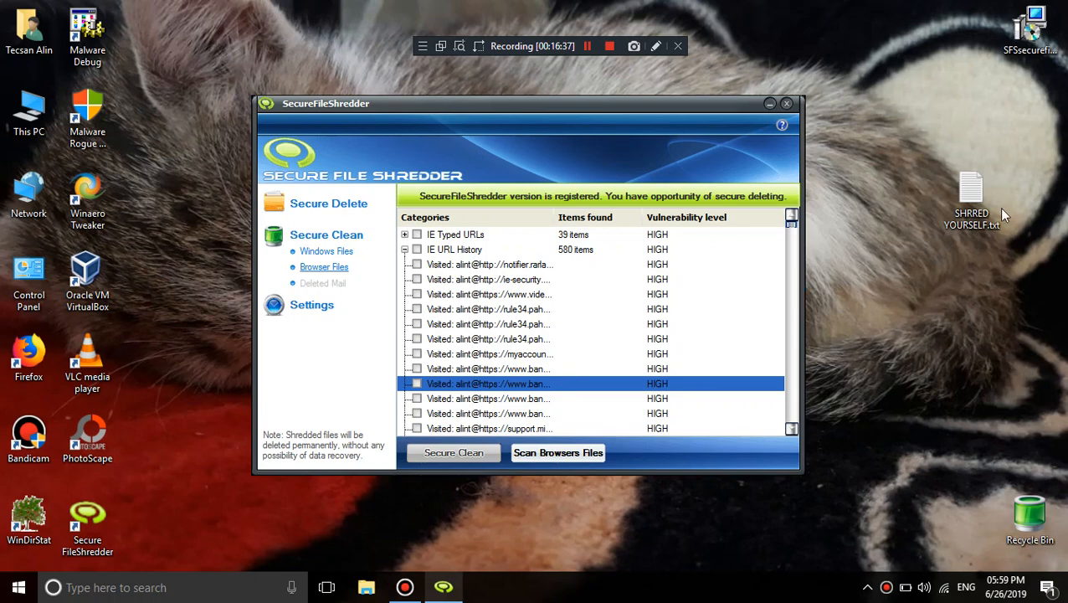
right_click(971, 196)
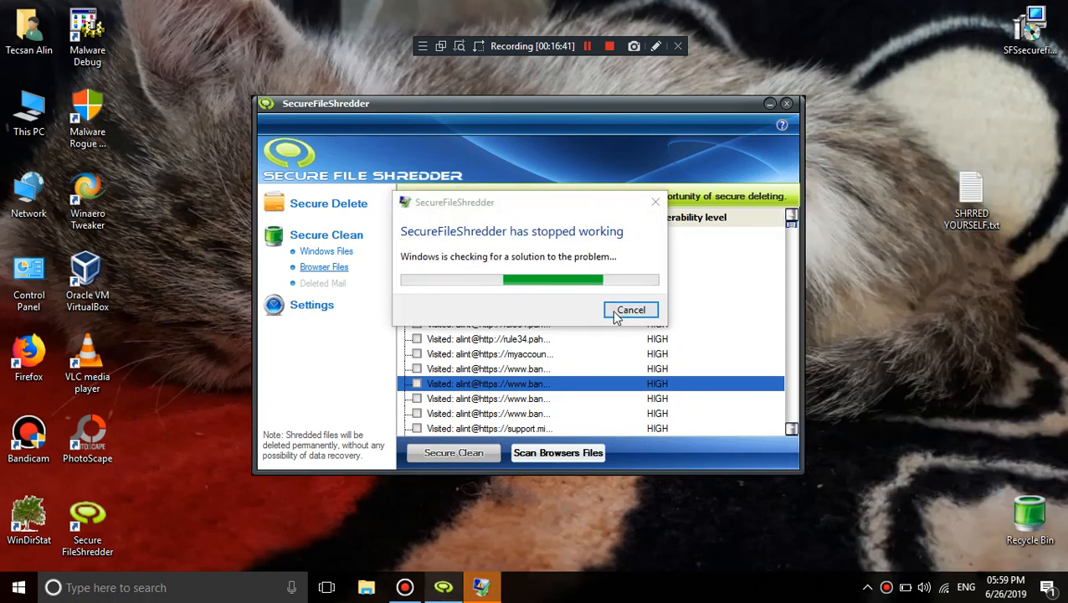
left_click(630, 310)
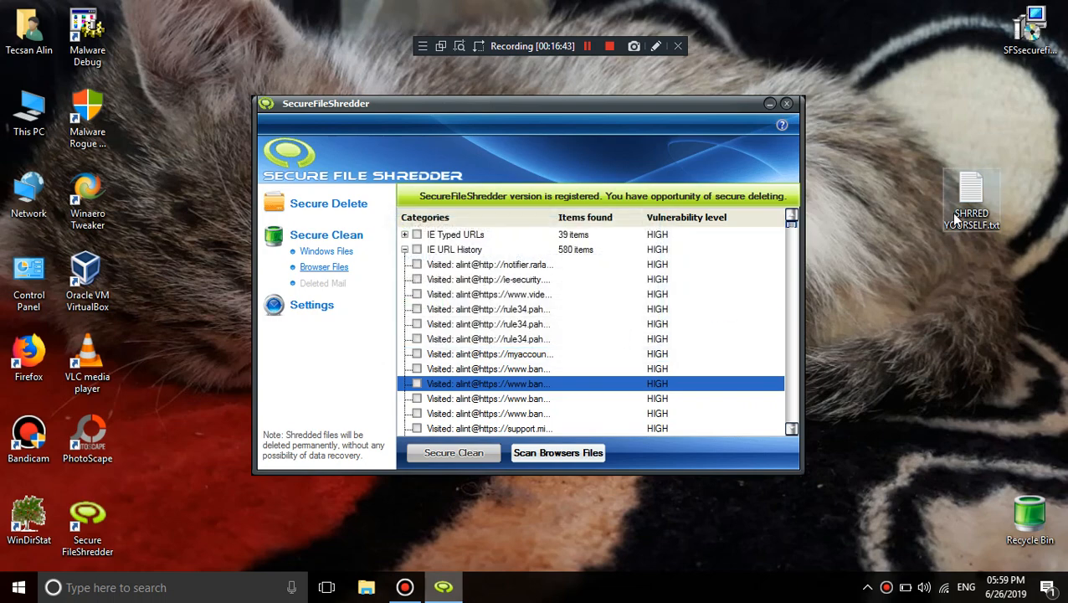
left_click(785, 102)
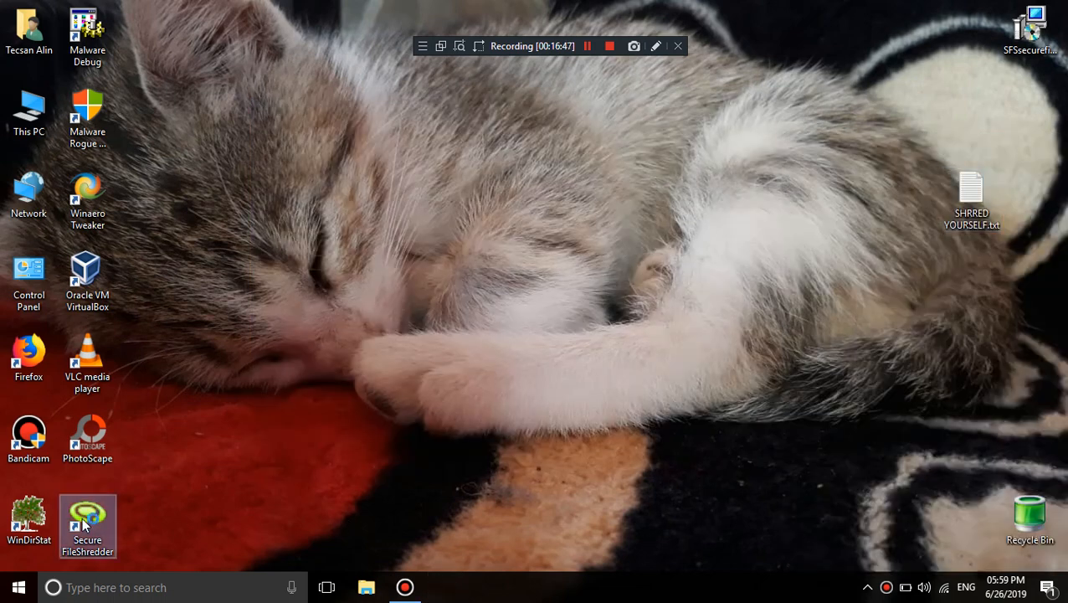
Relaunch the shredder, run a Secure Clean scan, and expand IE URL History under Browser Files
double_click(87, 523)
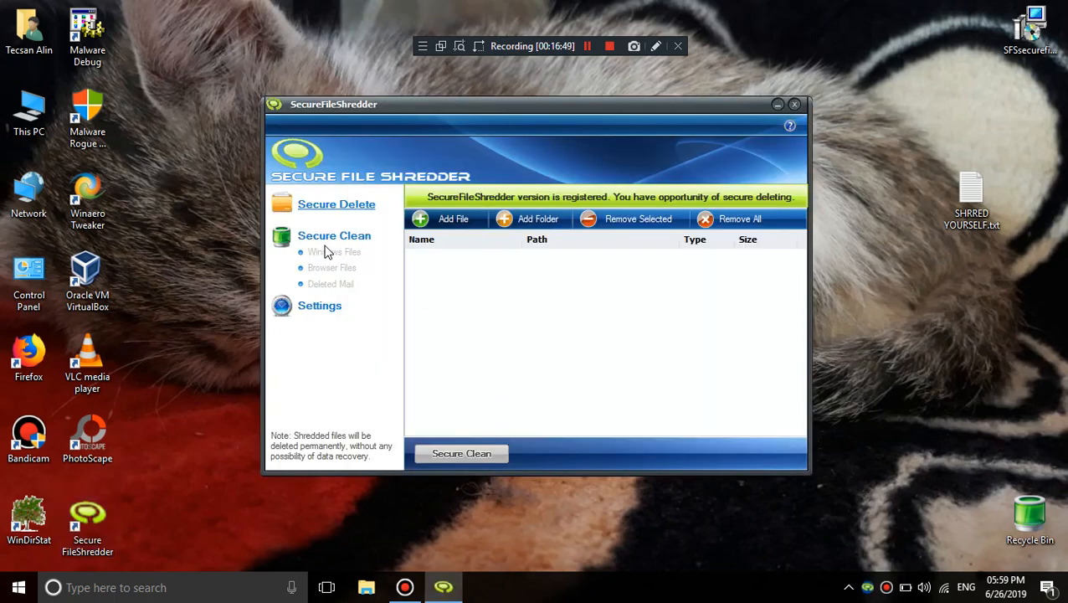
left_click(334, 235)
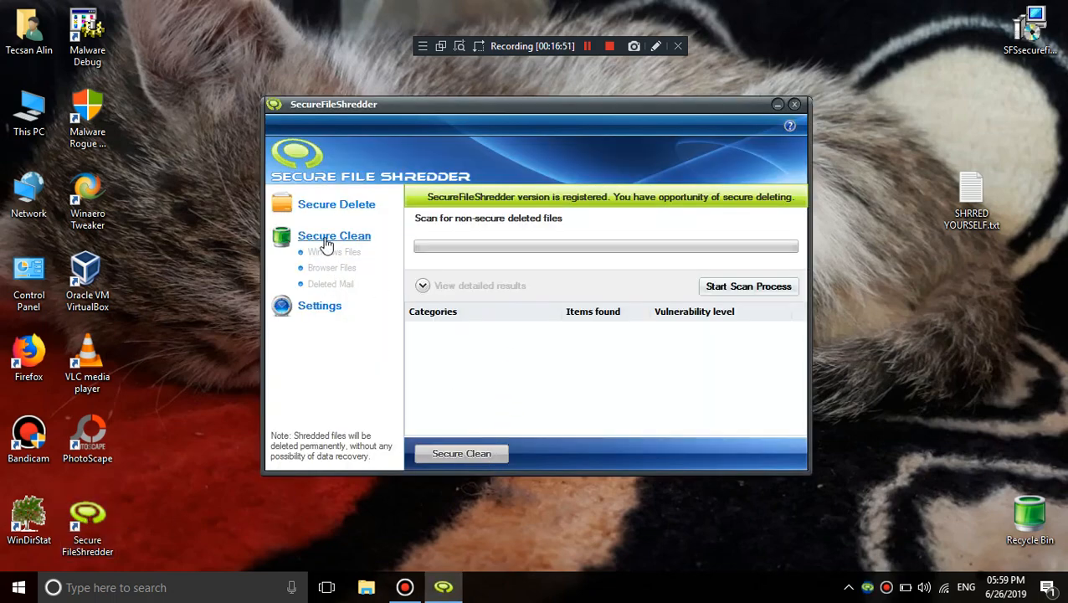
left_click(748, 285)
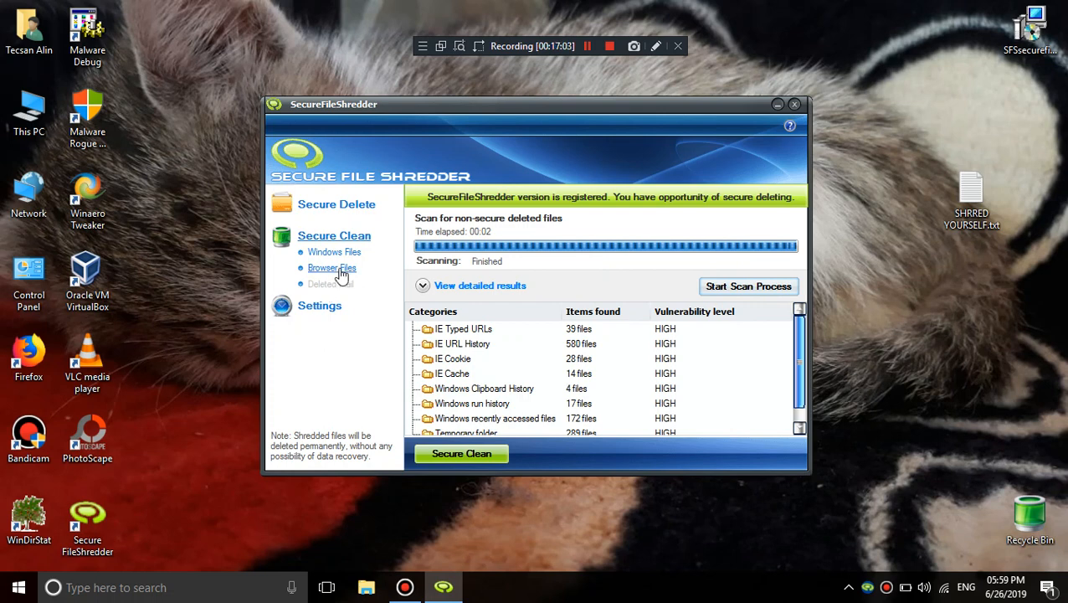
mouse_move(334, 252)
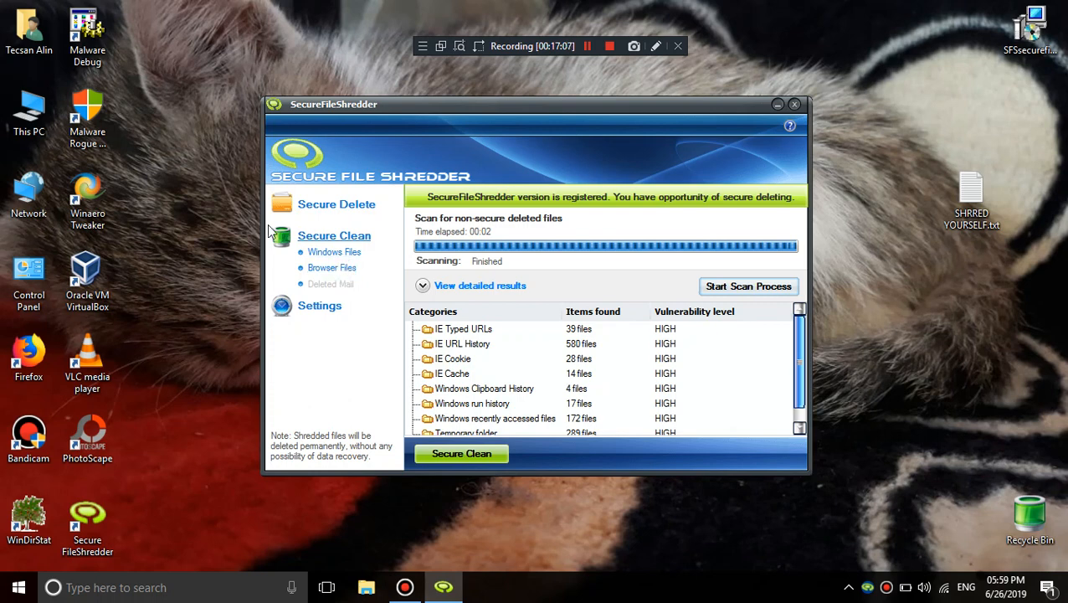
left_click(331, 267)
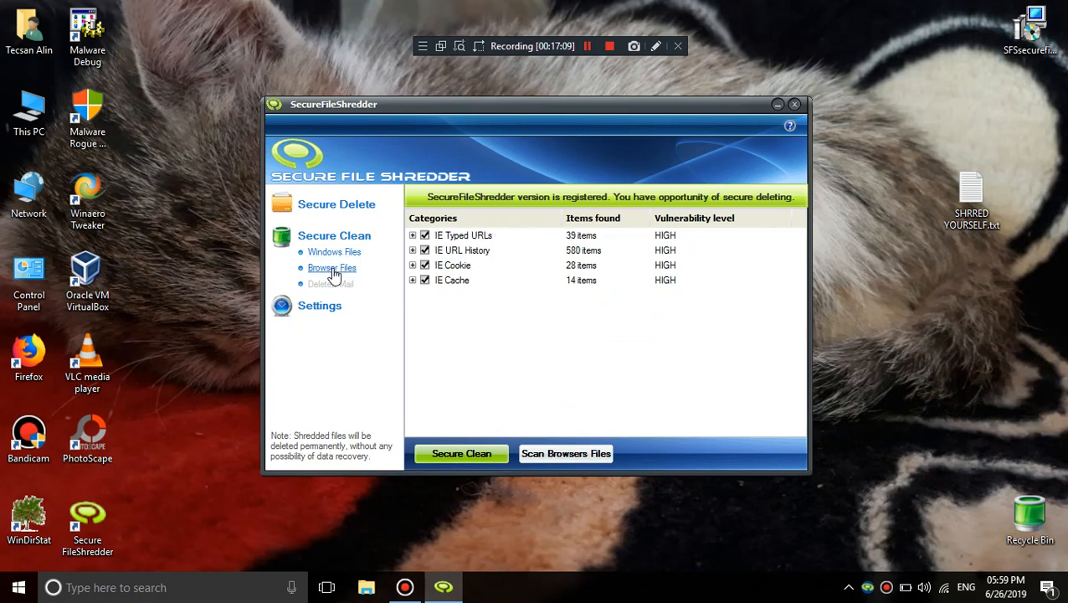
left_click(411, 250)
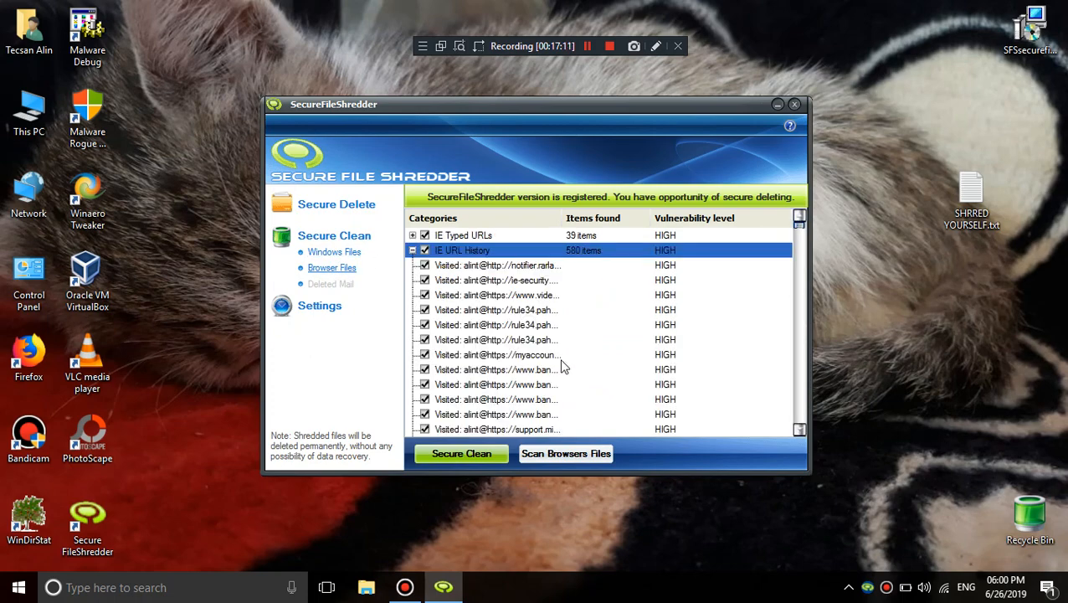
mouse_move(534, 274)
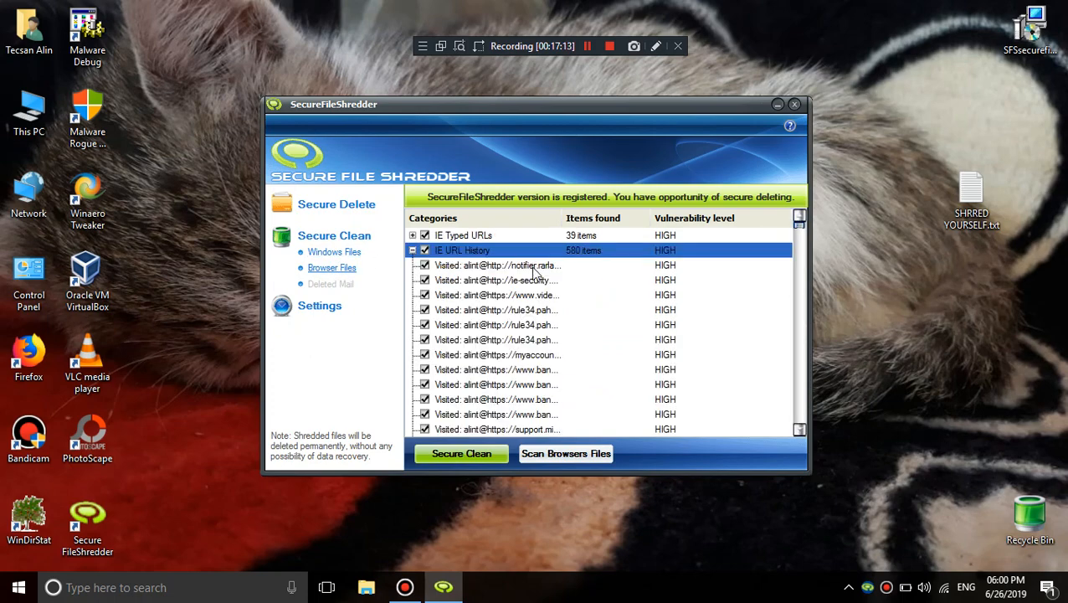
scroll("down", 3)
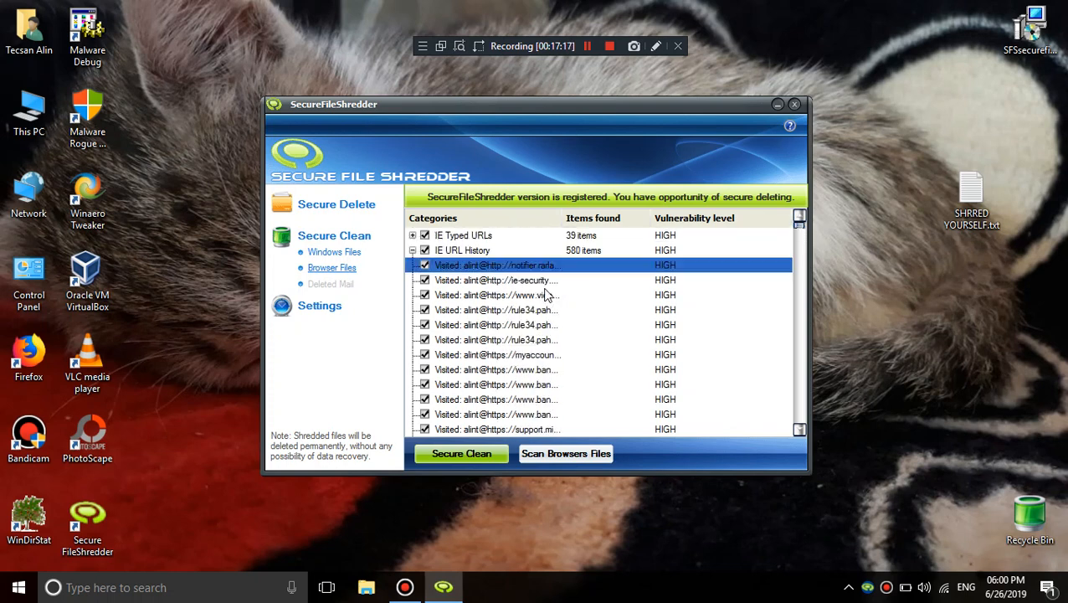
Add SHRRED YOURSELF.txt to the Secure Delete list, clear it, and check the file's contents
left_click(336, 203)
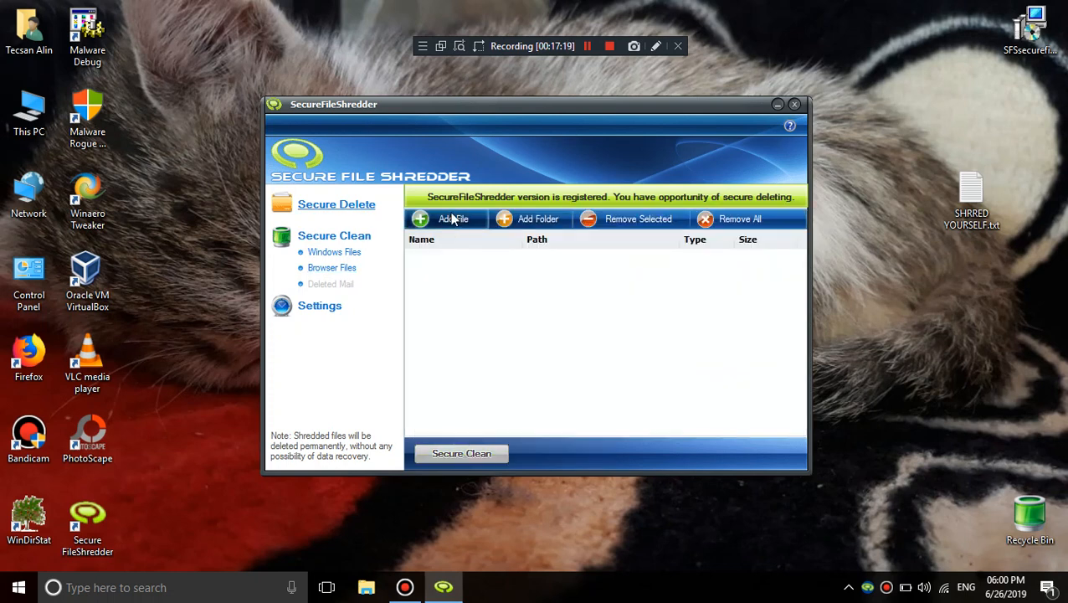
left_click(448, 218)
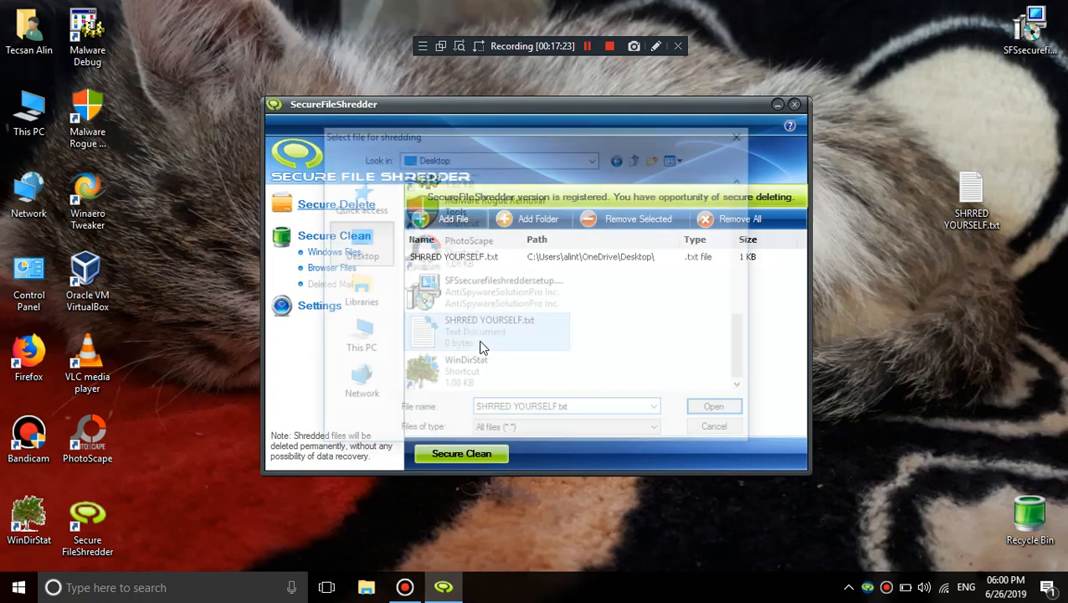
left_click(713, 406)
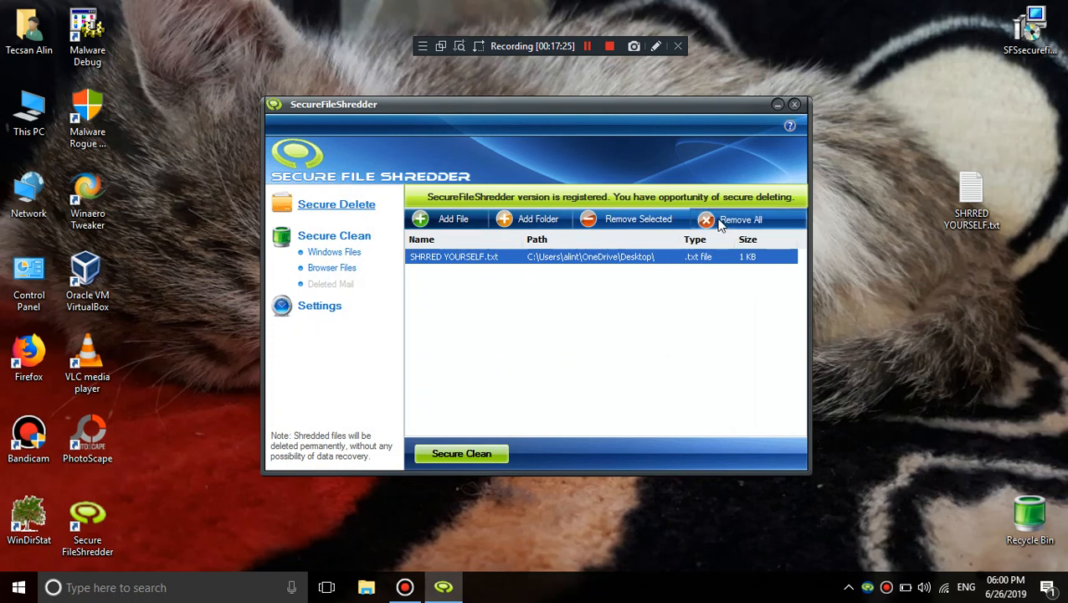
left_click(740, 219)
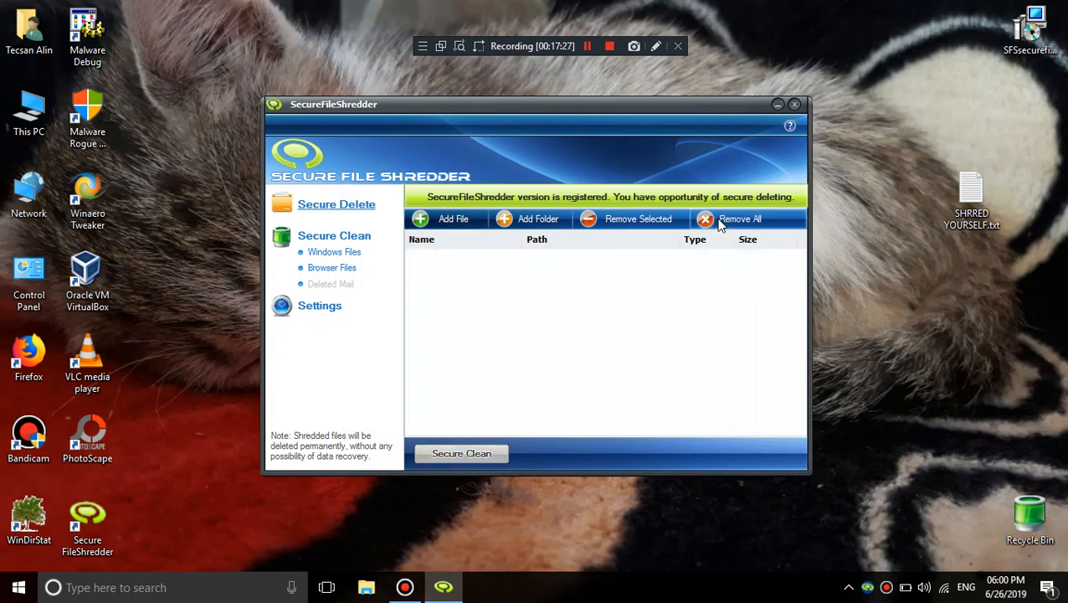
mouse_move(921, 211)
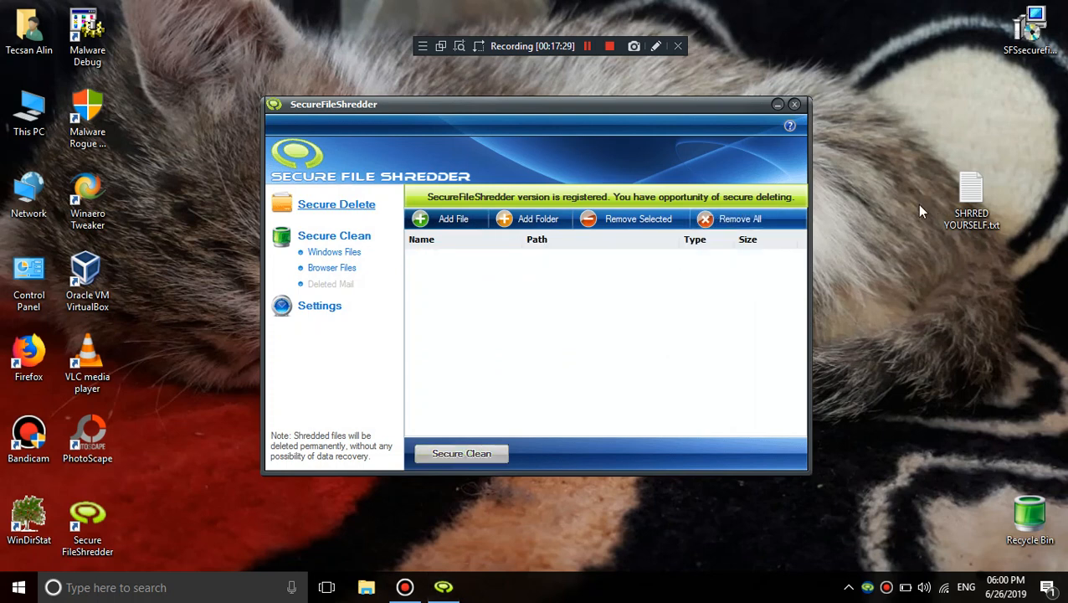
double_click(971, 197)
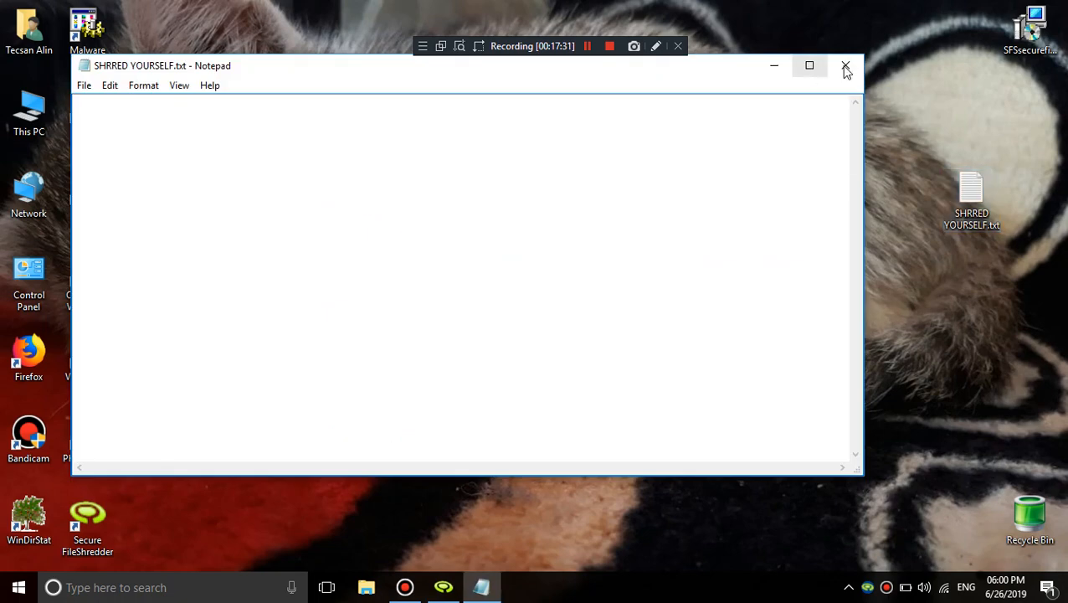
left_click(845, 65)
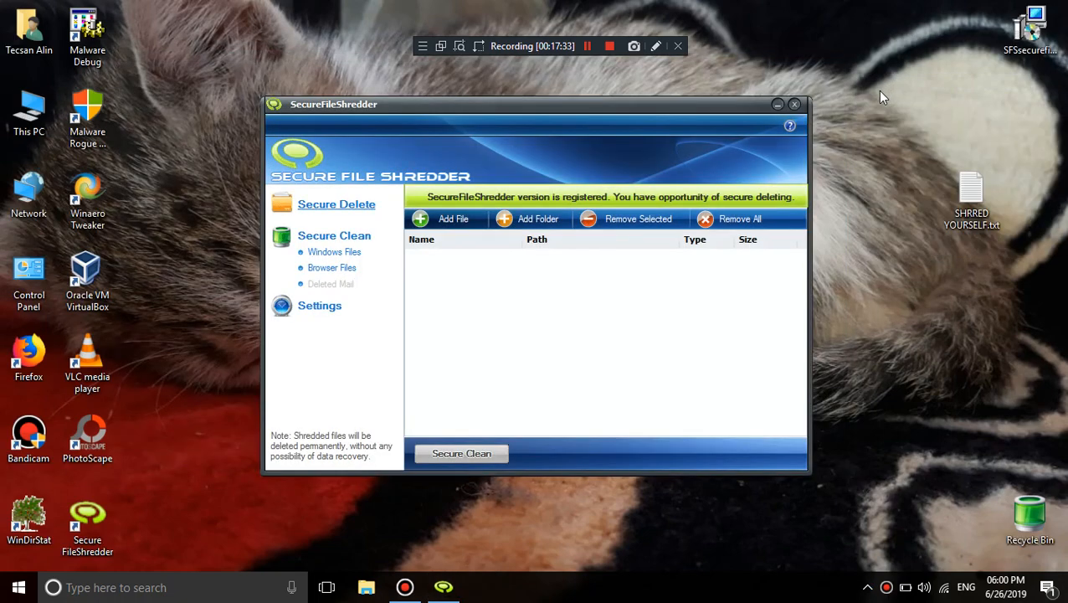
Re-add and remove the text file, attempt a shred, then cancel the file selection window
left_click(444, 218)
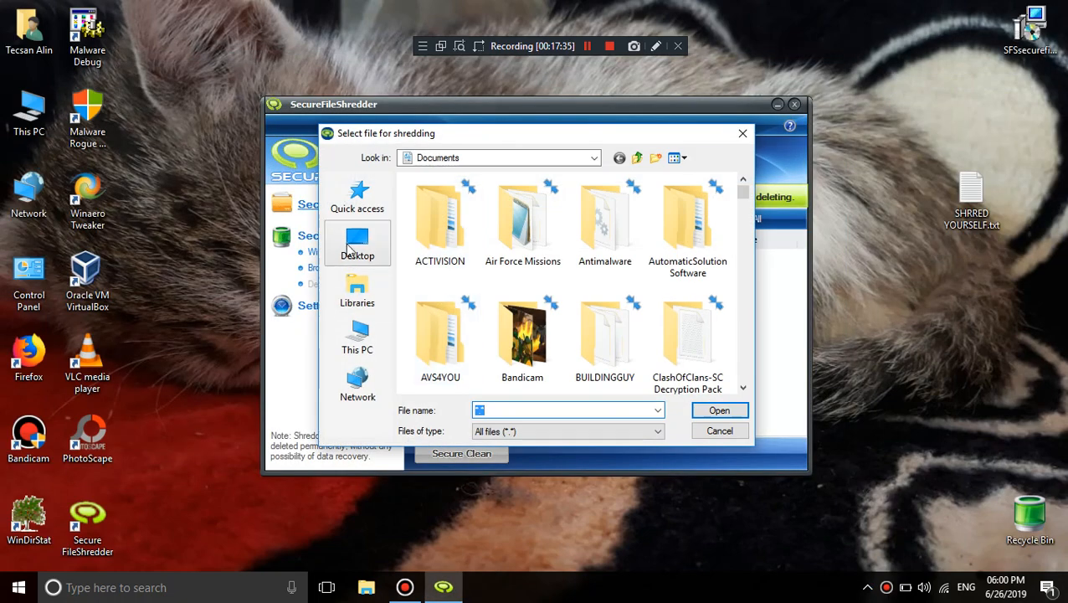
left_click(718, 409)
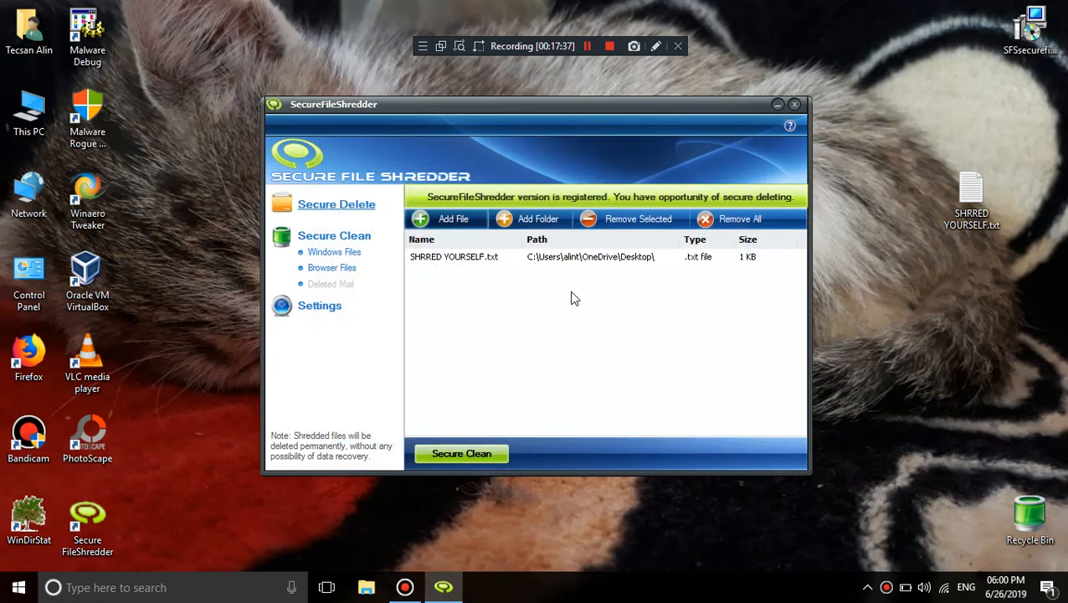
left_click(638, 218)
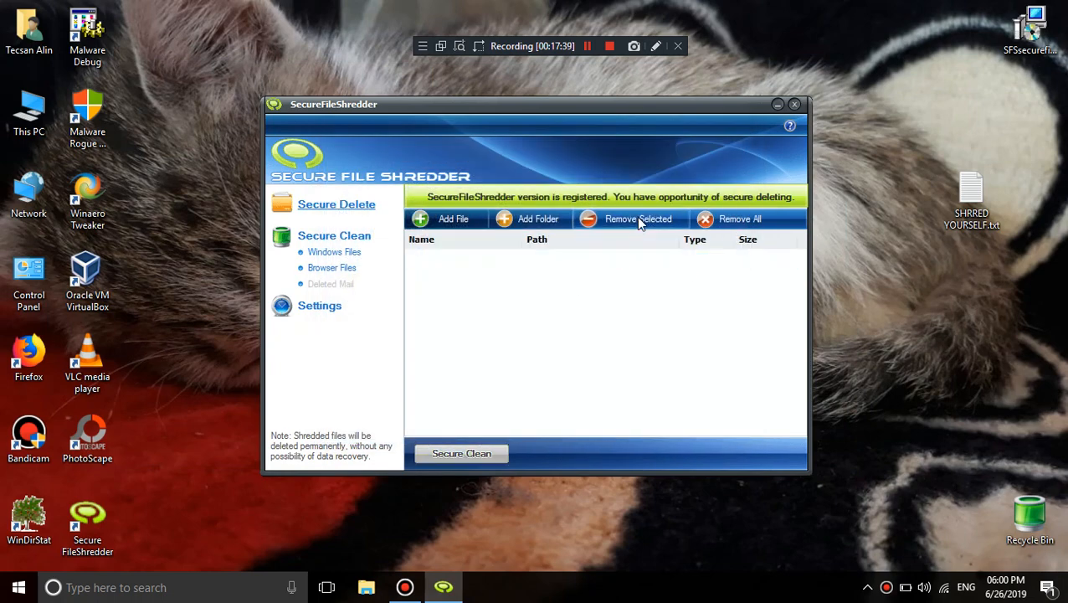
mouse_move(753, 162)
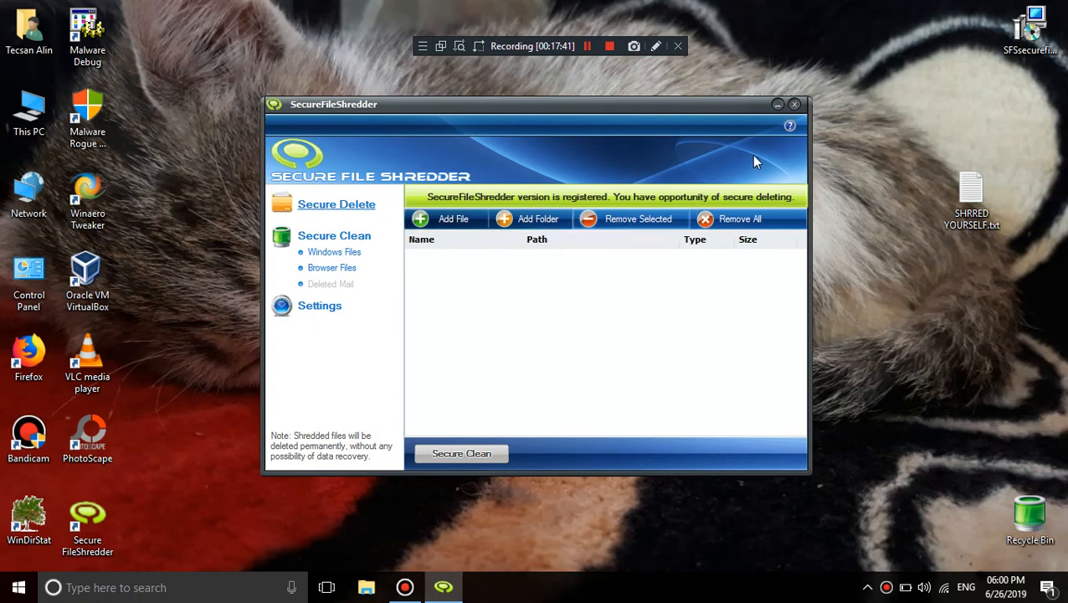
mouse_move(902, 213)
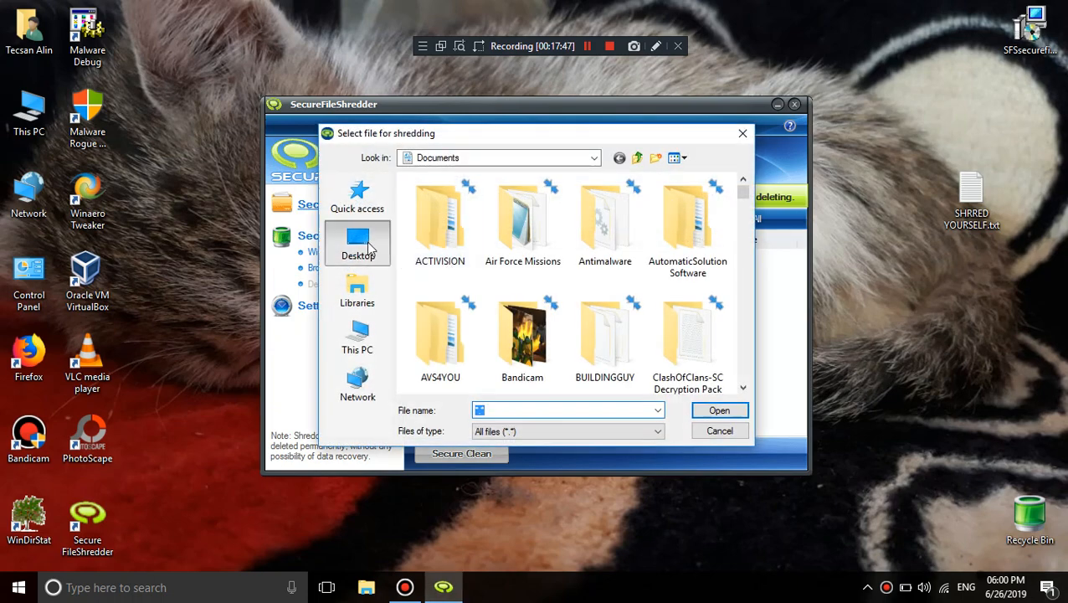
left_click(718, 409)
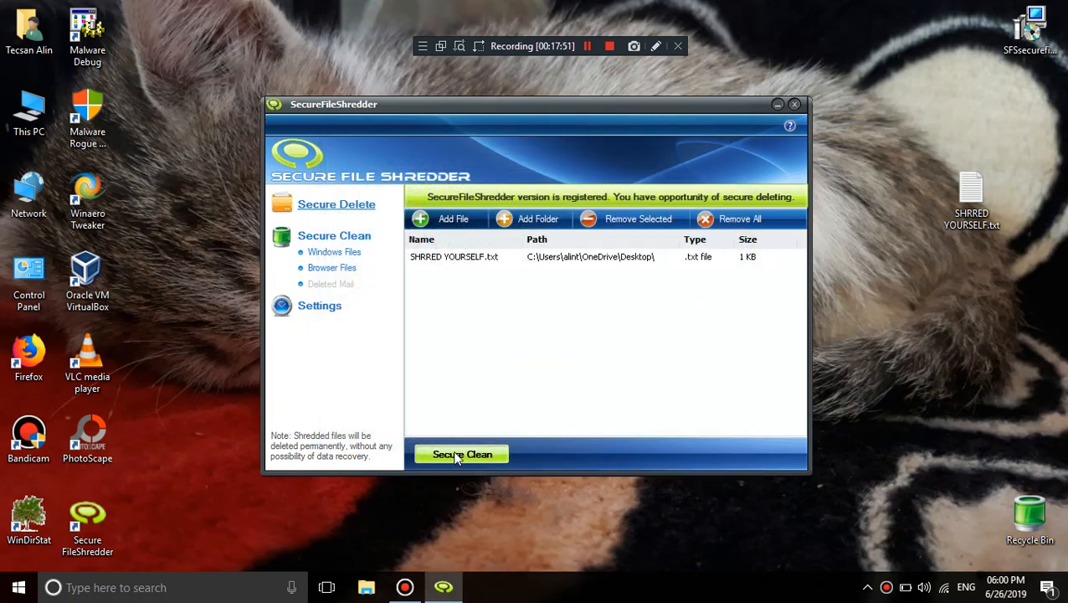
left_click(461, 454)
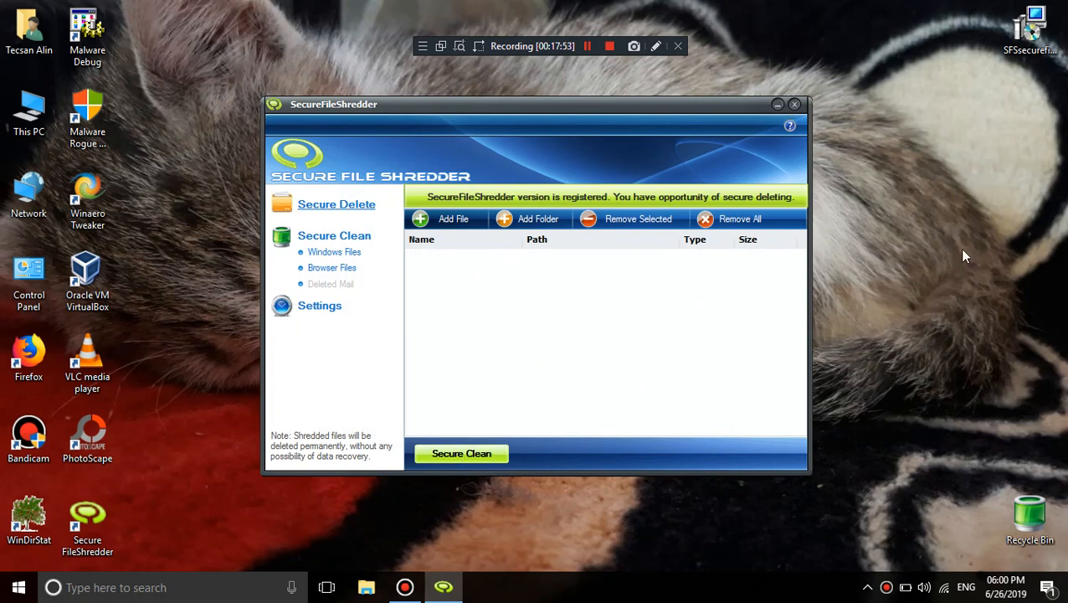
left_click(452, 218)
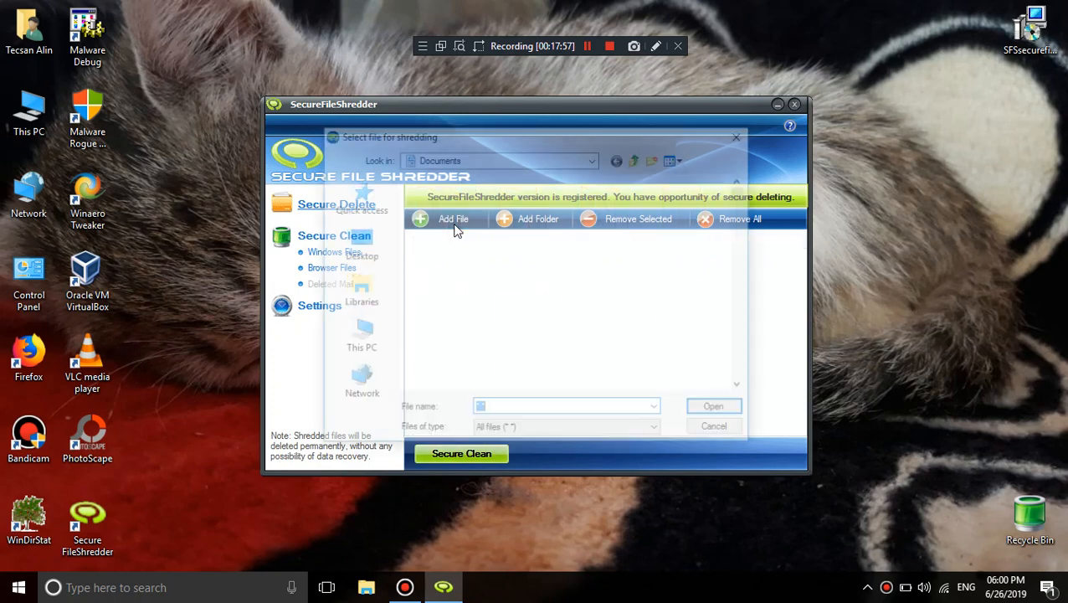
left_click(453, 219)
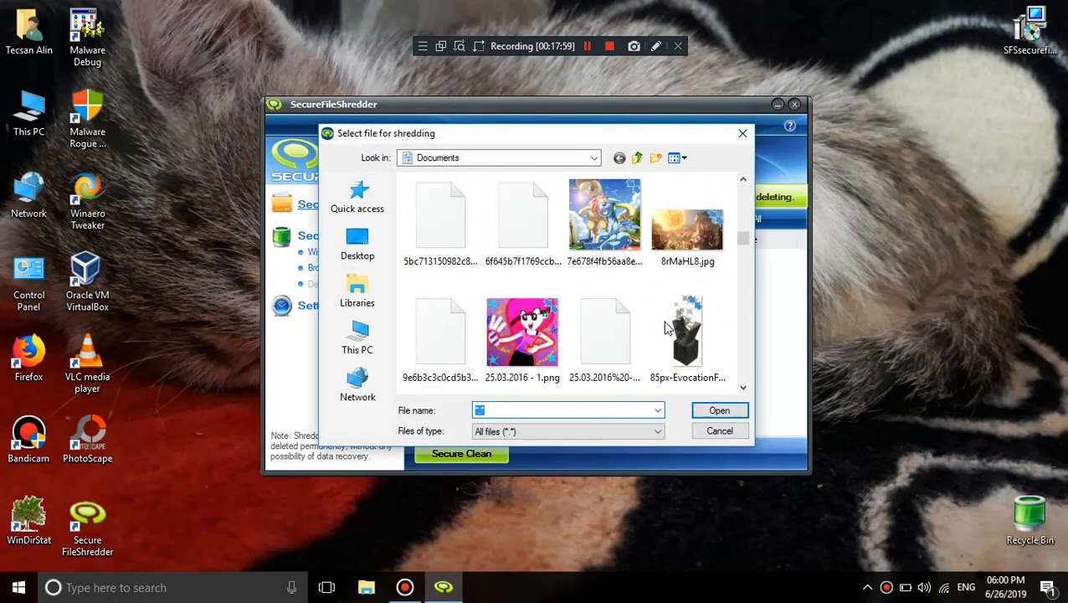
left_click(357, 243)
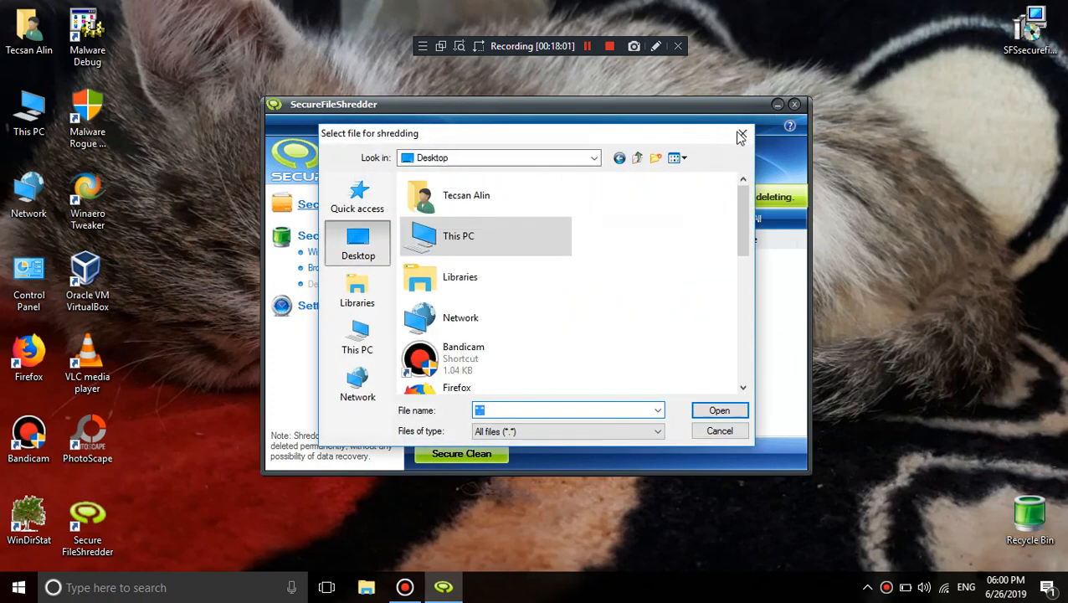
left_click(720, 430)
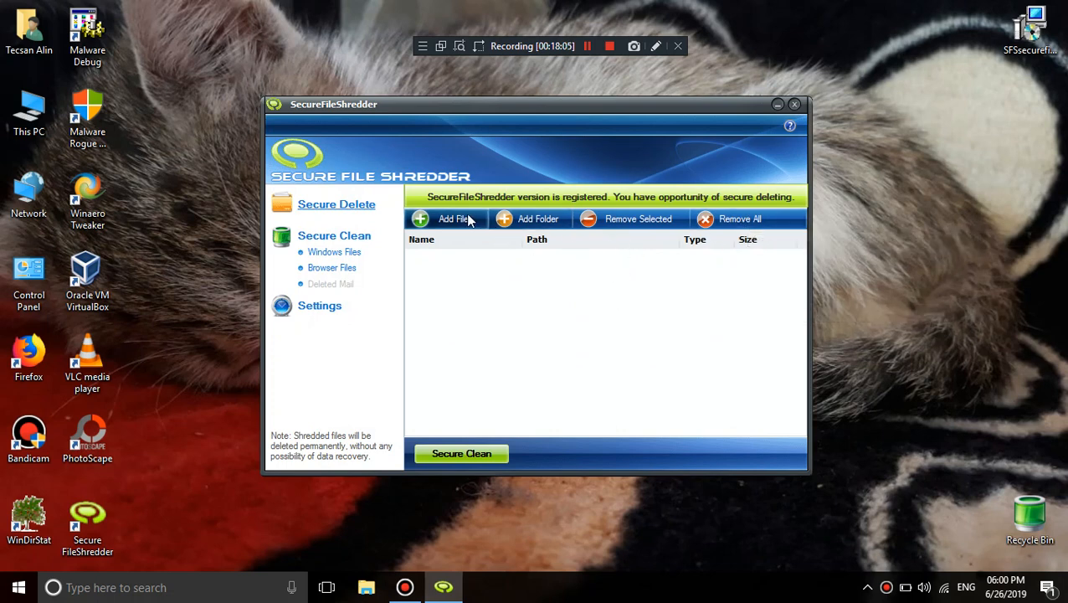
mouse_move(364, 294)
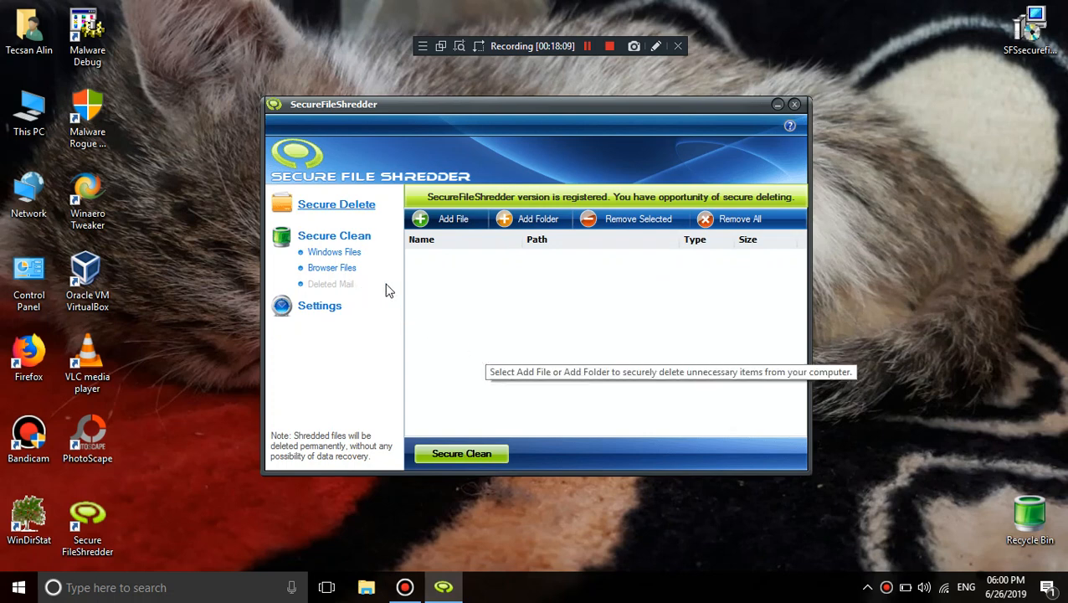
left_click(333, 251)
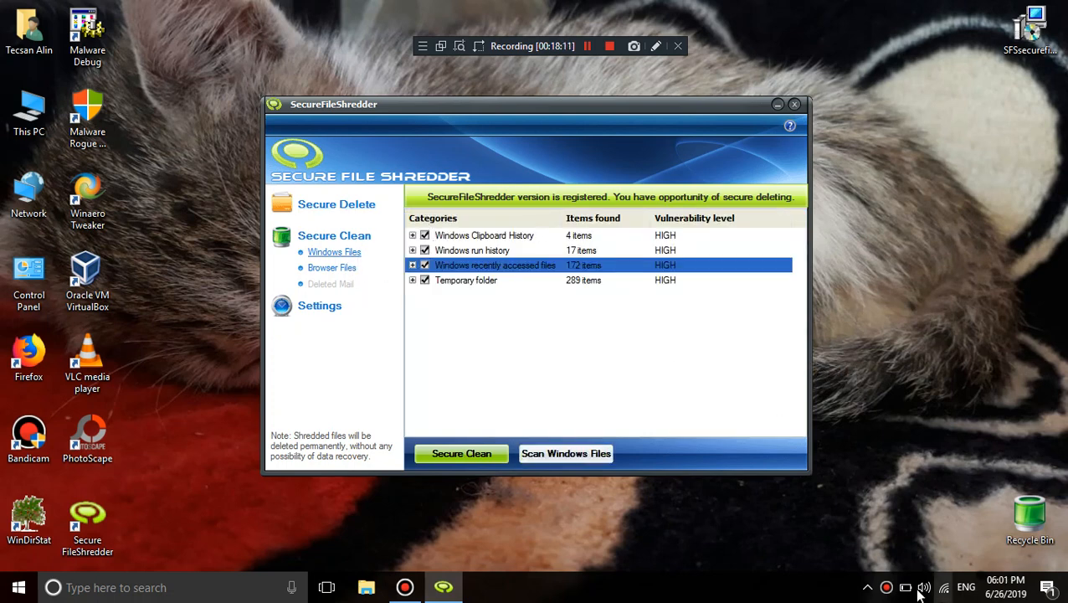
left_click(867, 587)
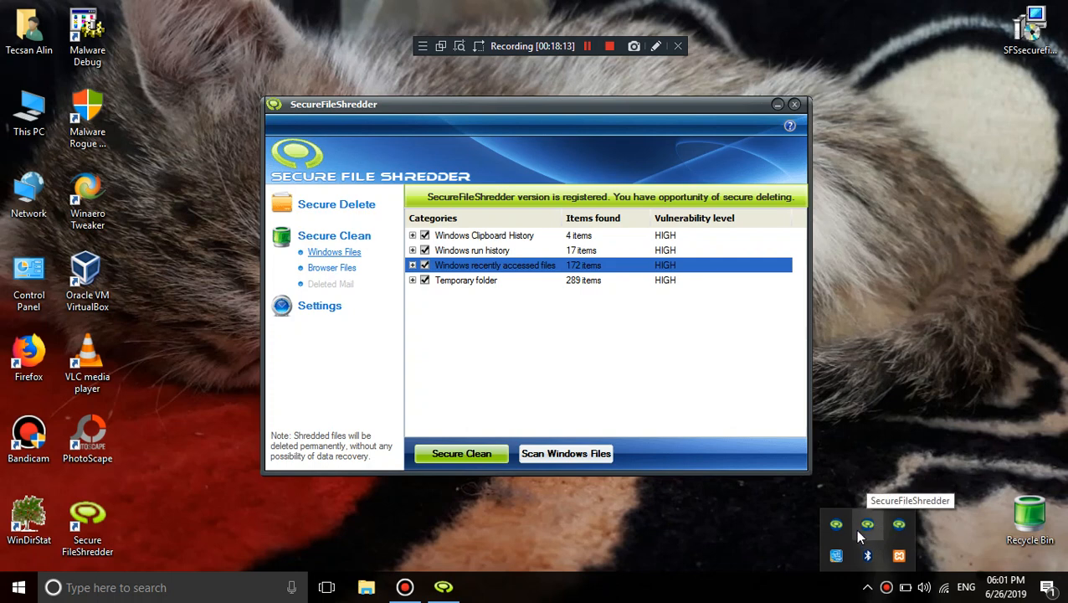
right_click(867, 525)
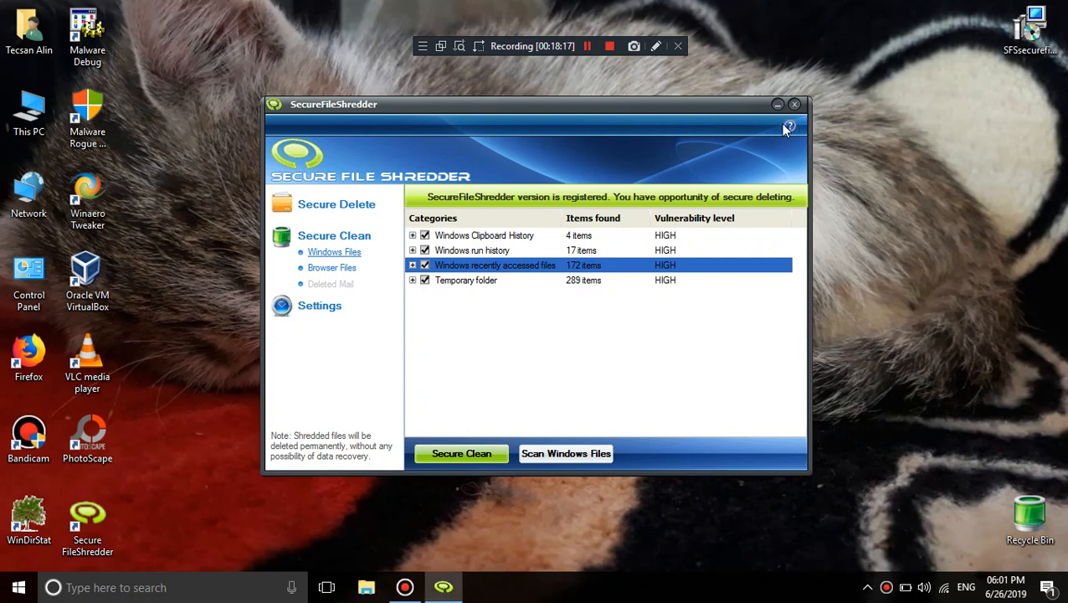
left_click(788, 127)
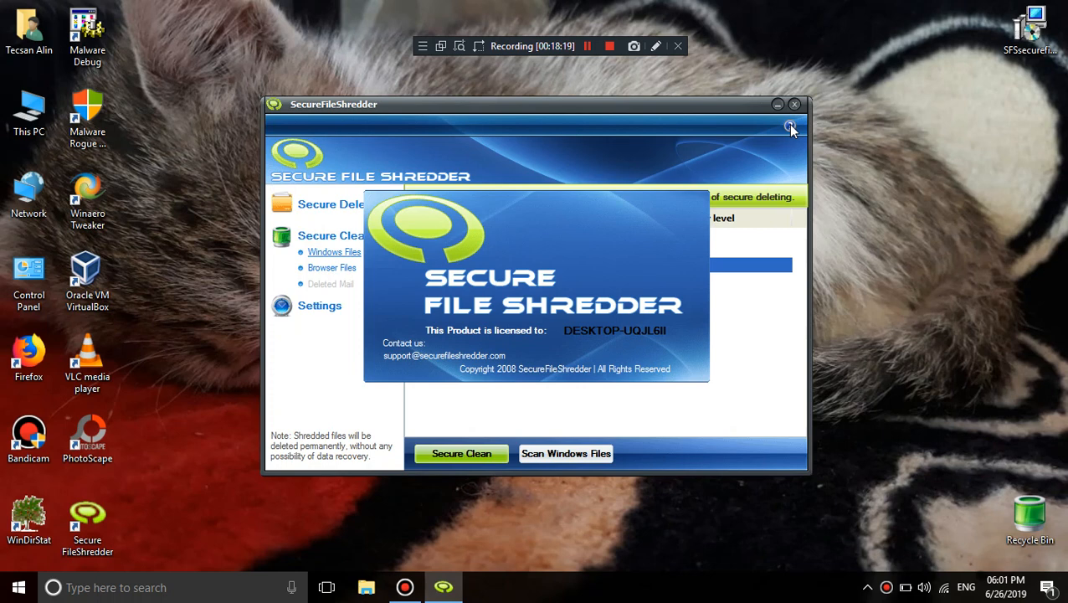
mouse_move(452, 155)
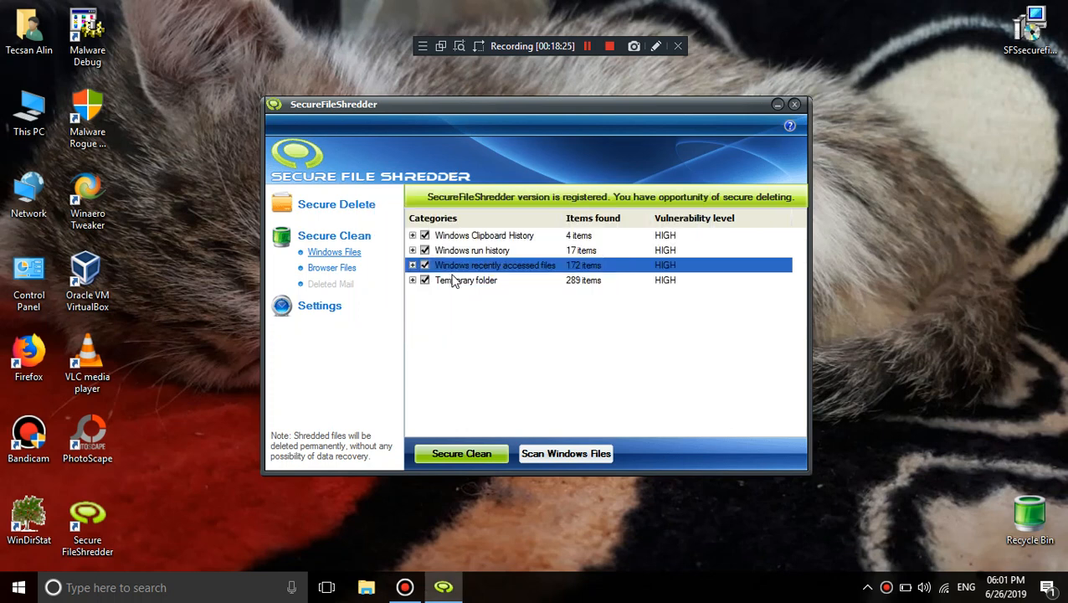
mouse_move(466, 284)
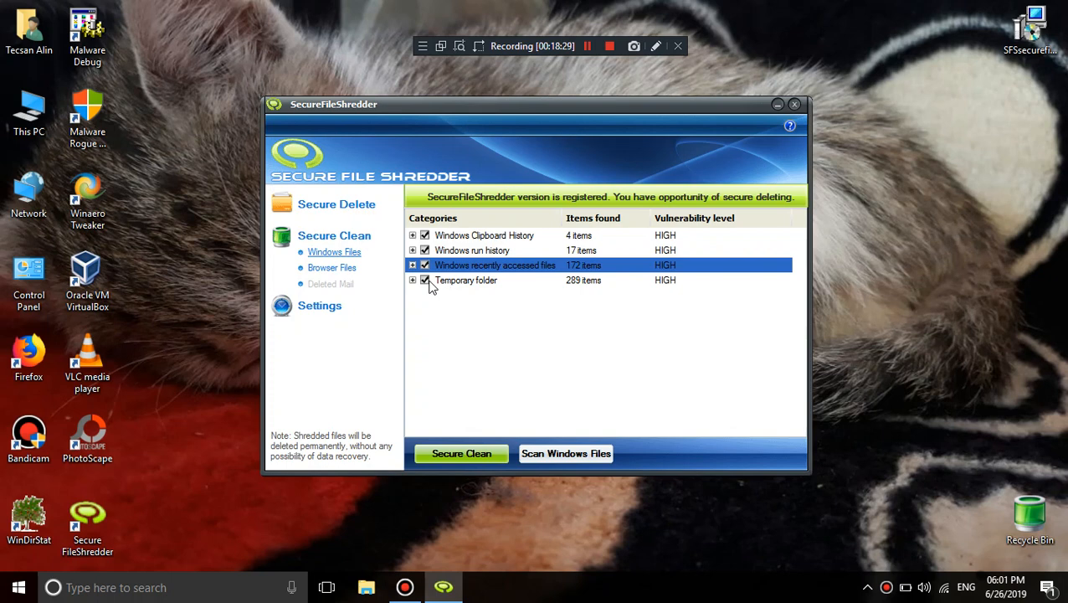
mouse_move(520, 364)
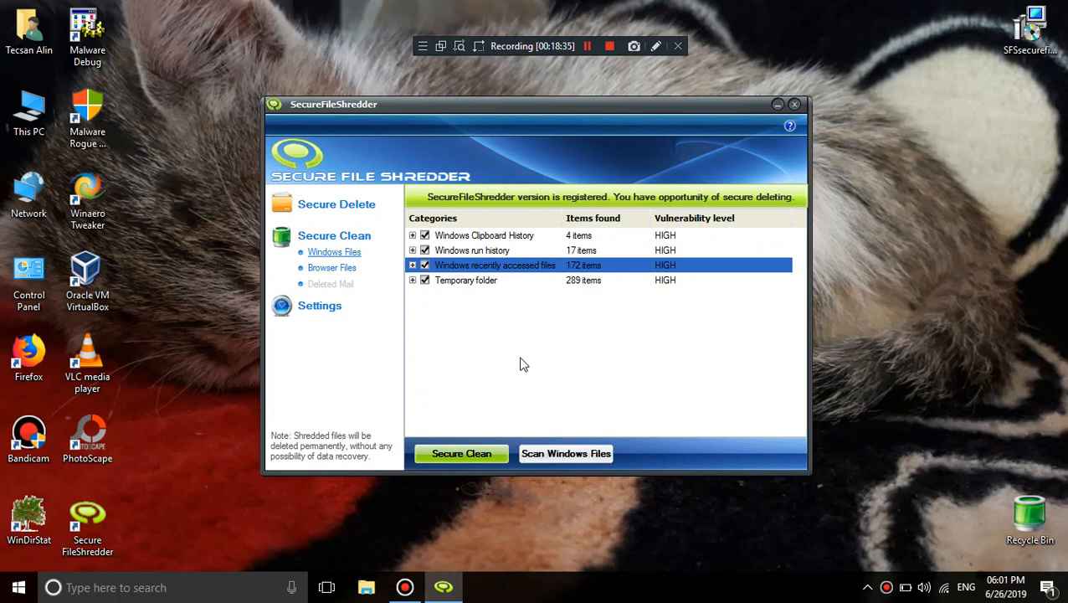
mouse_move(280, 289)
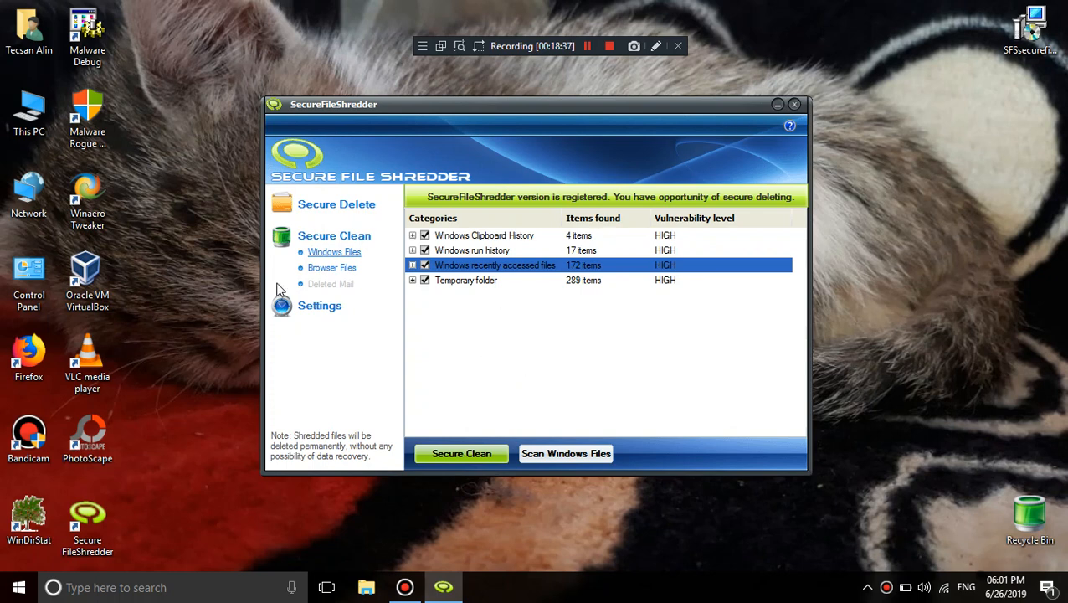
left_click(332, 267)
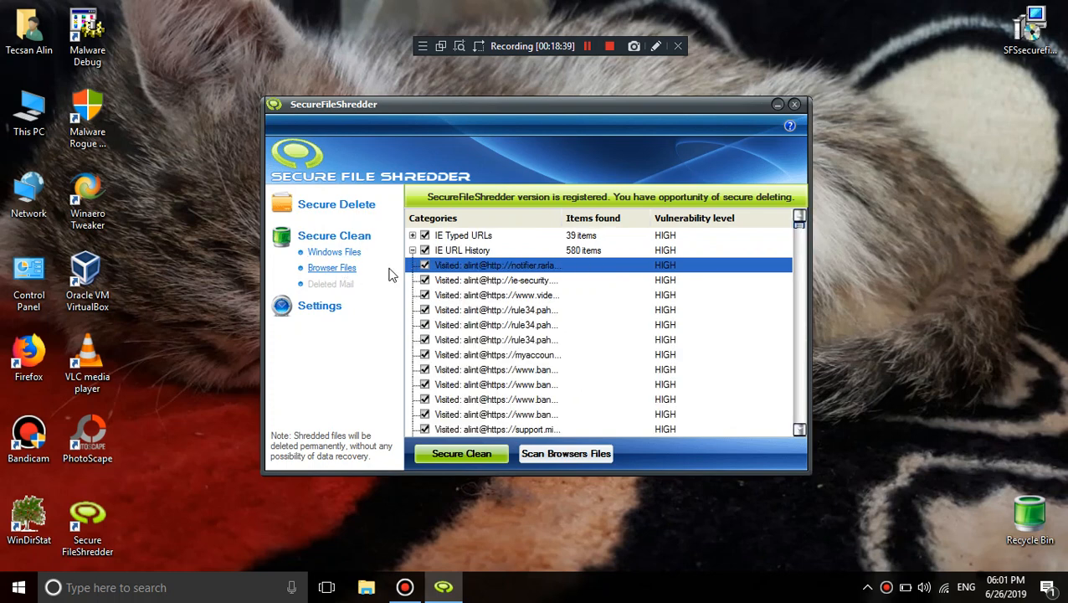
left_click(337, 204)
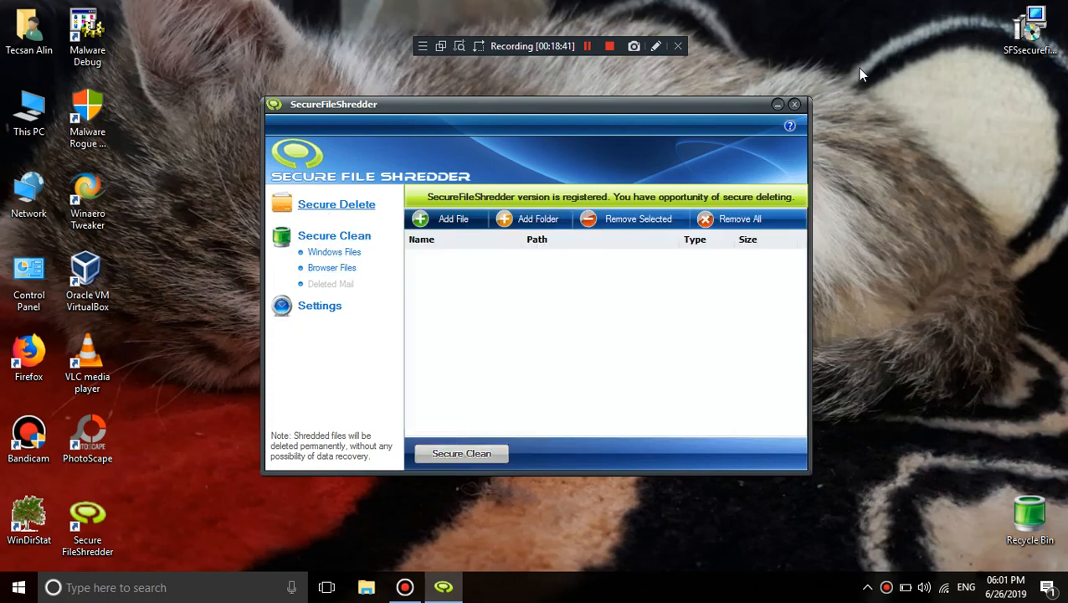
Close SecureFileShredder and select unins000.exe in C:\Program Files (x86)\SecureFileShredder
left_click(793, 103)
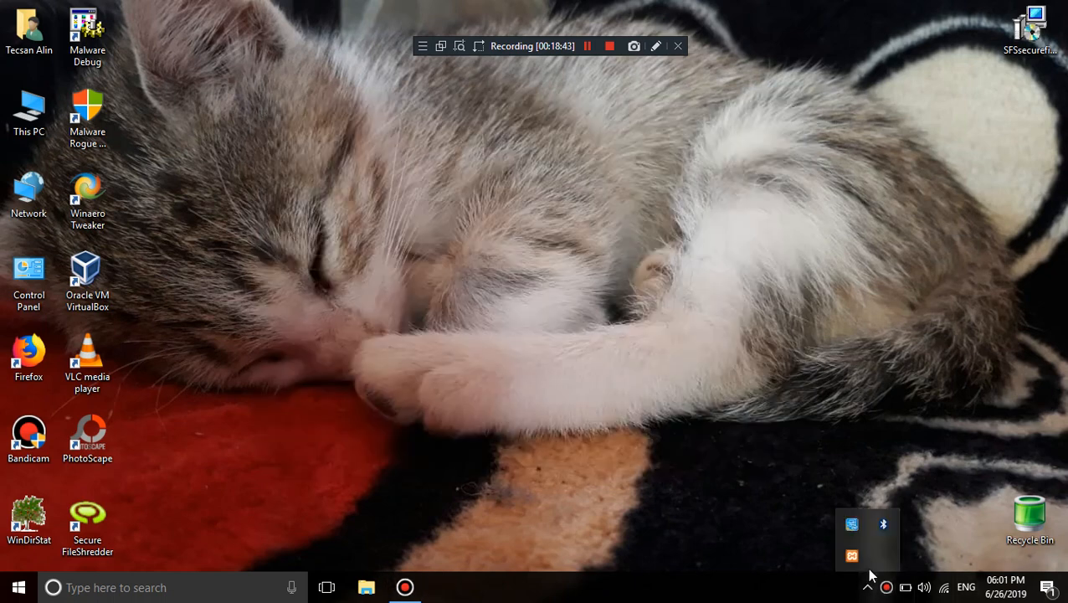
mouse_move(747, 237)
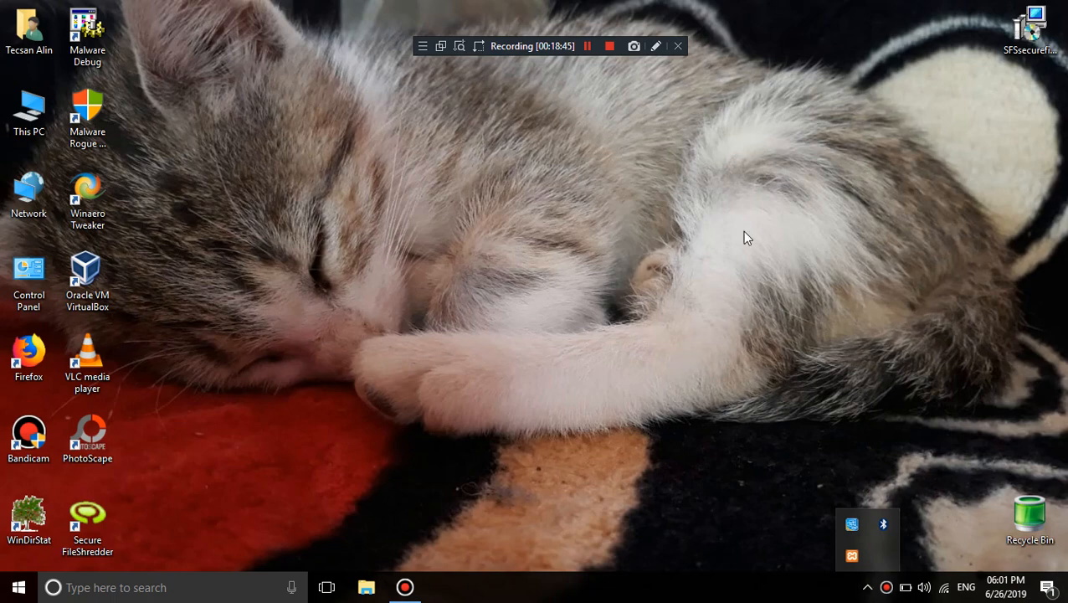
mouse_move(561, 328)
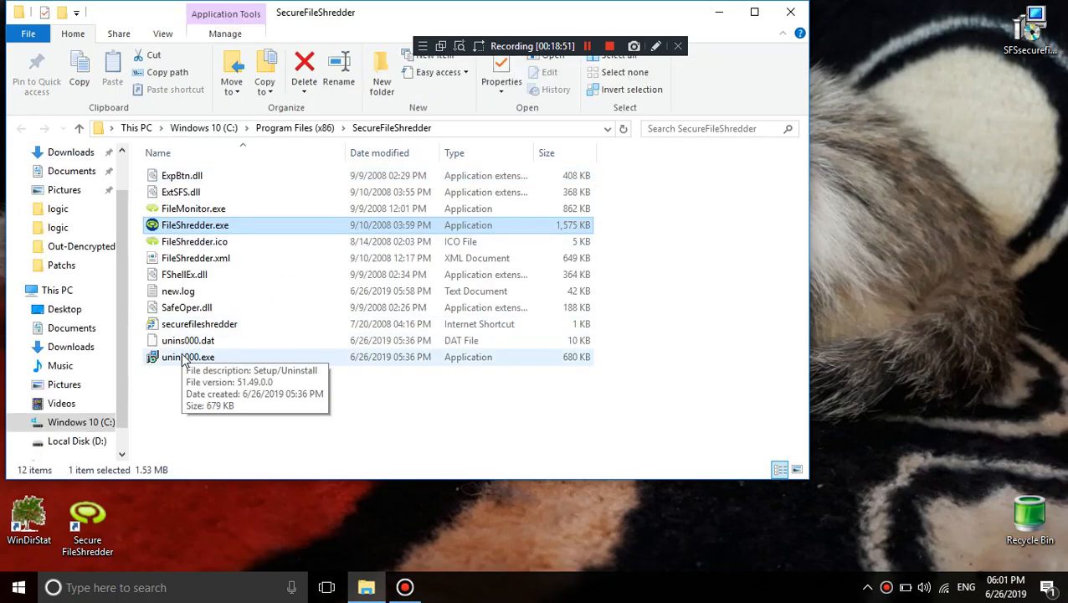
left_click(188, 357)
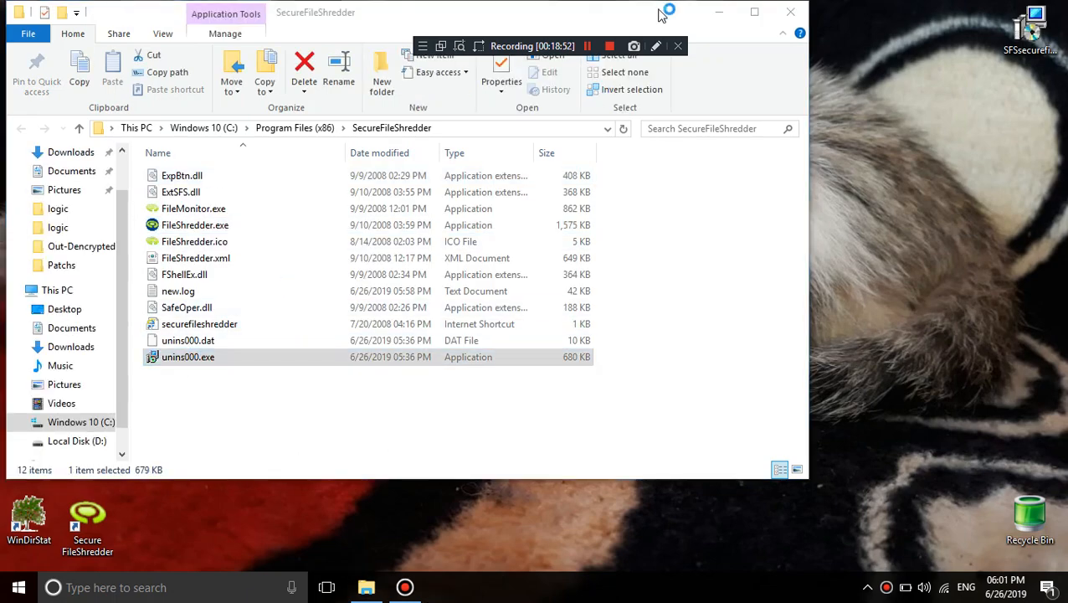
Run unins000.exe, confirm removal of SecureFileShredder, and decline the restart prompt
double_click(188, 356)
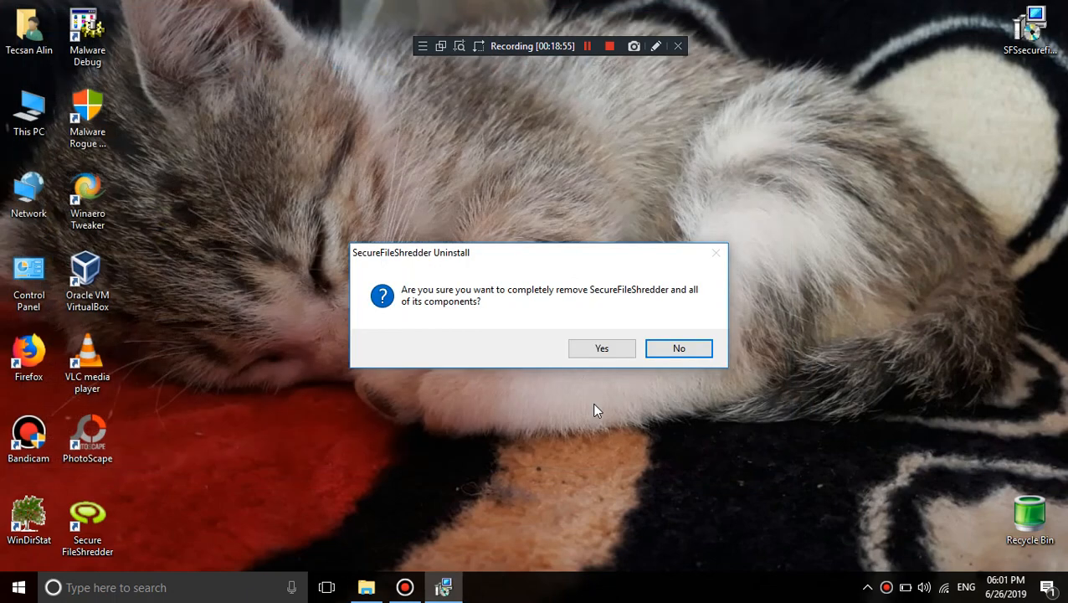
left_click(601, 347)
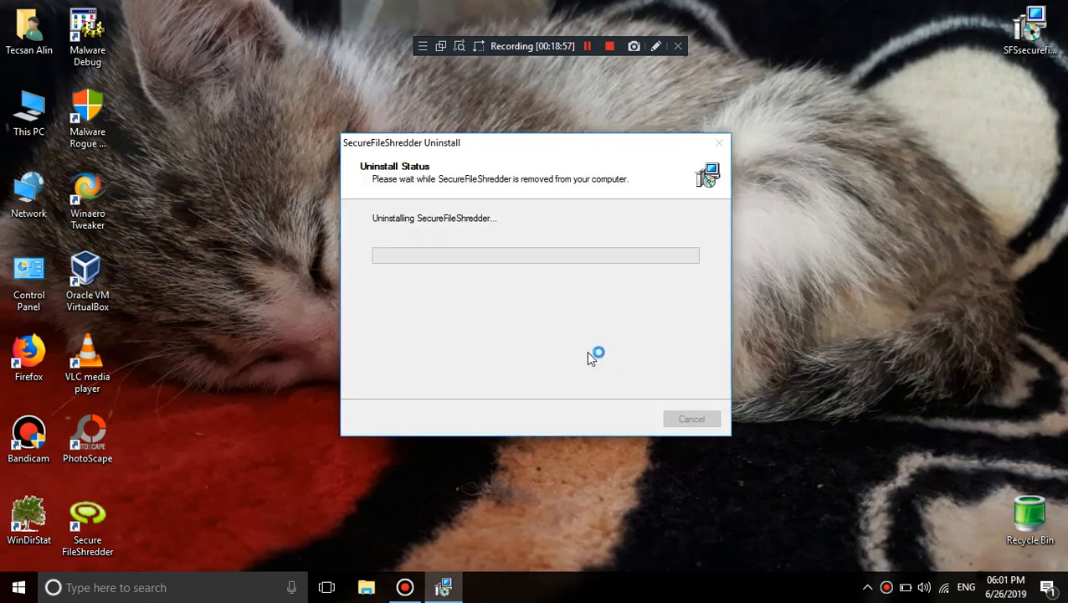
mouse_move(1017, 525)
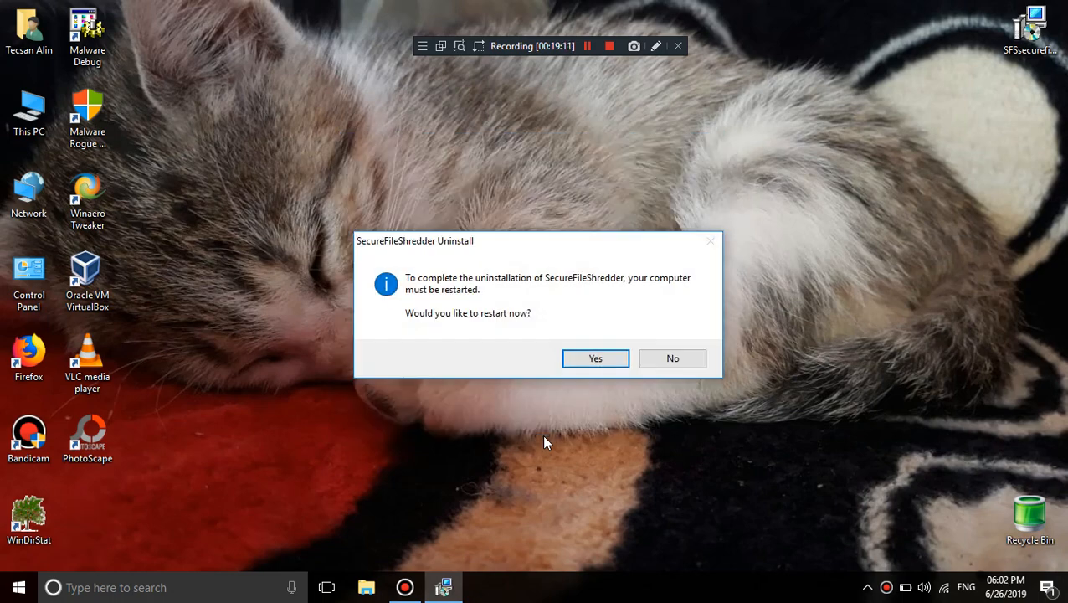
left_click(672, 358)
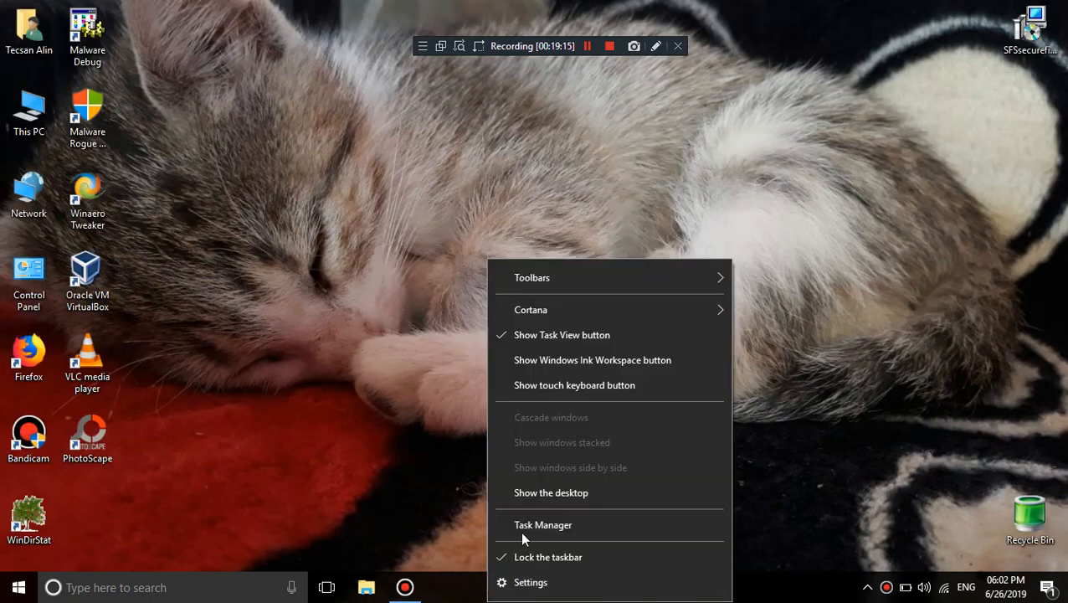
Restart the Windows Explorer process from Task Manager, then close Task Manager
left_click(542, 524)
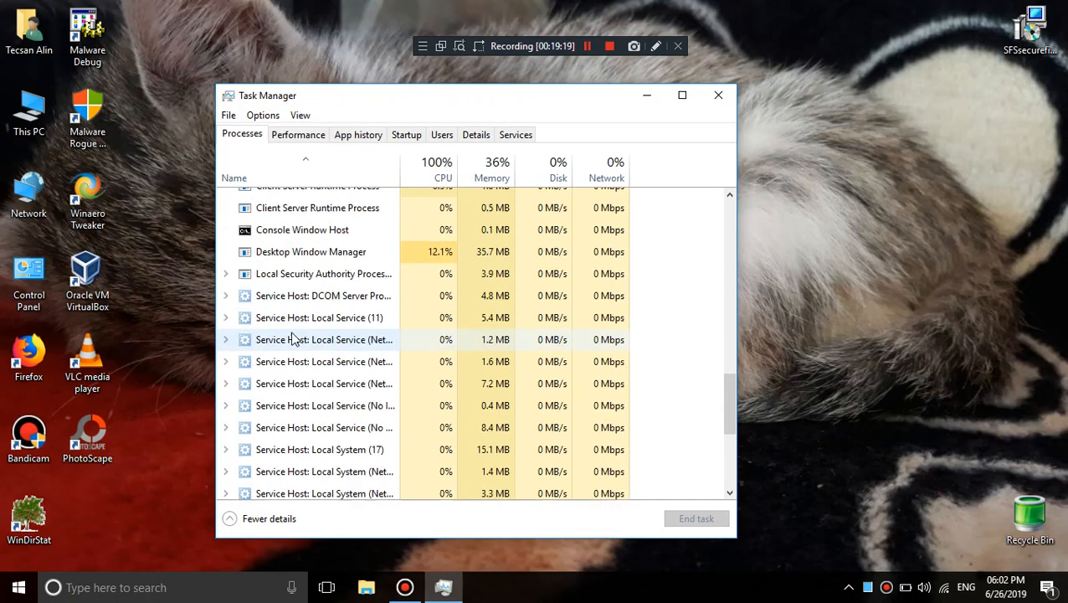
right_click(305, 399)
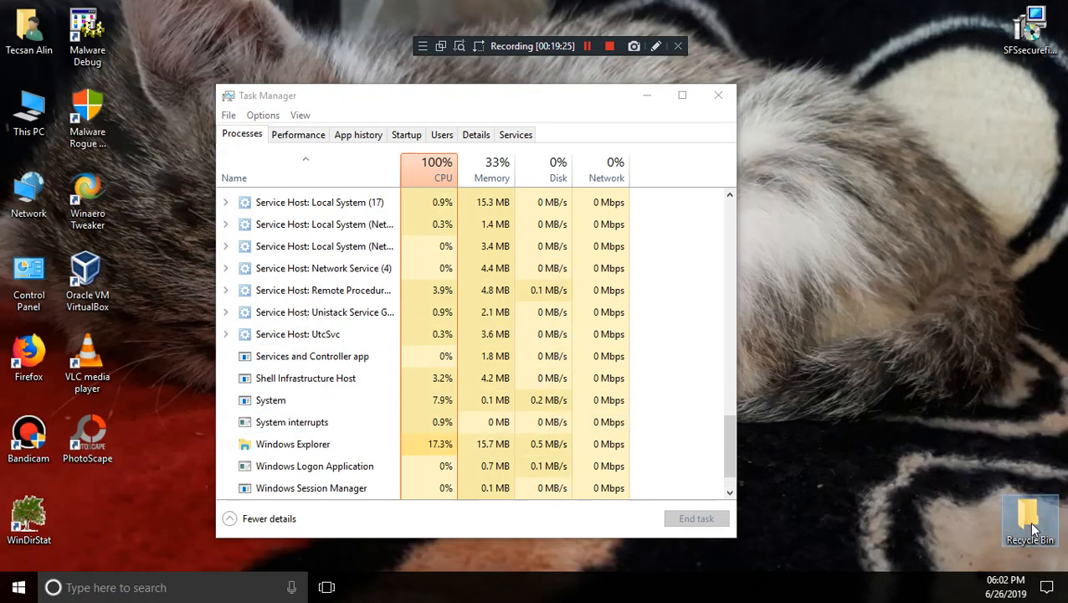
double_click(1030, 519)
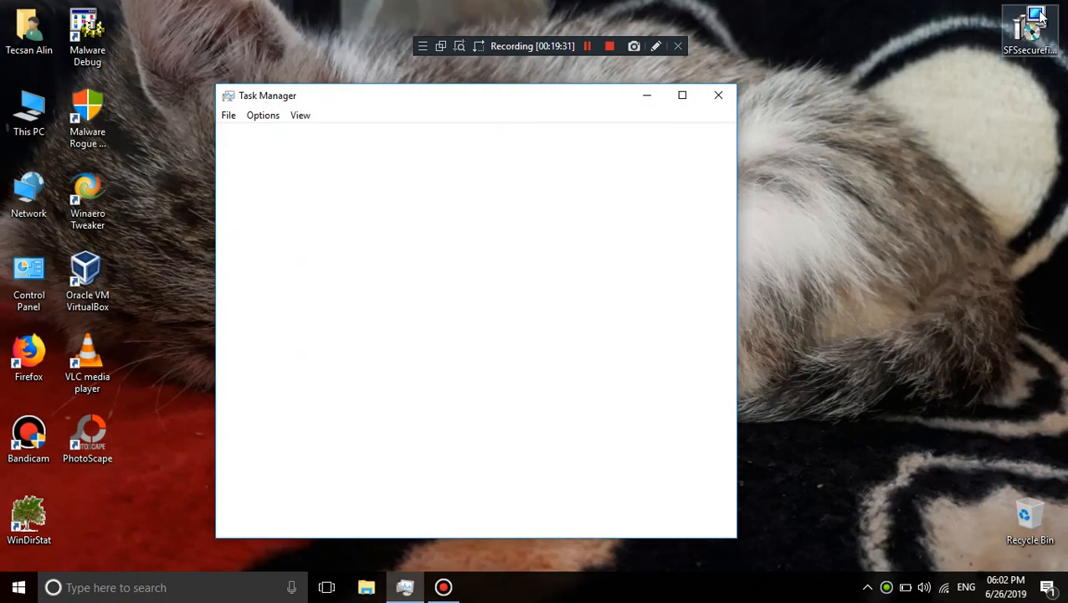
left_click(717, 95)
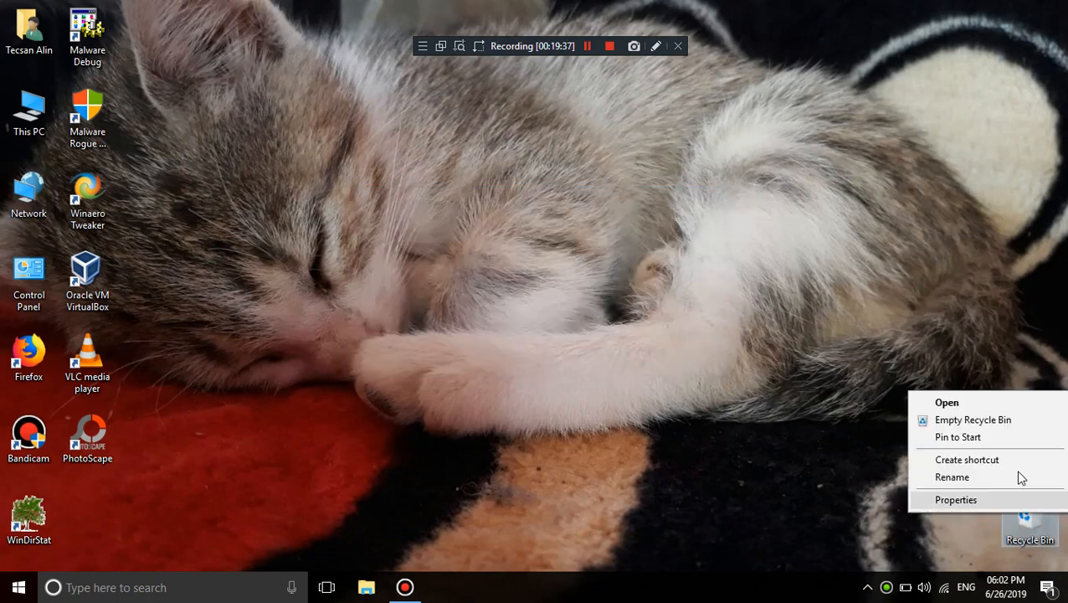
left_click(947, 402)
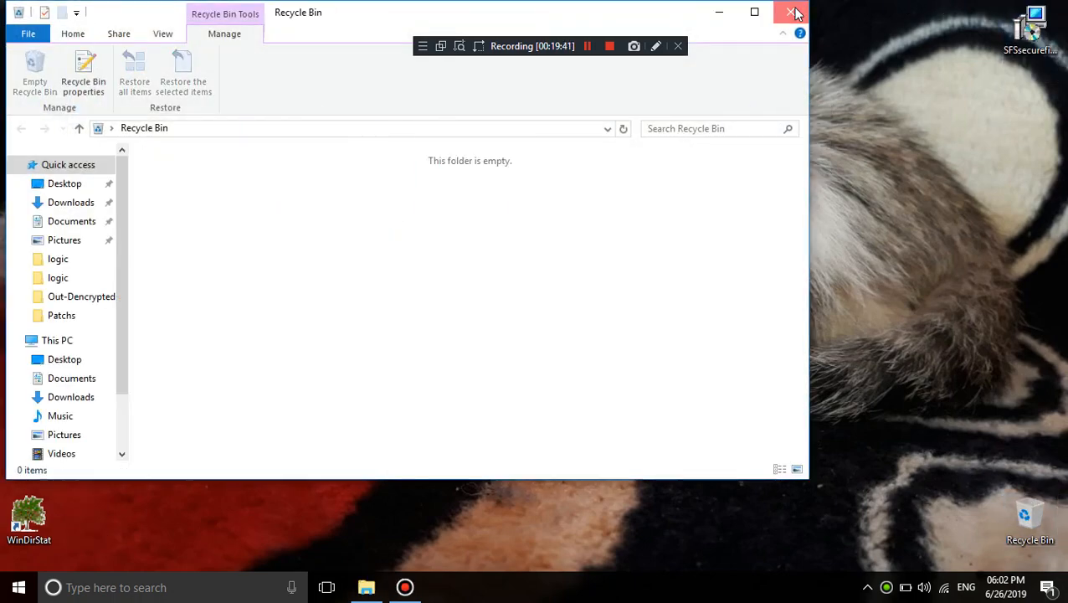
left_click(787, 11)
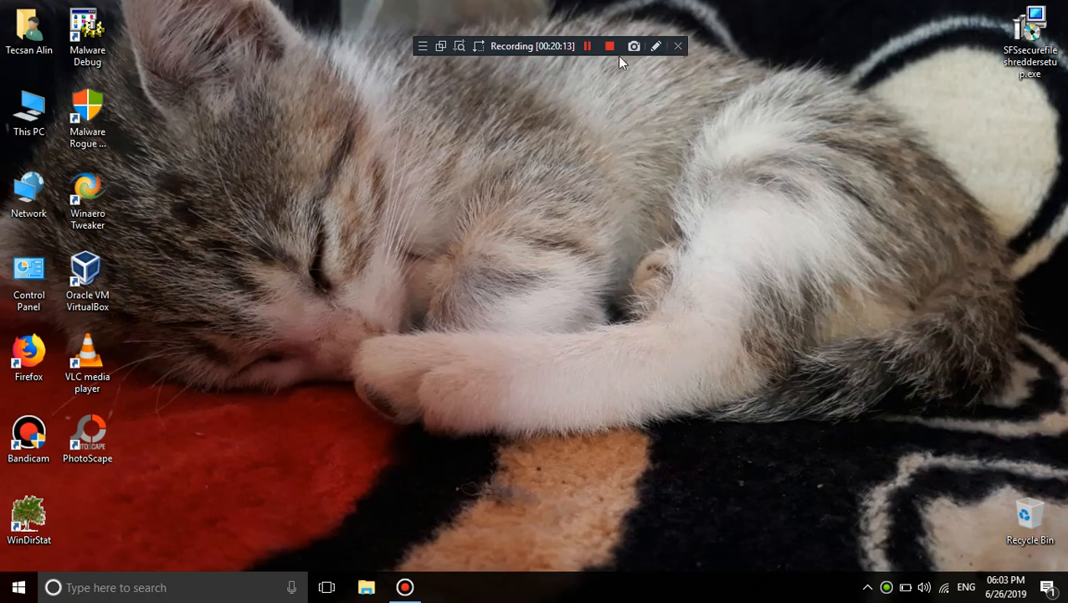
mouse_move(610, 46)
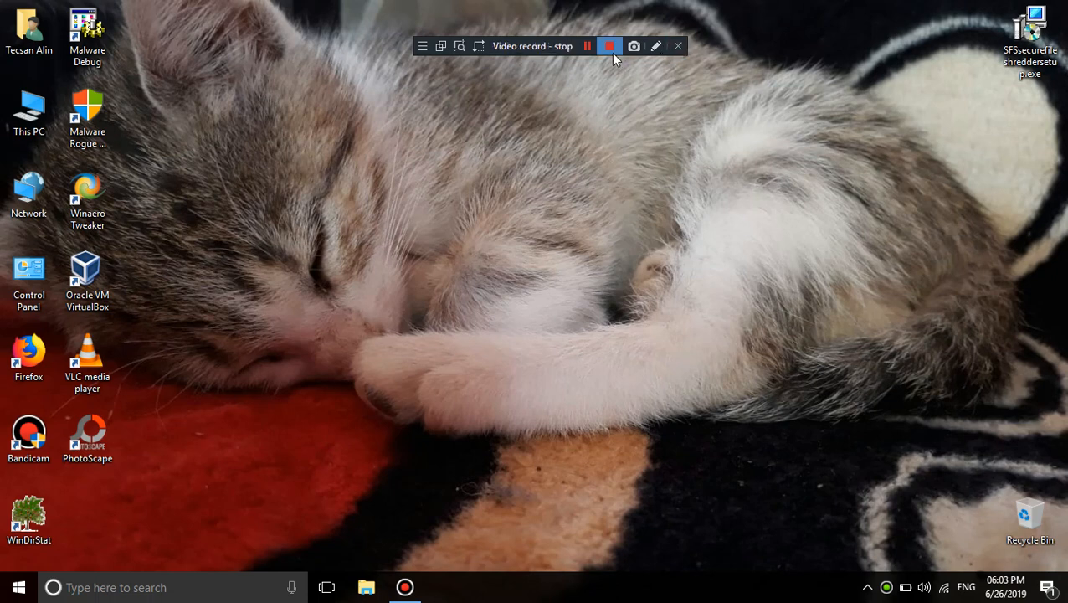